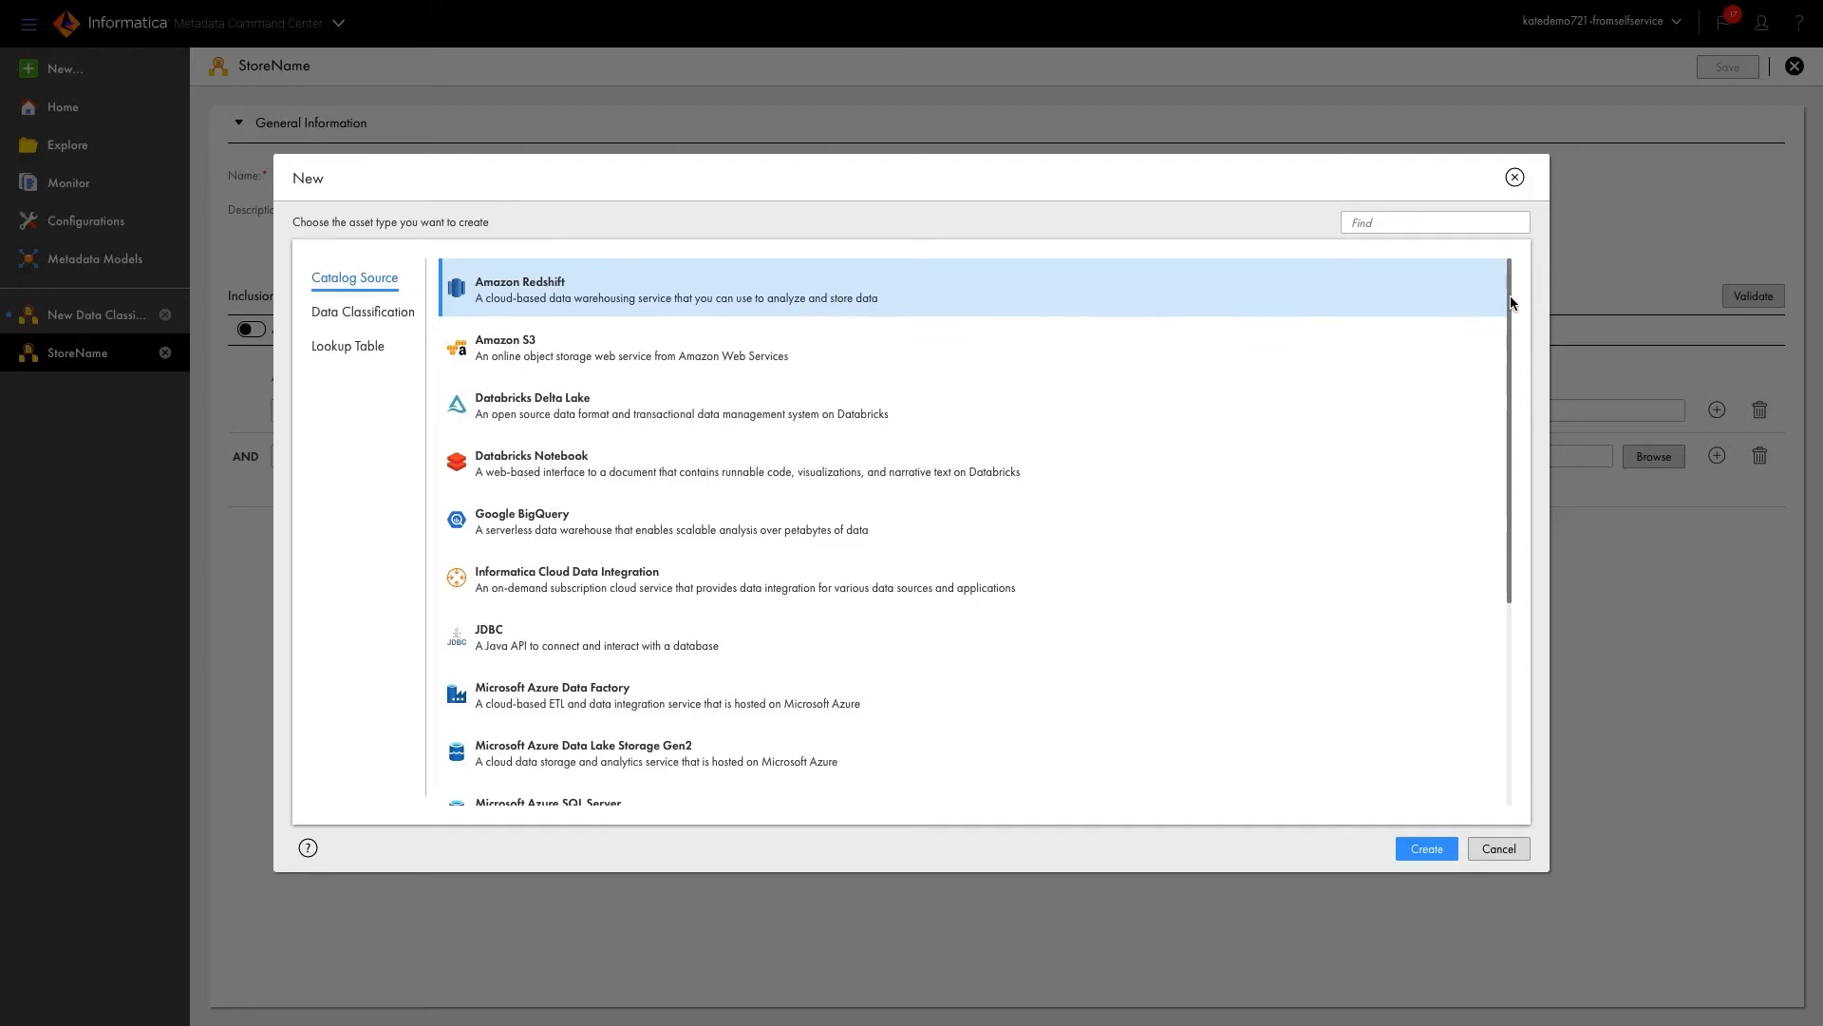
Create a new Snowflake catalog source from the Catalog Source list
{"action": "scroll", "scroll_direction": "down", "scroll_amount": 3}
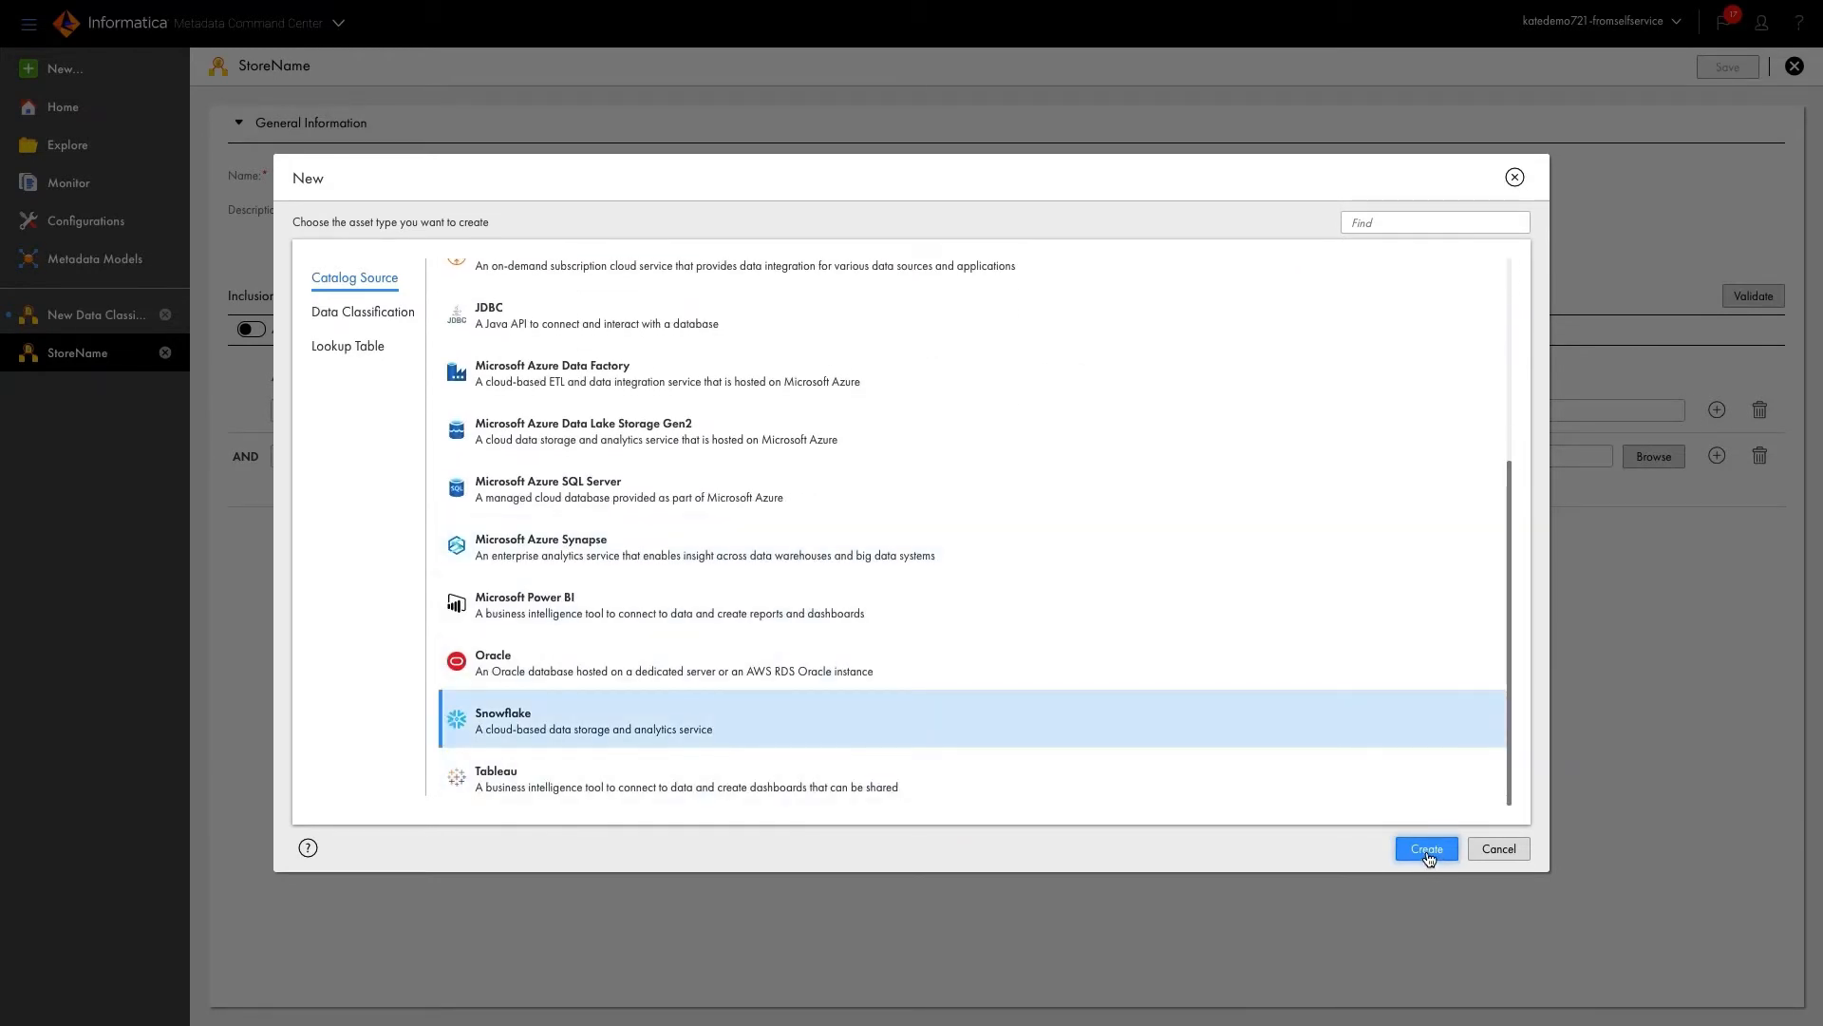
{"action": "left_click", "coordinate": [1424, 847]}
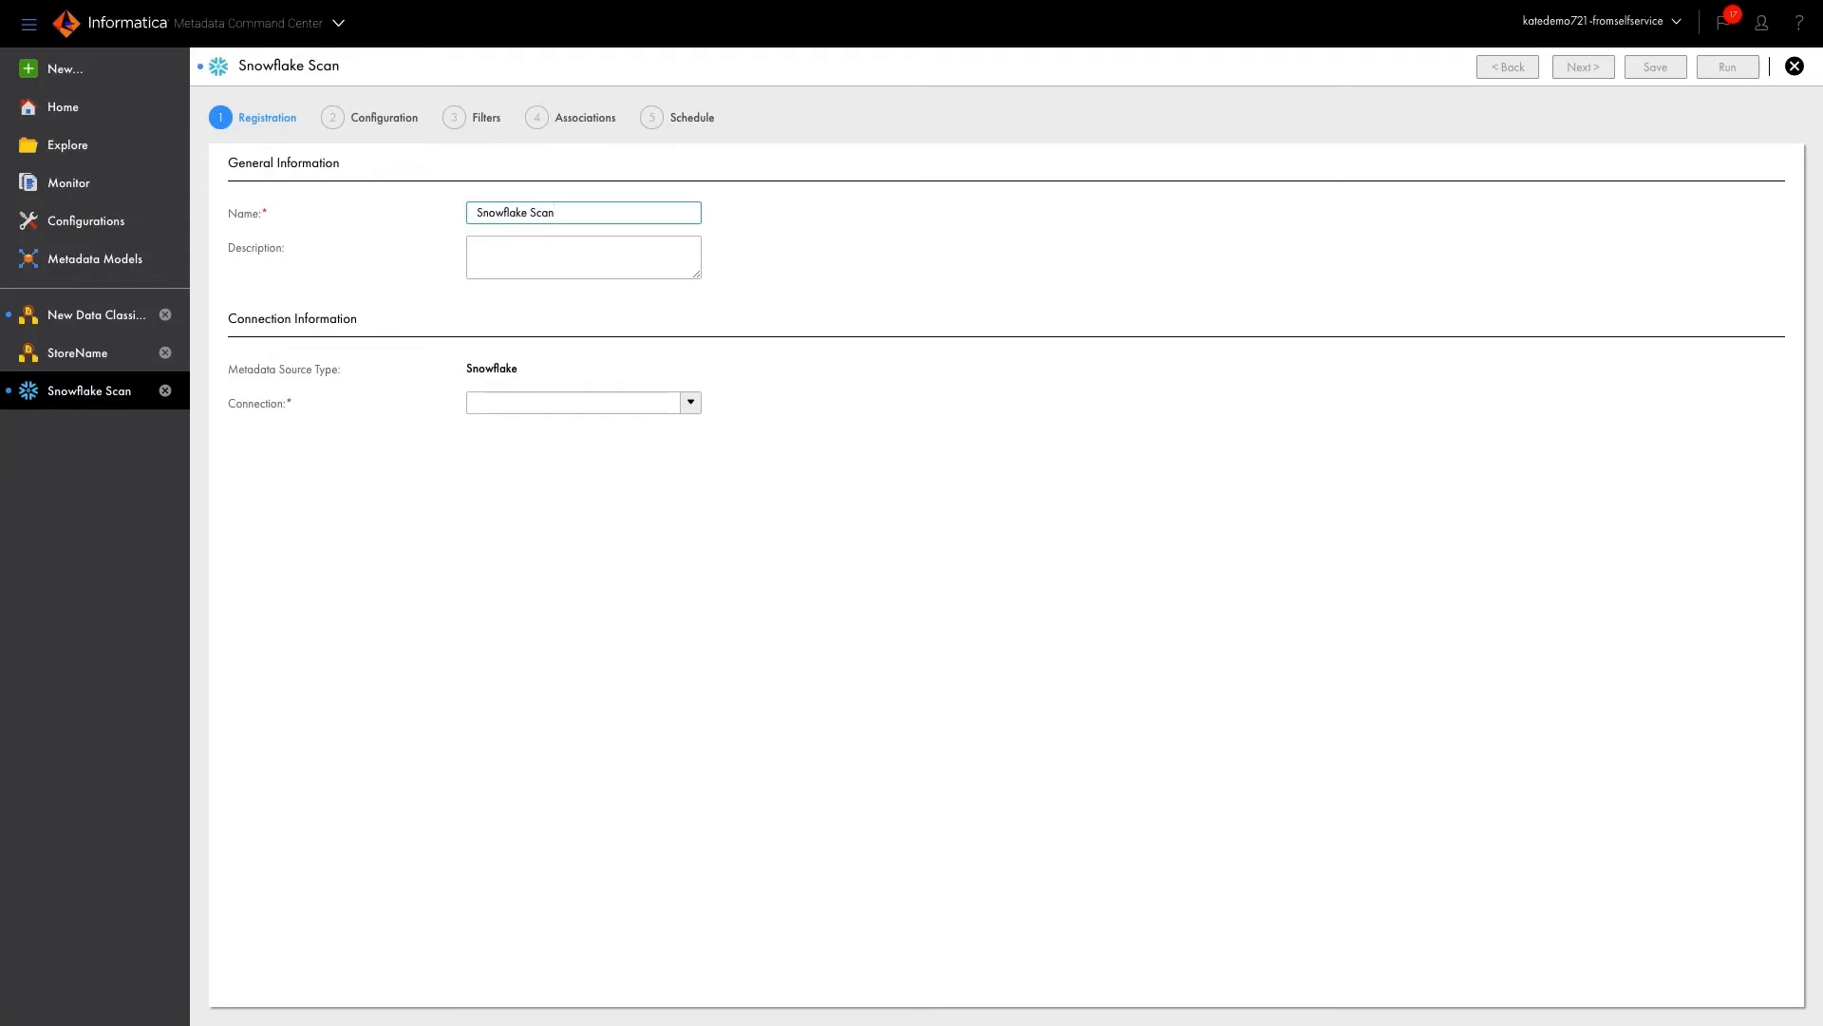
Describe the scan as 'resource full scan' and choose the cdg_snowflake_retail_dwh connection
{"action": "type", "text": "Snowflake"}
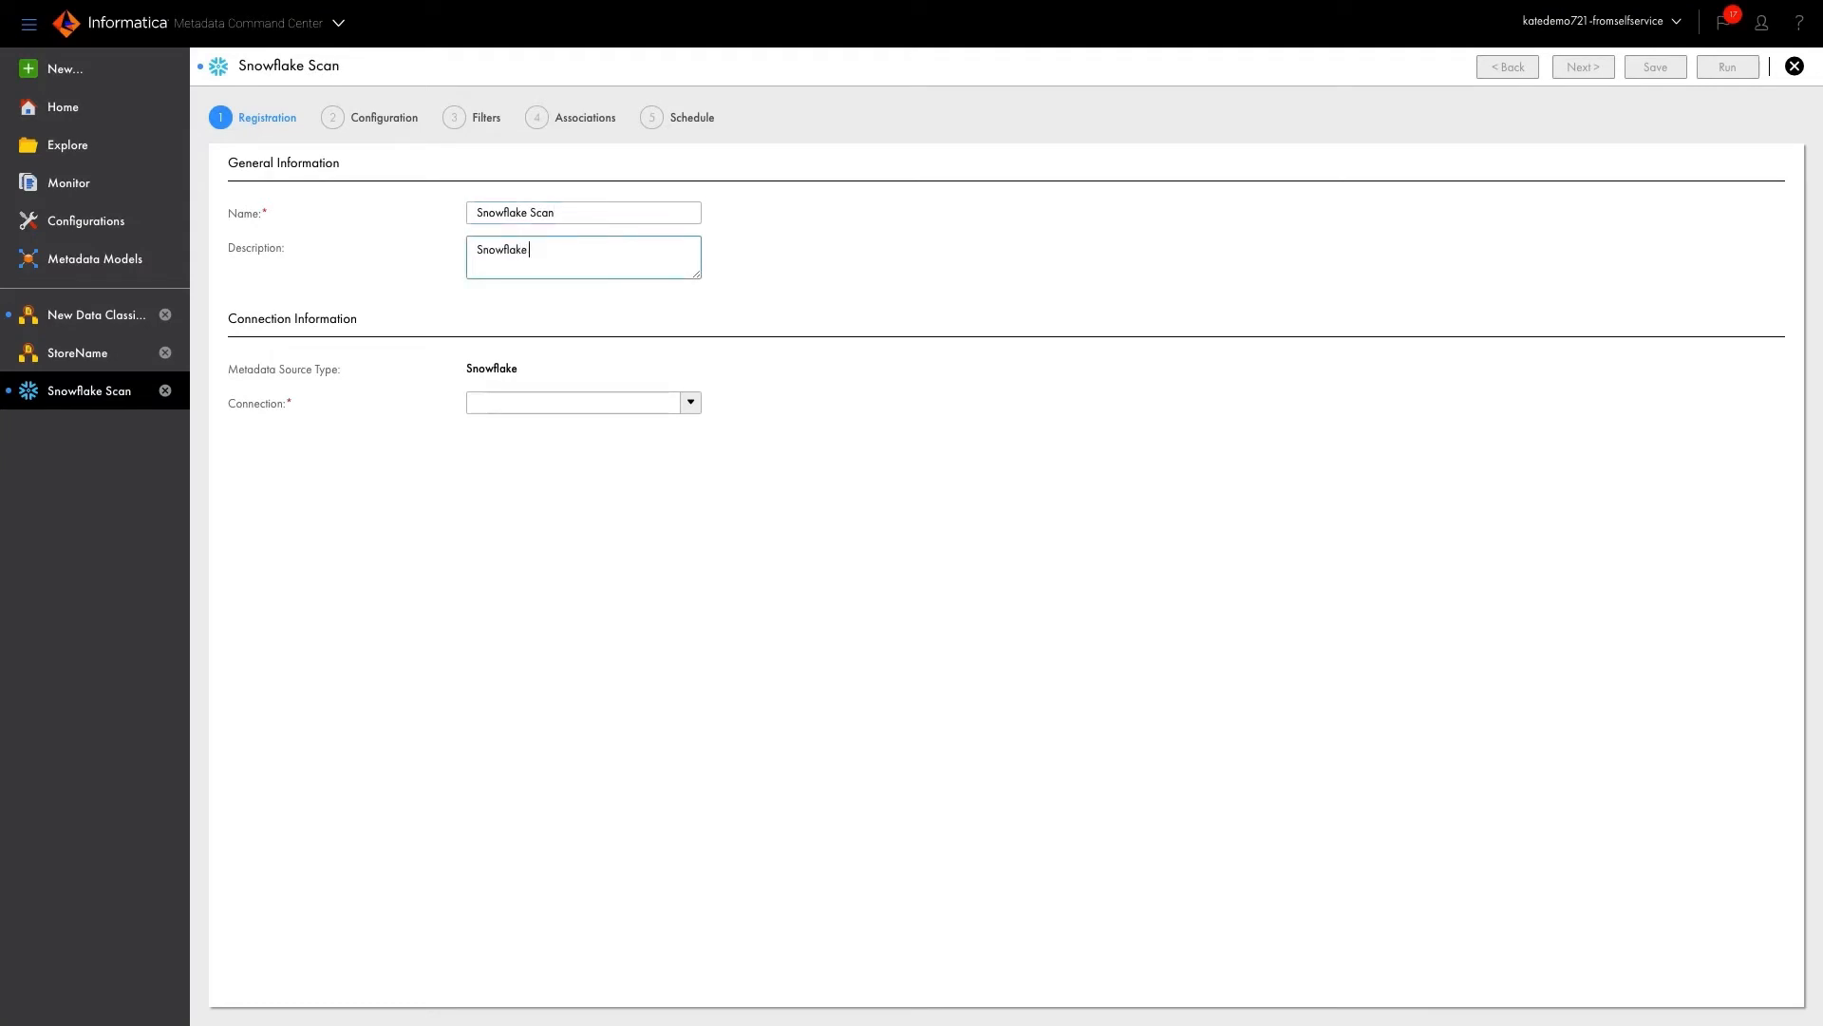
{"action": "type", "text": "resource full scan"}
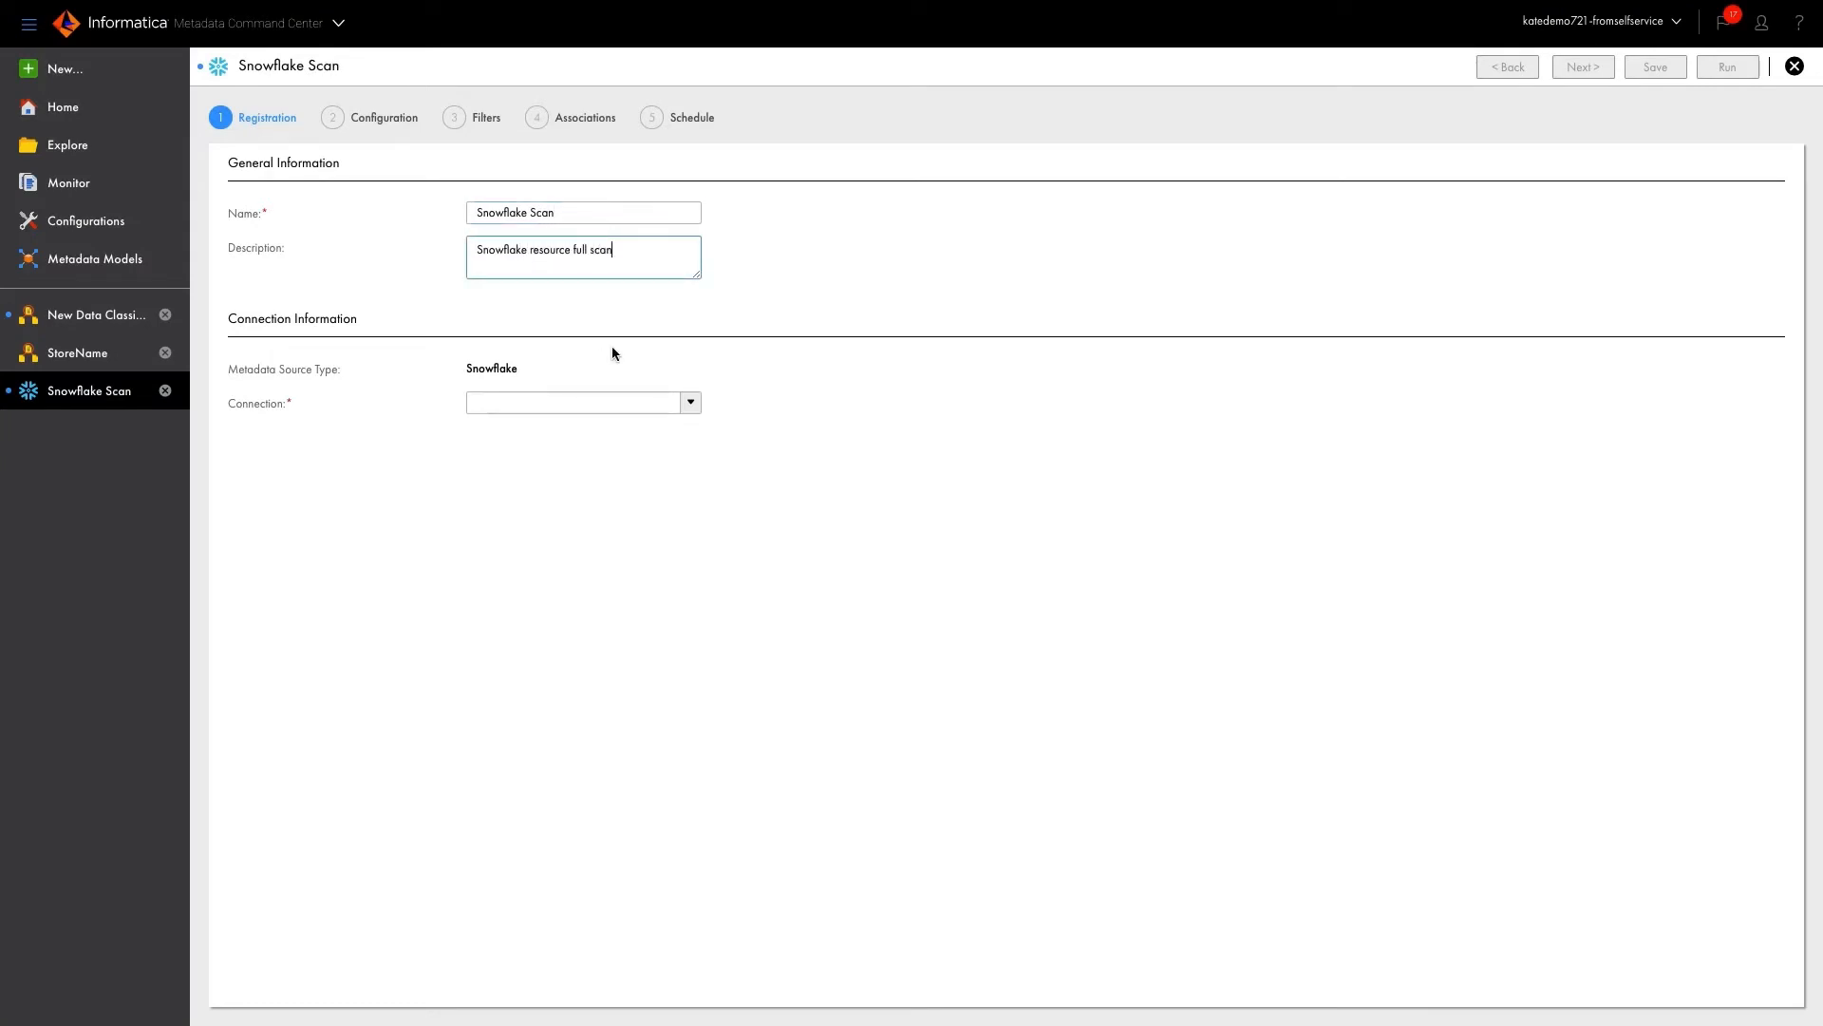
{"action": "left_click", "coordinate": [690, 403]}
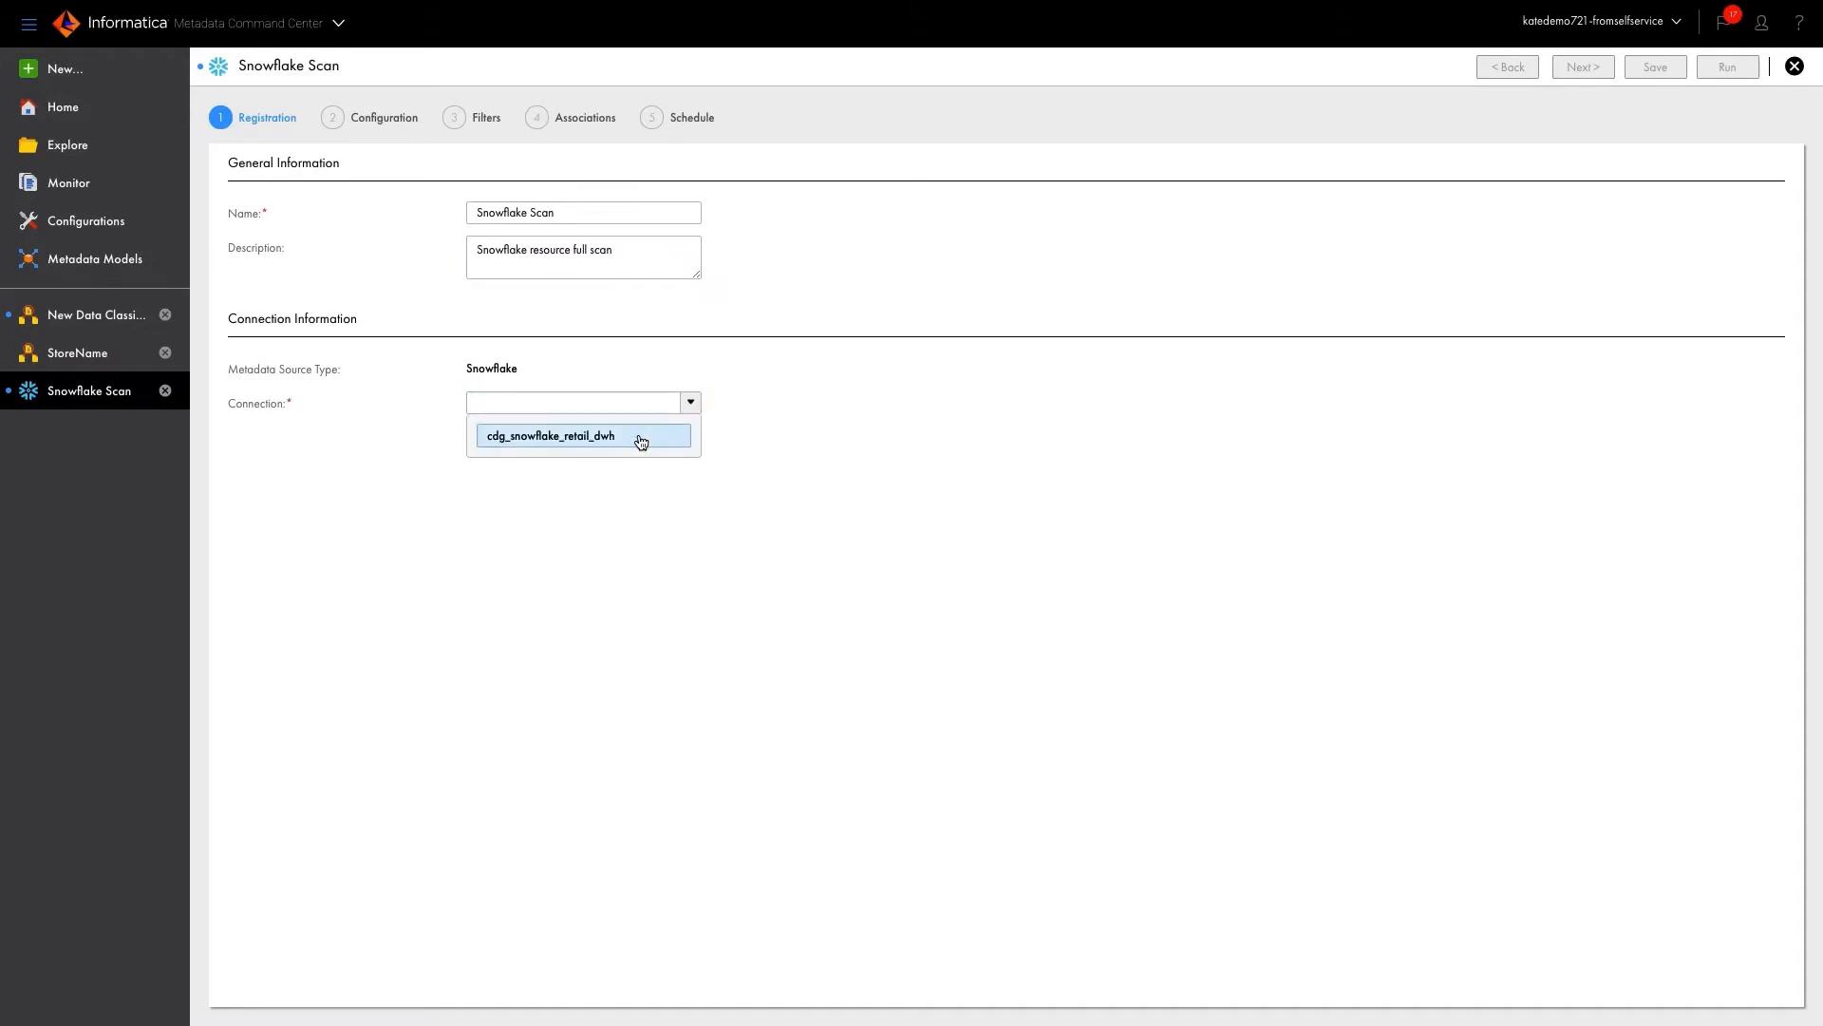
{"action": "left_click", "coordinate": [551, 435]}
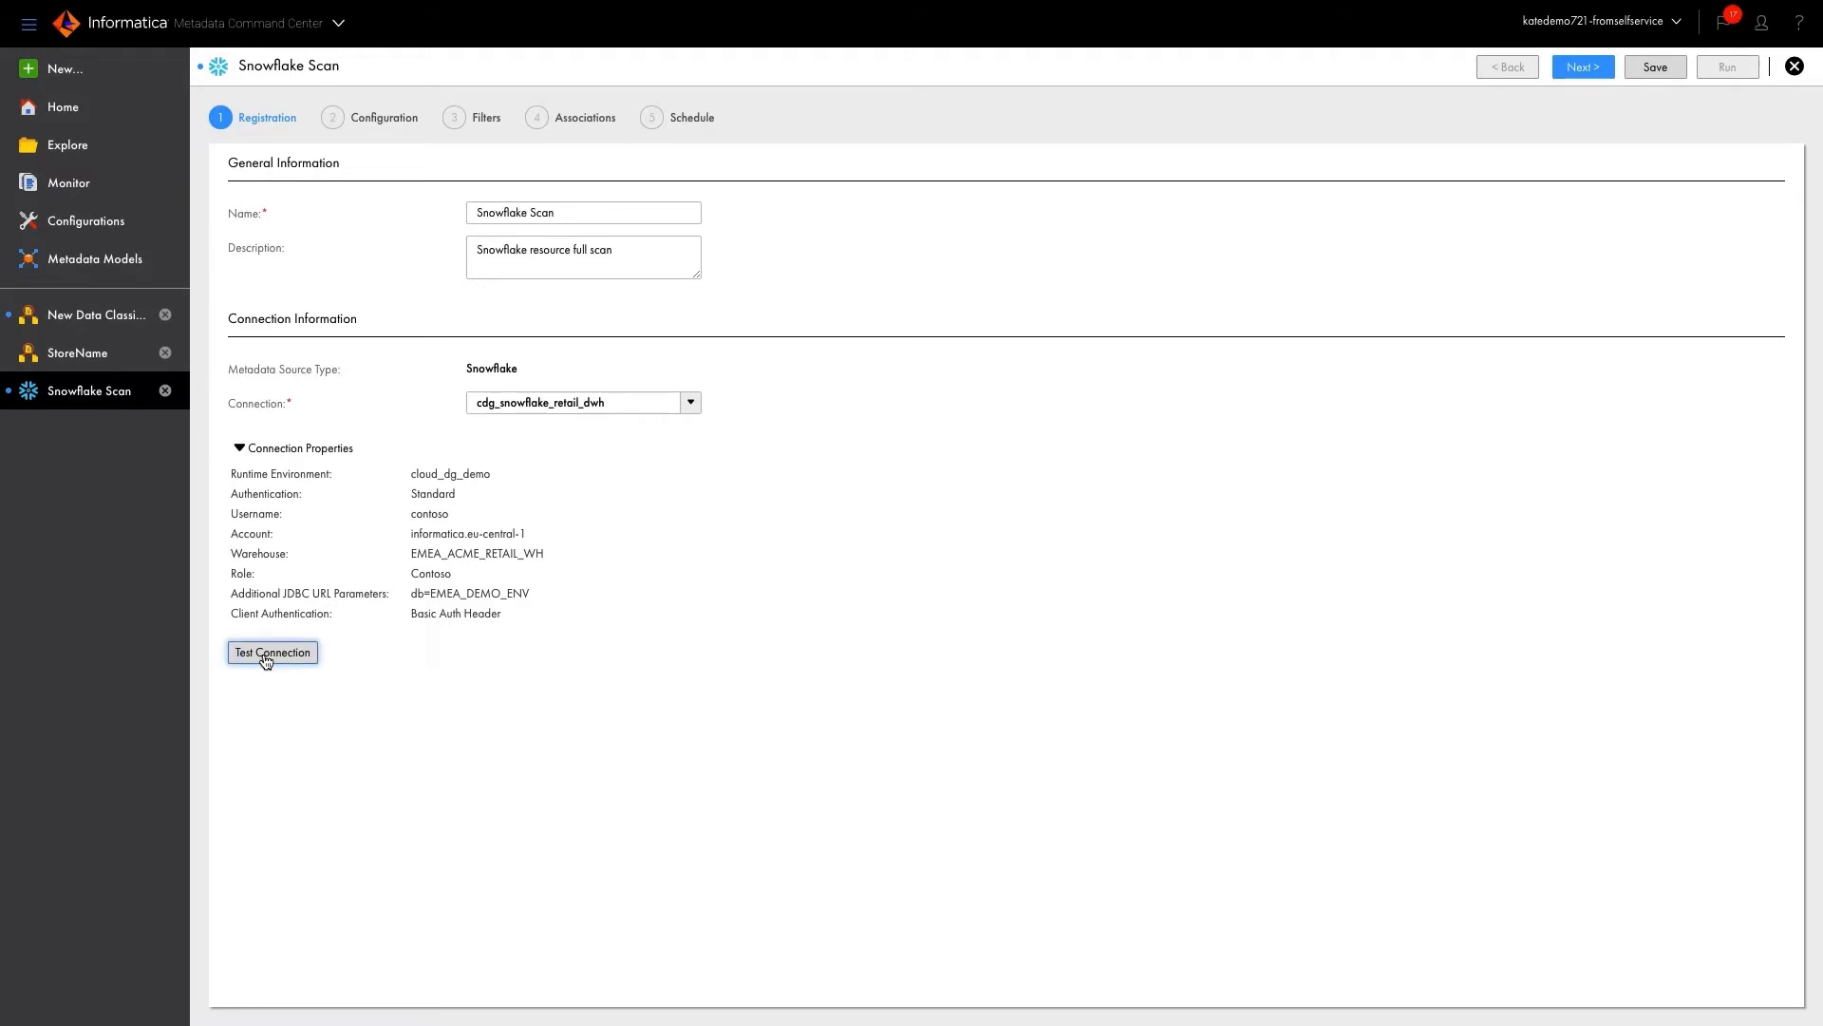
Test the cdg_snowflake_retail_dwh connection and continue to the configuration step
{"action": "left_click", "coordinate": [271, 652]}
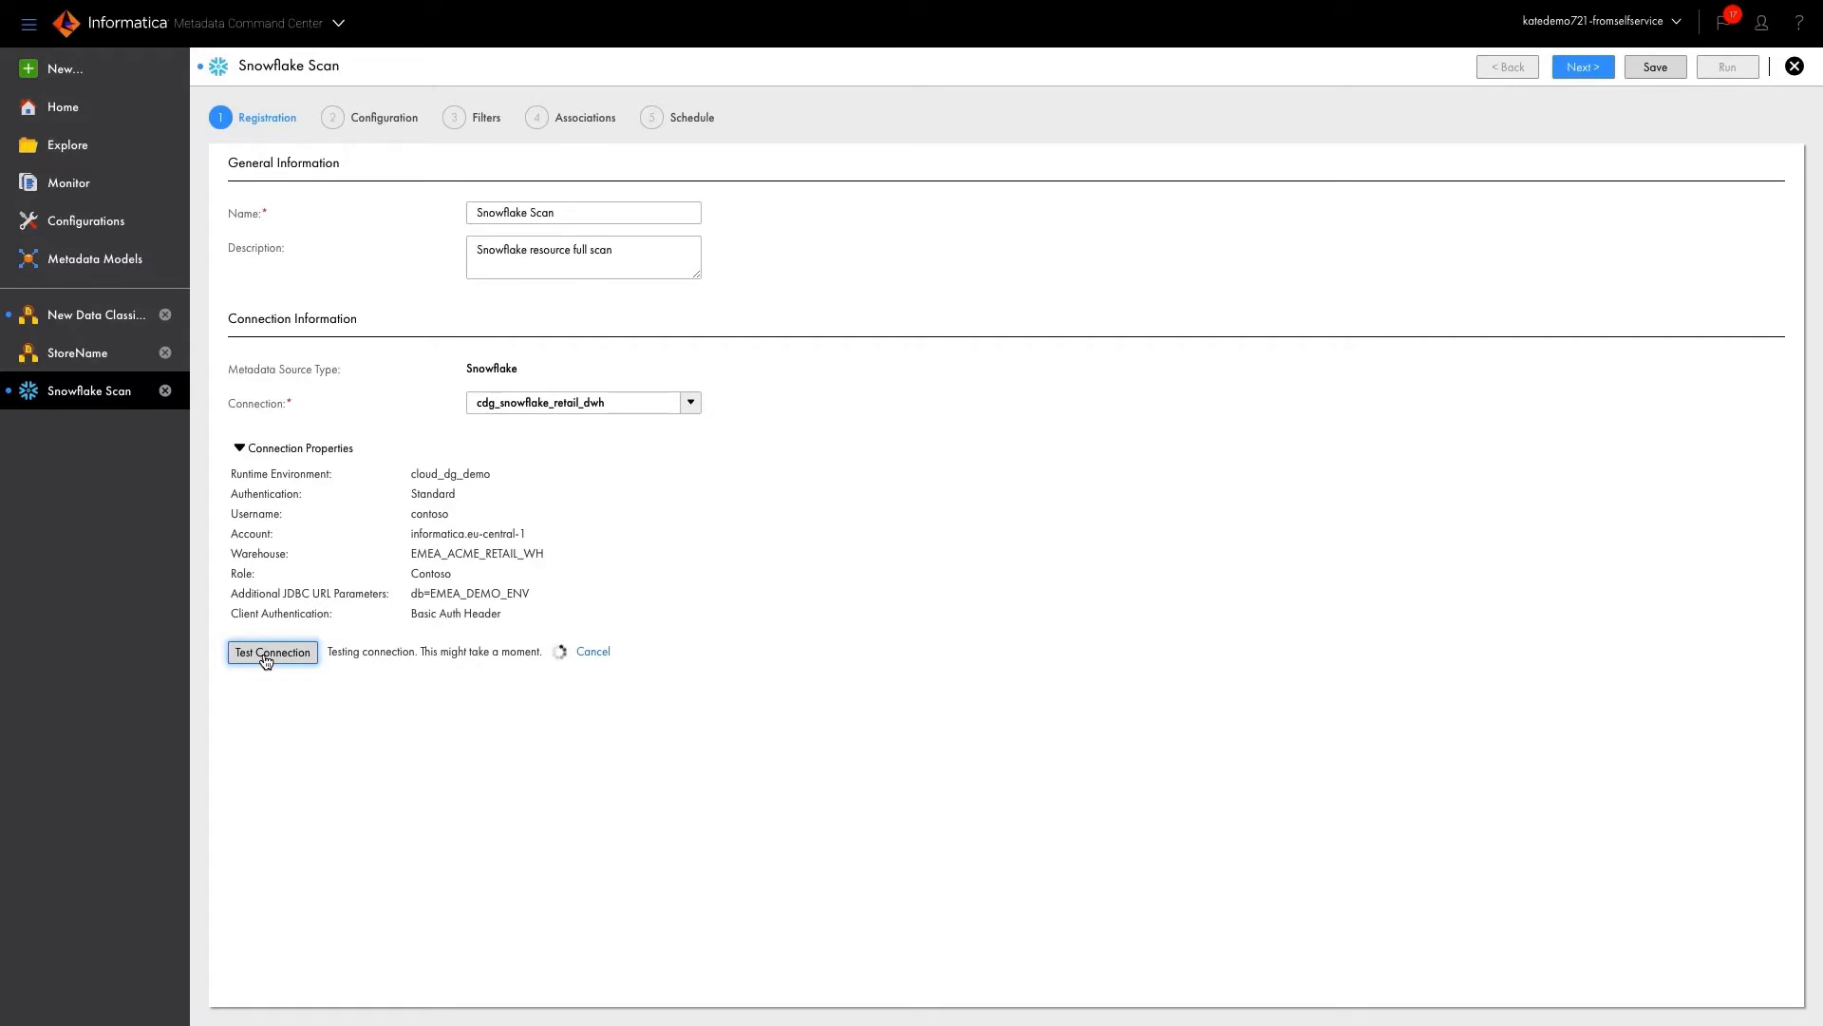
{"action": "left_click", "coordinate": [272, 651]}
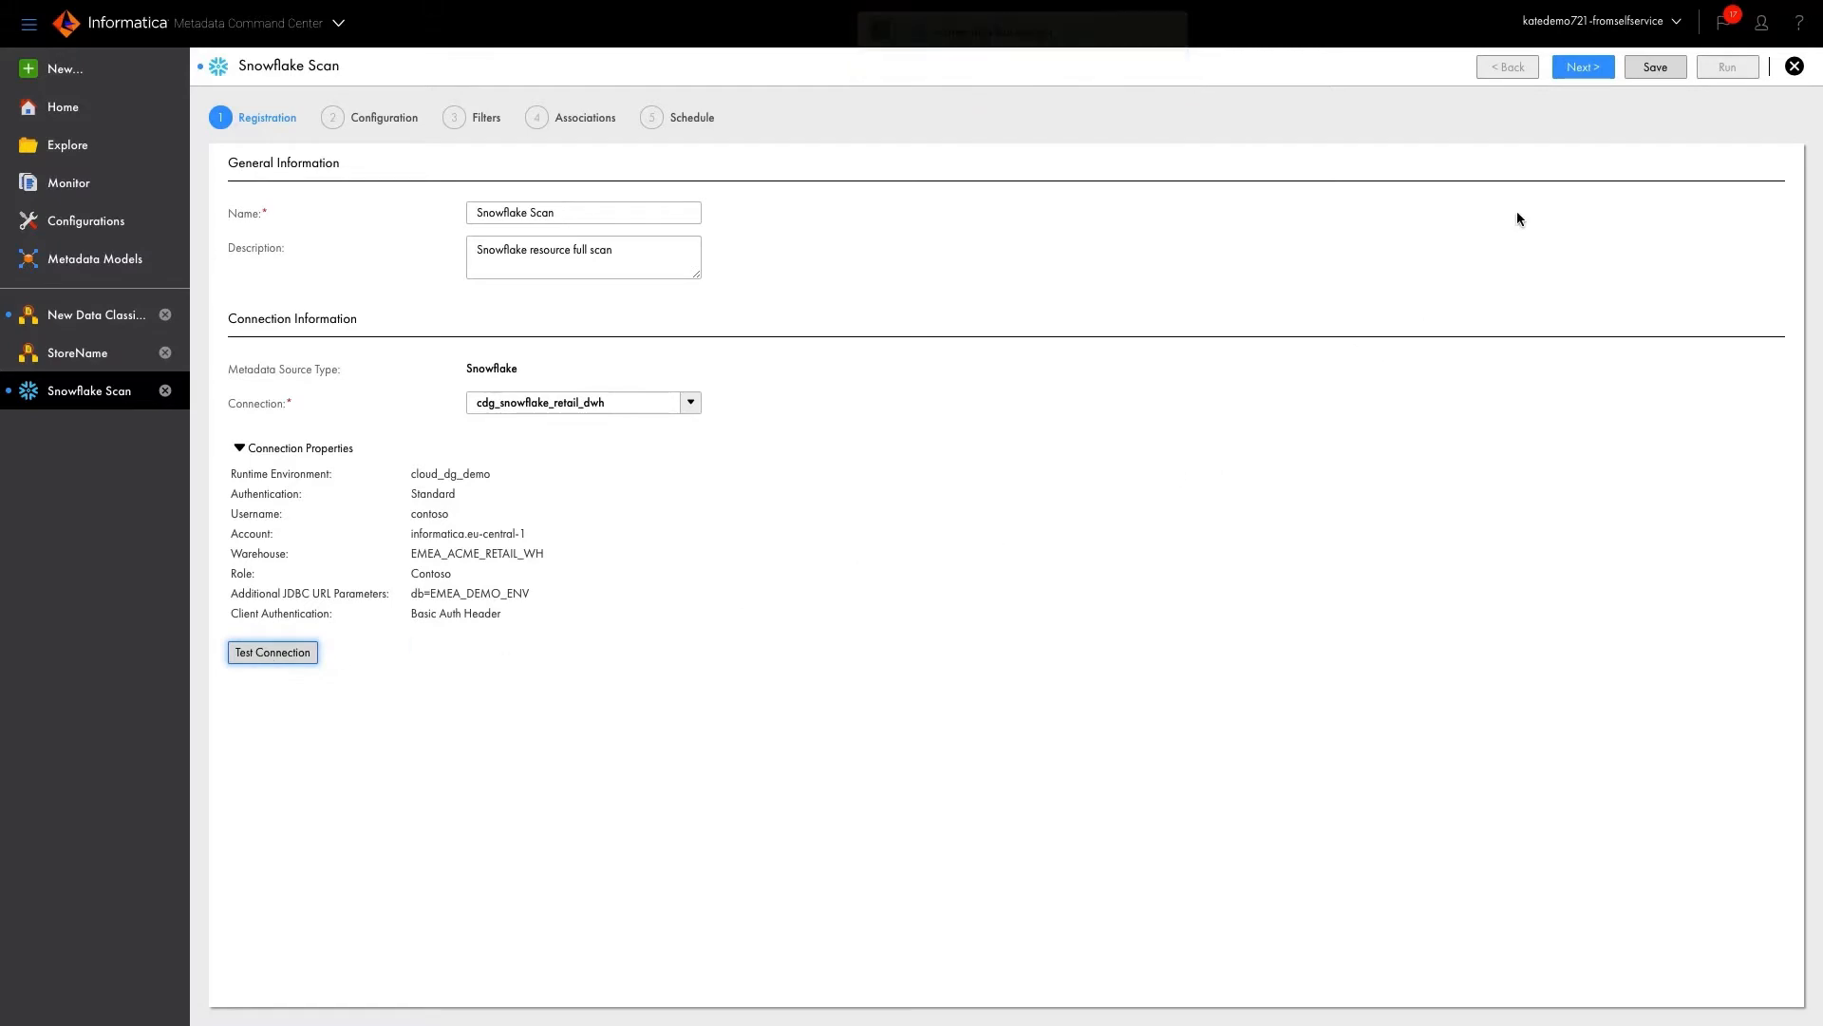
{"action": "left_click", "coordinate": [1583, 66]}
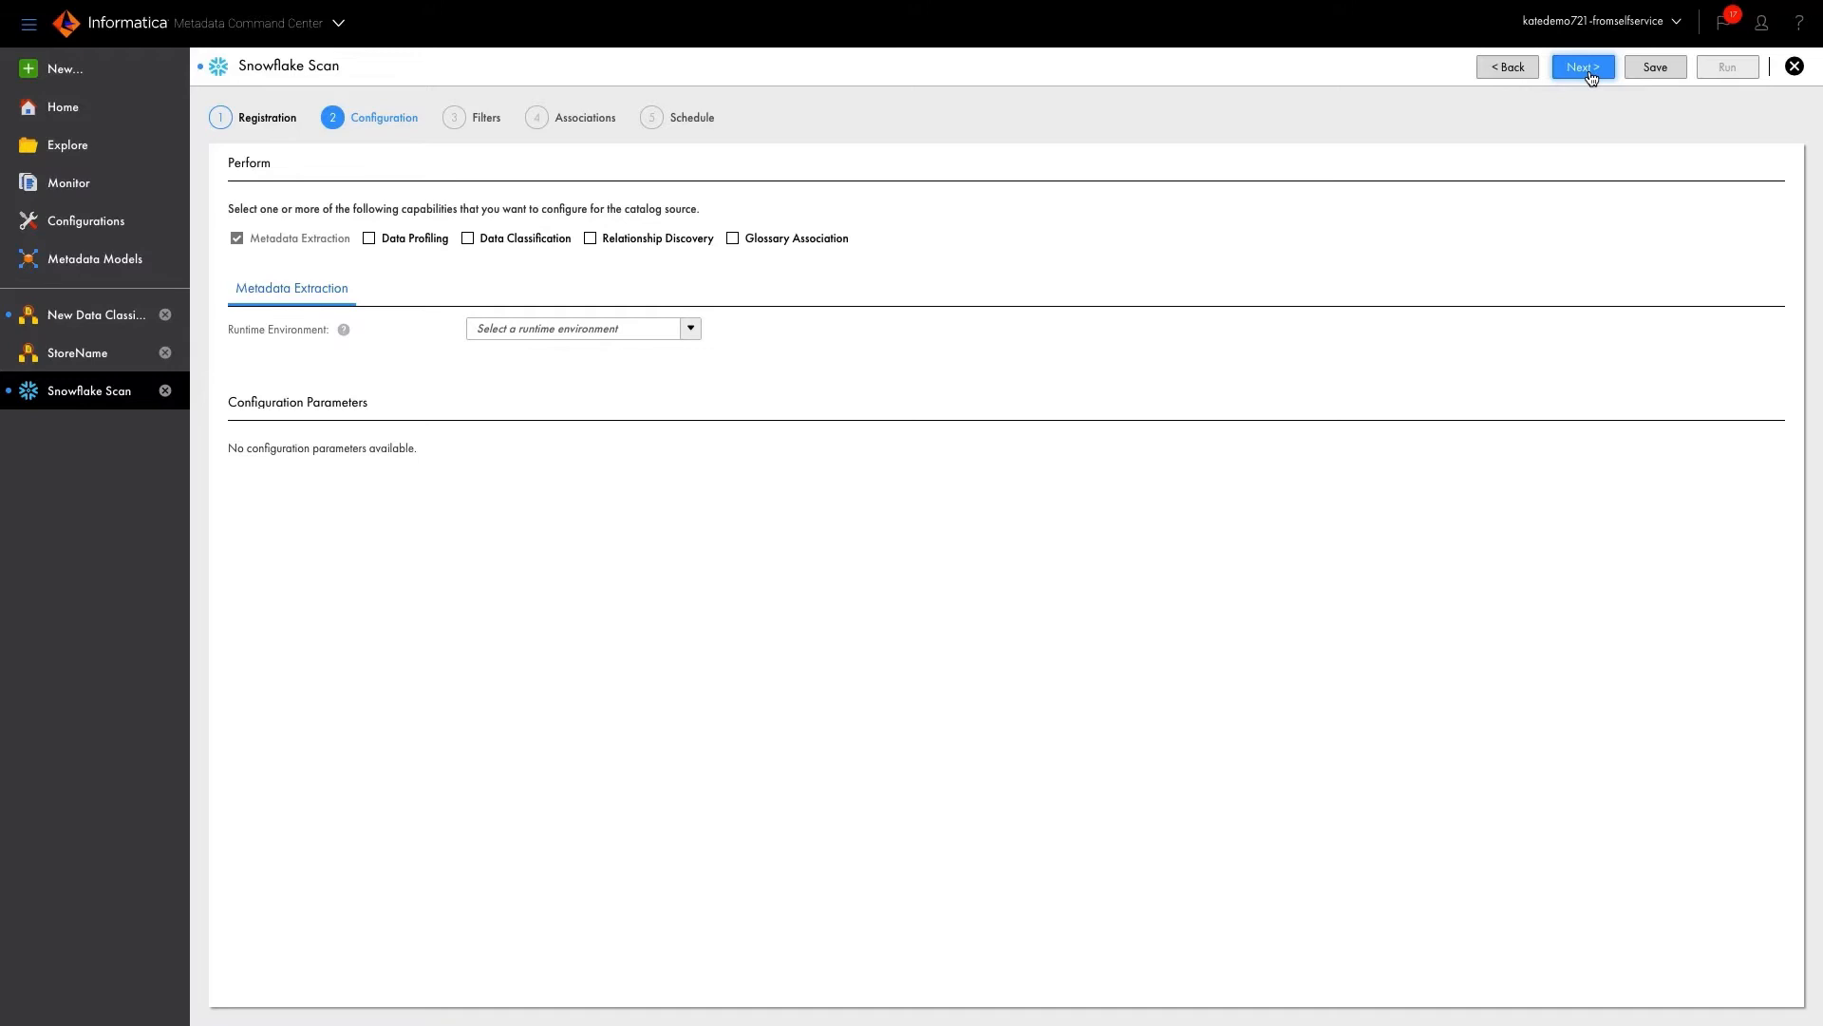
{"action": "mouse_move", "coordinate": [822, 325]}
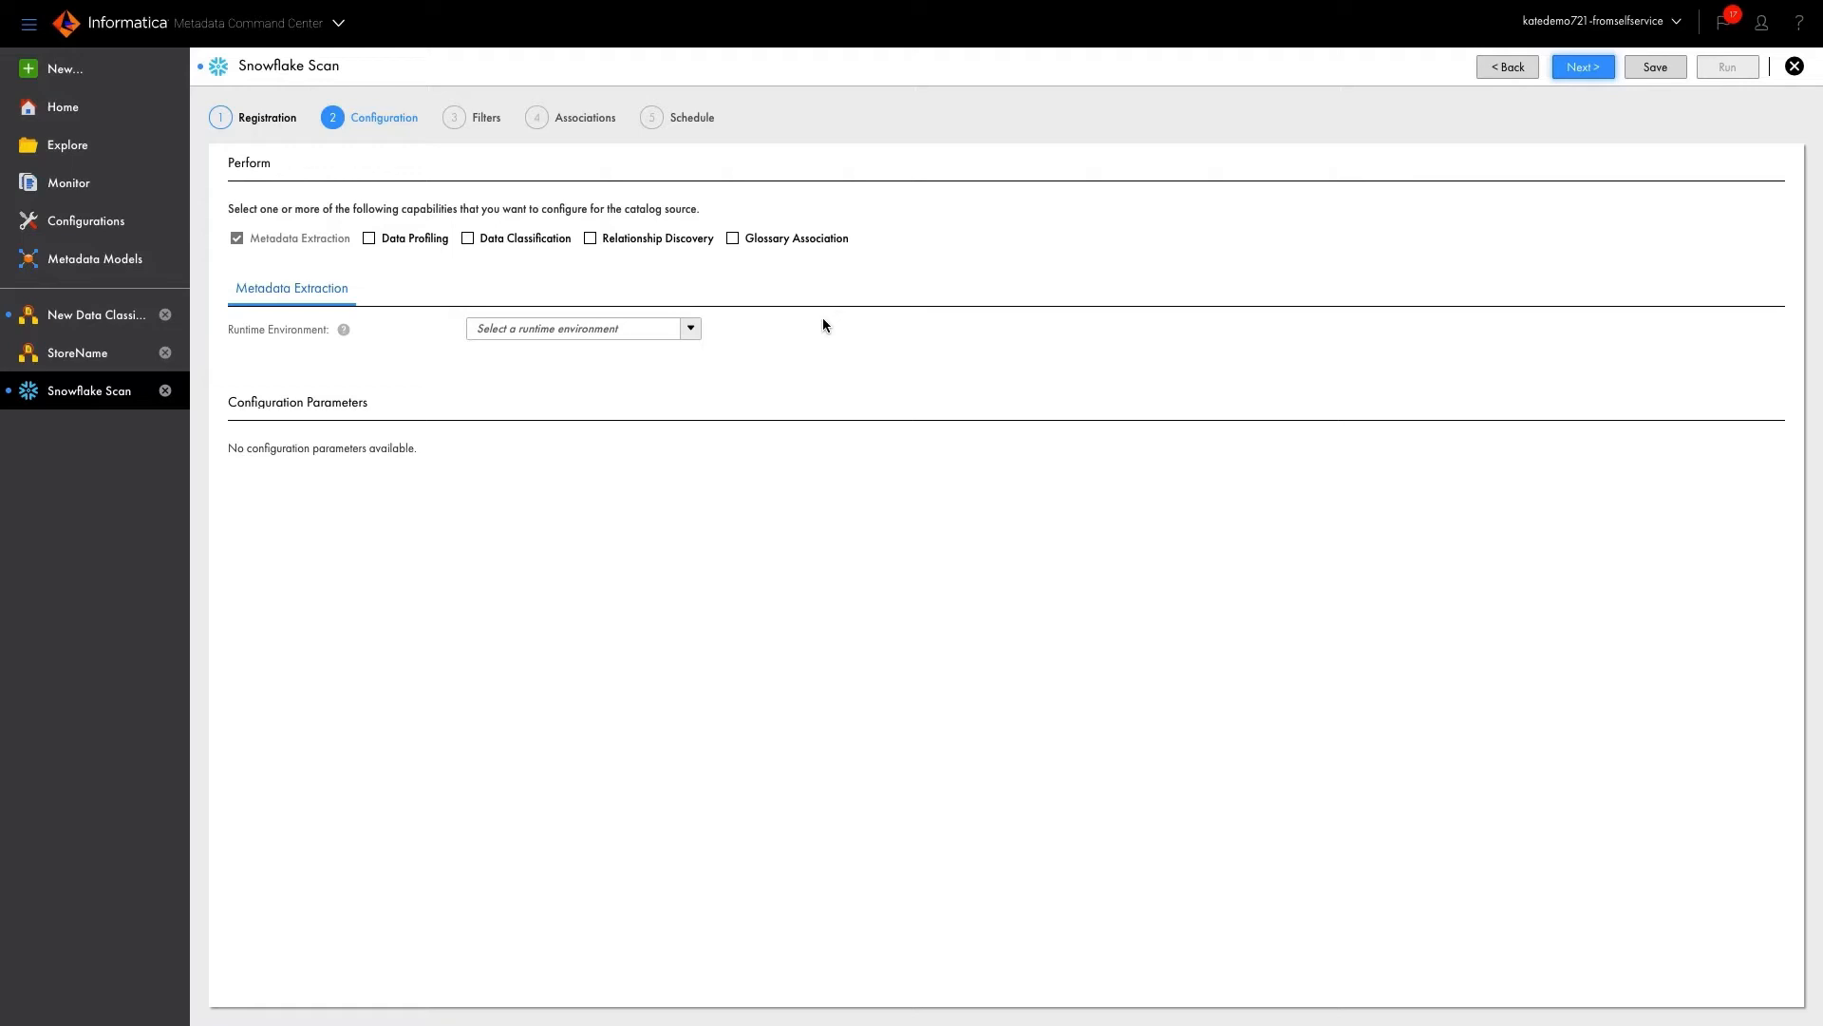
Run metadata extraction on the cloud_dg_demo runtime environment and enable data profiling
{"action": "left_click", "coordinate": [689, 328]}
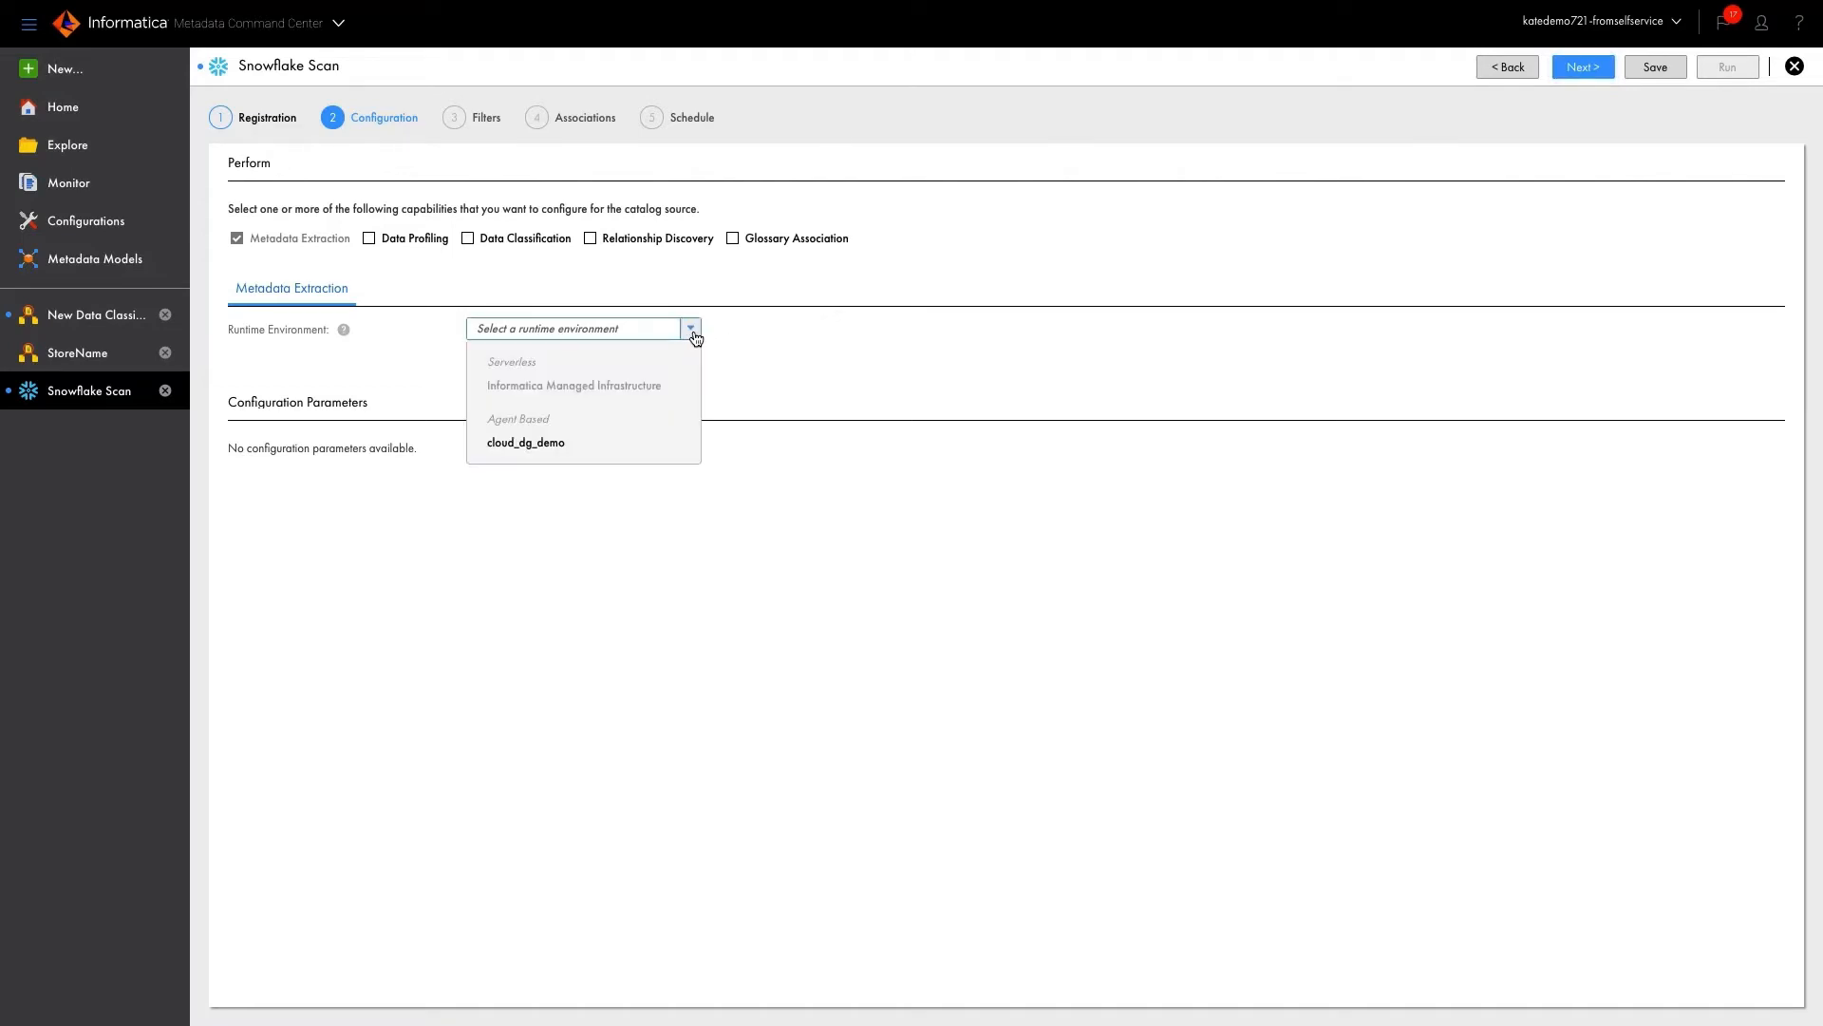
{"action": "left_click", "coordinate": [526, 442]}
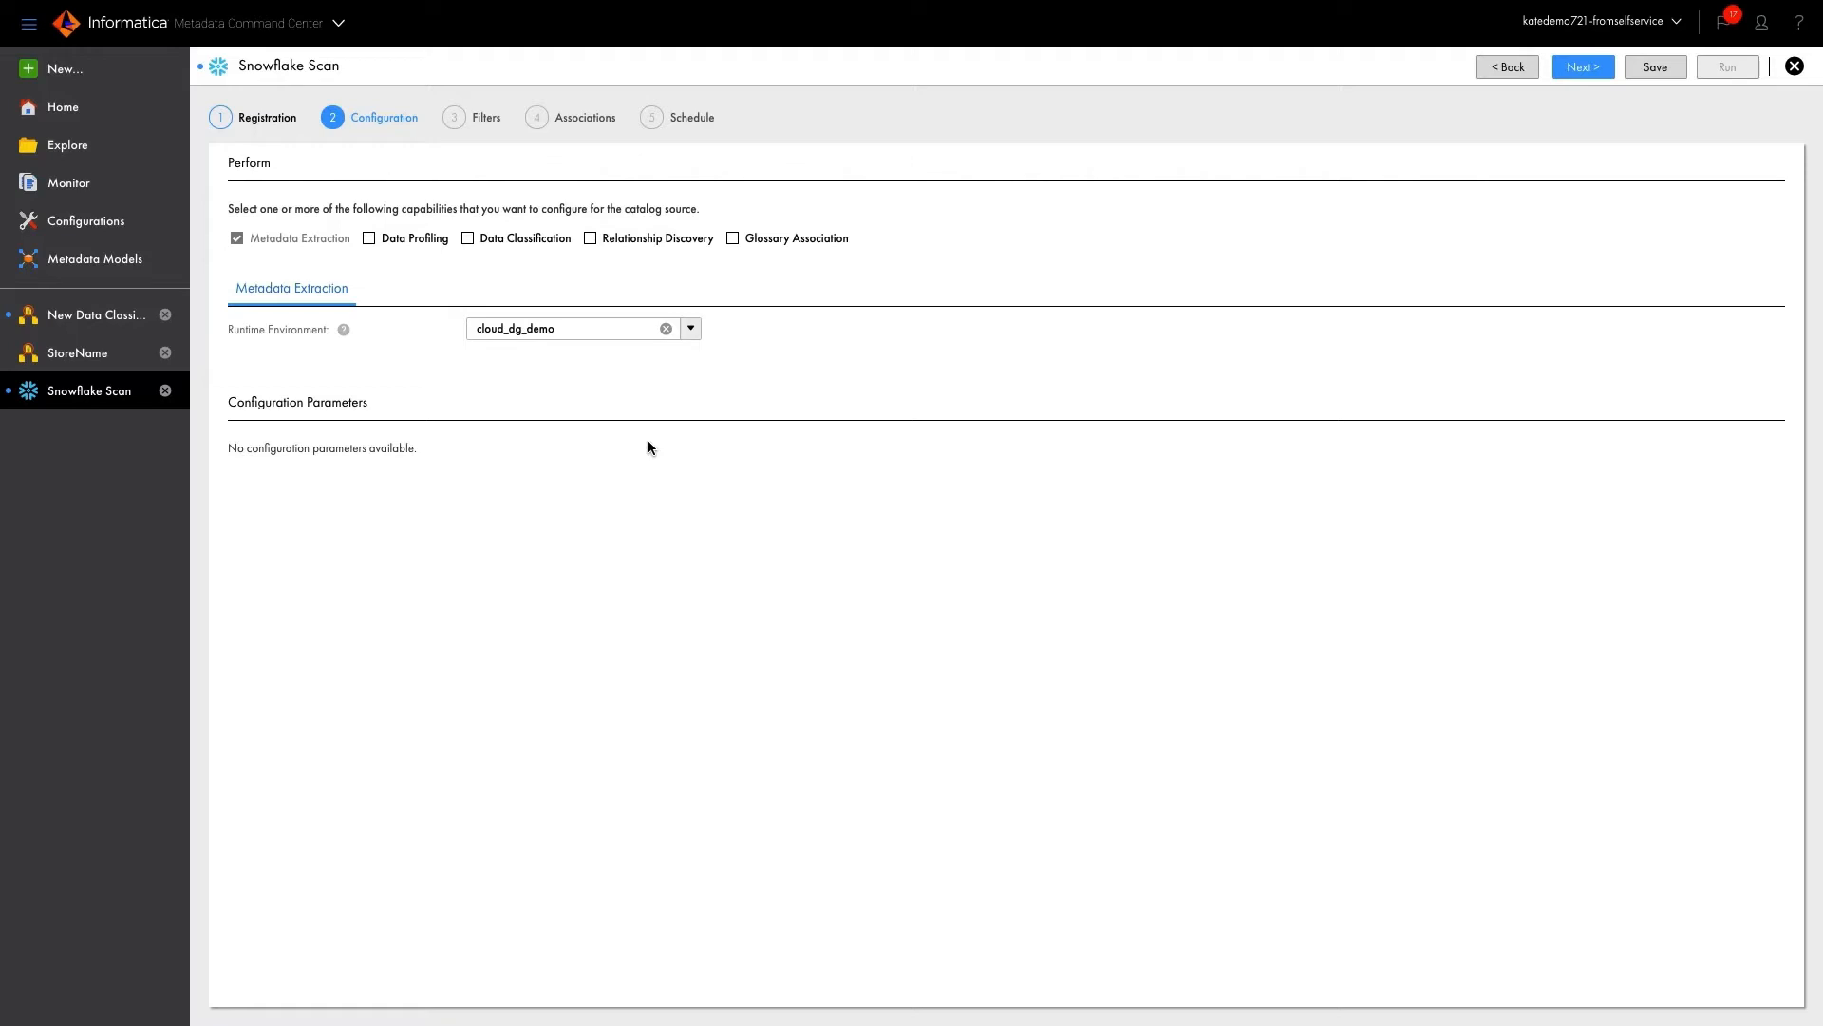
{"action": "left_click", "coordinate": [370, 237]}
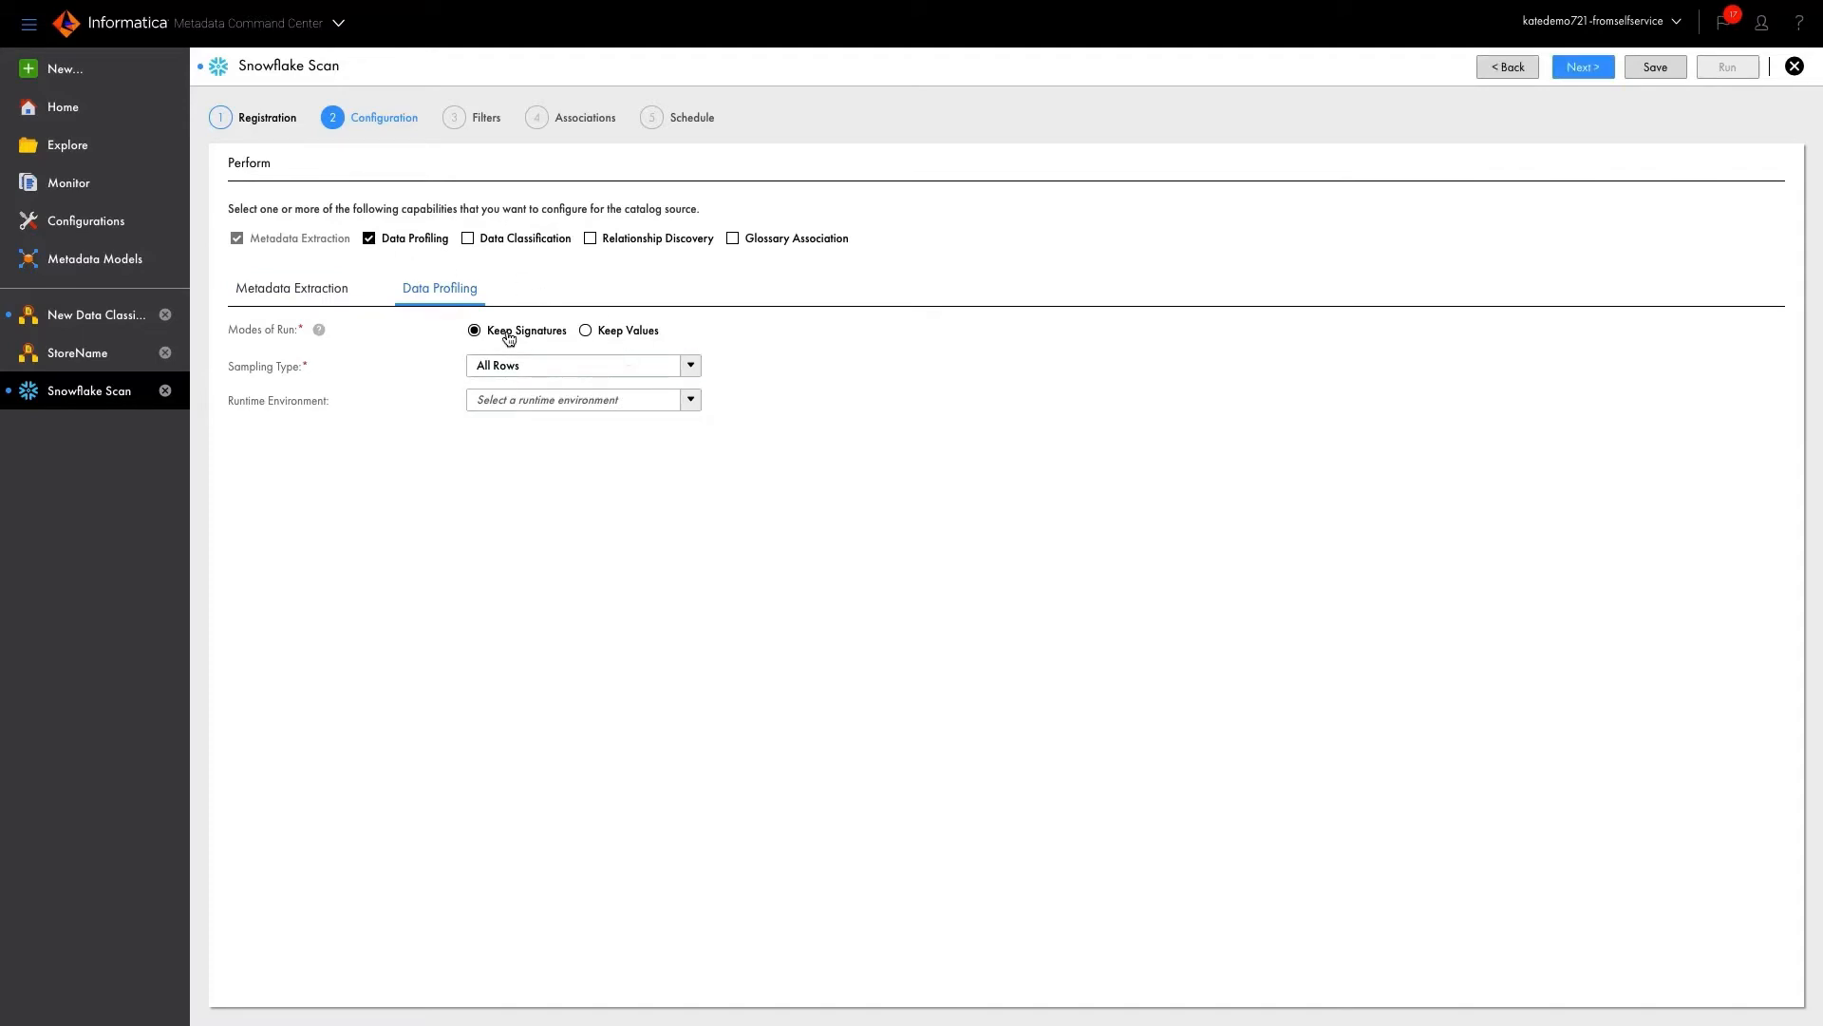
Profile in Keep Signatures mode on cloud_dg_demo and enable data classification
{"action": "left_click", "coordinate": [692, 365]}
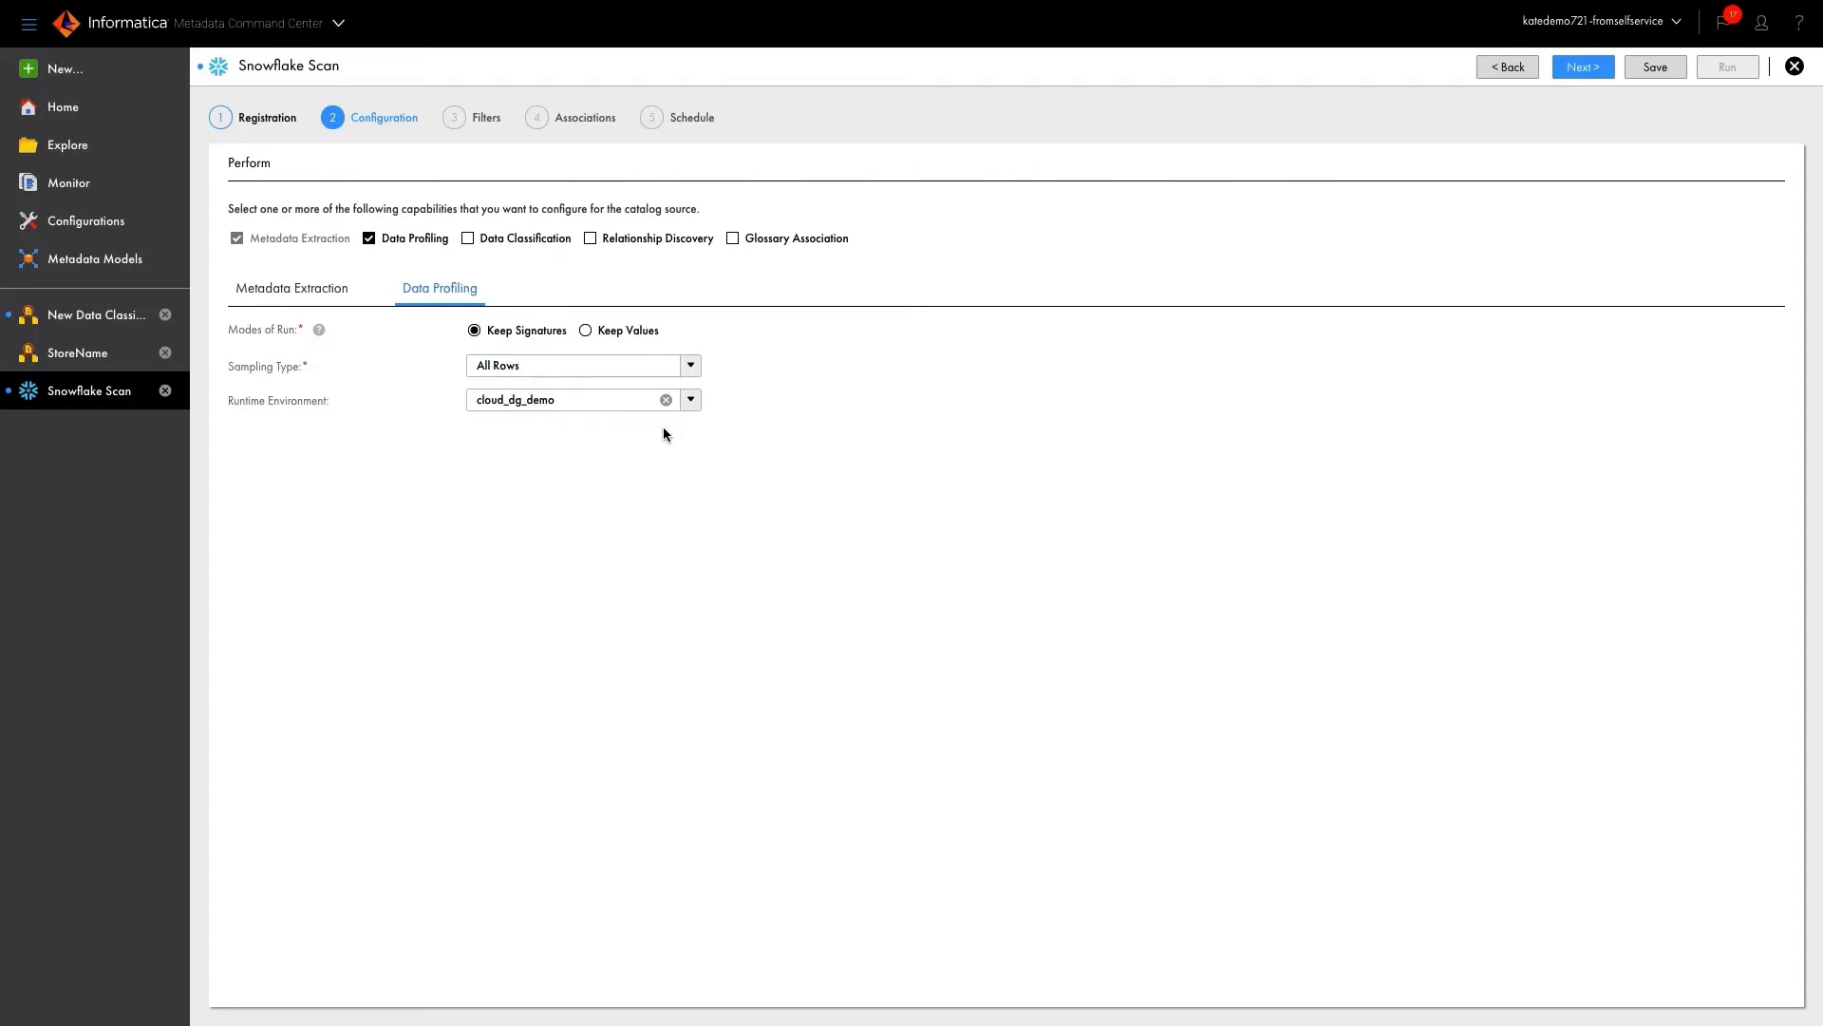
{"action": "left_click", "coordinate": [467, 239]}
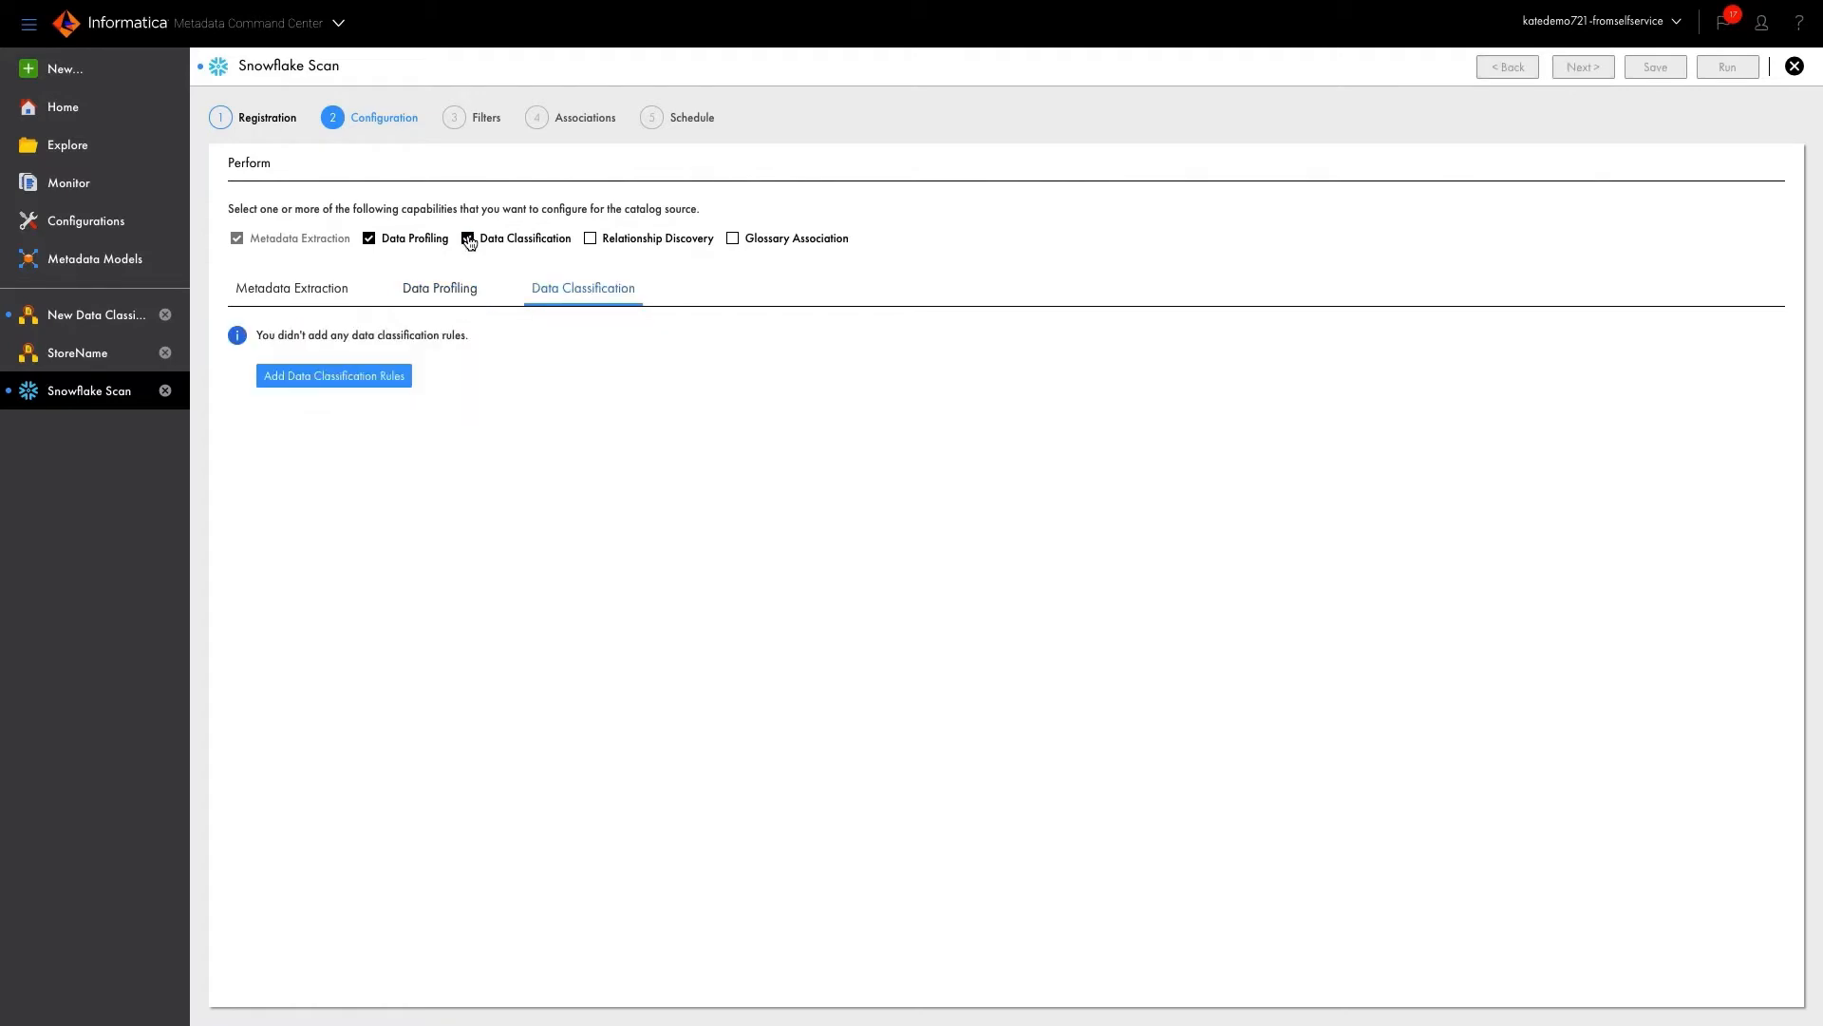
Add the StoreName classification rule to the scan and enable relationship discovery
{"action": "left_click", "coordinate": [334, 376]}
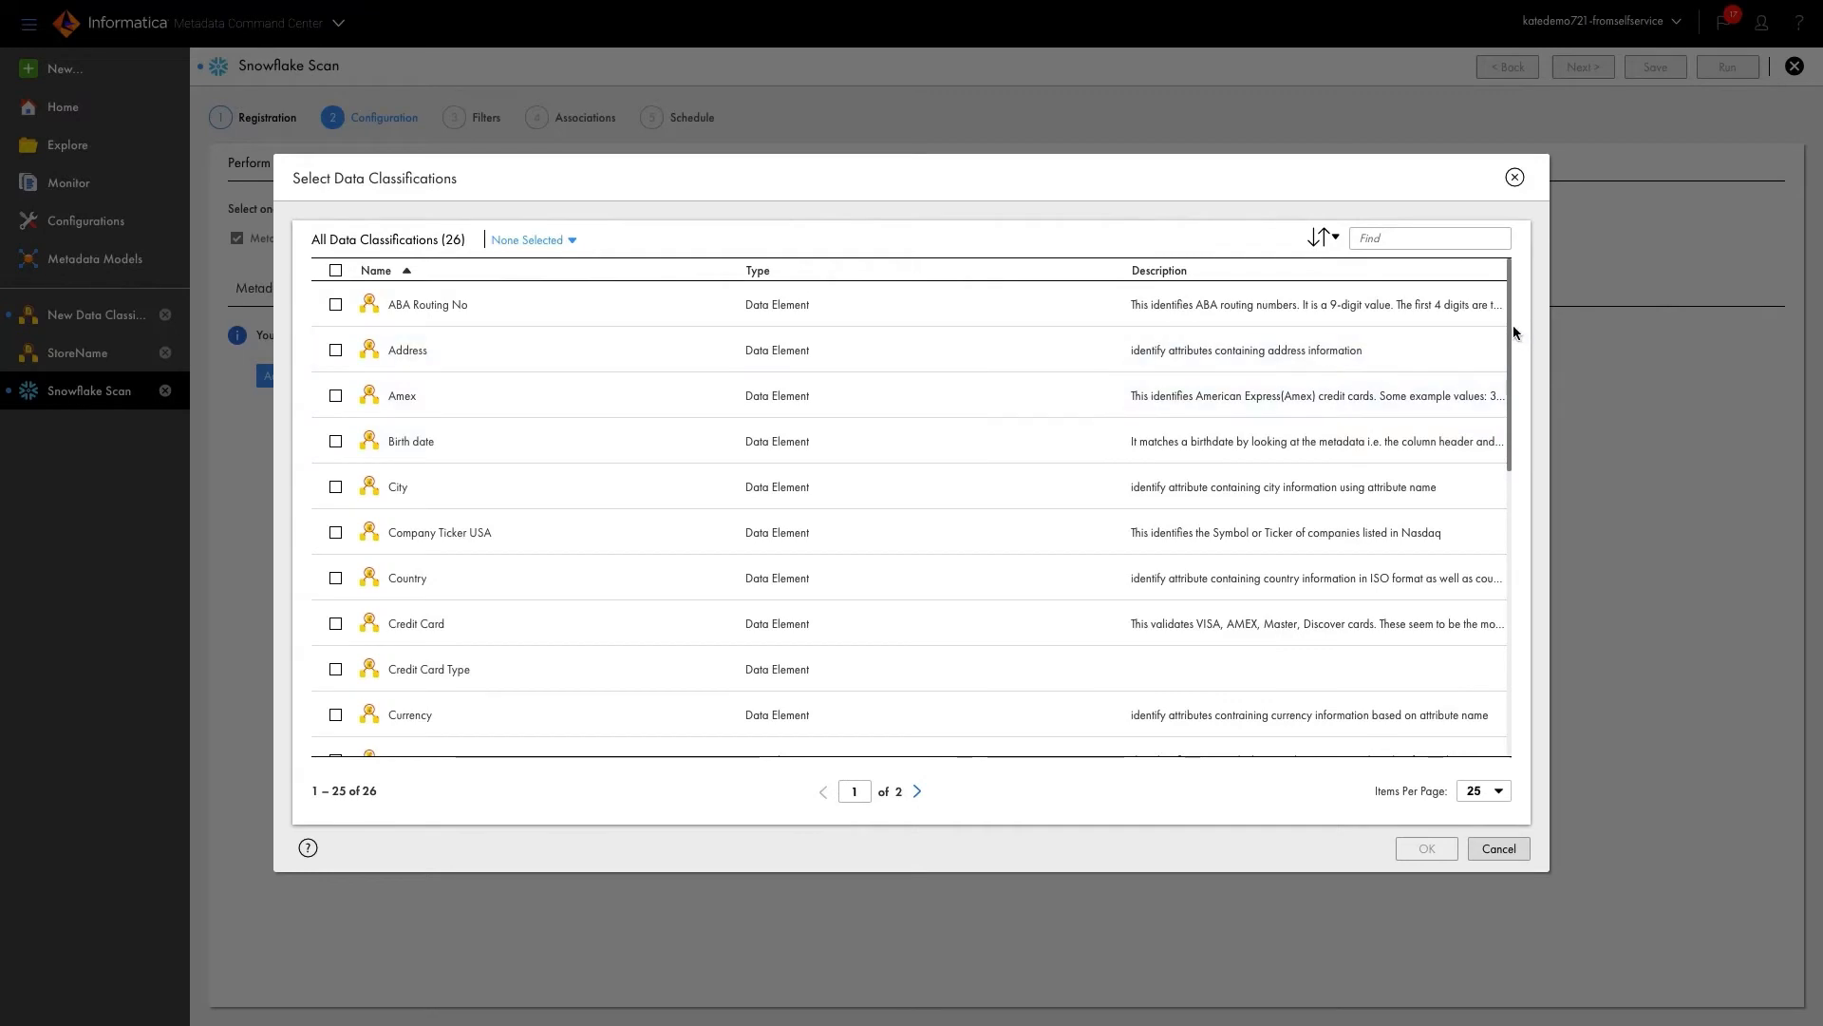
{"action": "scroll", "scroll_direction": "down", "scroll_amount": 3}
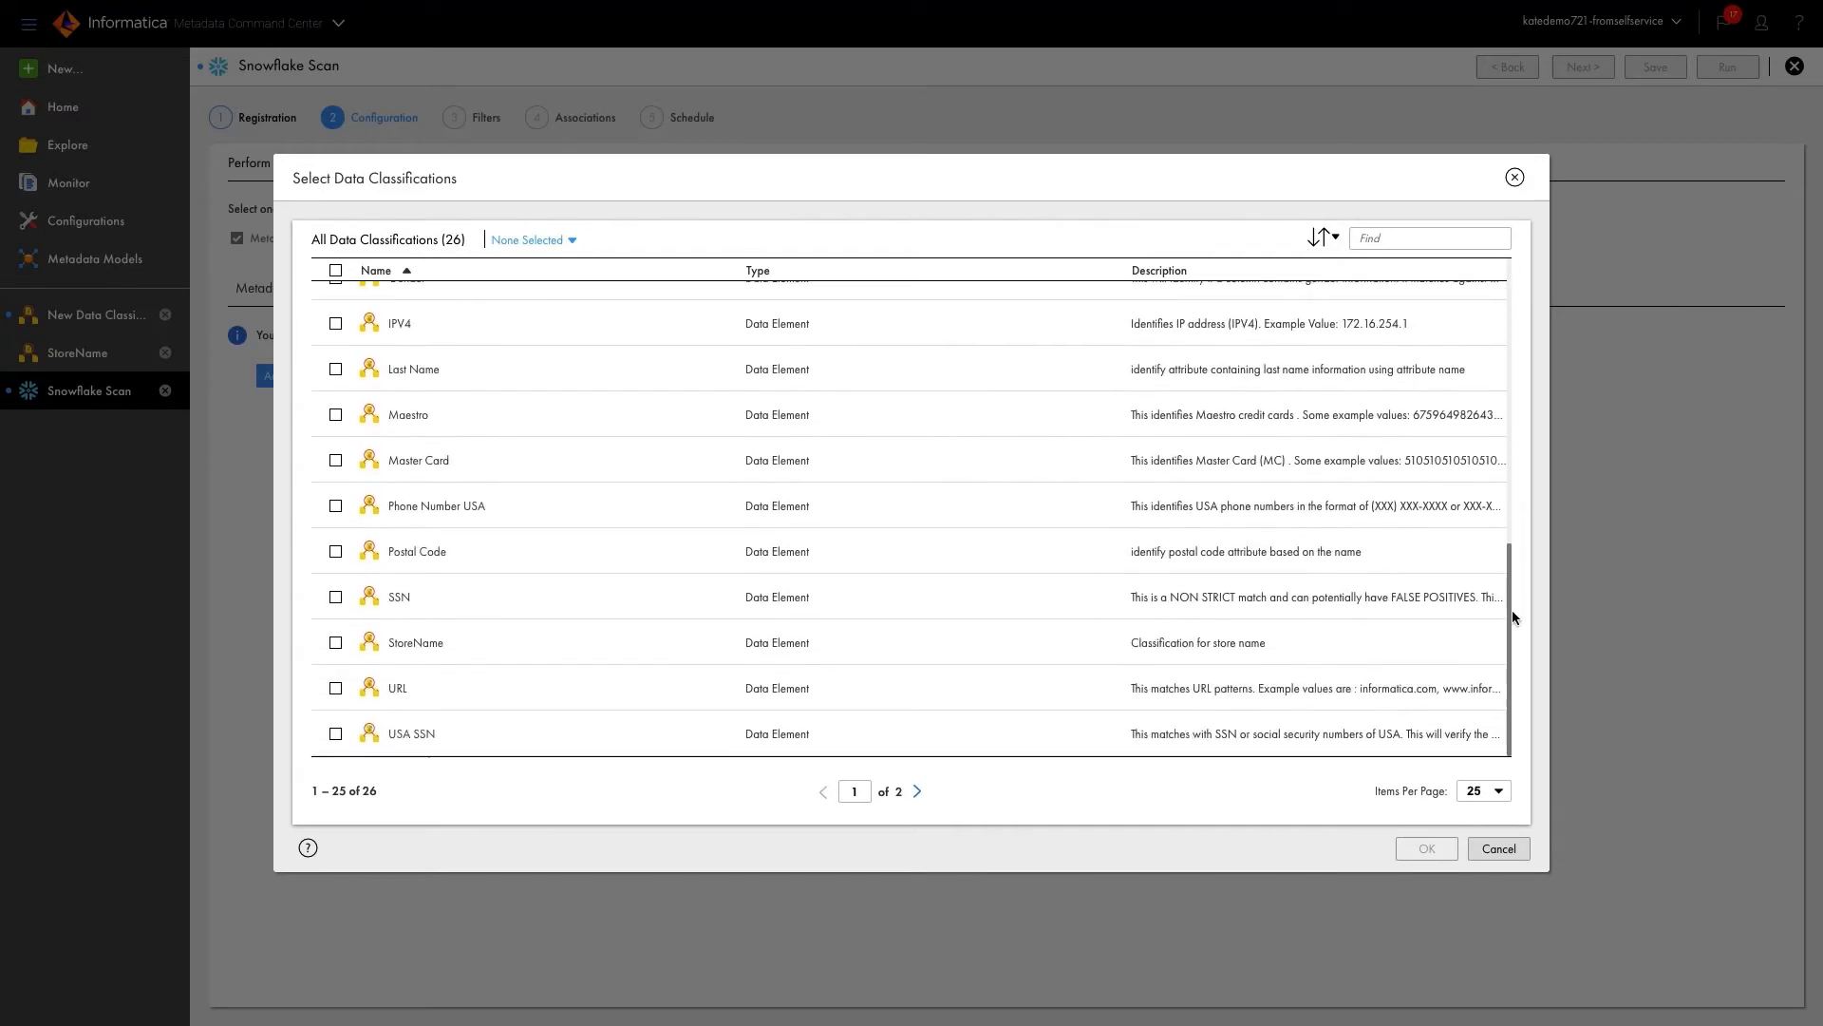
{"action": "left_click", "coordinate": [336, 642]}
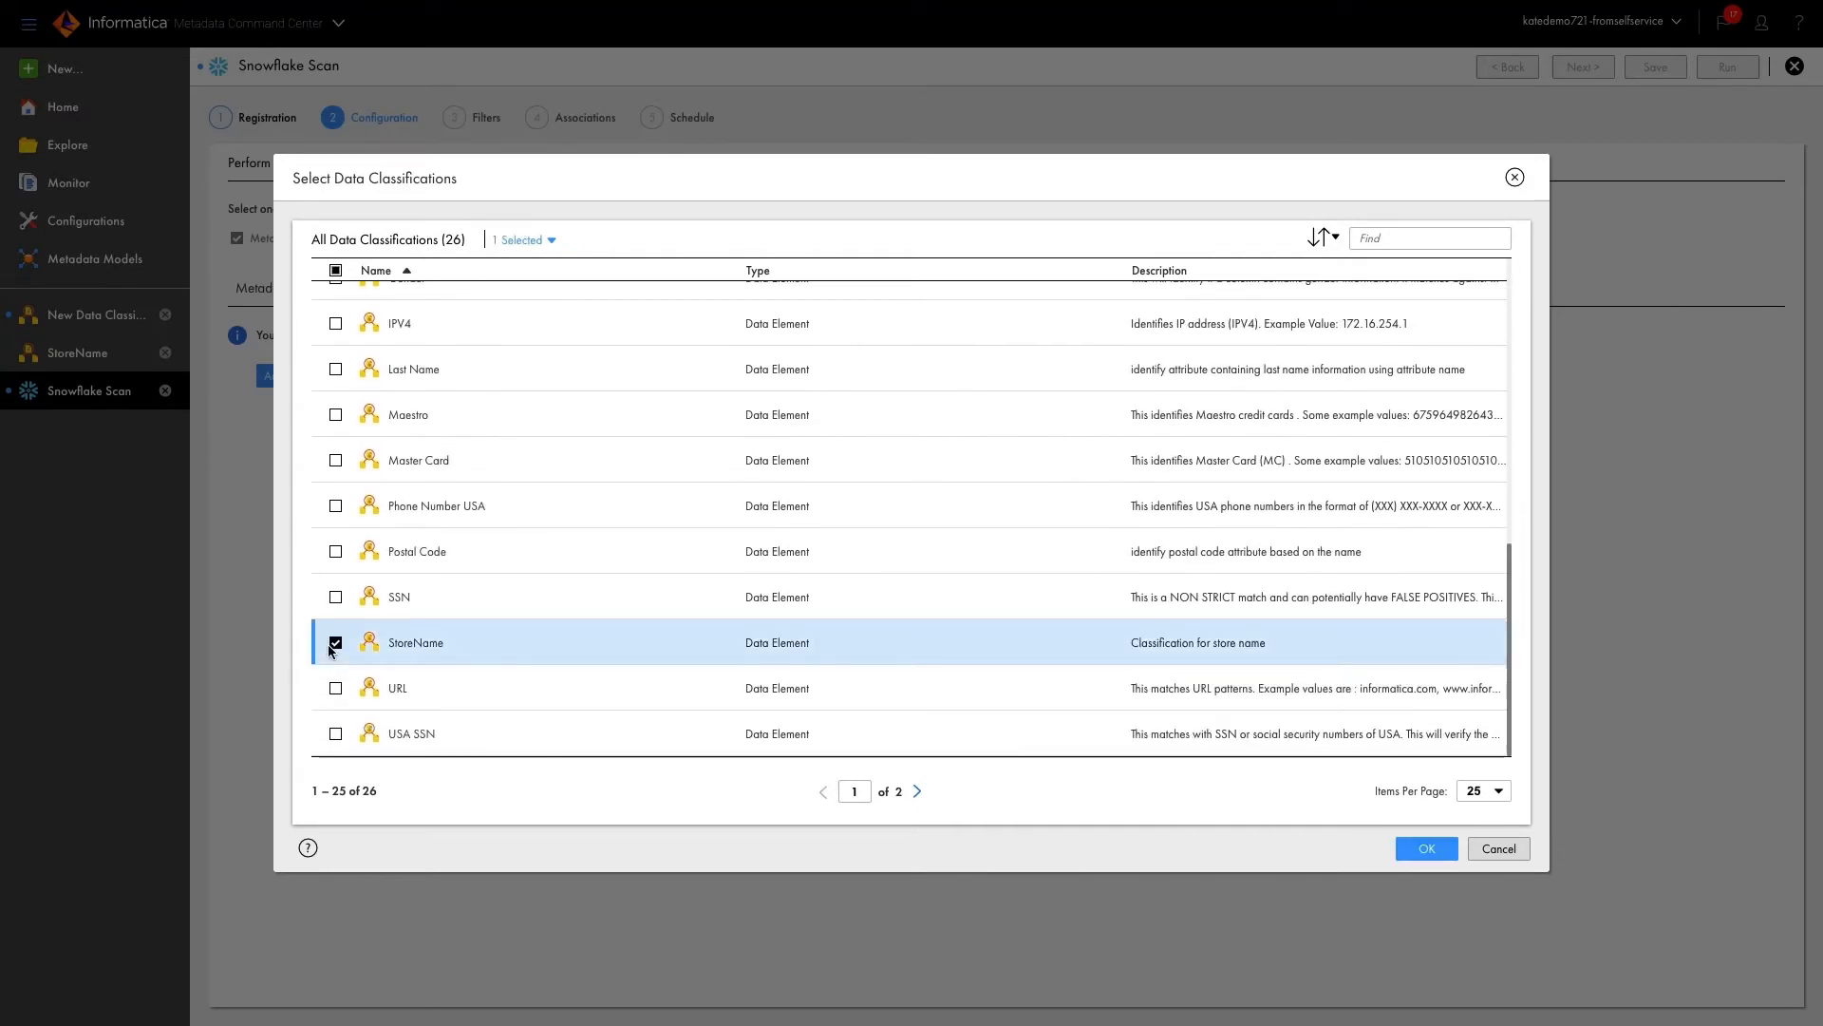
{"action": "left_click", "coordinate": [334, 270]}
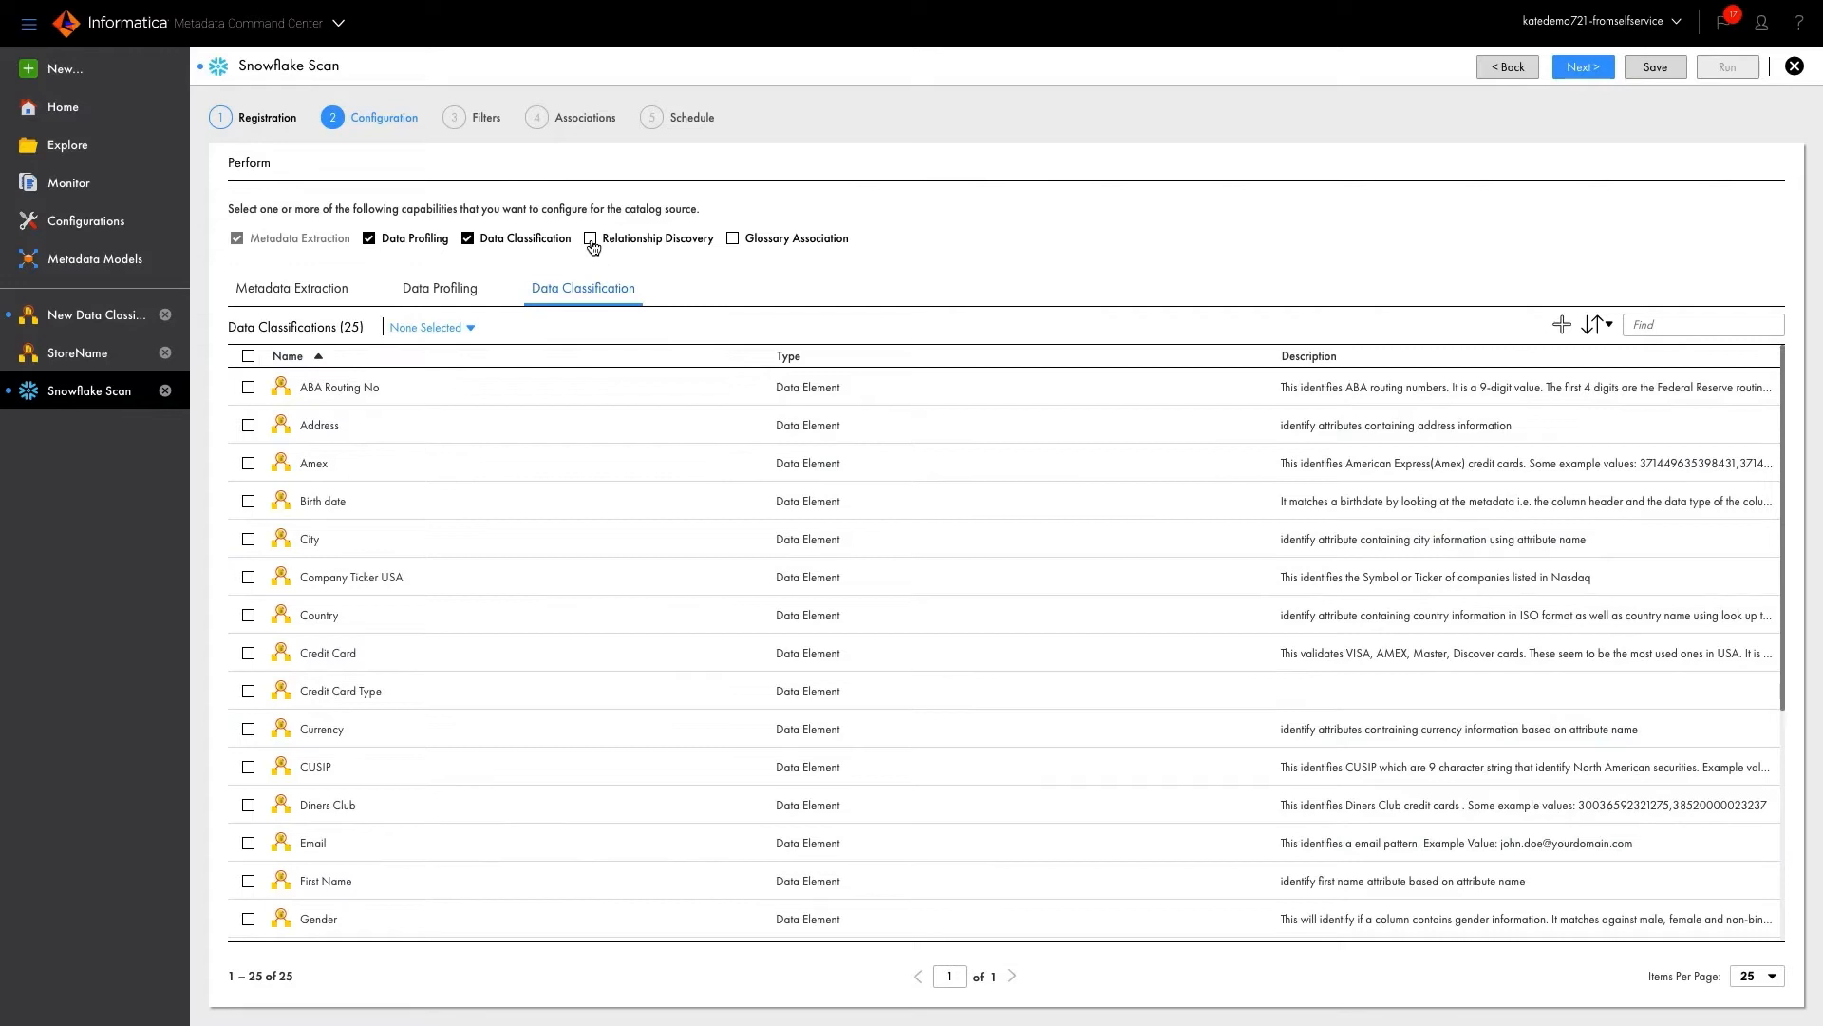
{"action": "left_click", "coordinate": [589, 237]}
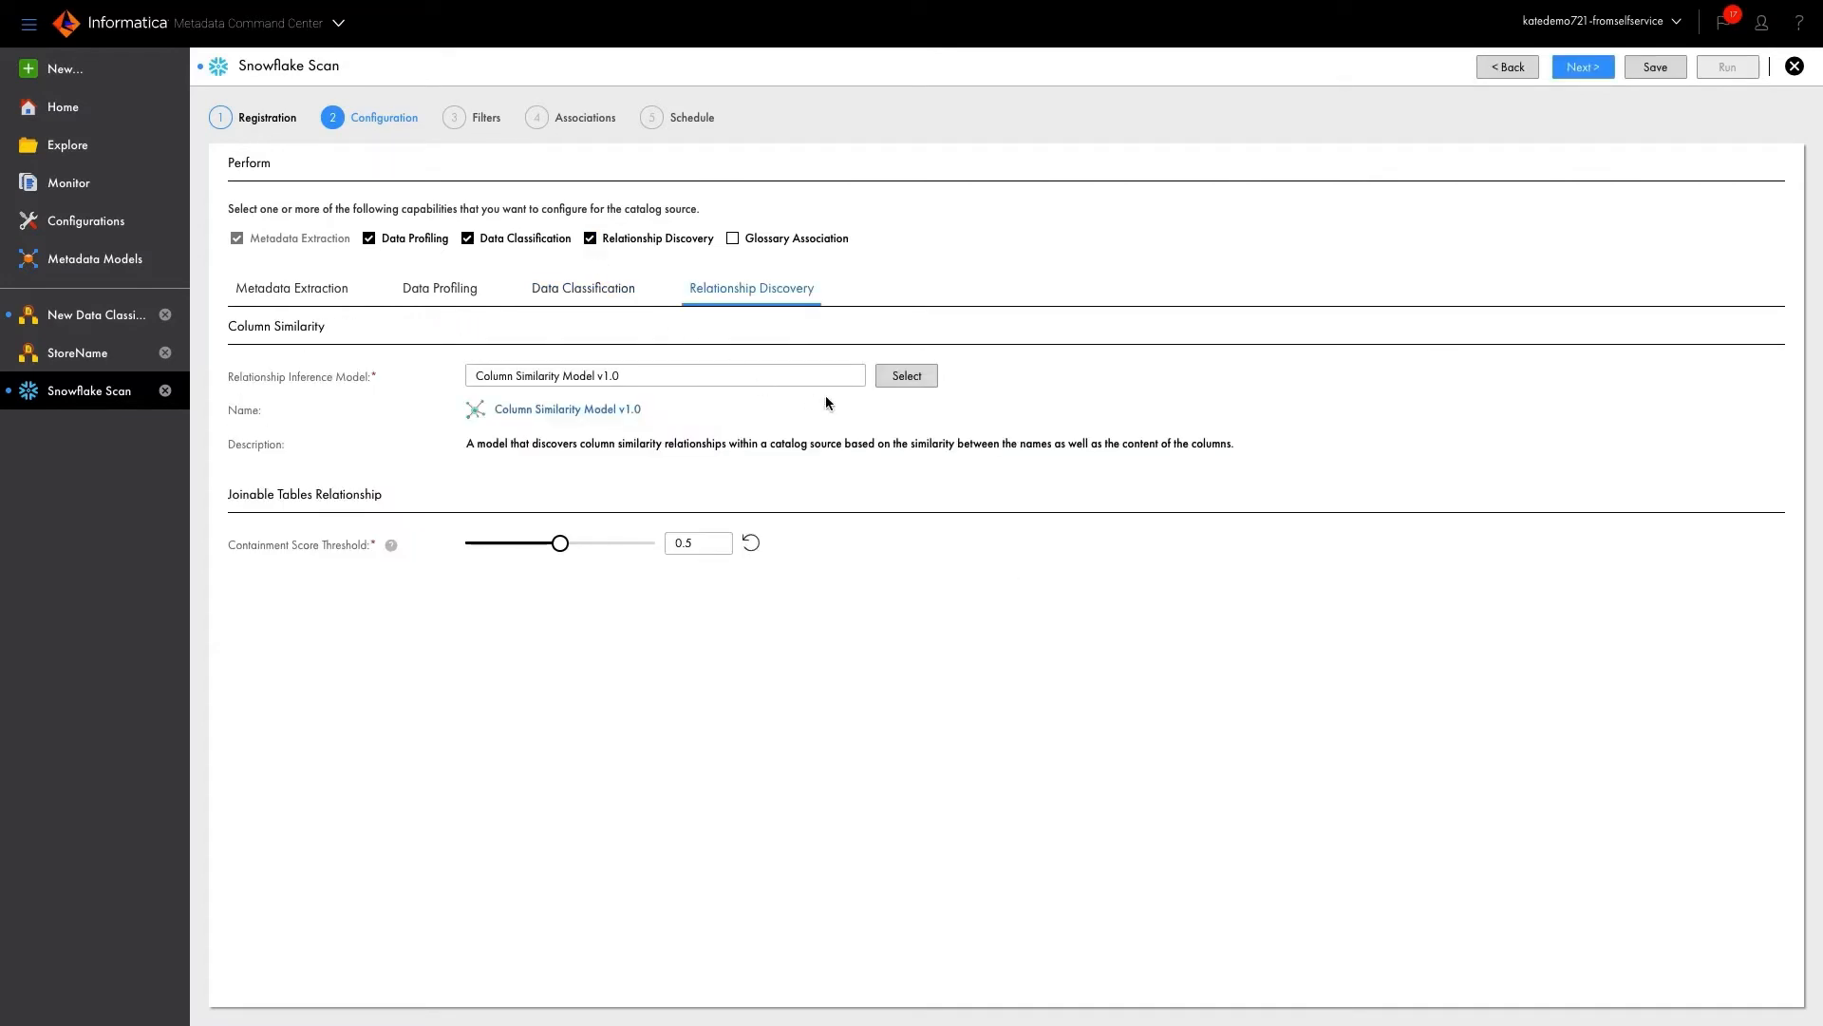
{"action": "left_click", "coordinate": [906, 374]}
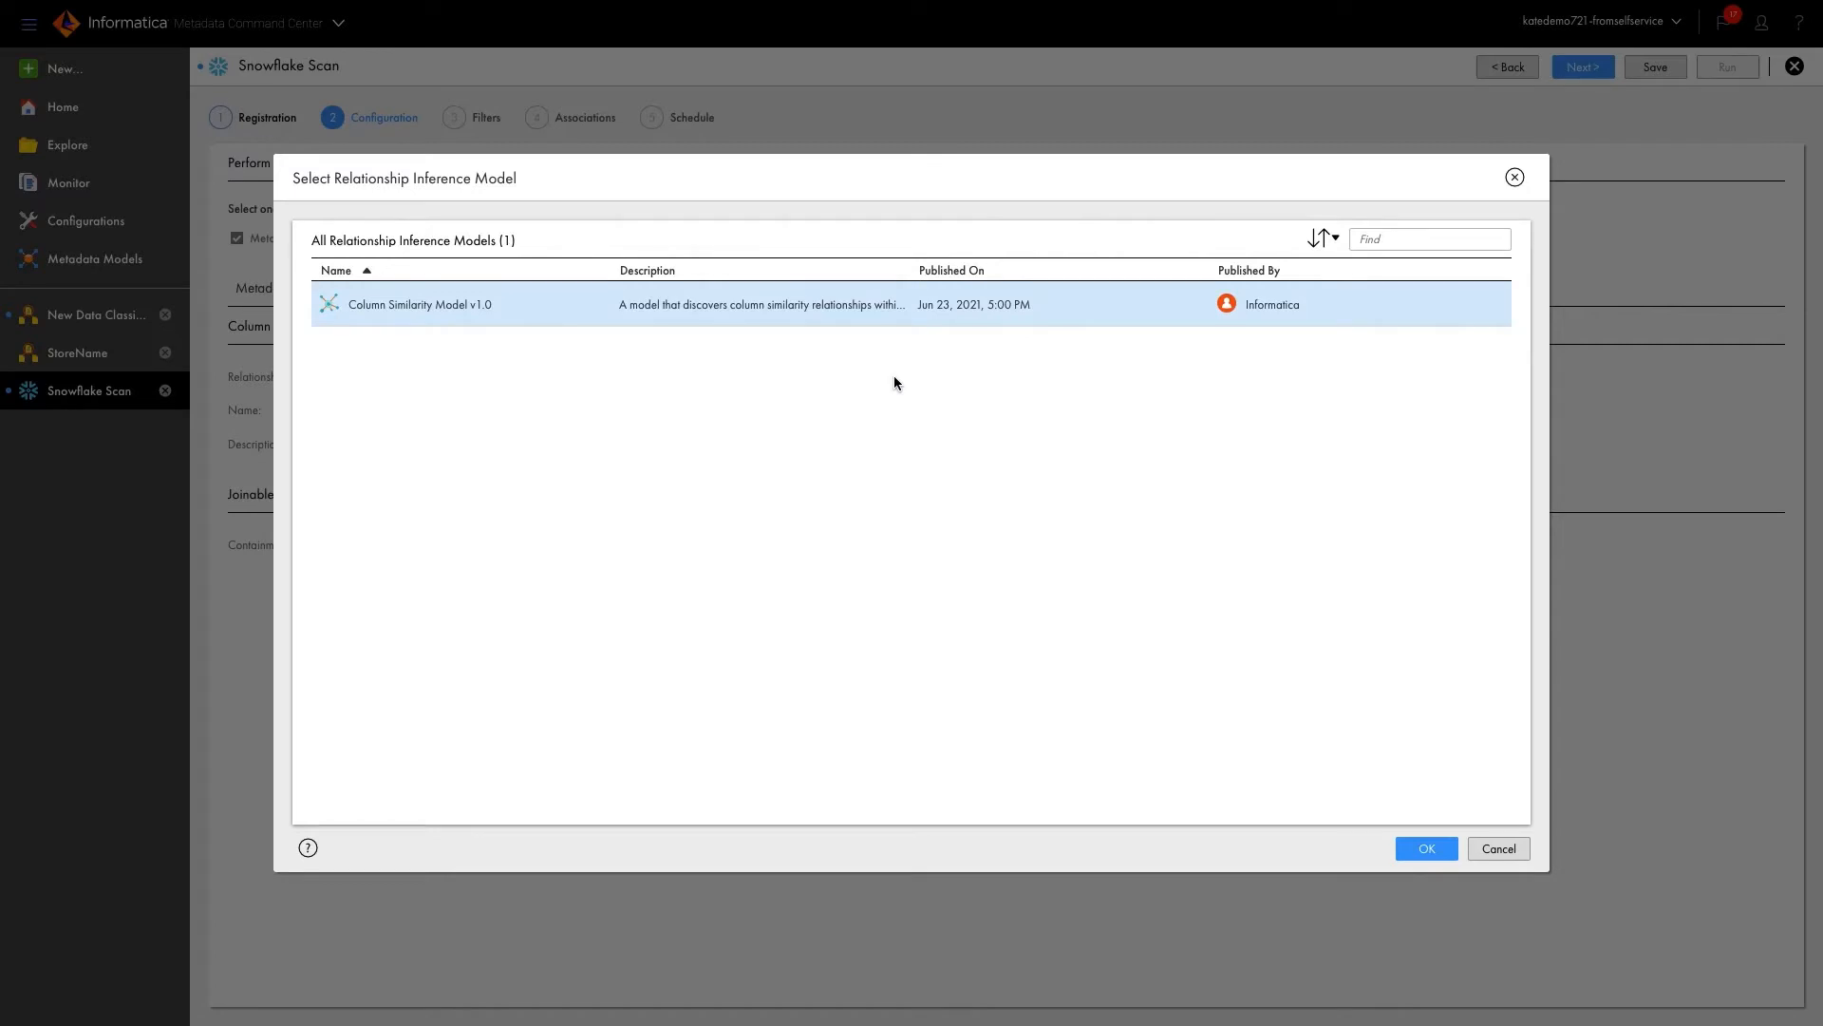
{"action": "mouse_move", "coordinate": [1426, 849]}
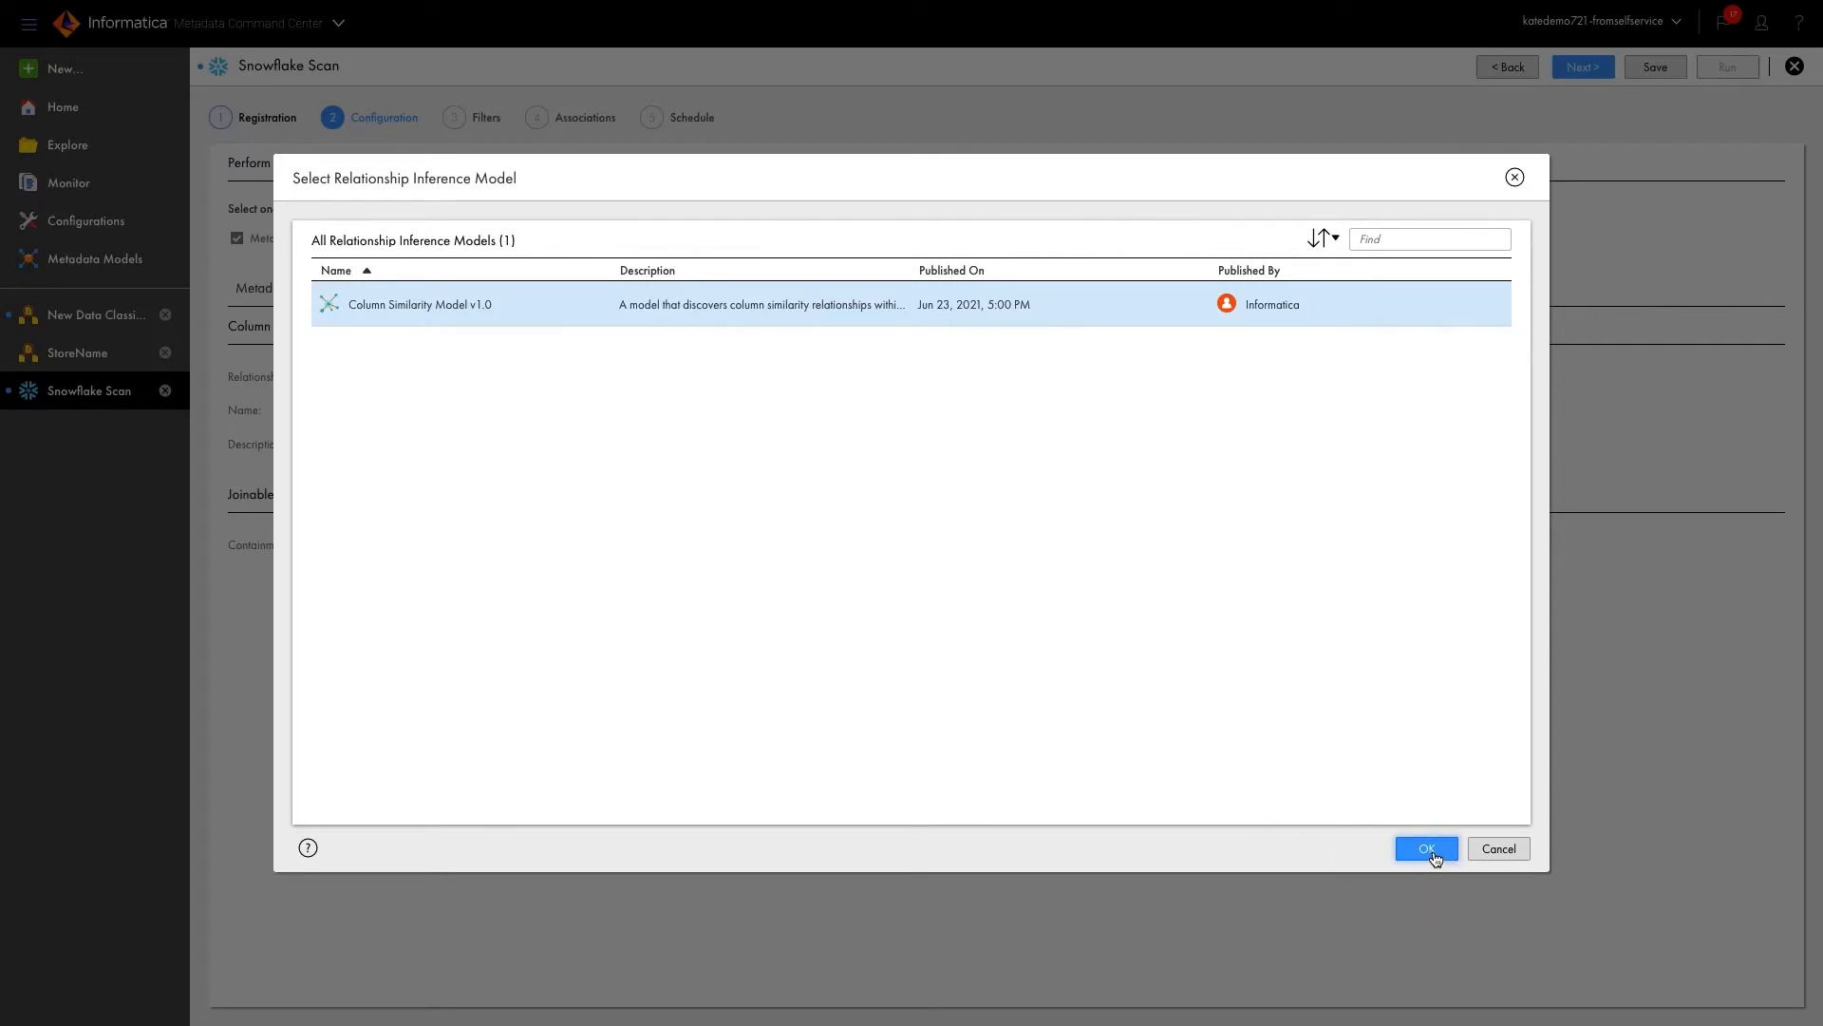
{"action": "left_click", "coordinate": [1426, 849]}
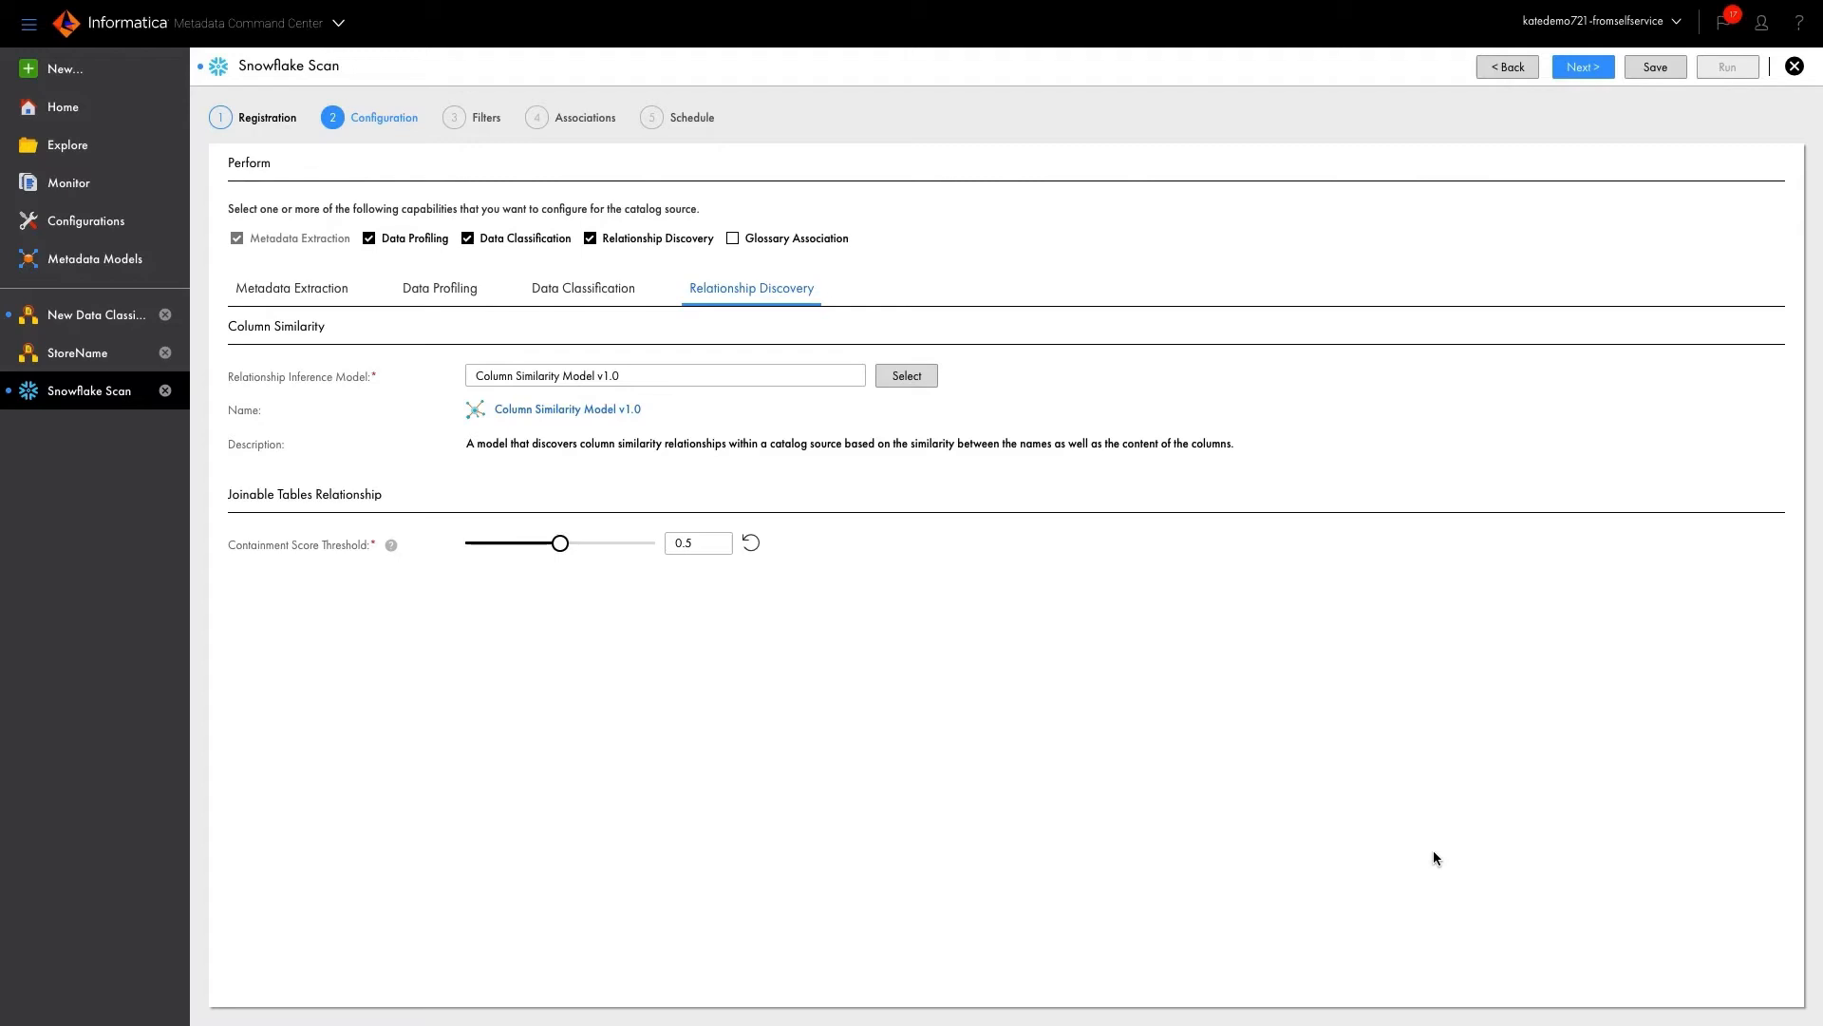
{"action": "mouse_move", "coordinate": [1180, 454]}
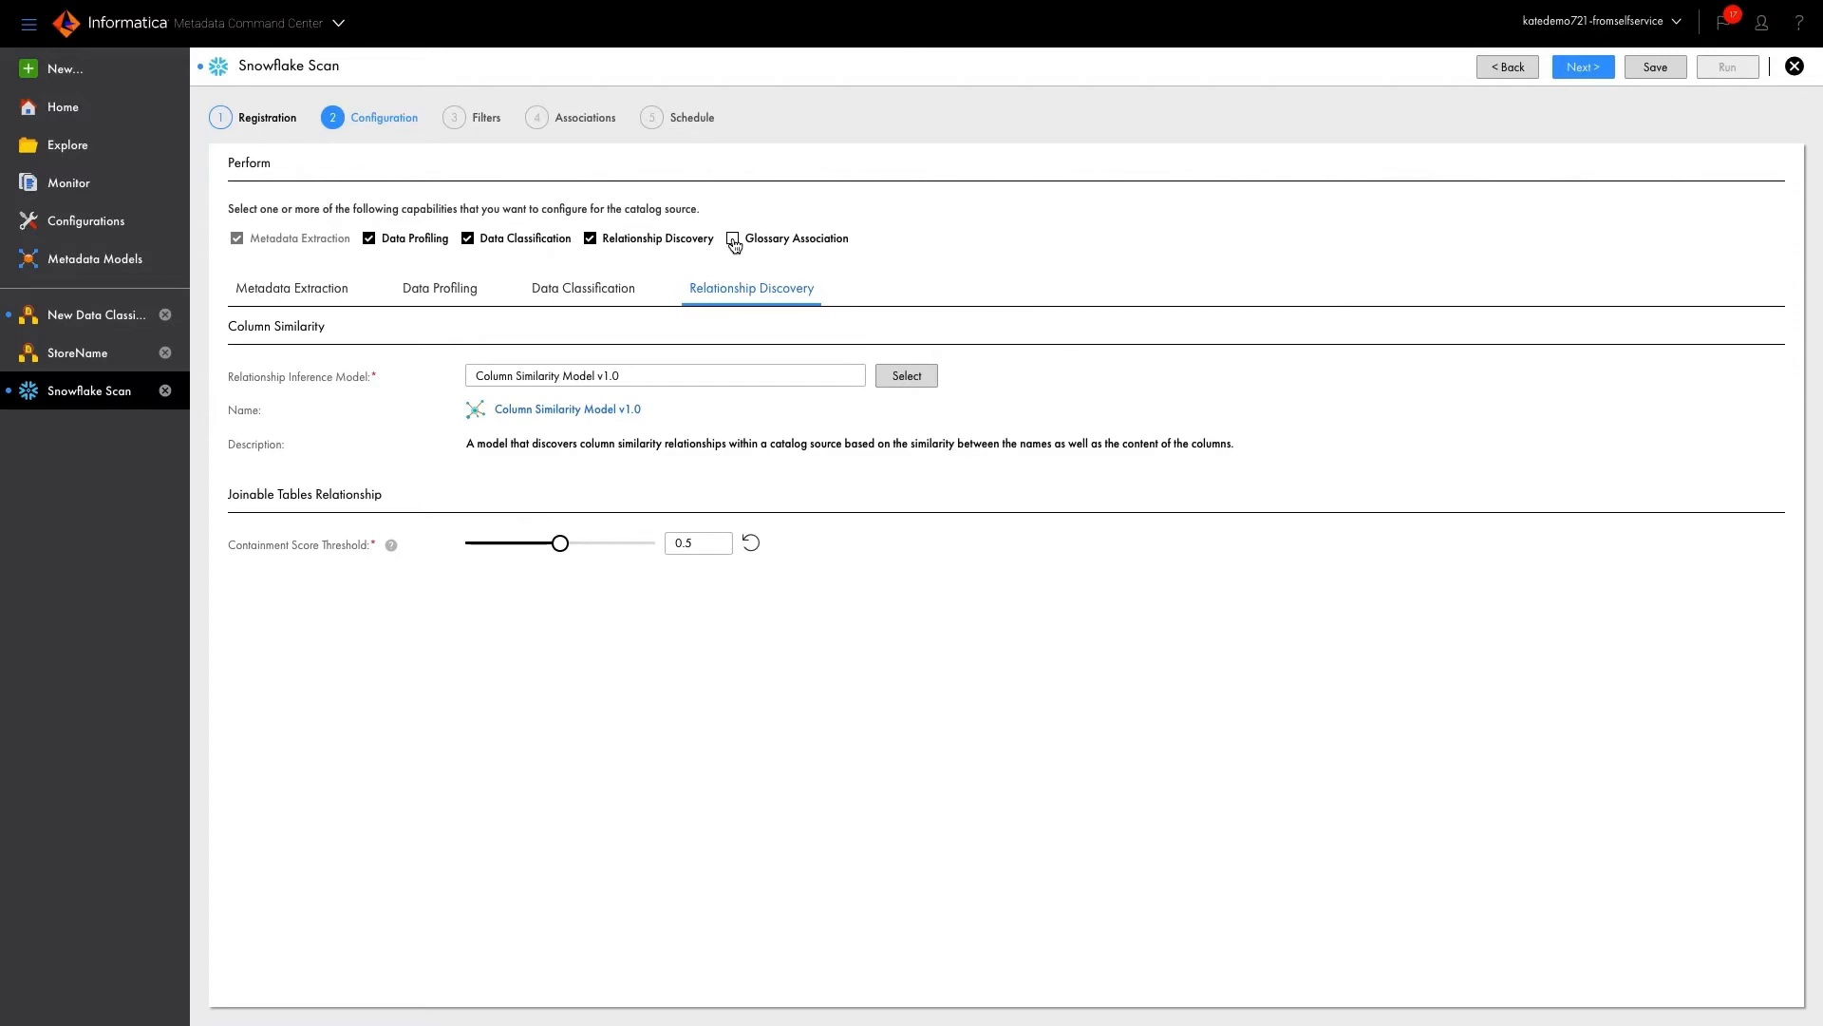
Enable glossary association, refresh the published glossary terms, and continue to filters
{"action": "left_click", "coordinate": [925, 287]}
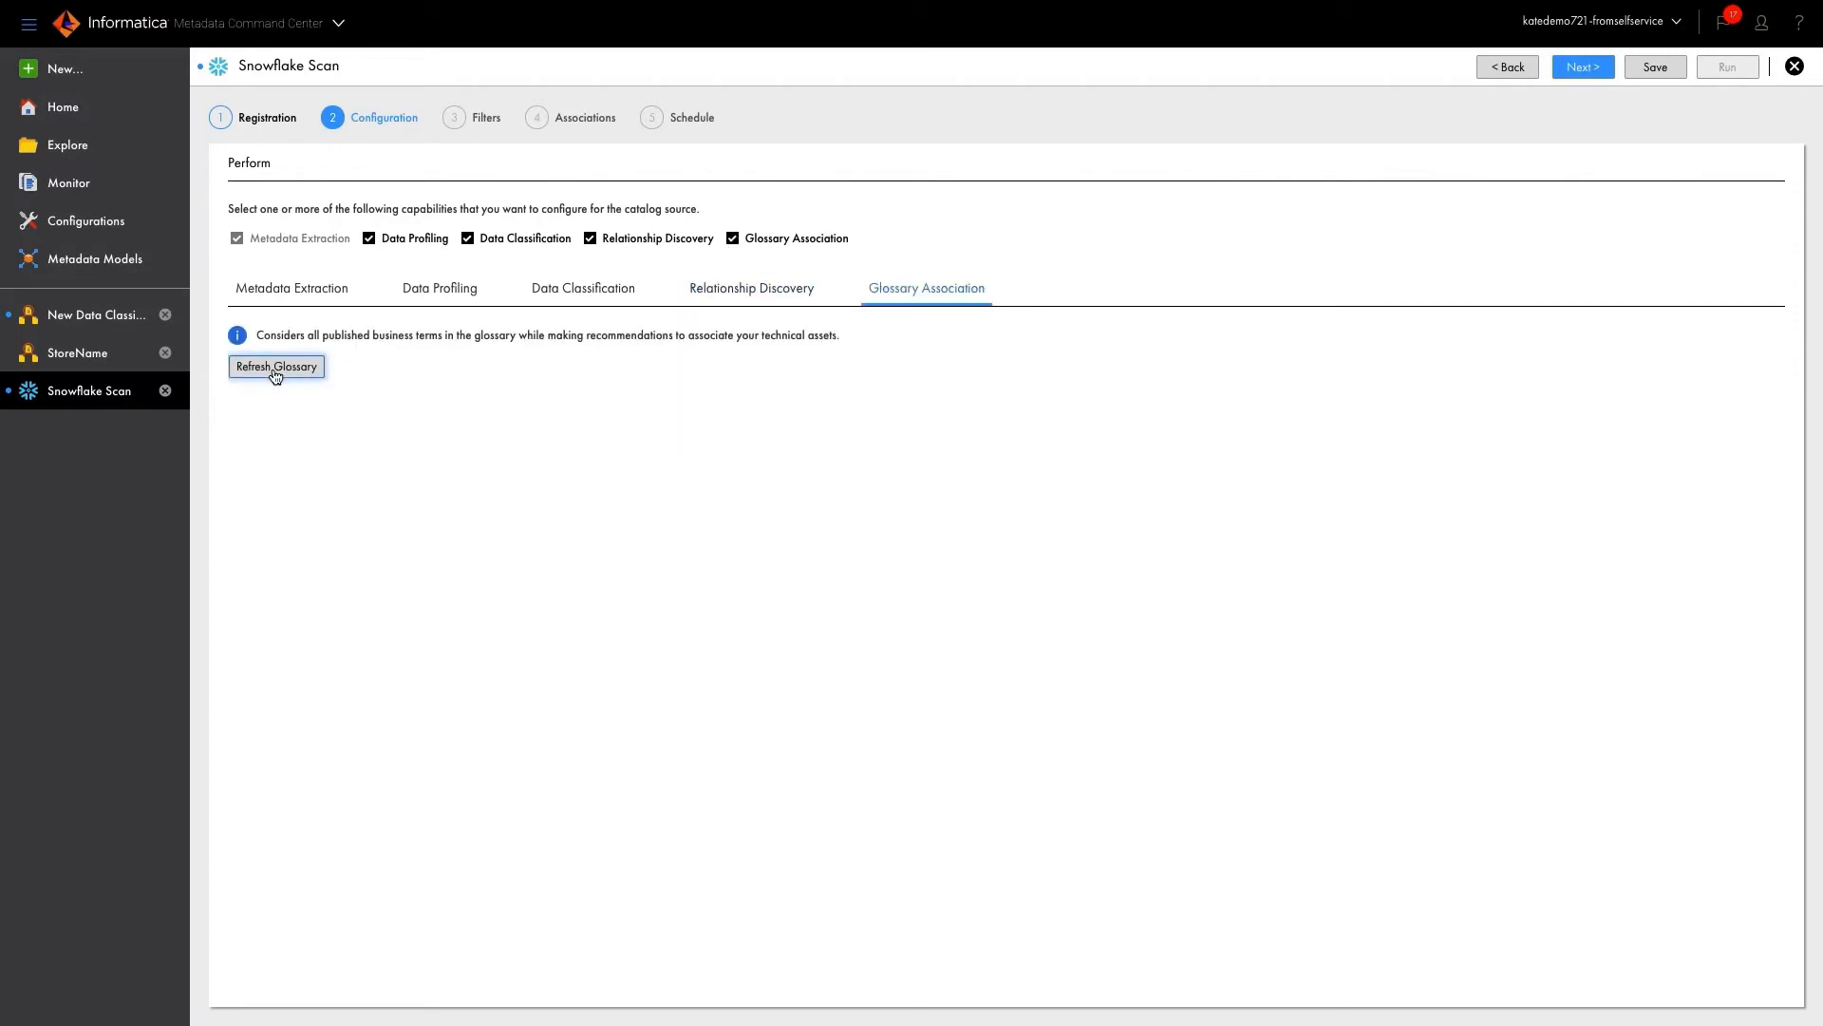
{"action": "left_click", "coordinate": [278, 367]}
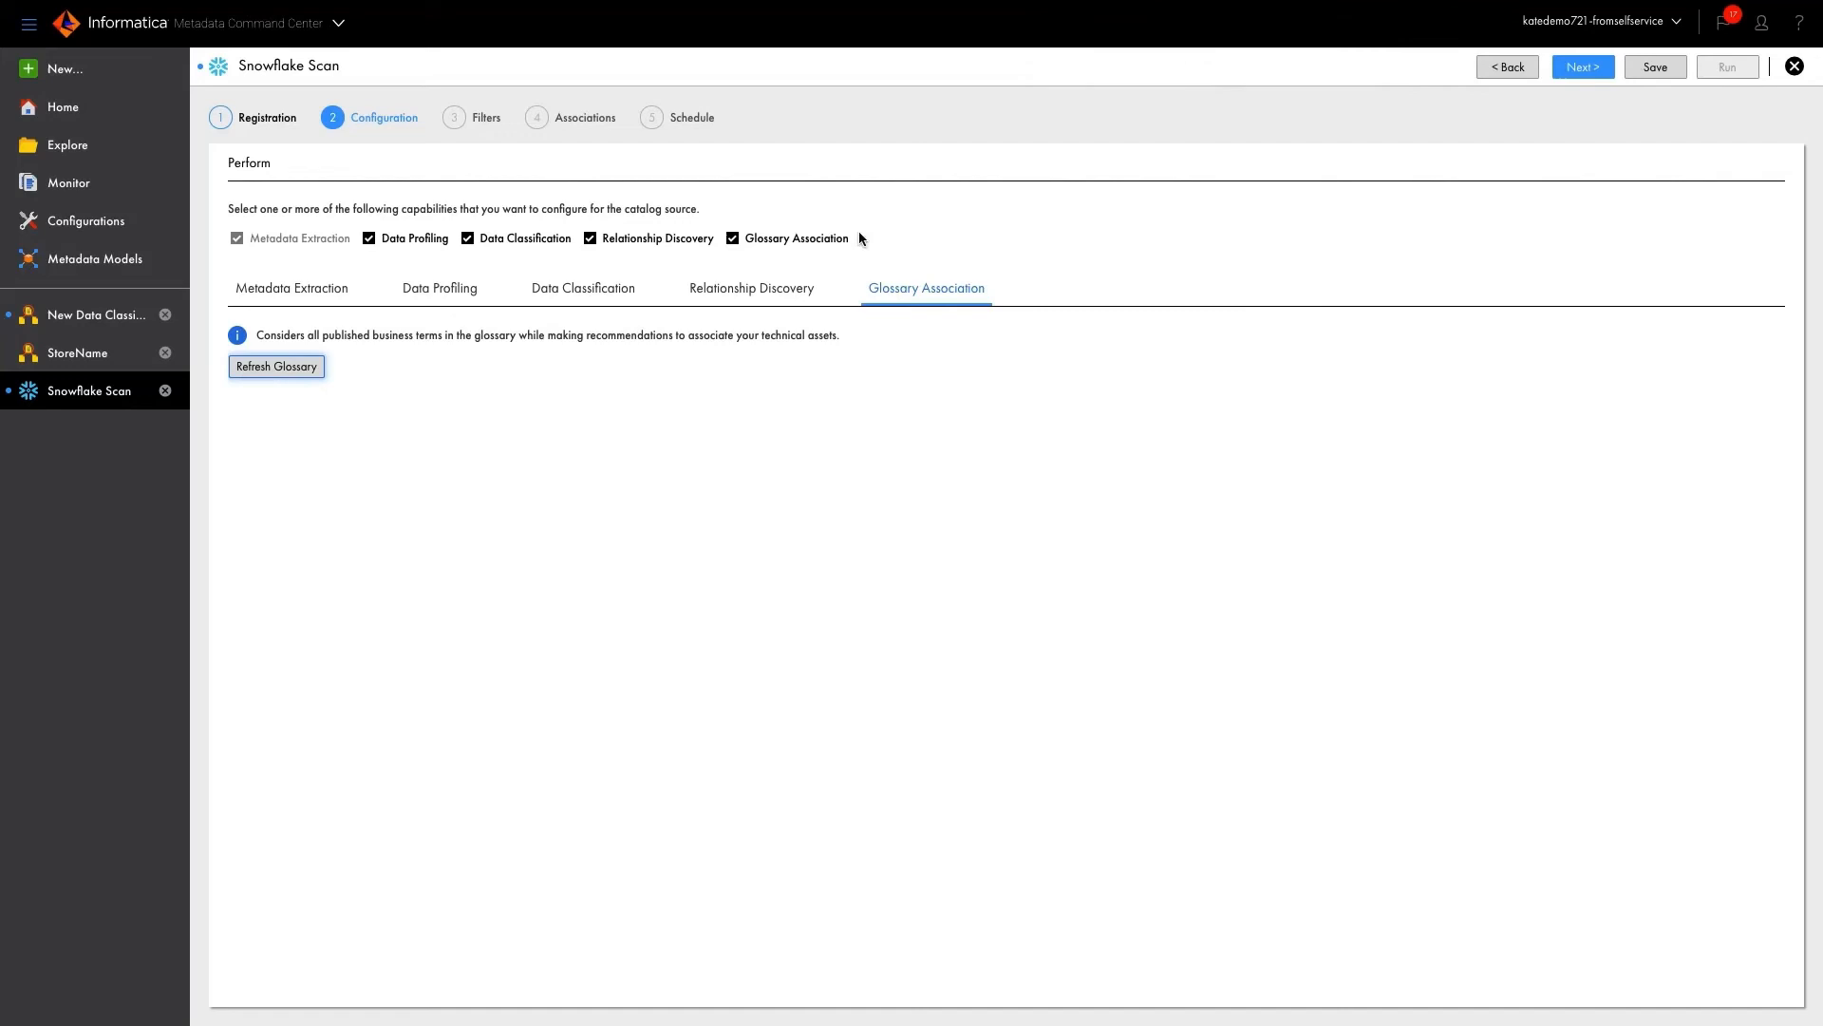
{"action": "left_click", "coordinate": [1582, 66]}
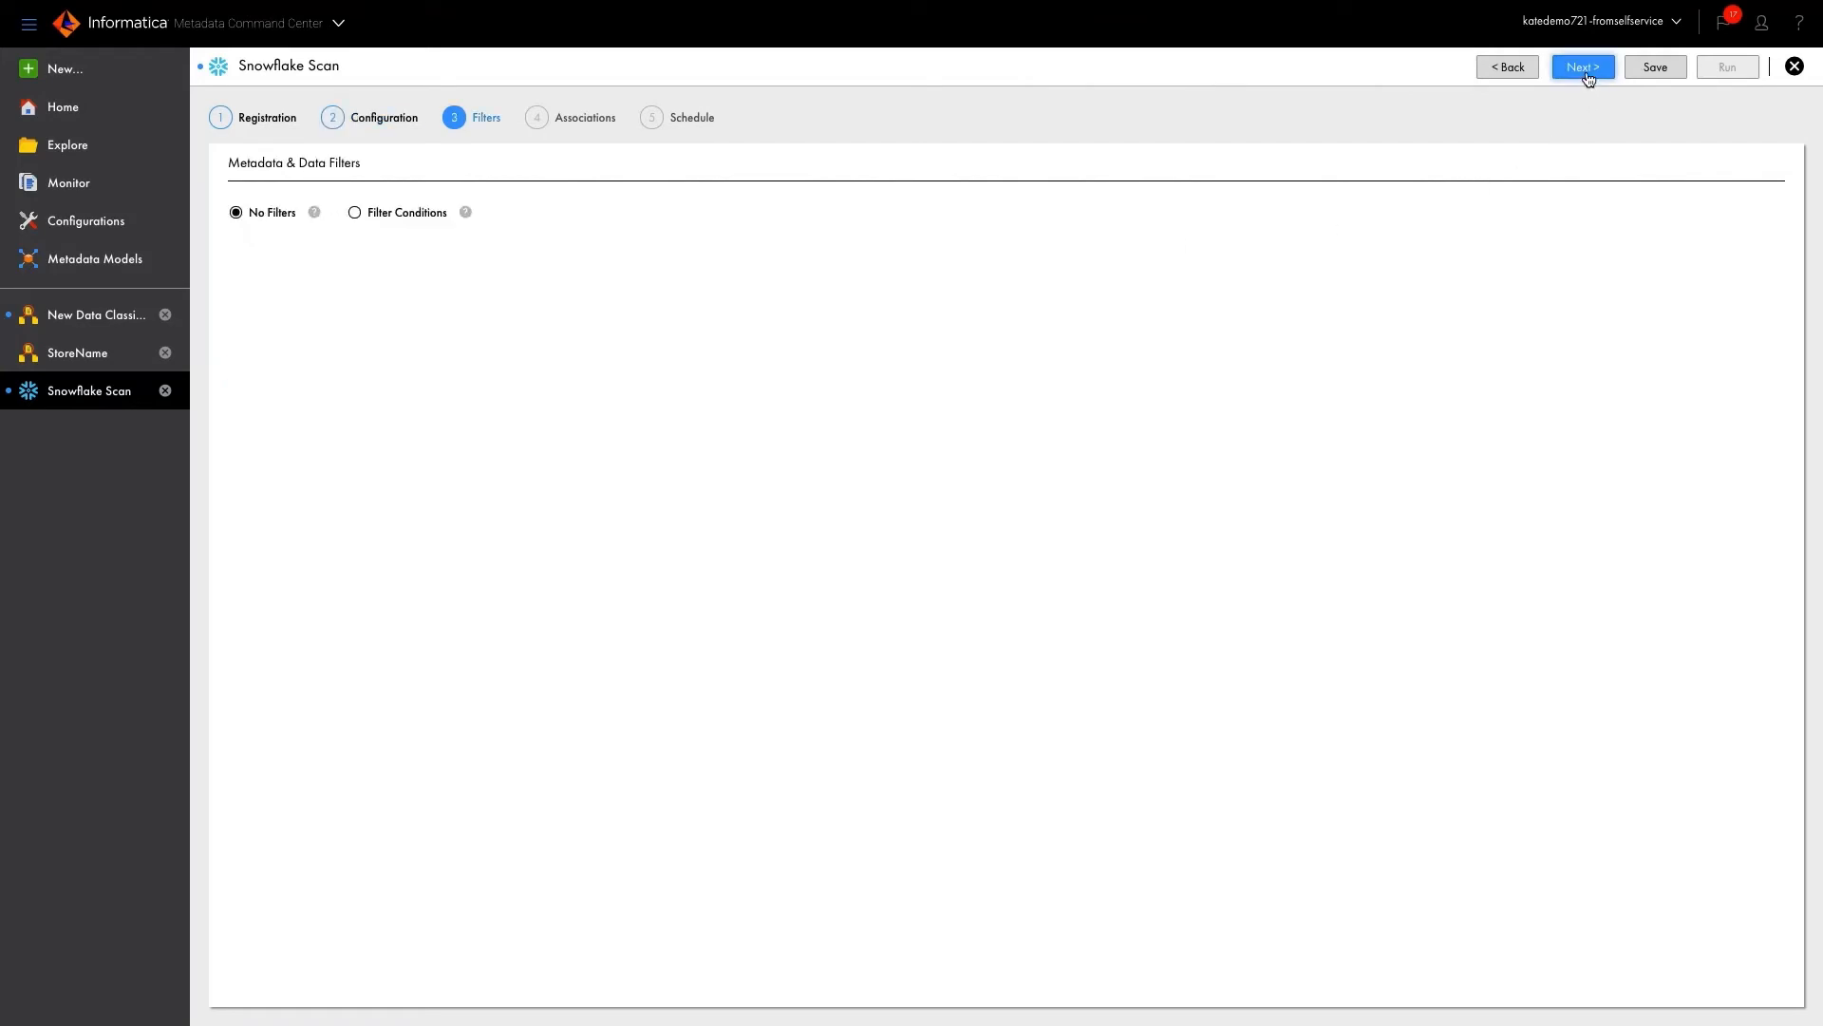
{"action": "mouse_move", "coordinate": [1246, 152]}
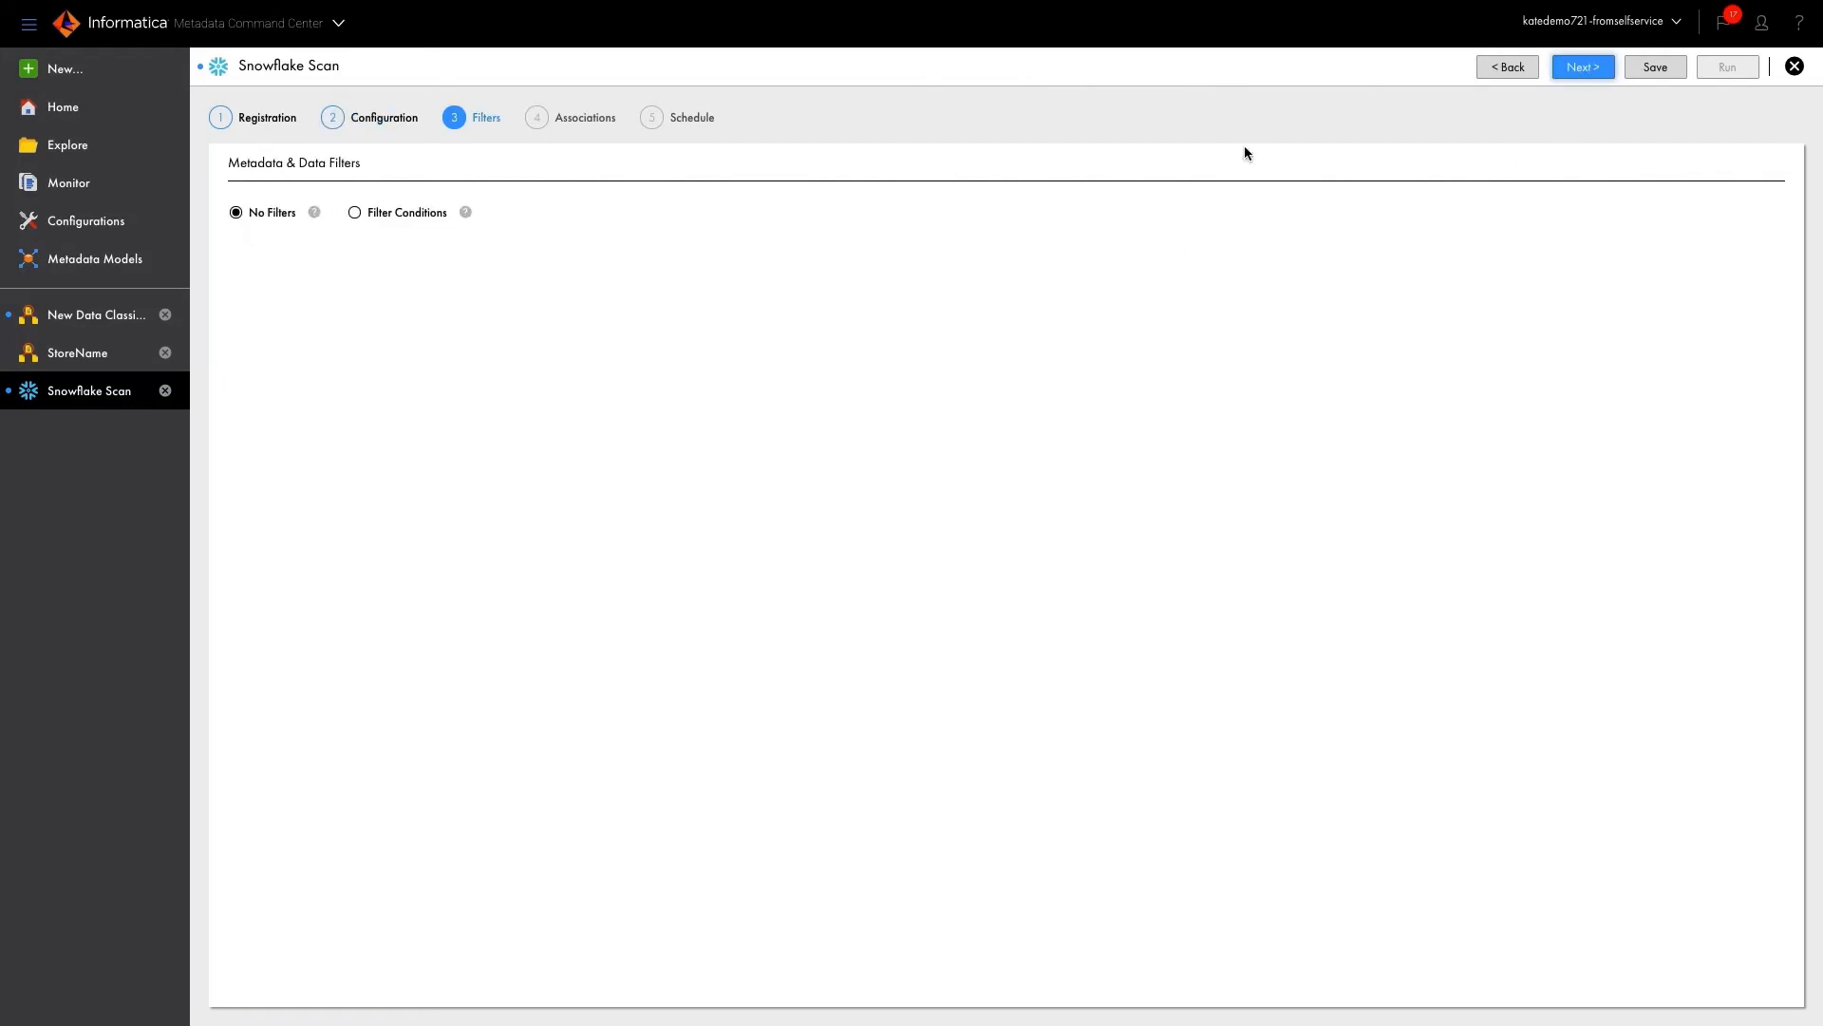
Keep No Filters on the scan and continue to the associations step
{"action": "left_click", "coordinate": [355, 213]}
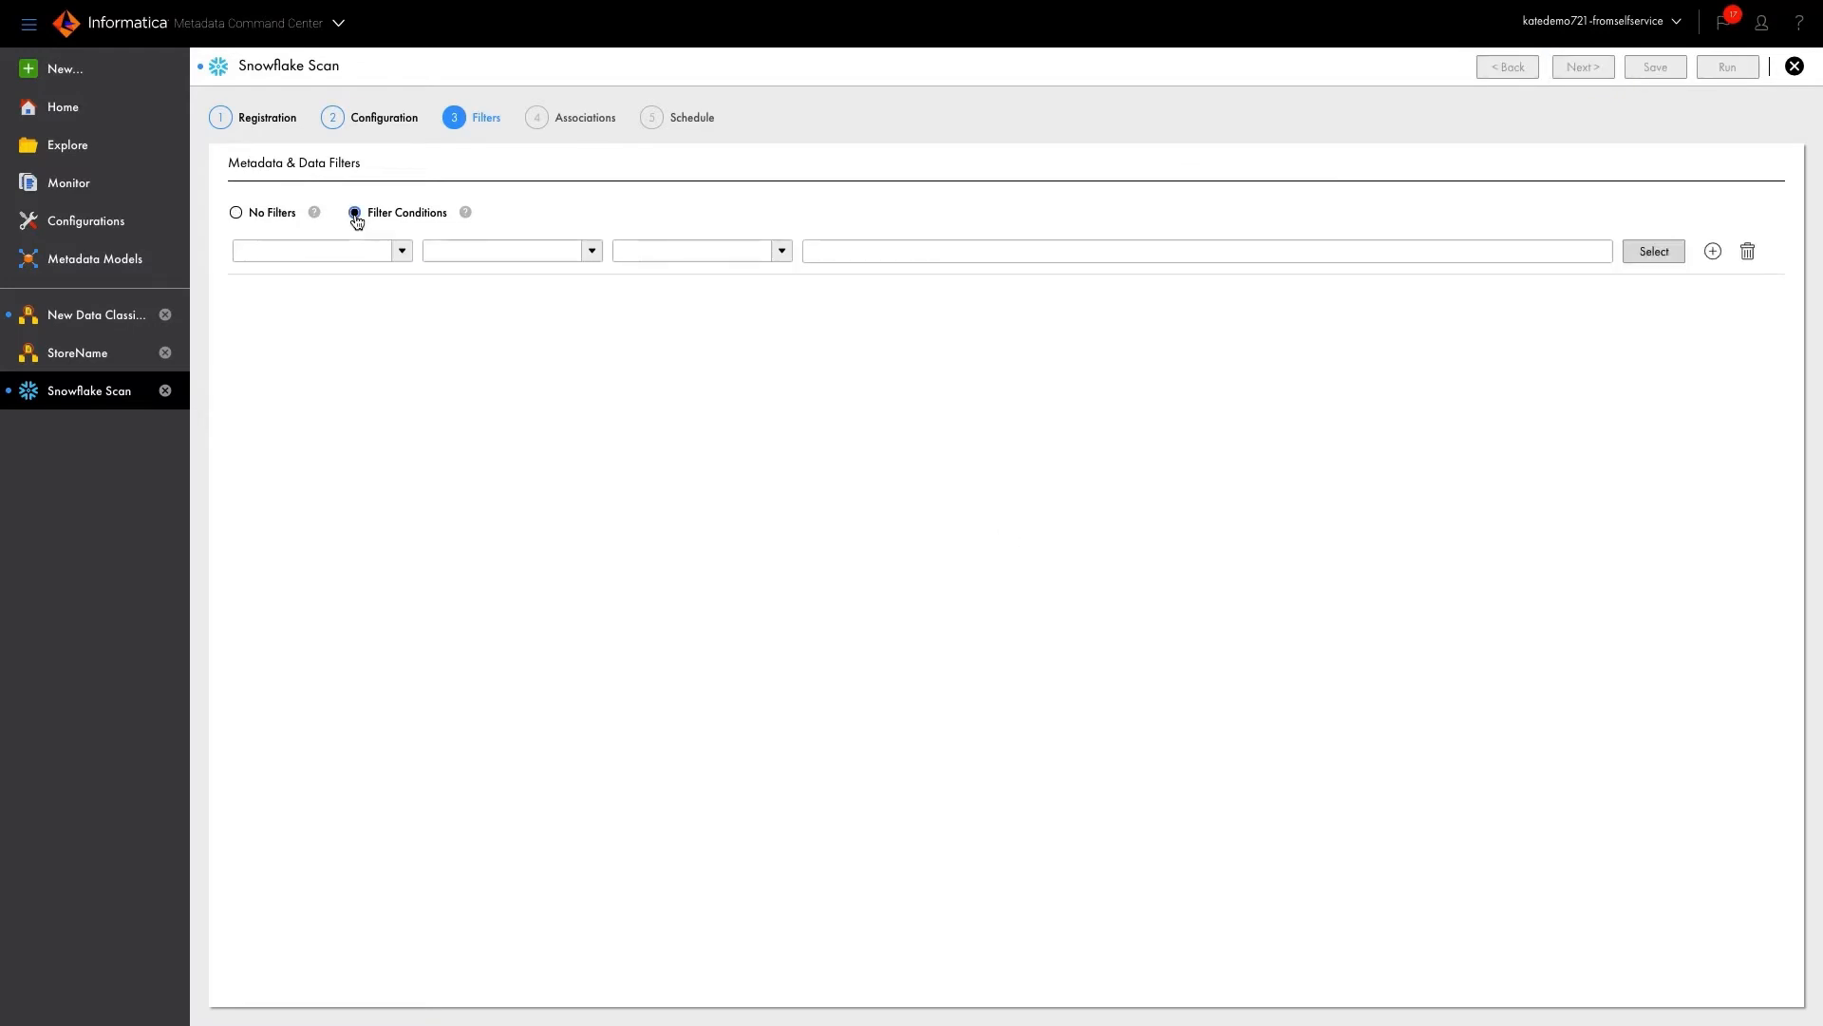
{"action": "left_click", "coordinate": [235, 211]}
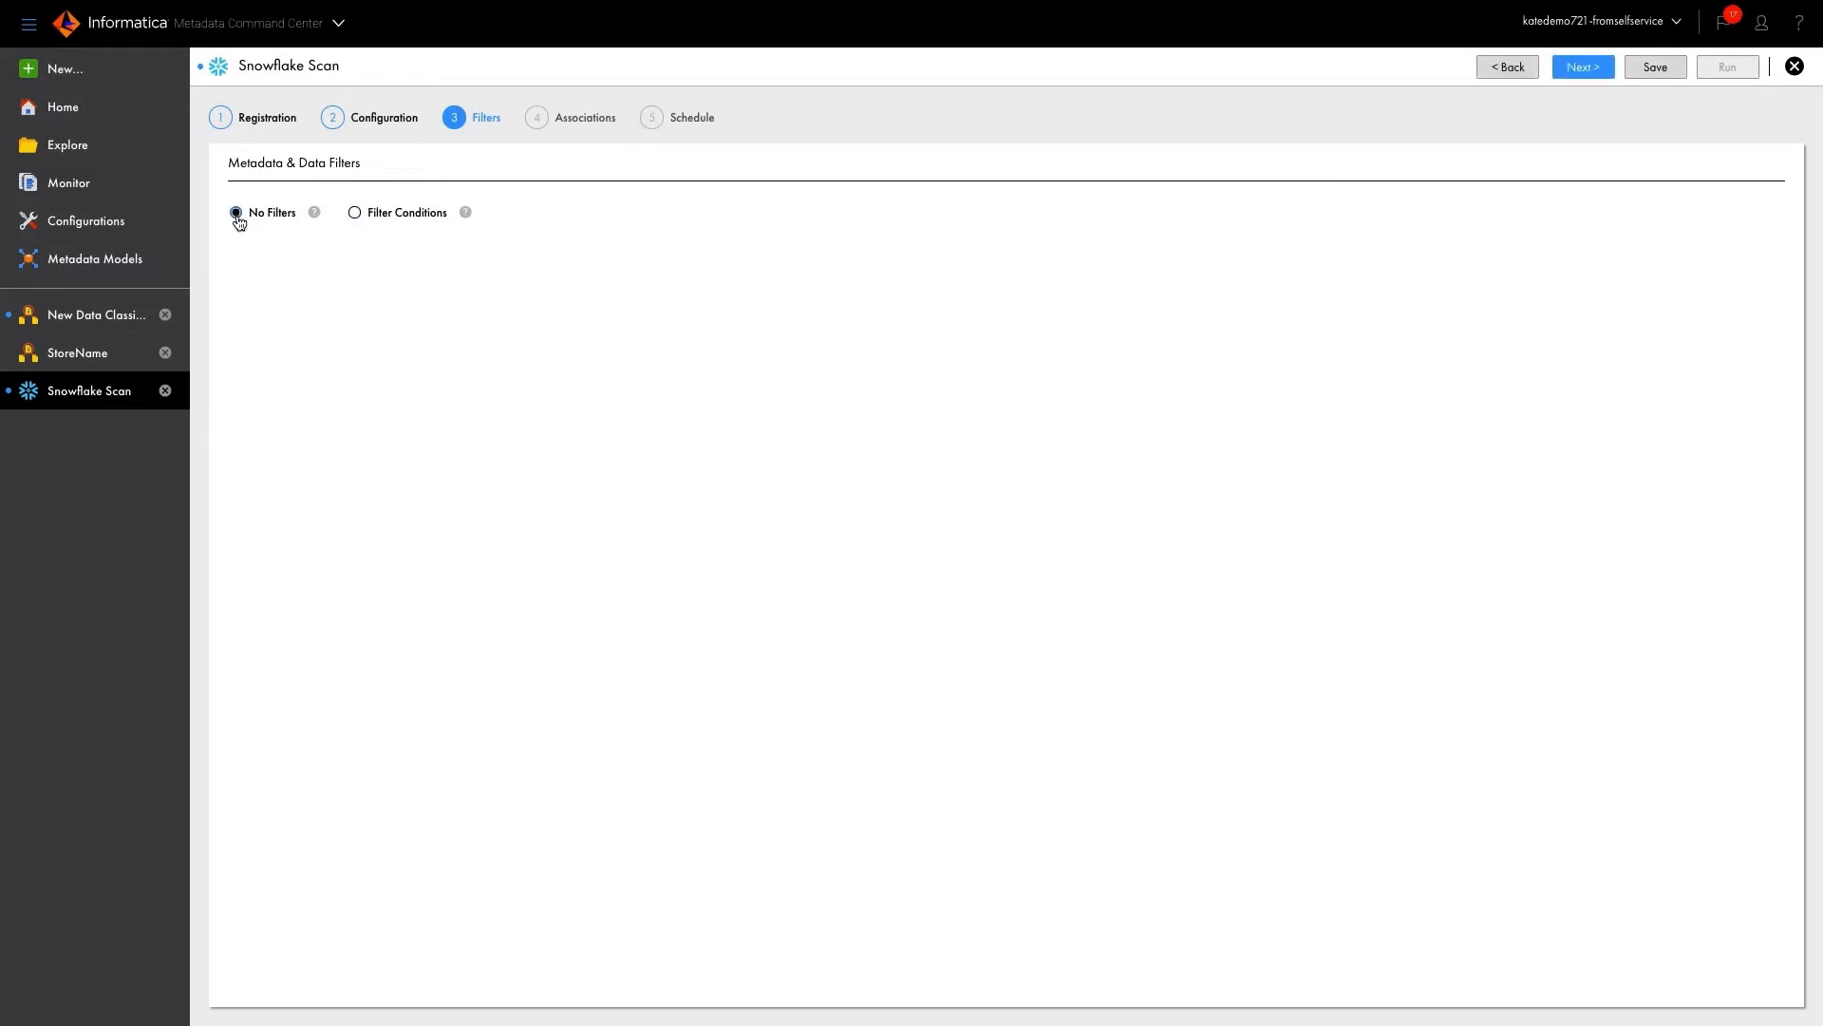
{"action": "left_click", "coordinate": [1583, 67]}
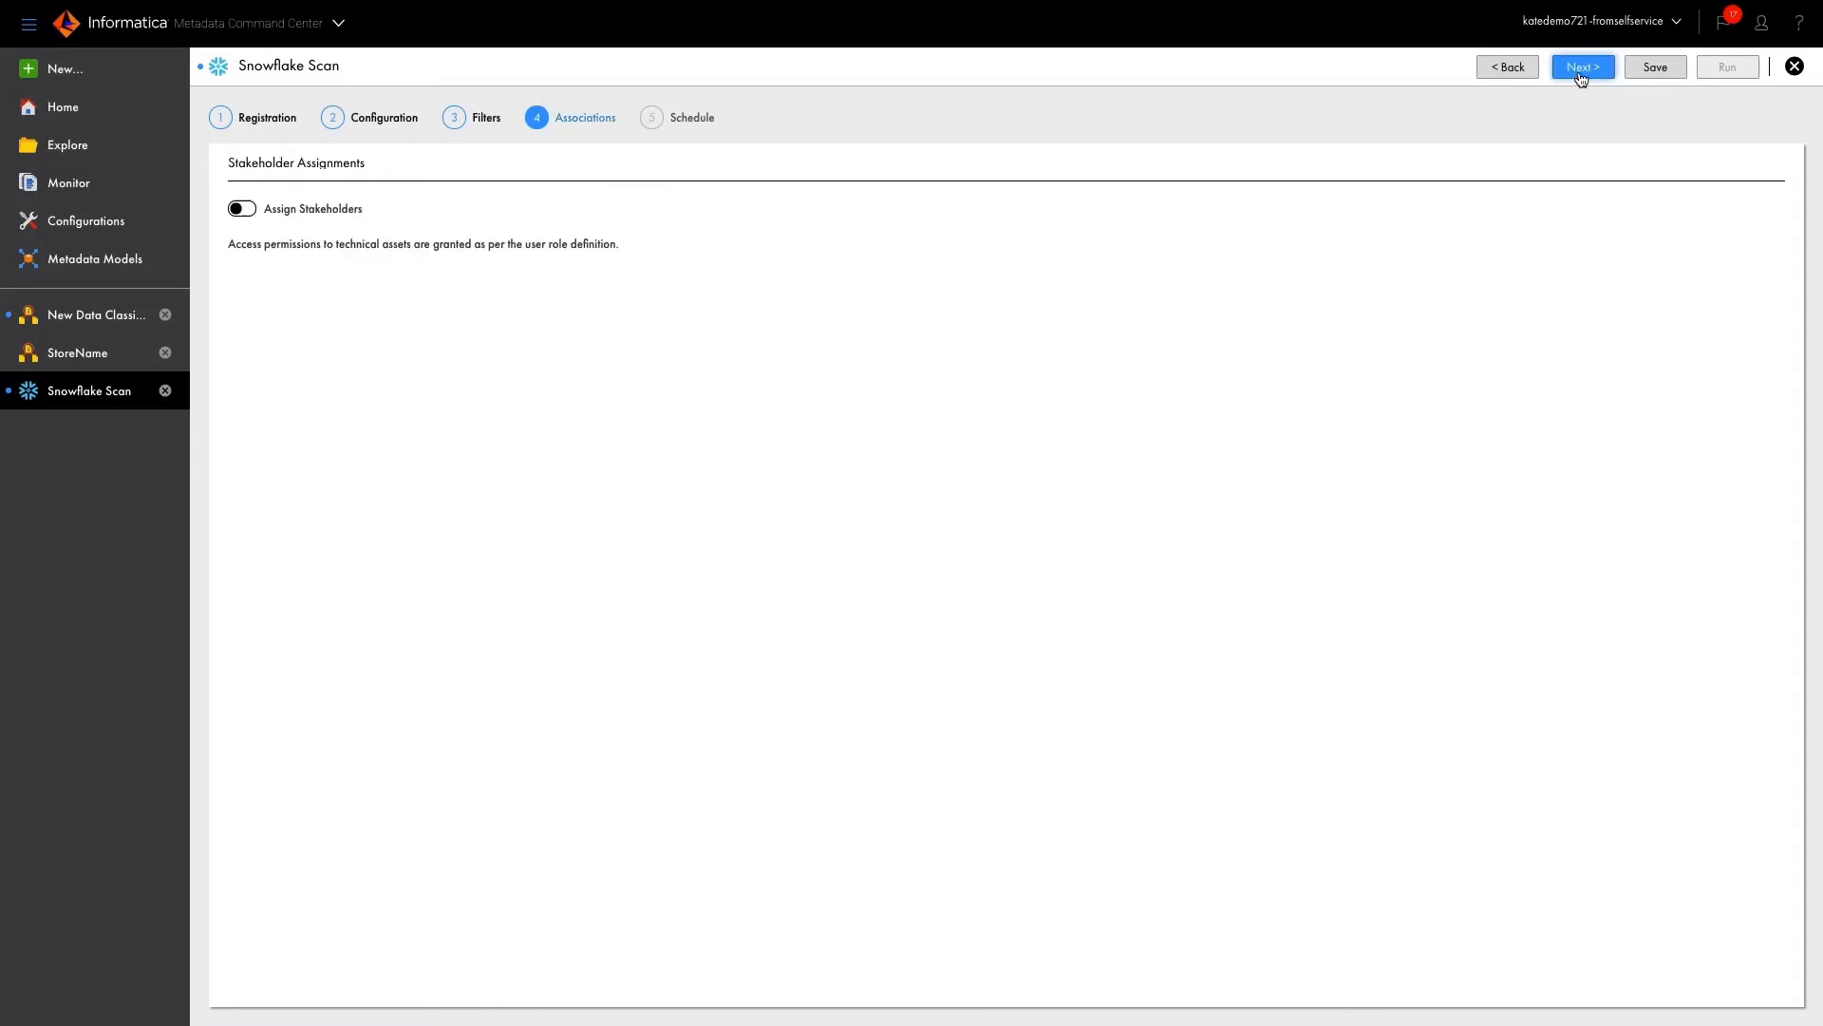
{"action": "mouse_move", "coordinate": [345, 245]}
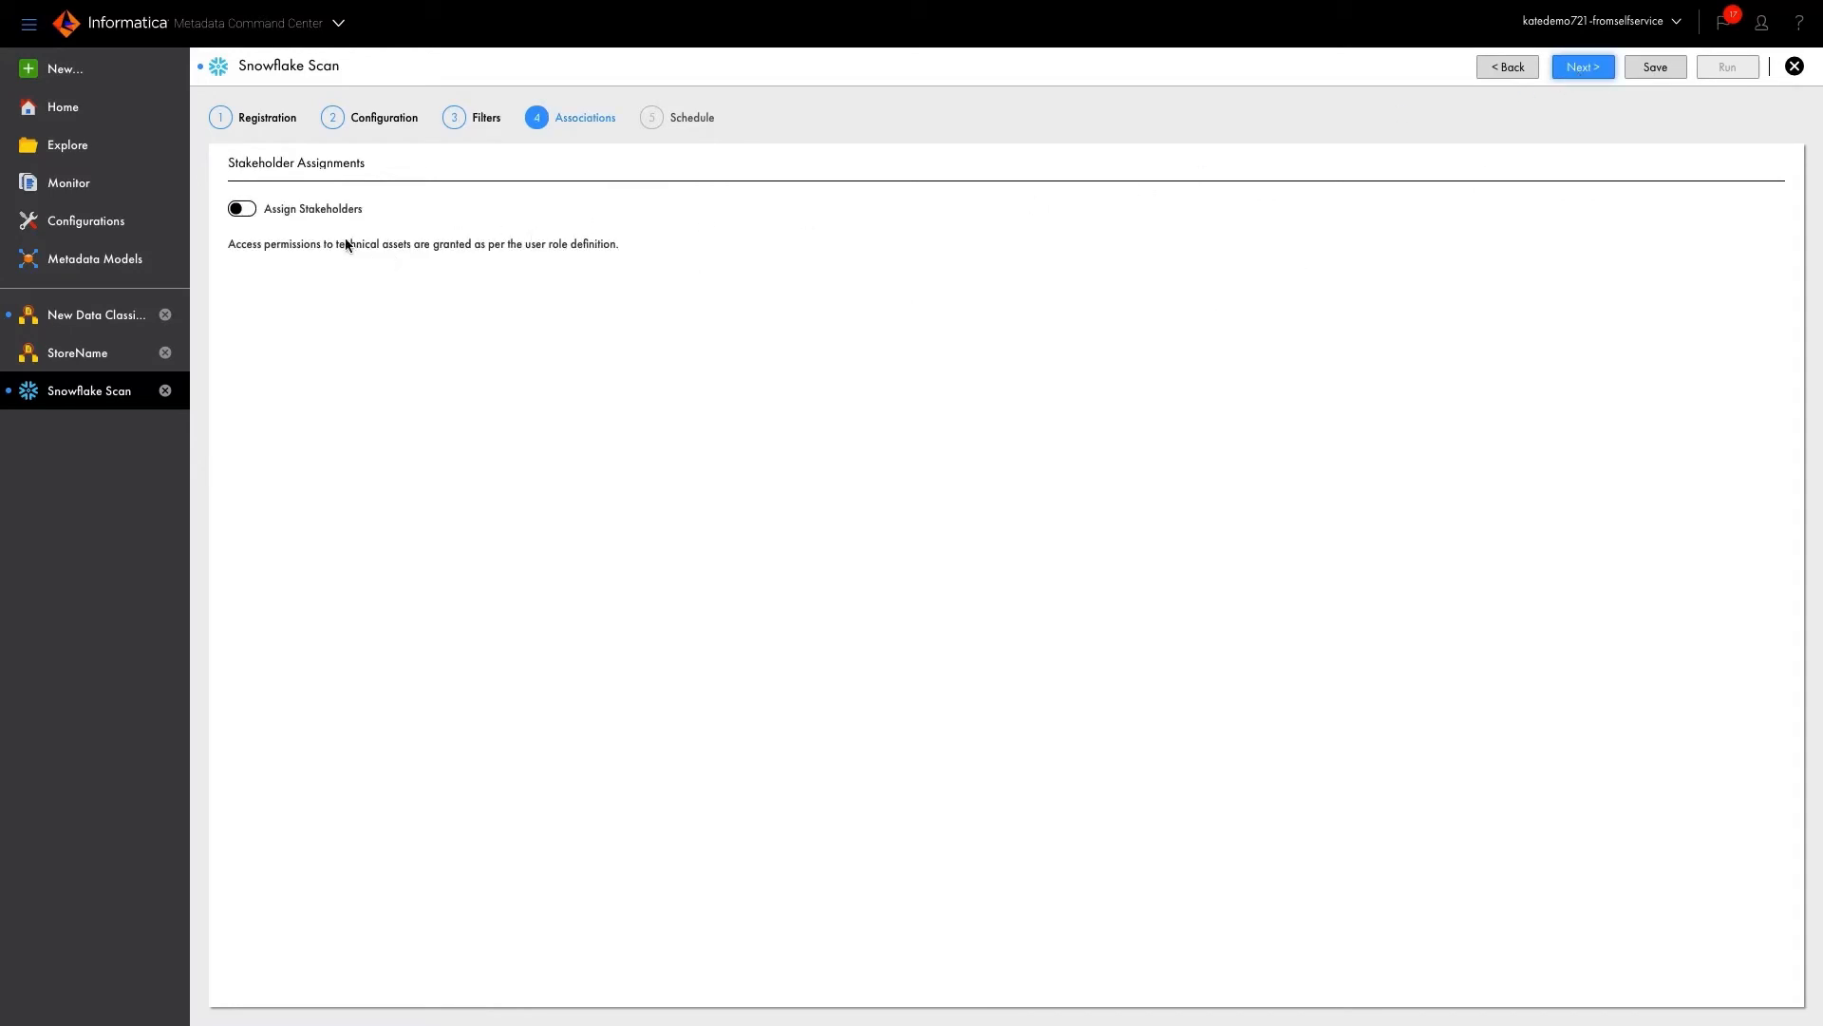
Turn on stakeholder assignment and choose the Governance Administrator role
{"action": "left_click", "coordinate": [239, 209]}
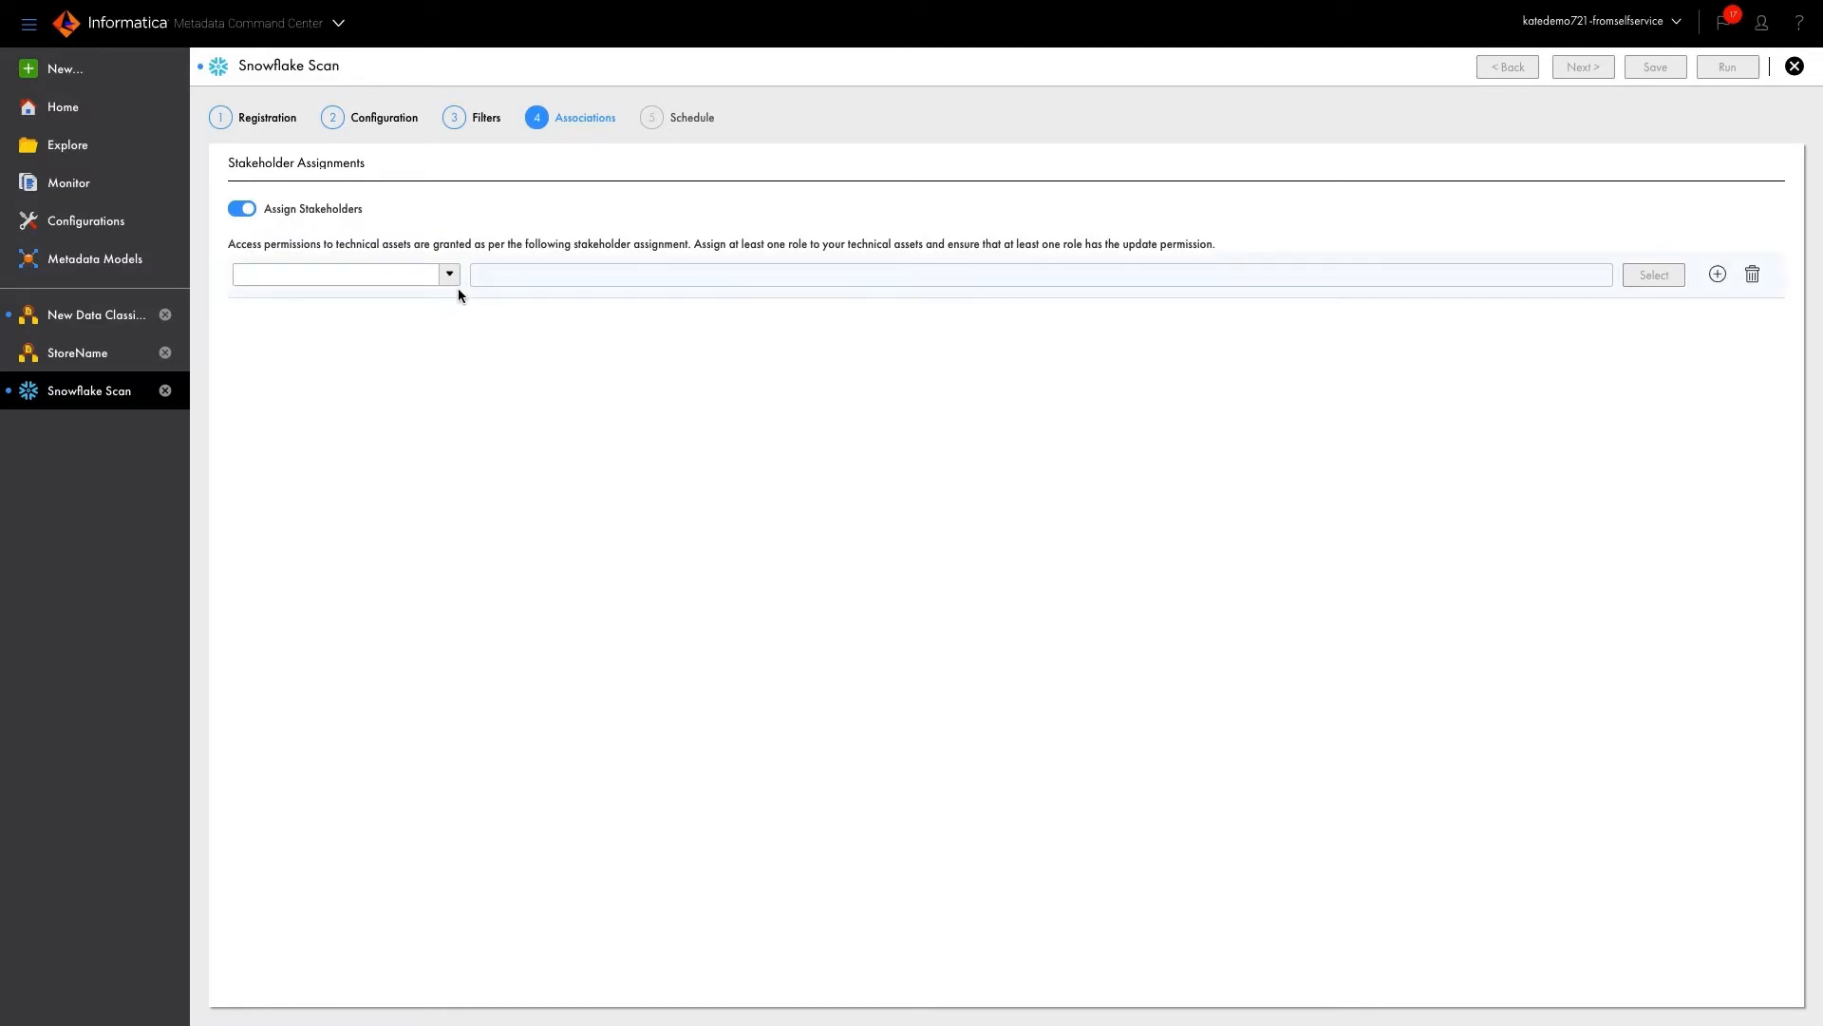
{"action": "left_click", "coordinate": [448, 273]}
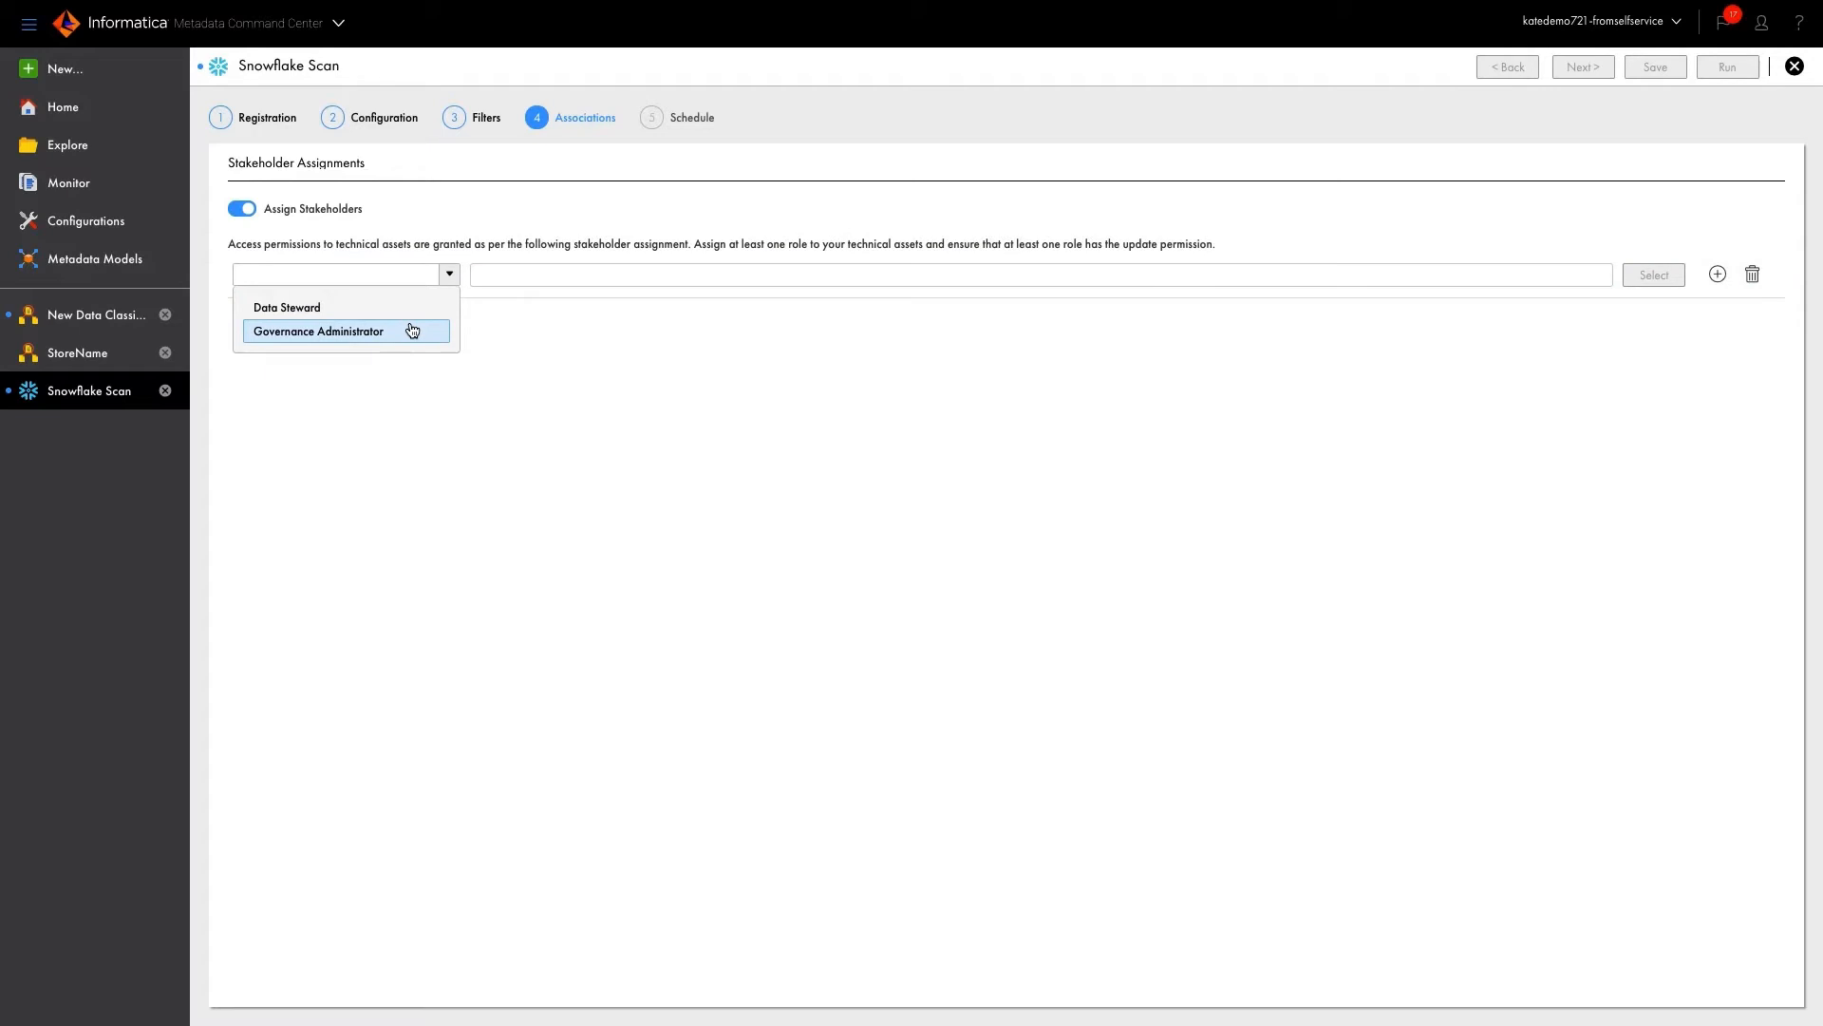
{"action": "left_click", "coordinate": [317, 331]}
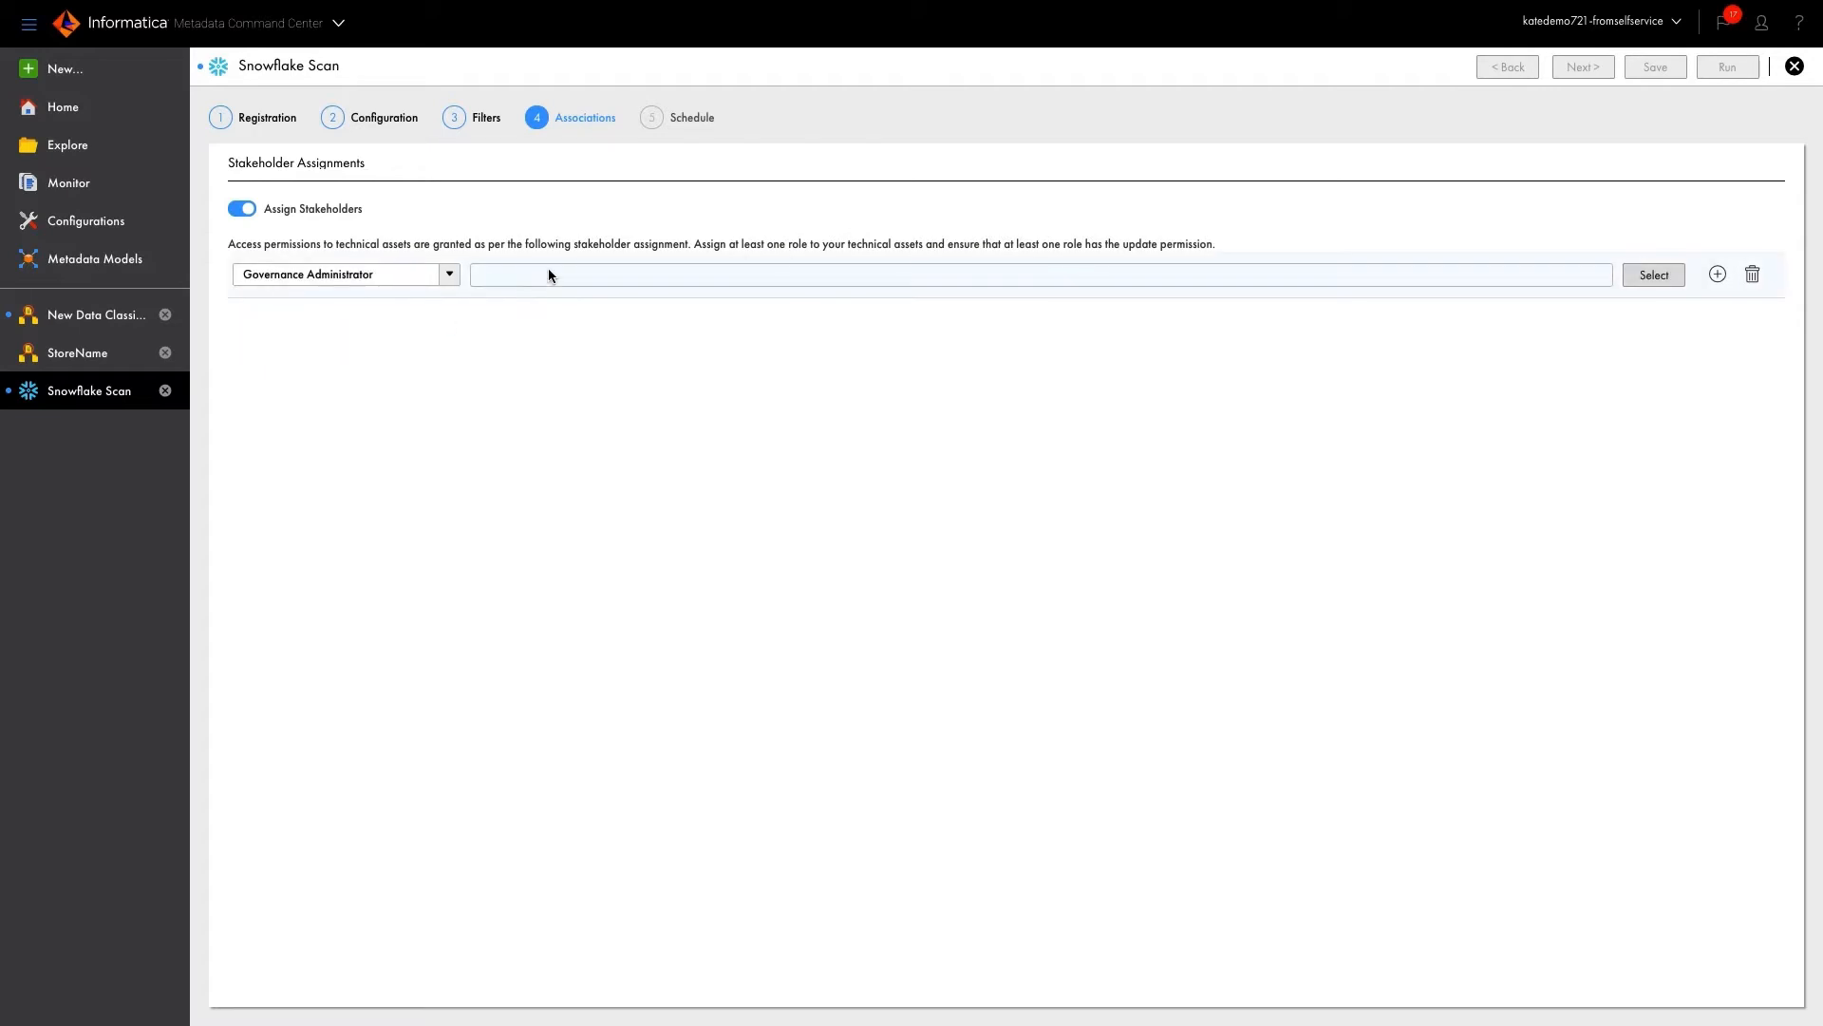
Assign the first listed user, fouad_demo_721, to the role and continue to the schedule step
{"action": "left_click", "coordinate": [1653, 274]}
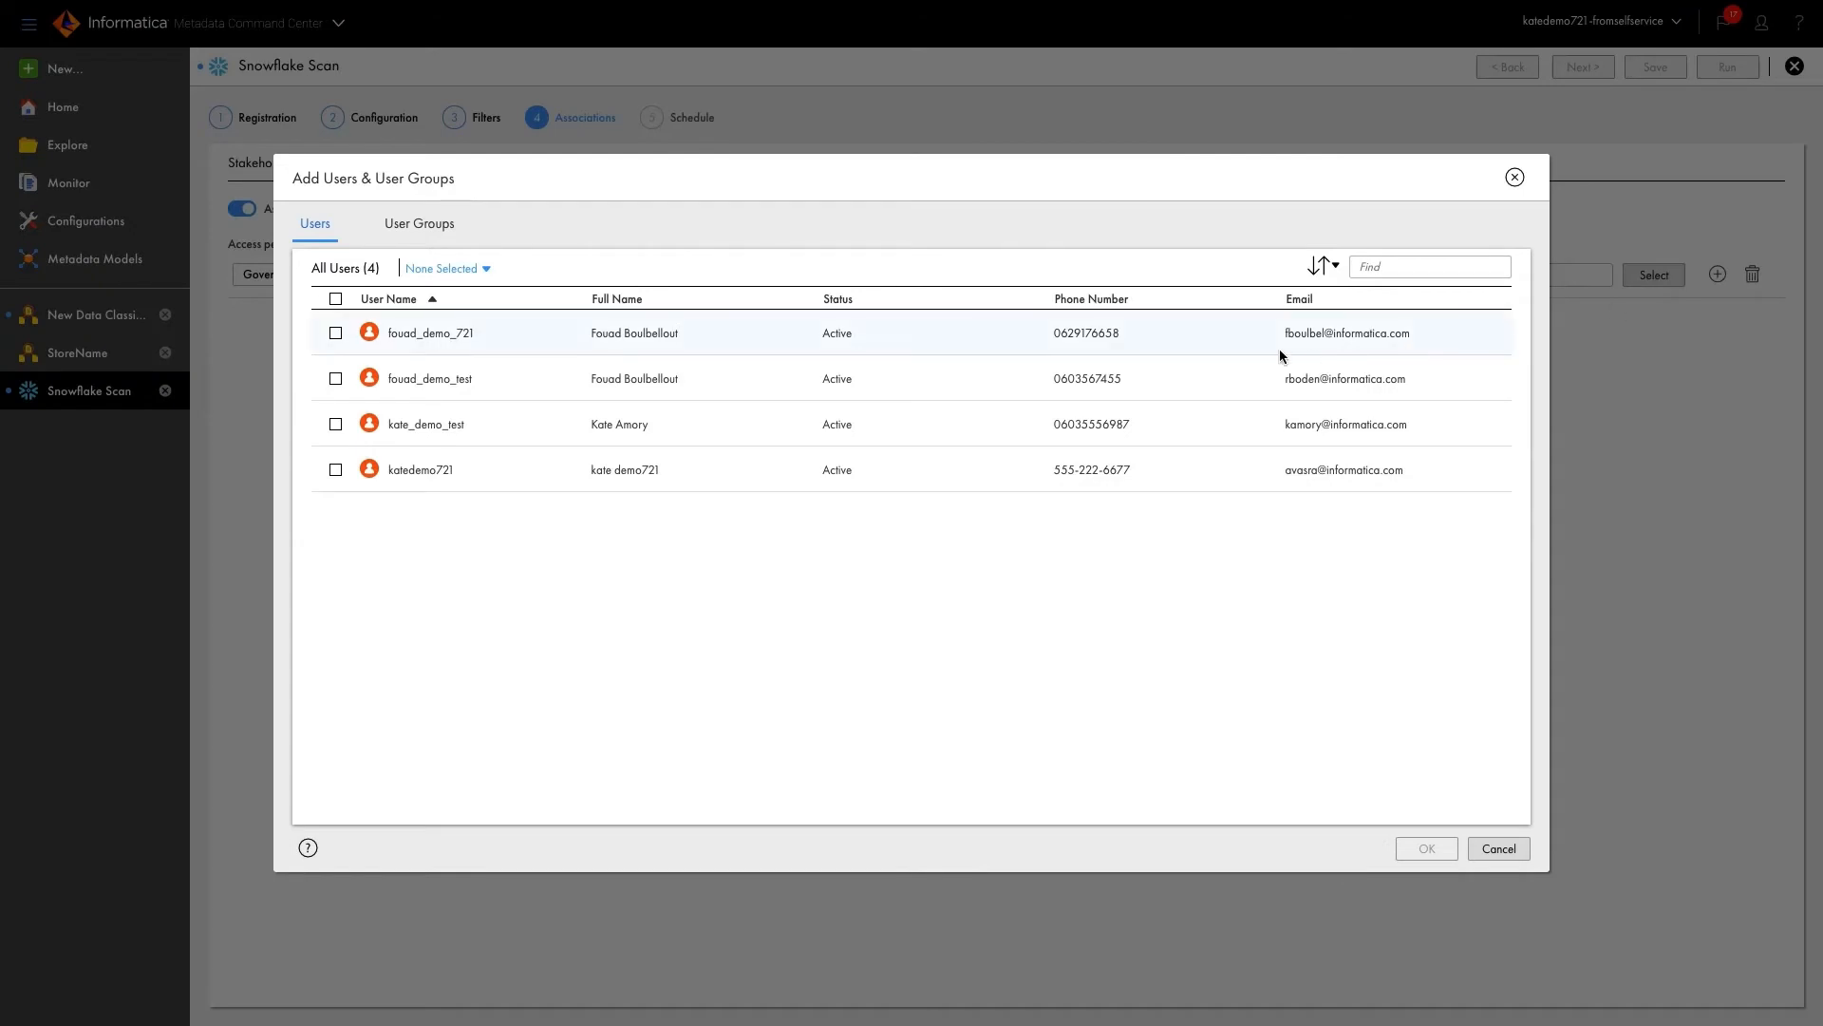
{"action": "left_click", "coordinate": [334, 333]}
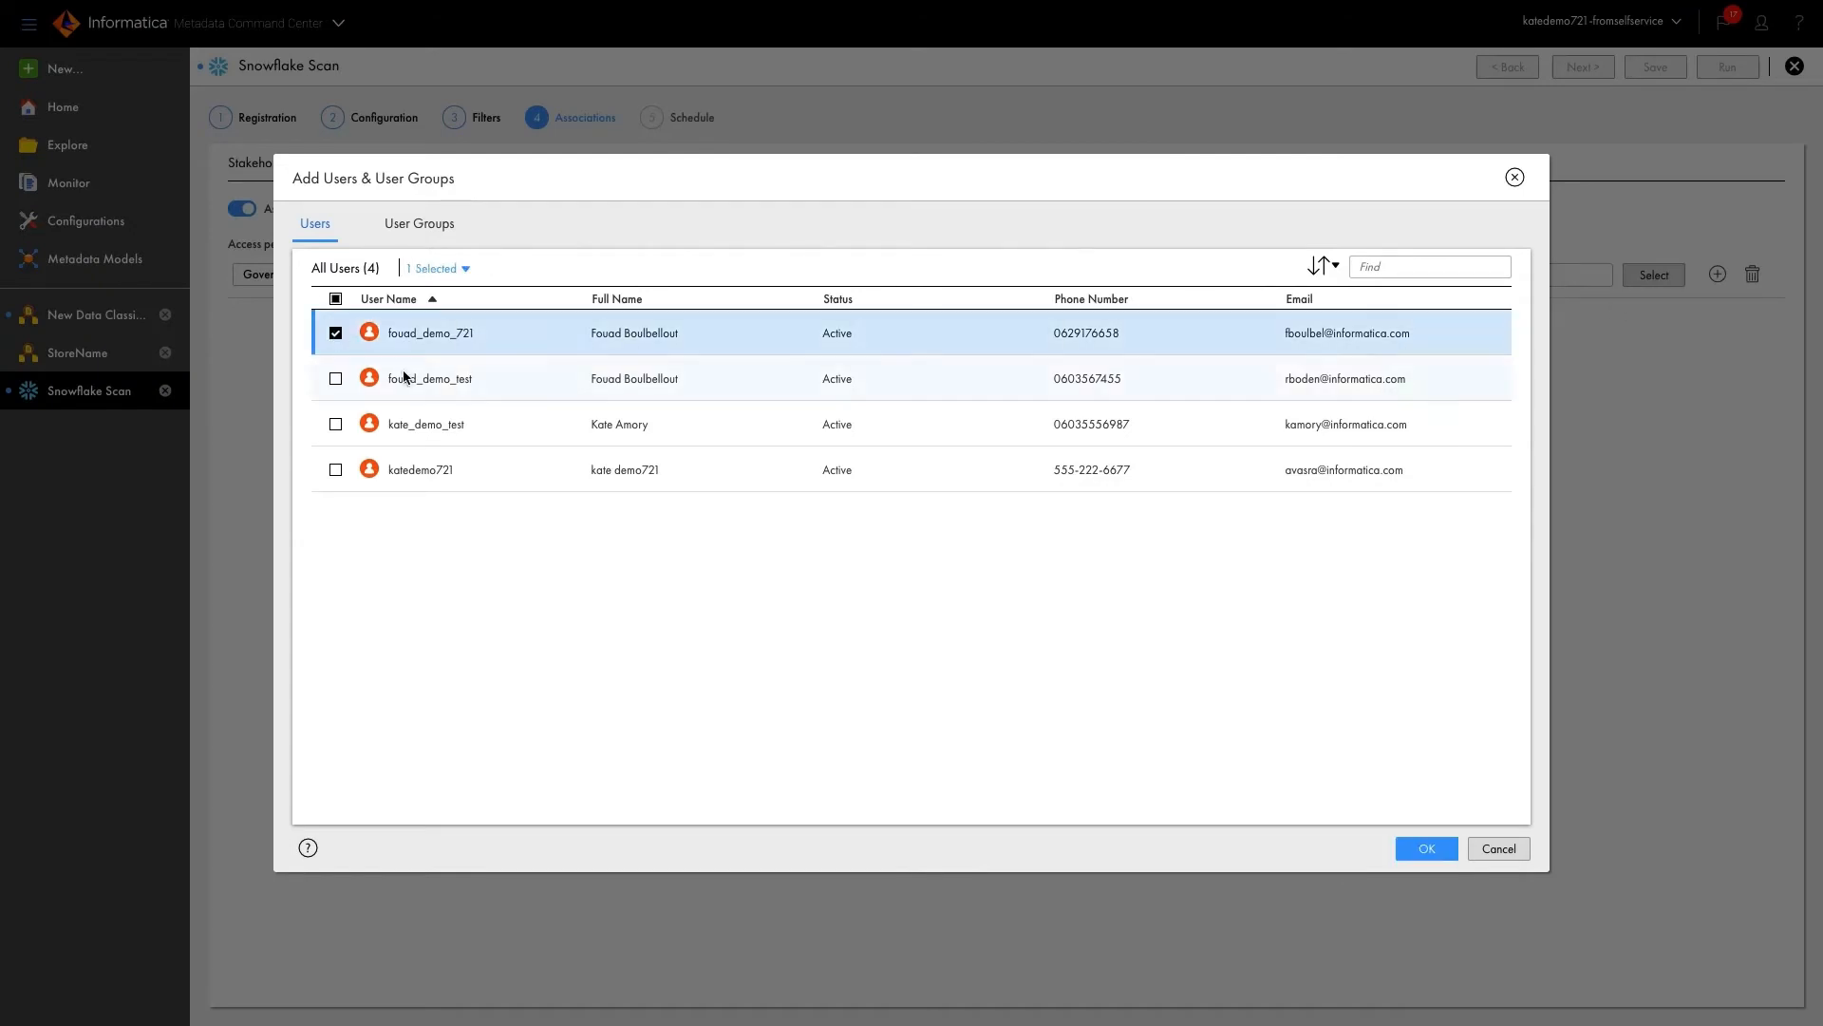
{"action": "left_click", "coordinate": [1423, 847]}
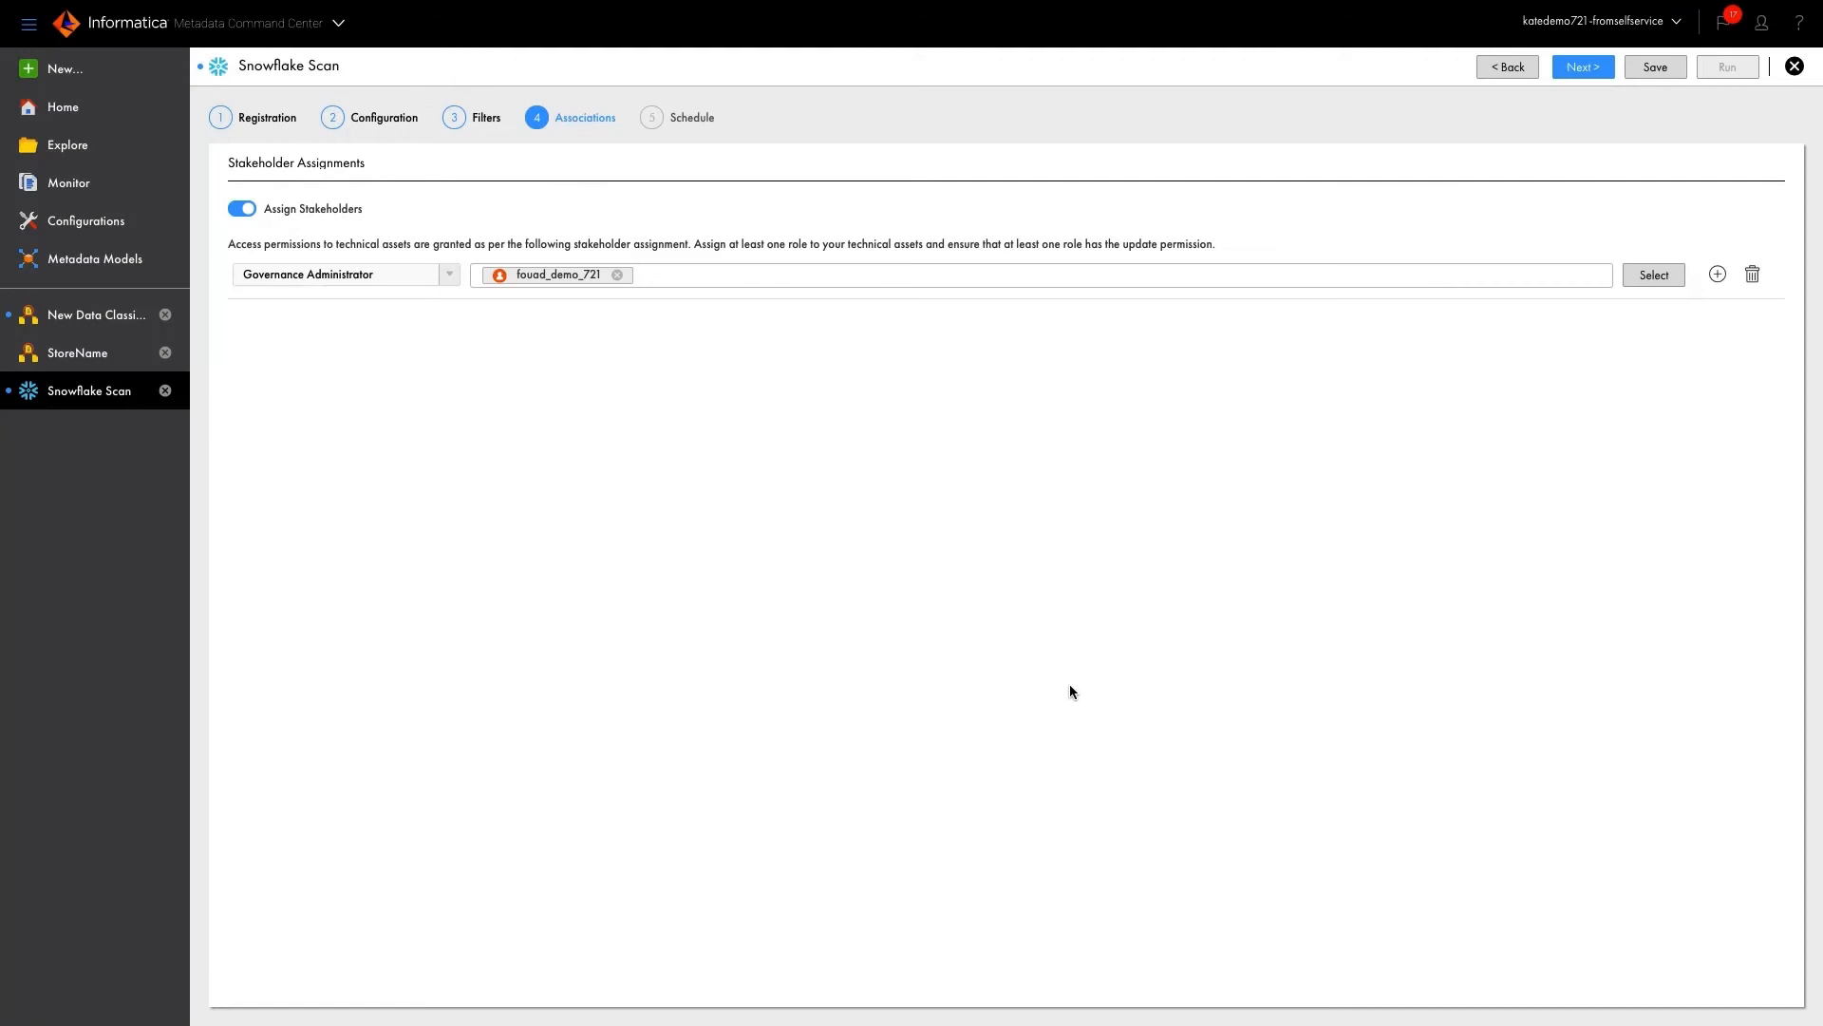
{"action": "mouse_move", "coordinate": [1582, 67]}
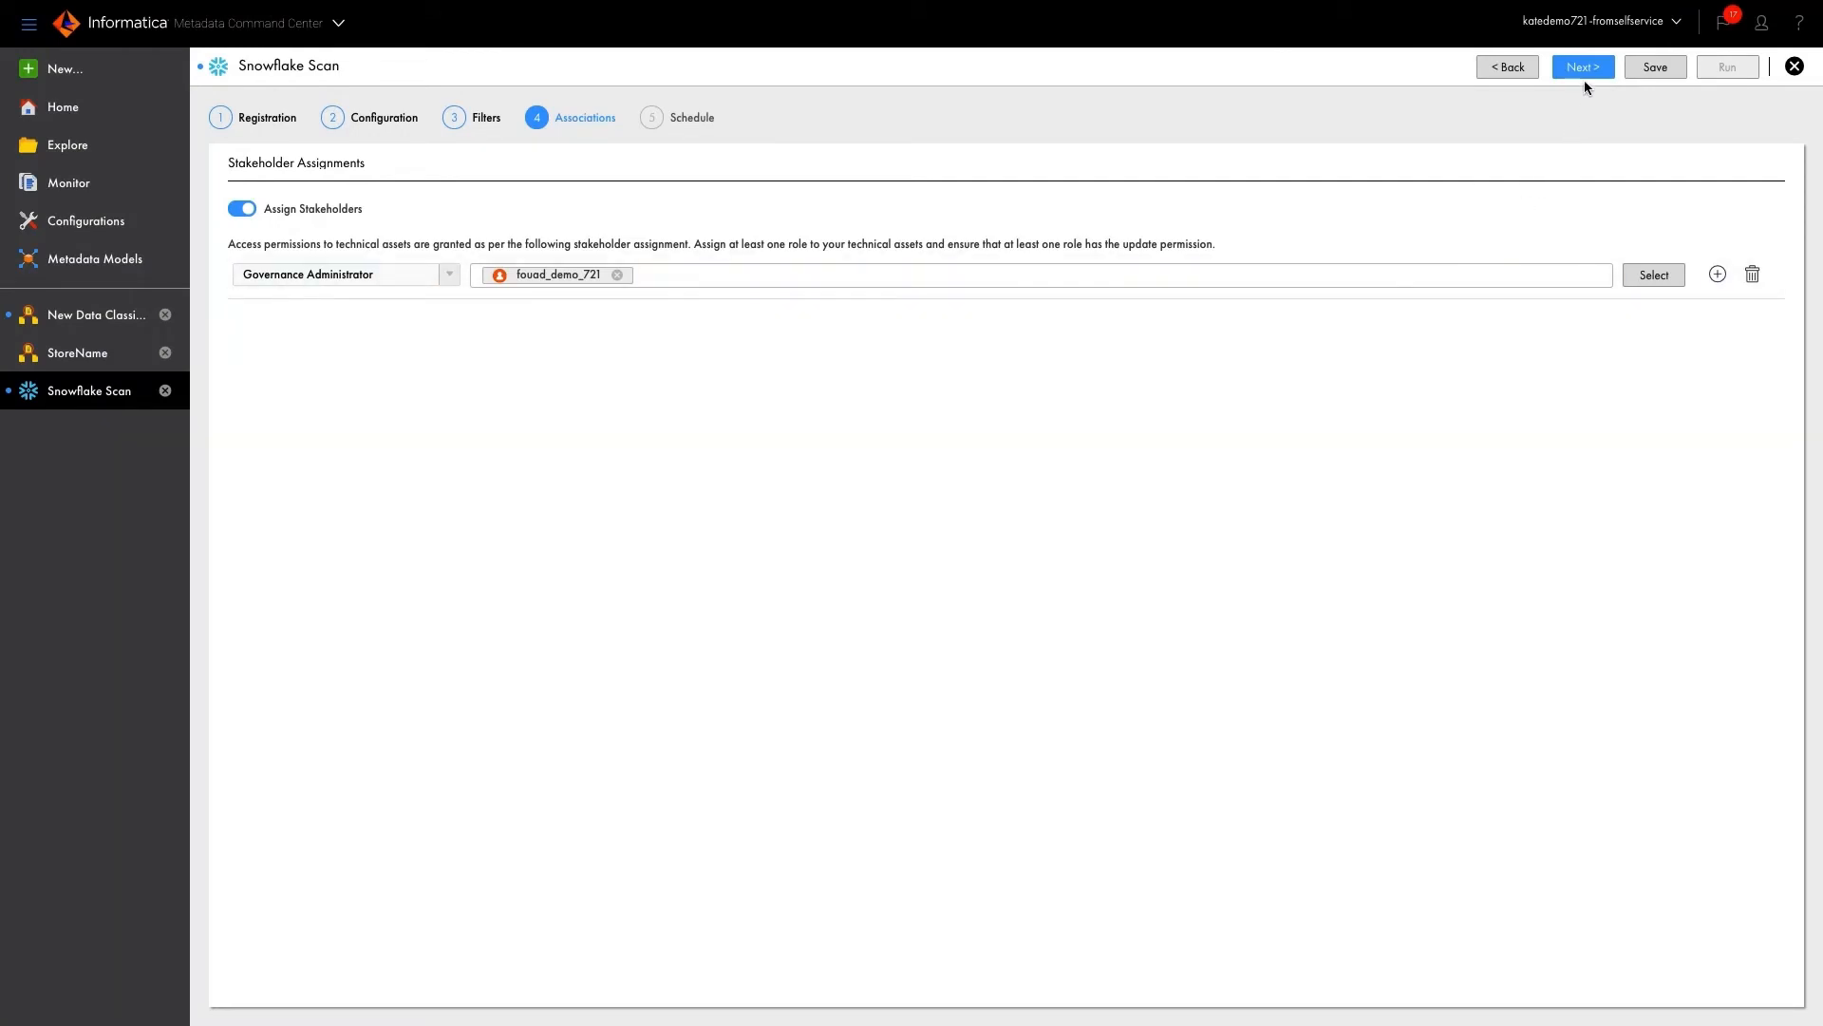
{"action": "left_click", "coordinate": [1582, 66]}
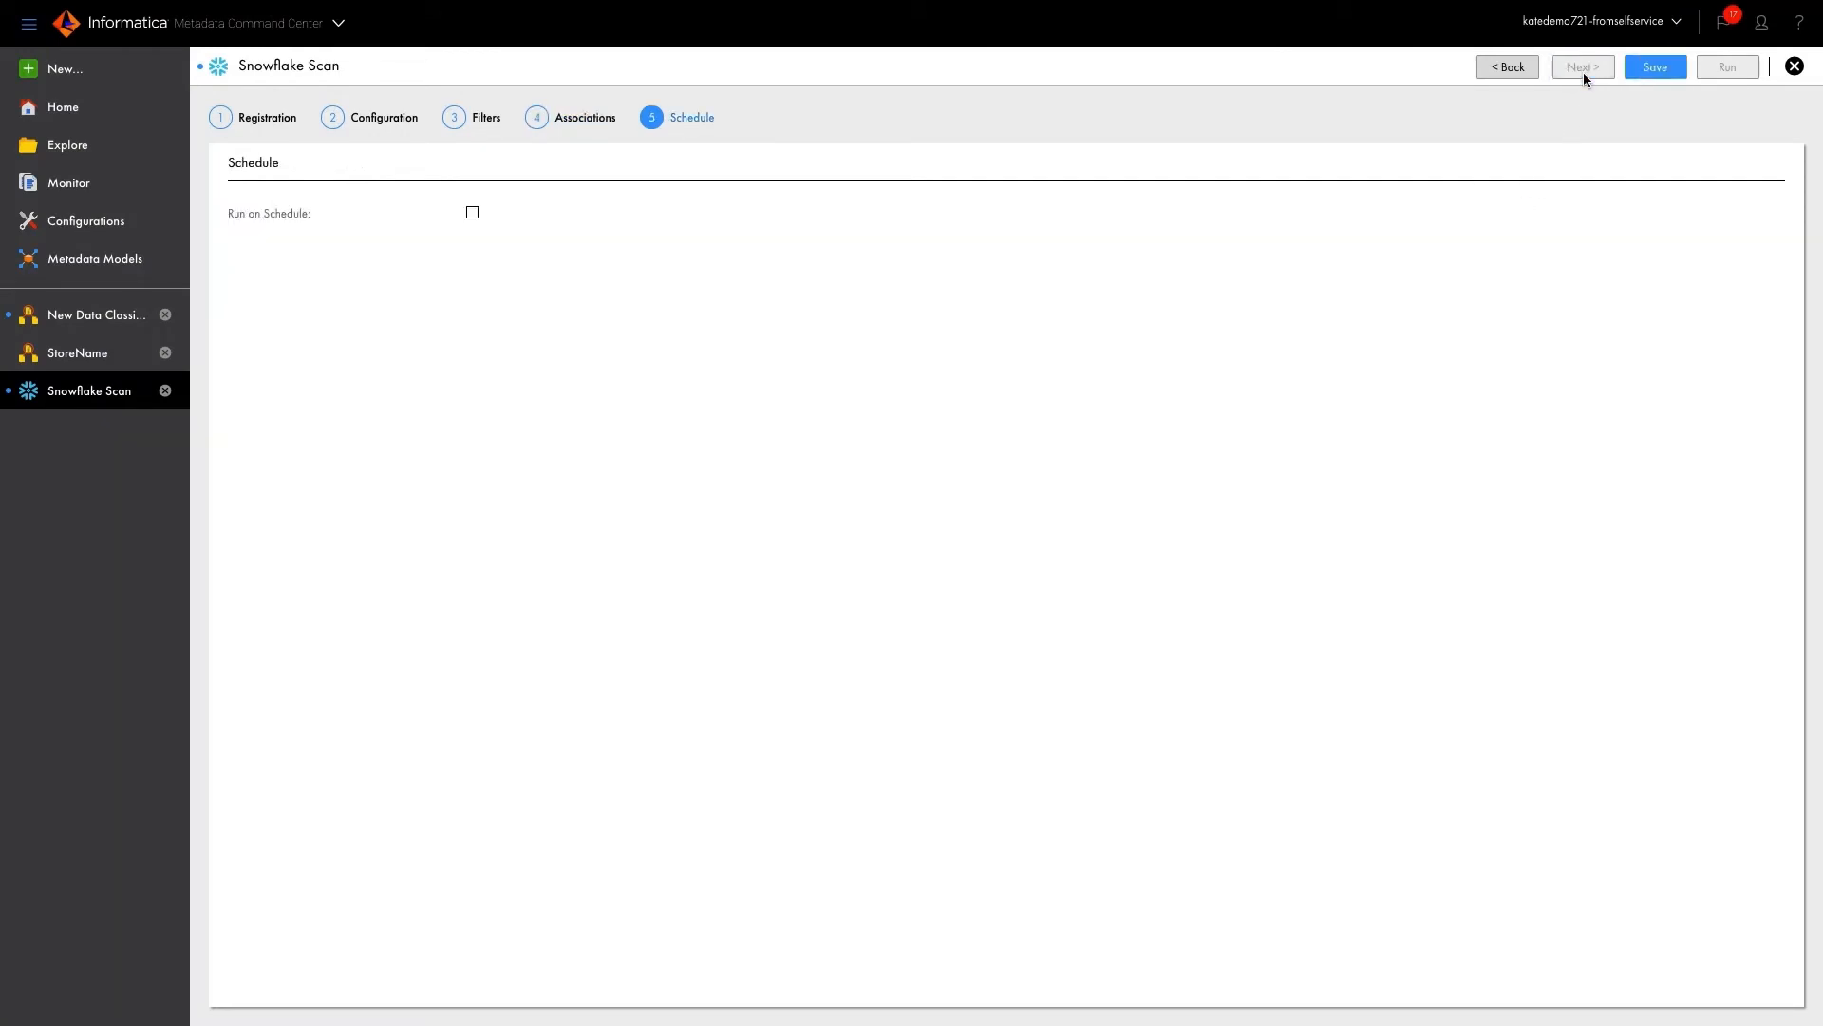
{"action": "mouse_move", "coordinate": [1576, 91]}
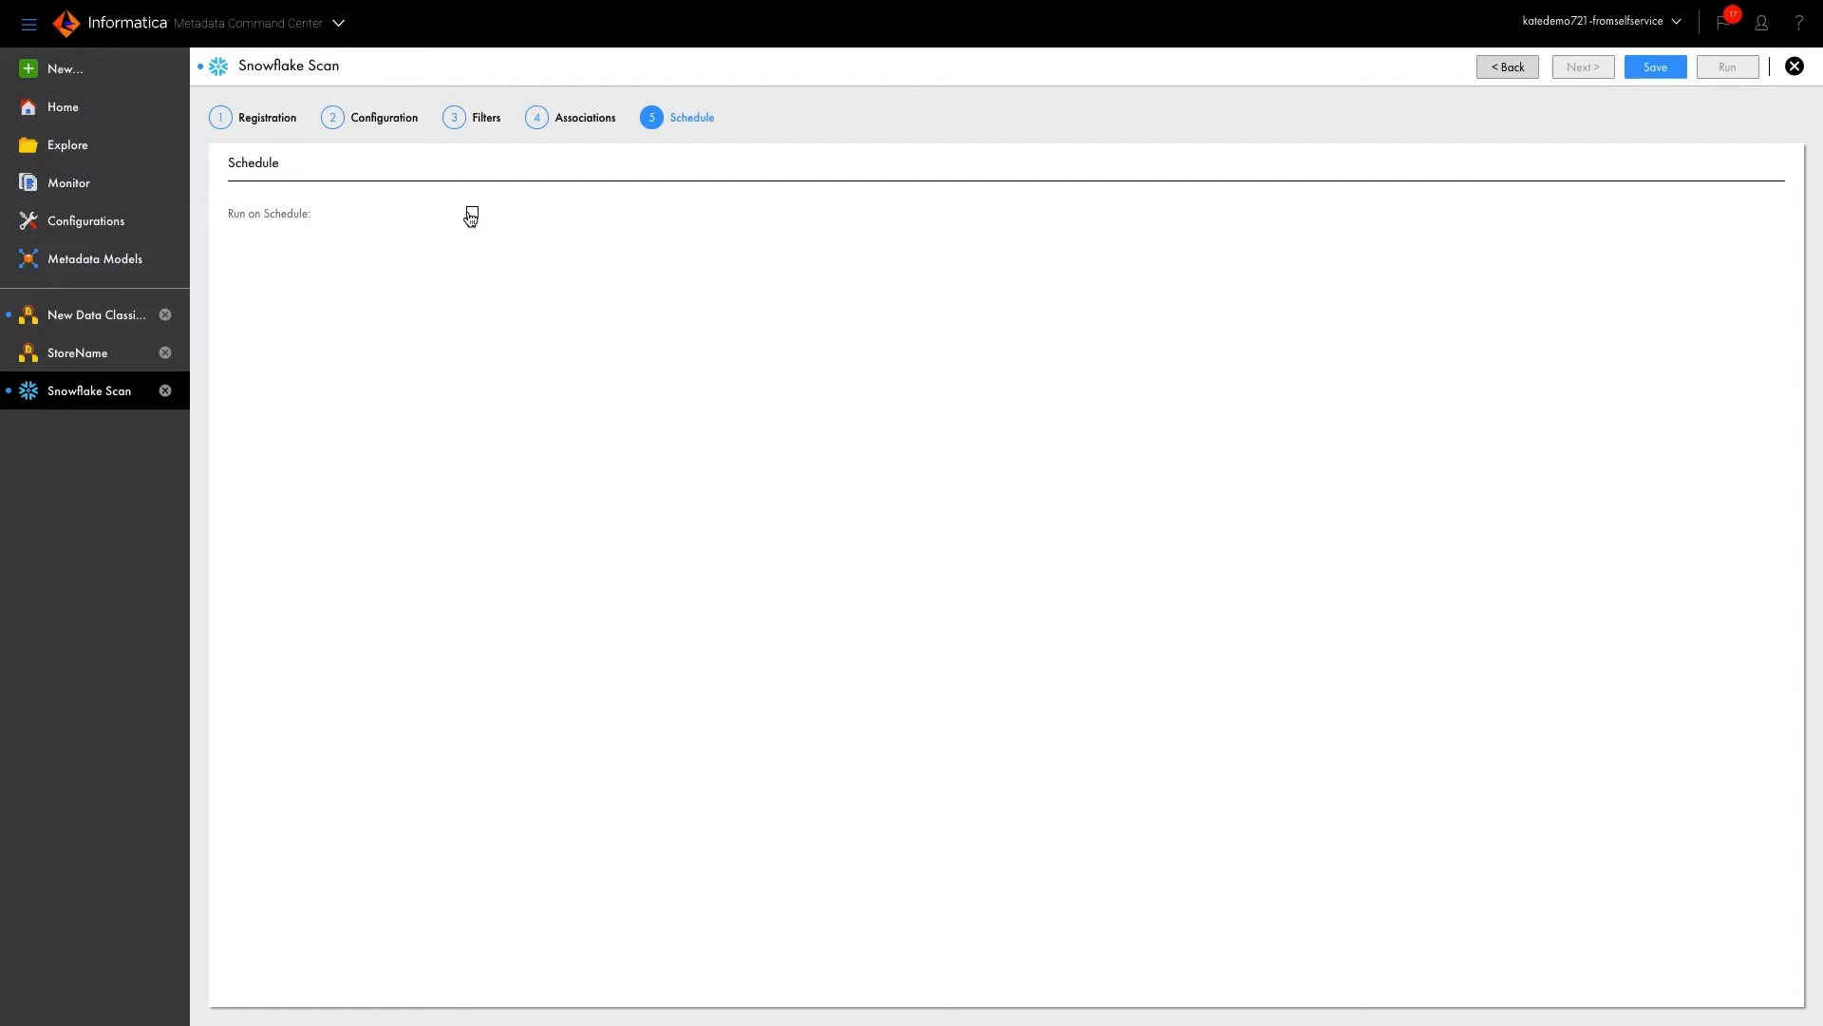
Review Run on Schedule, leave it off, and save the Snowflake Scan catalog source
{"action": "left_click", "coordinate": [471, 215]}
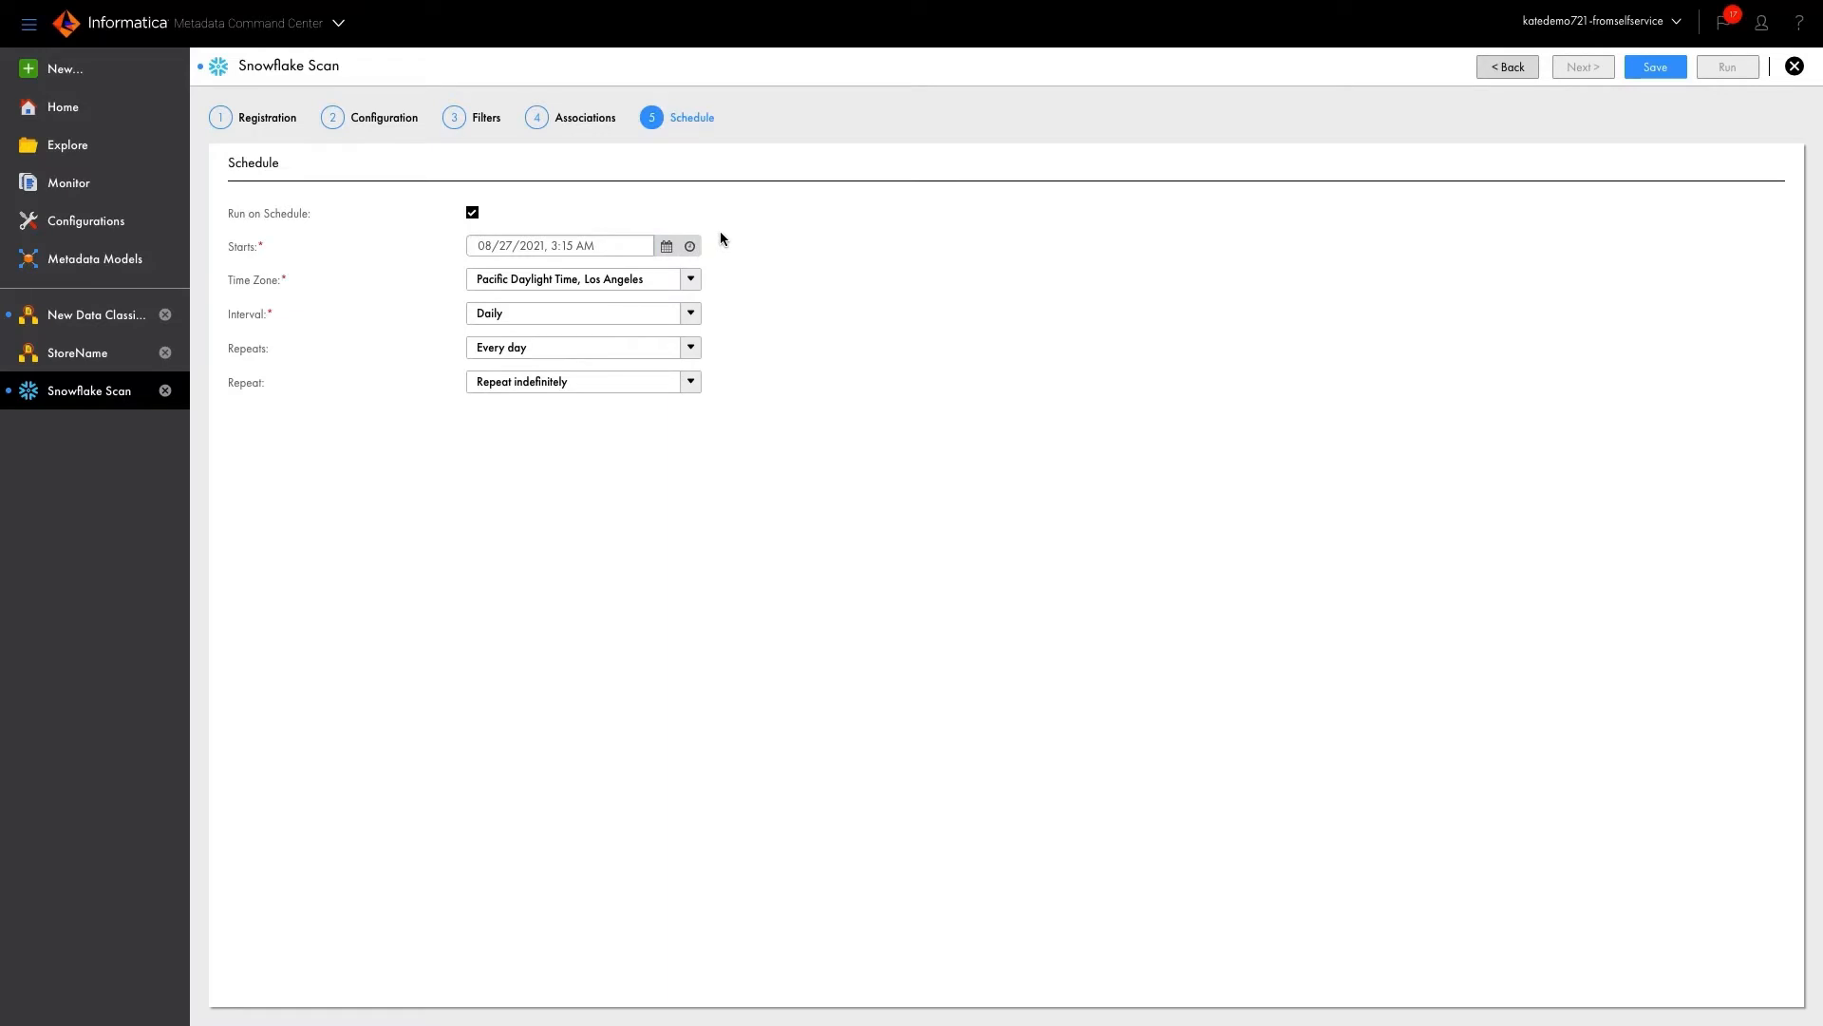
{"action": "mouse_move", "coordinate": [1656, 66]}
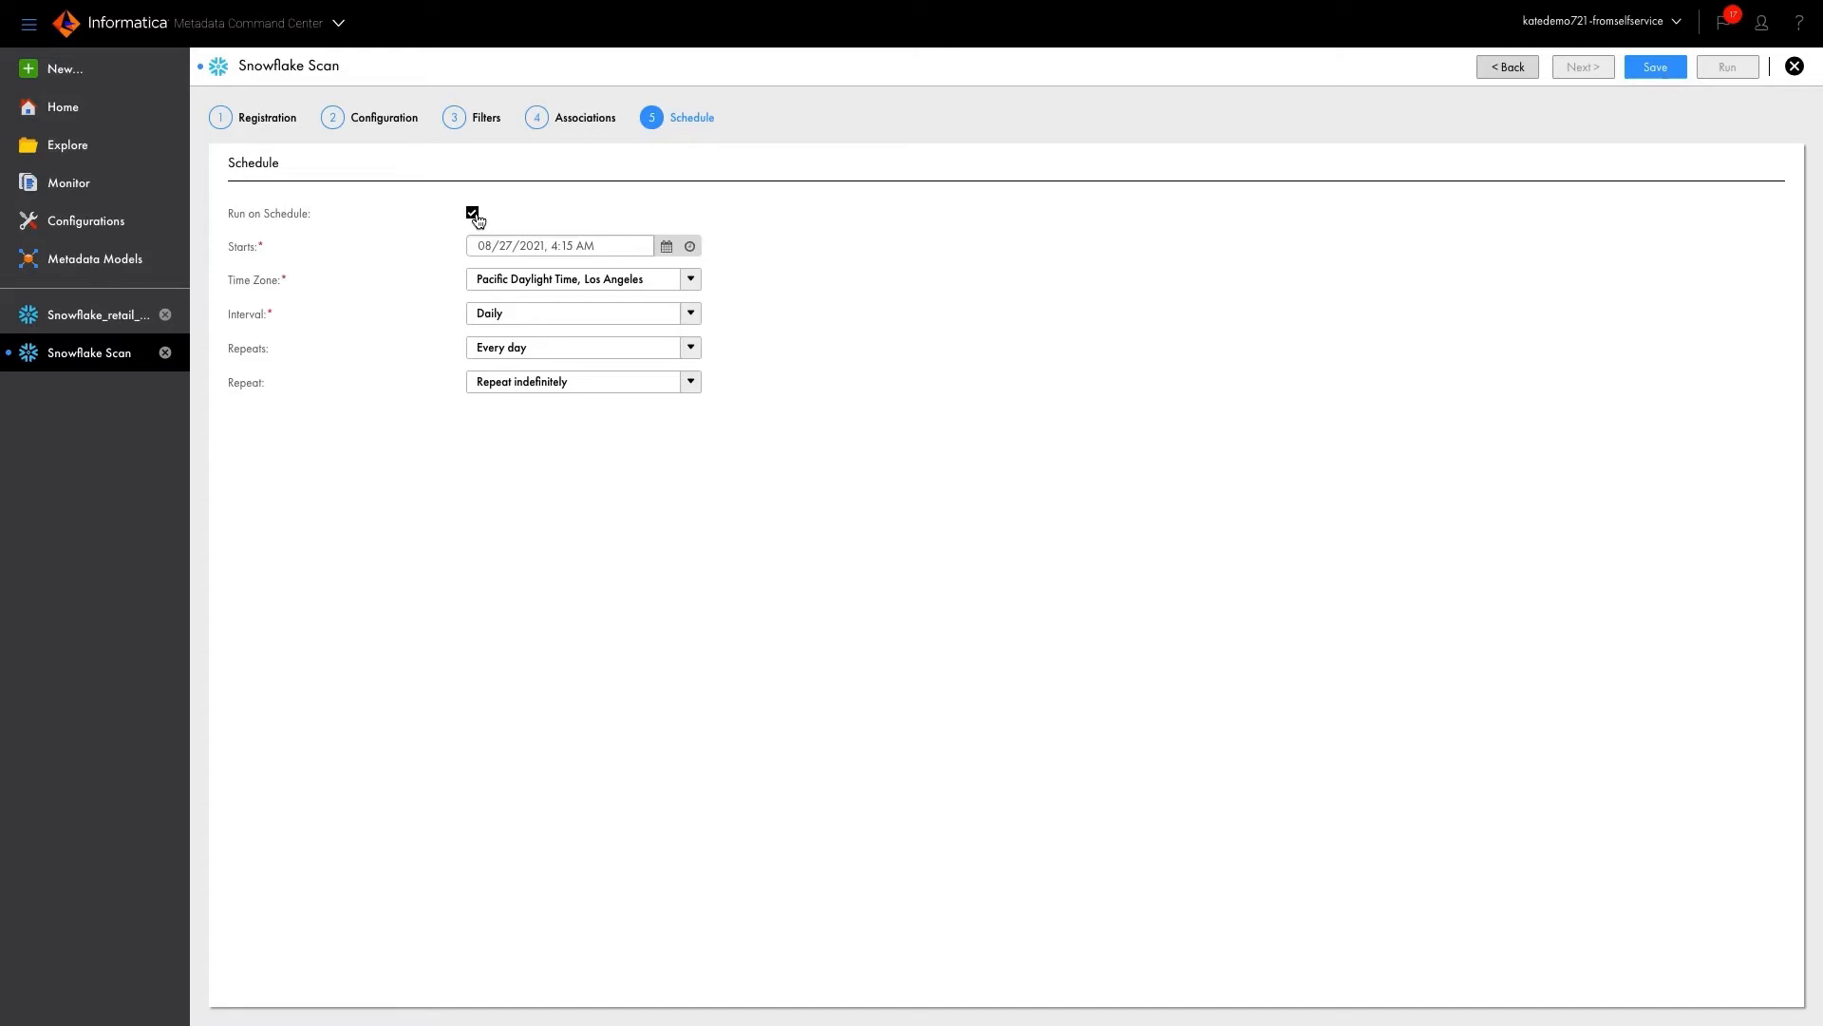
{"action": "left_click", "coordinate": [473, 212]}
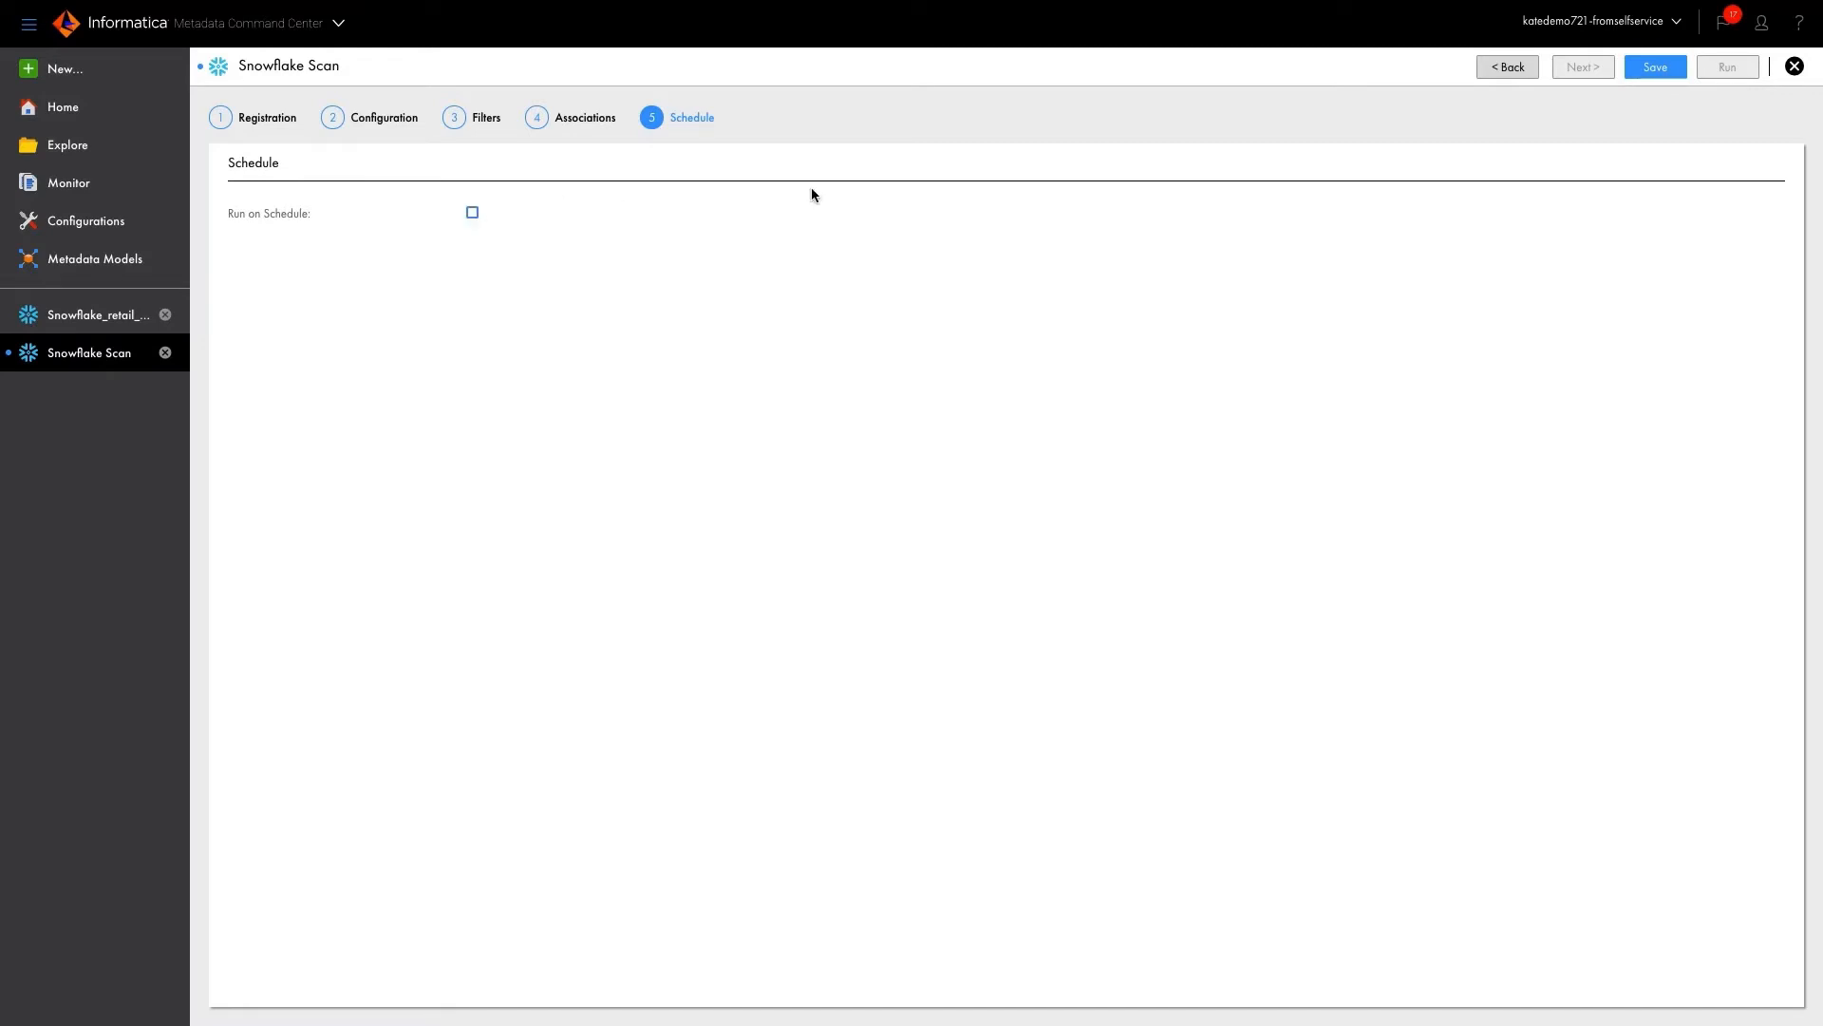
{"action": "left_click", "coordinate": [1654, 67]}
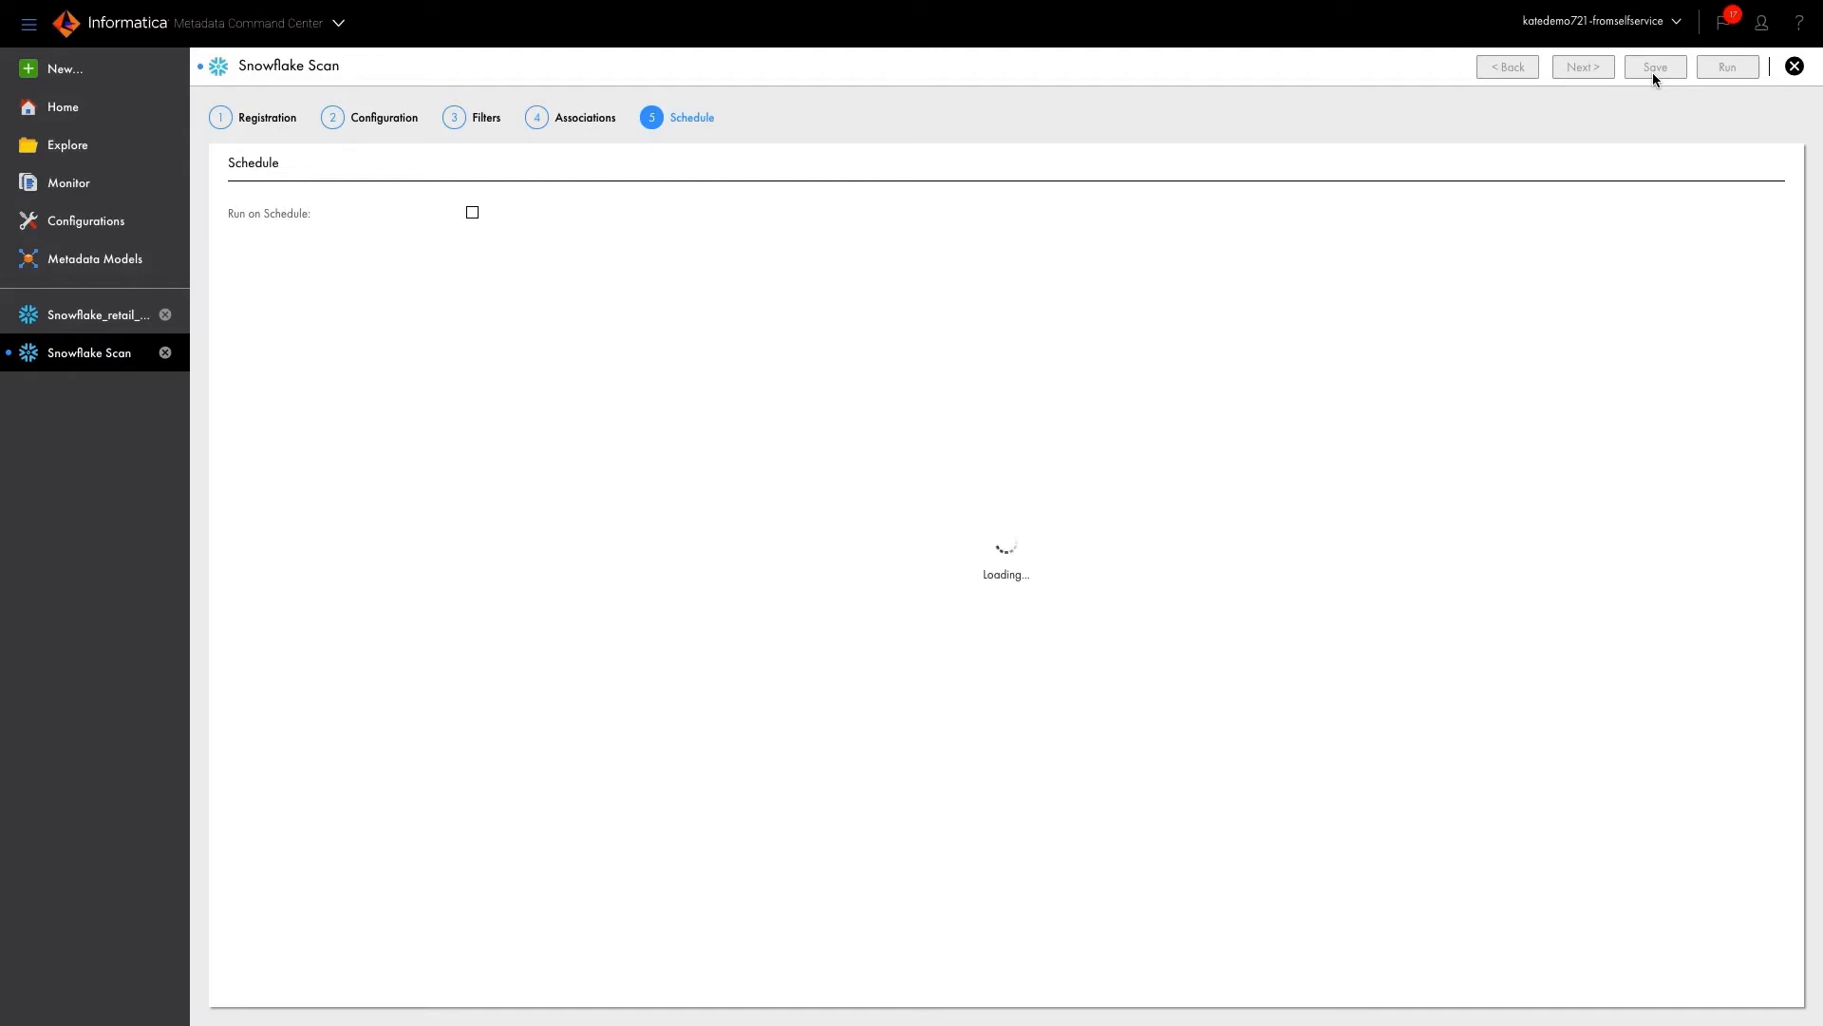
Run the scan with Data Profiling and Data Classification excluded, keeping extraction and glossary association
{"action": "left_click", "coordinate": [1652, 66]}
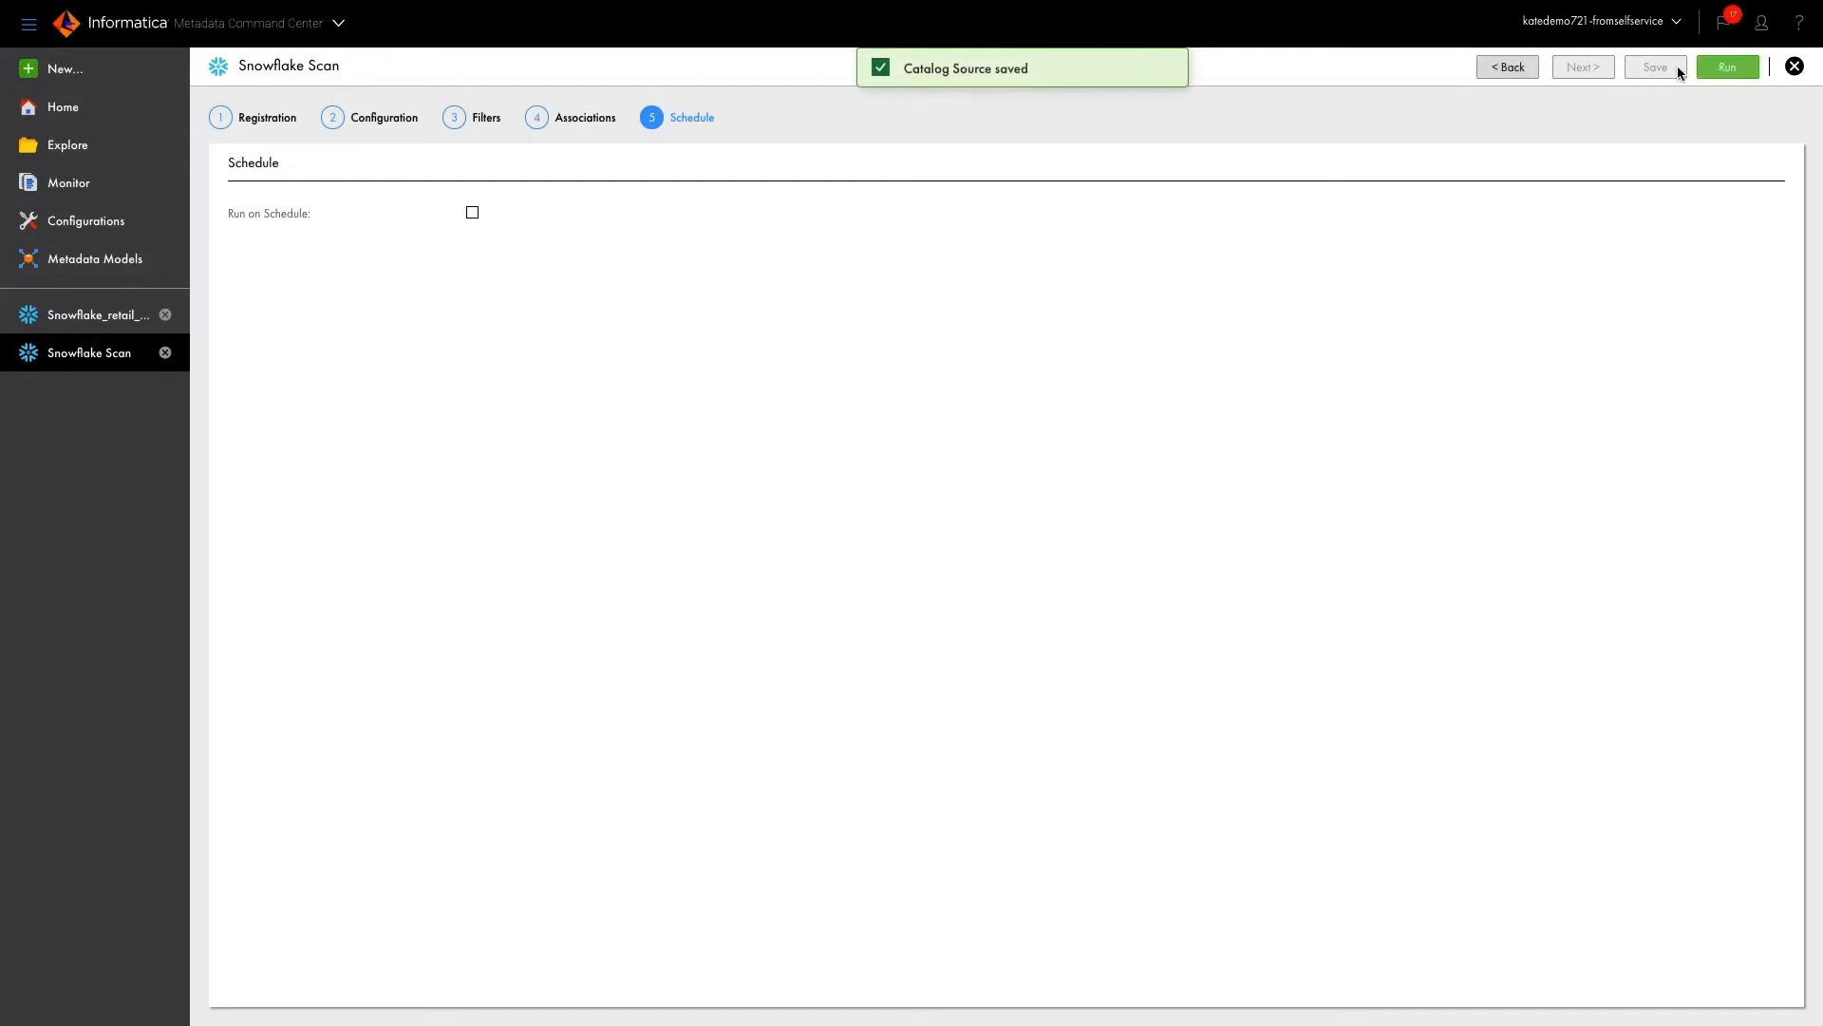
{"action": "left_click", "coordinate": [1726, 66]}
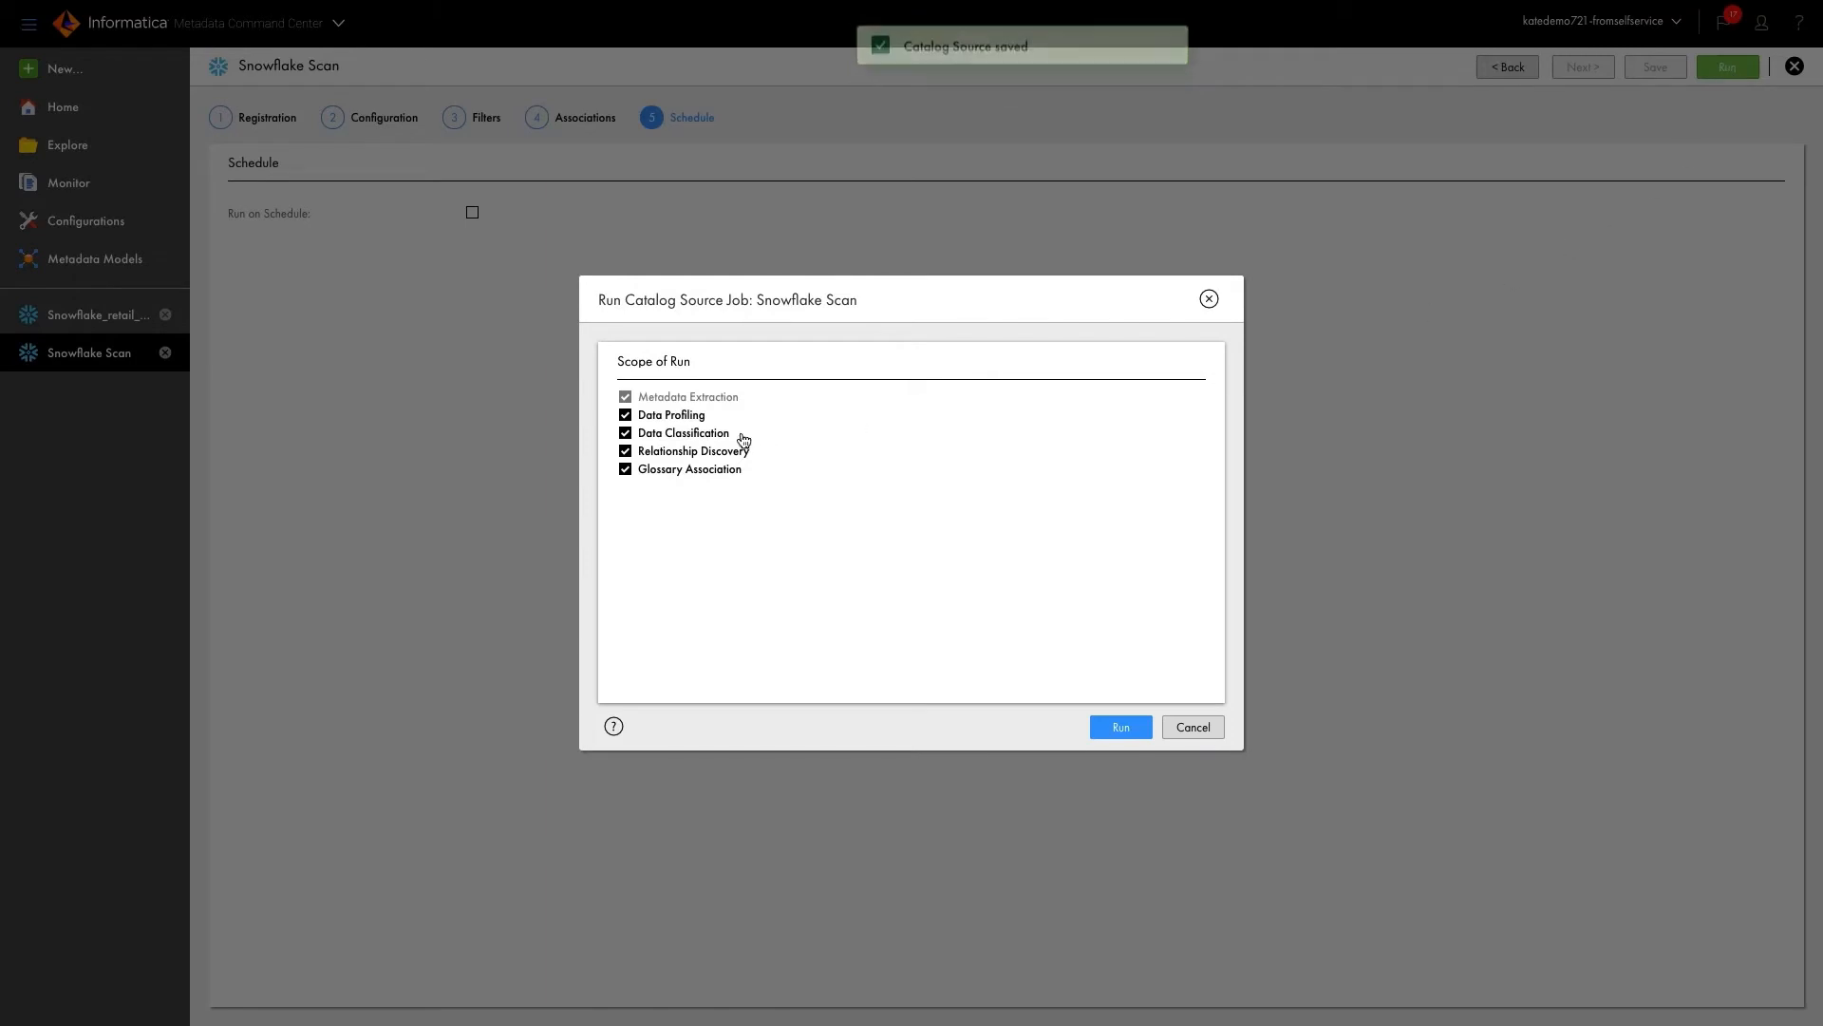
{"action": "left_click", "coordinate": [625, 416]}
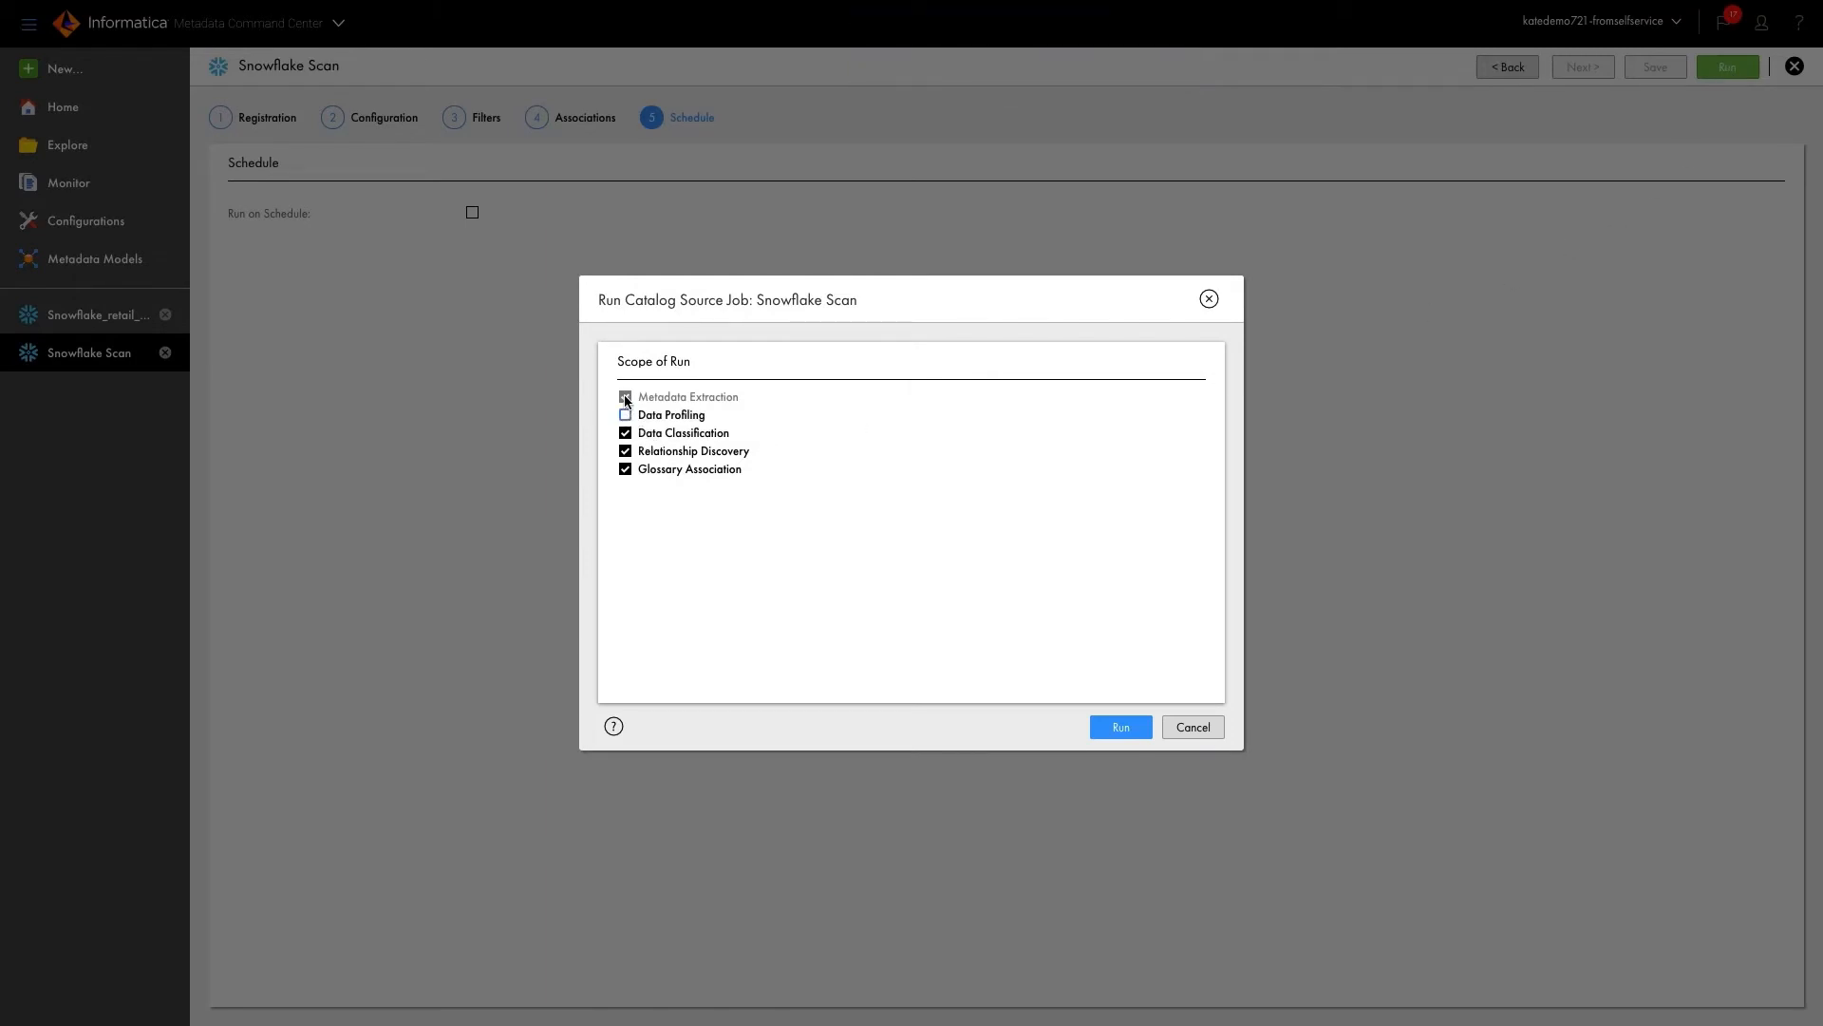
{"action": "left_click", "coordinate": [625, 397]}
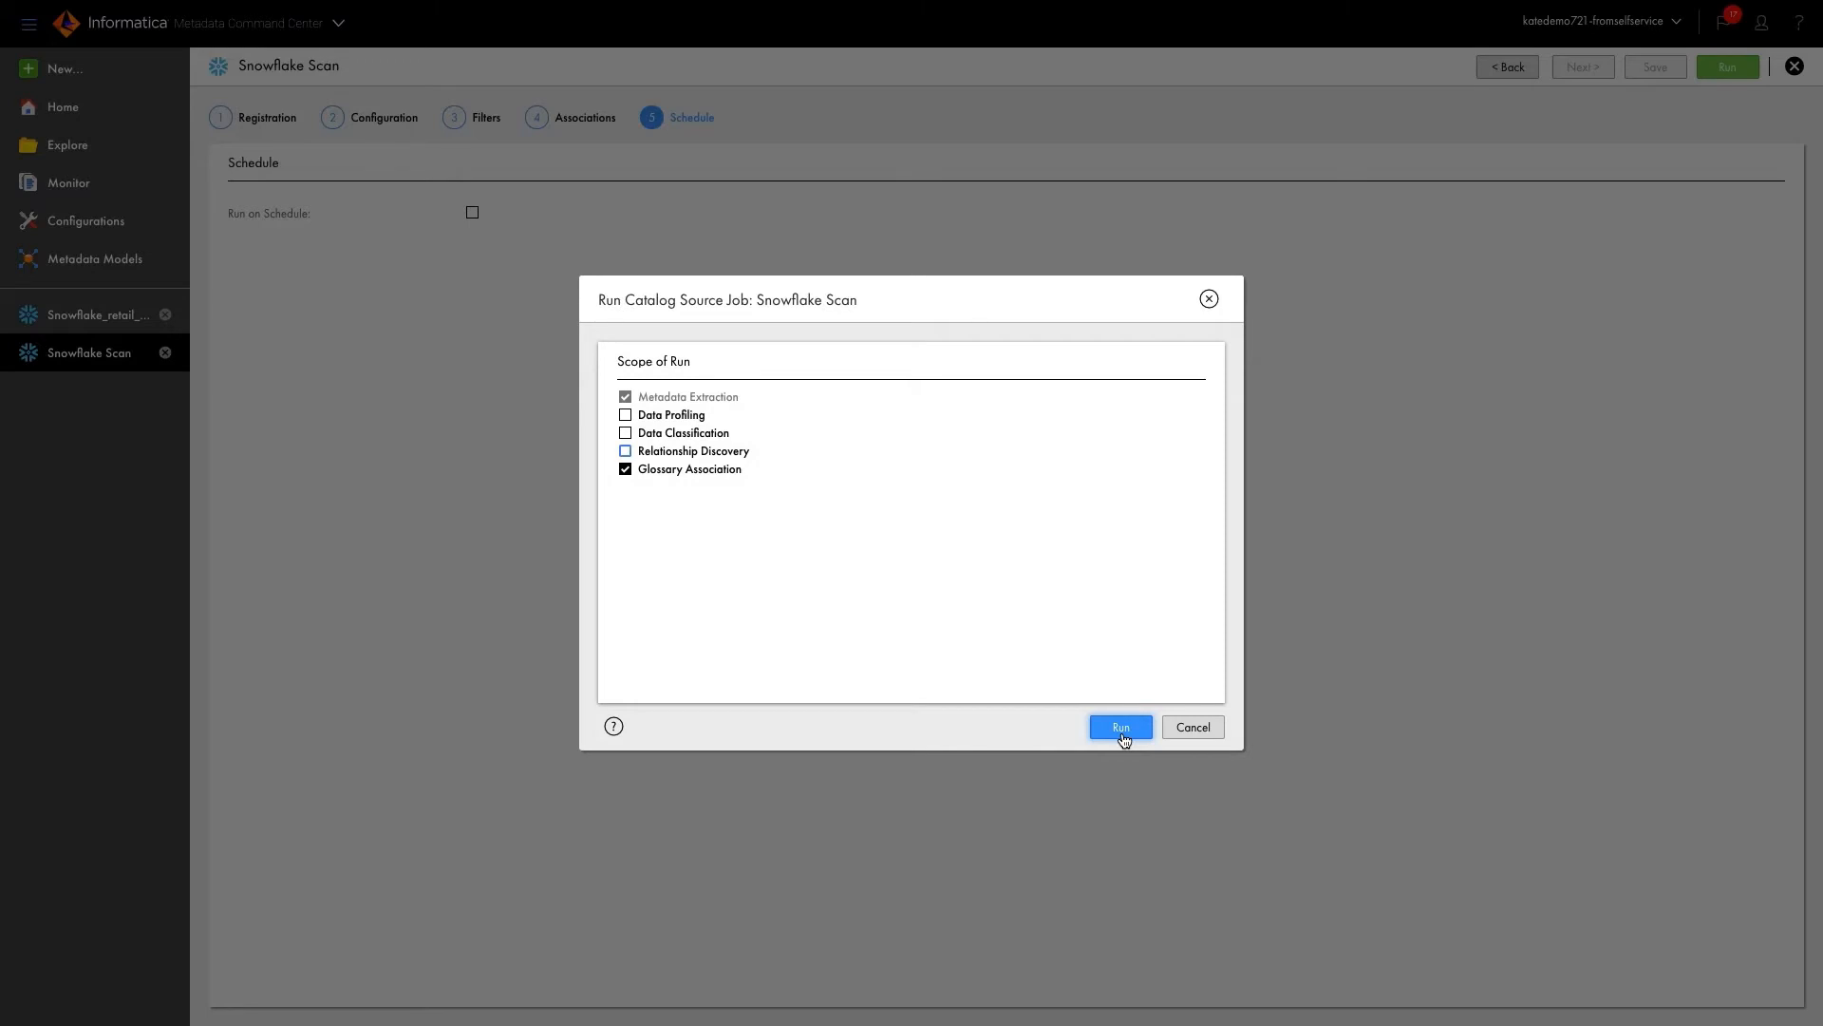
{"action": "left_click", "coordinate": [1119, 727]}
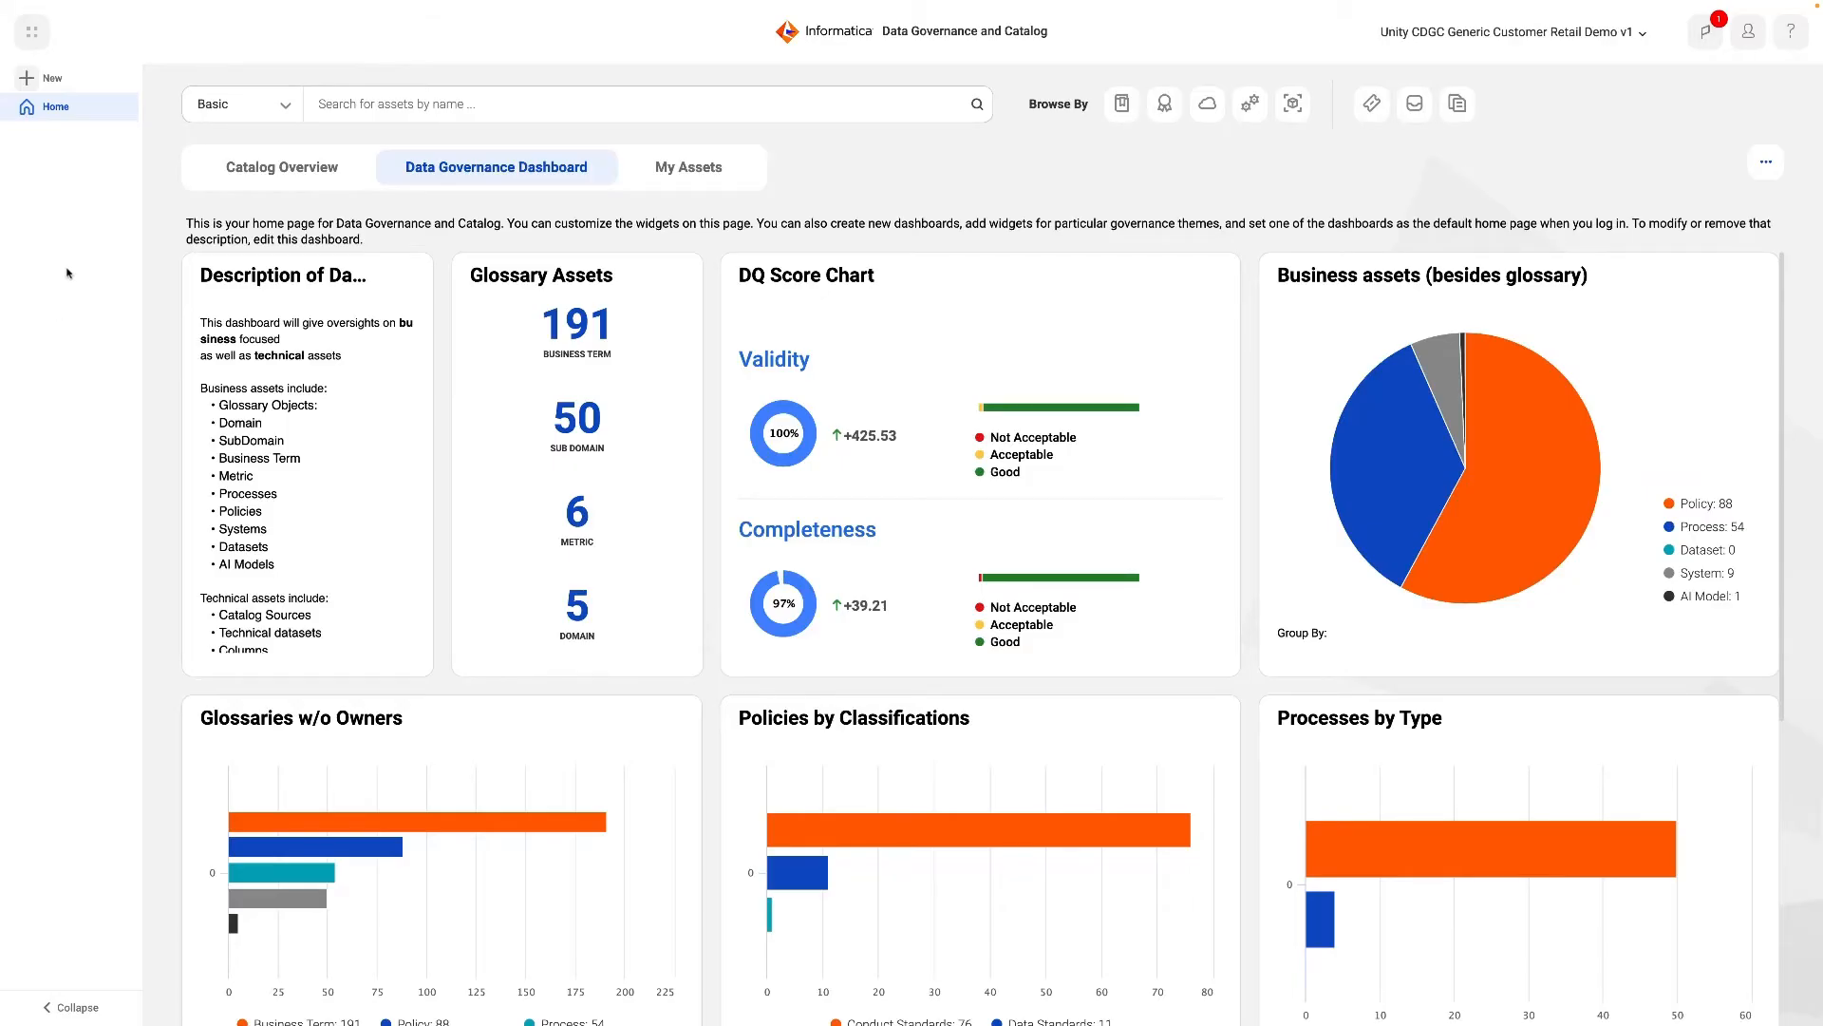
Search for v_fact and open the V_FACT_ALL_SALES_ORDERS_UPDATED view's details from the results
{"action": "type", "text": "v_fact"}
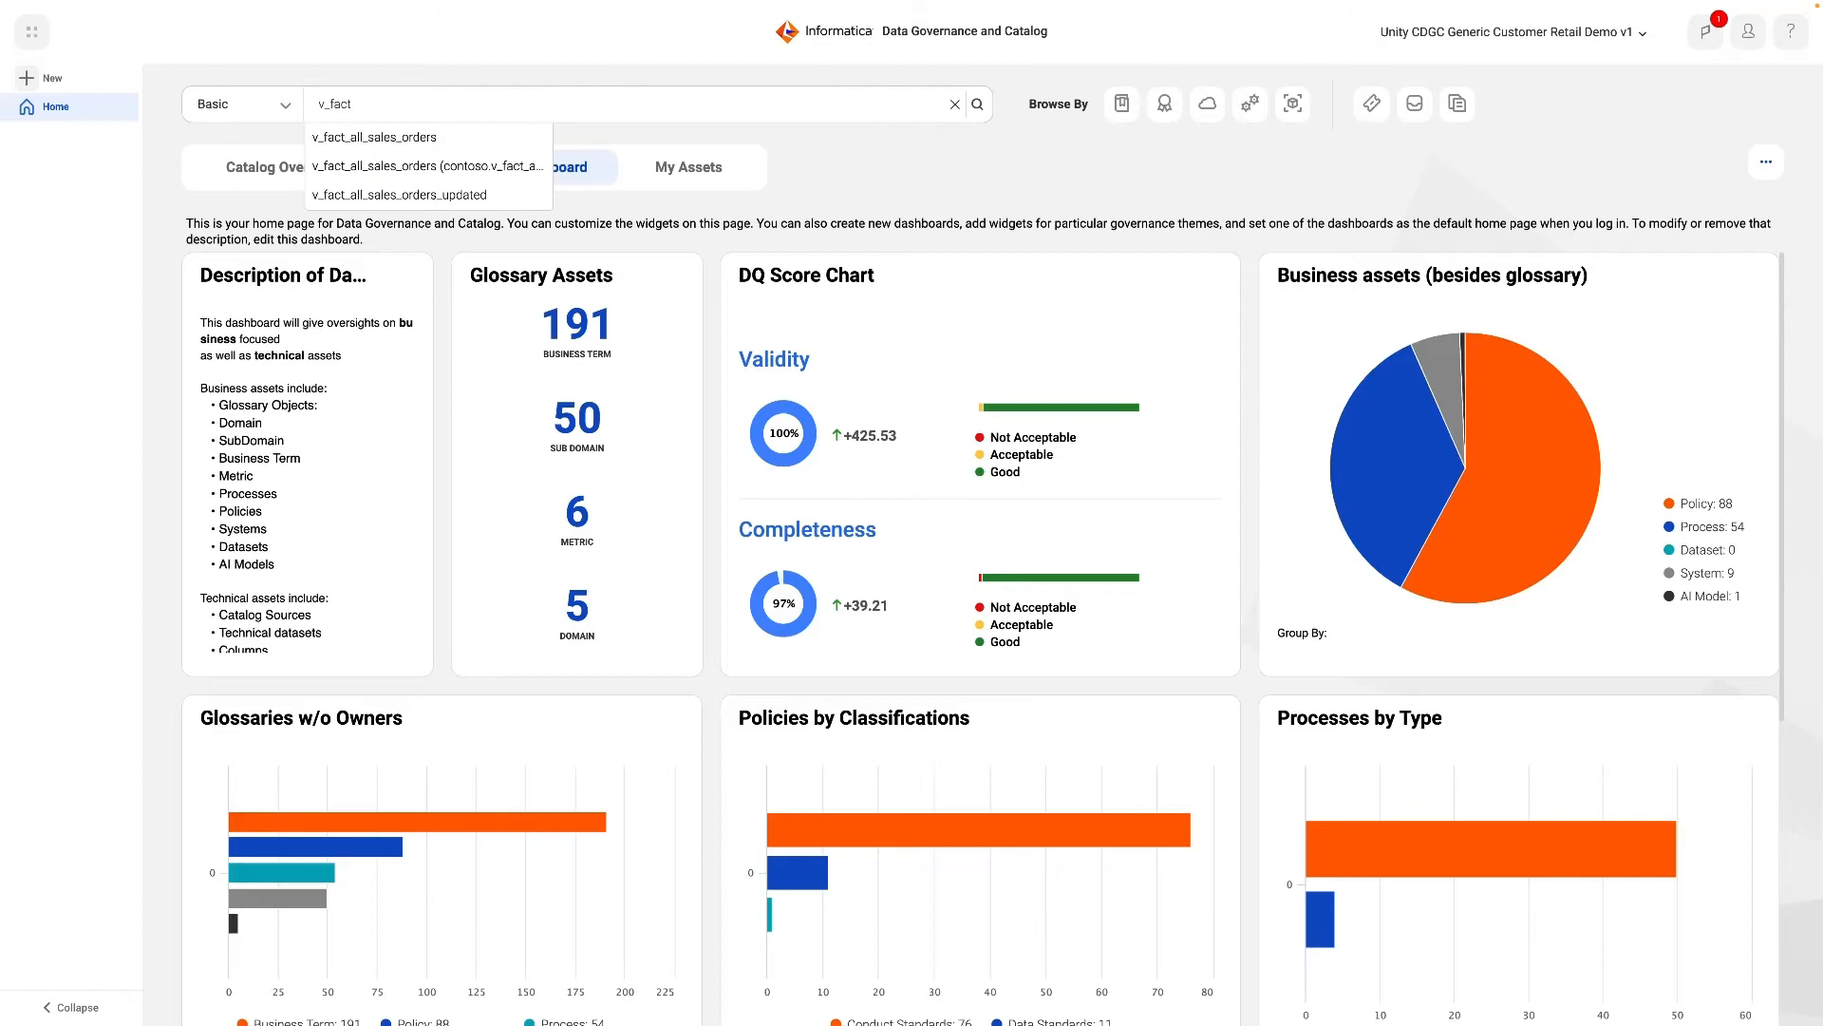
{"action": "left_click", "coordinate": [399, 193]}
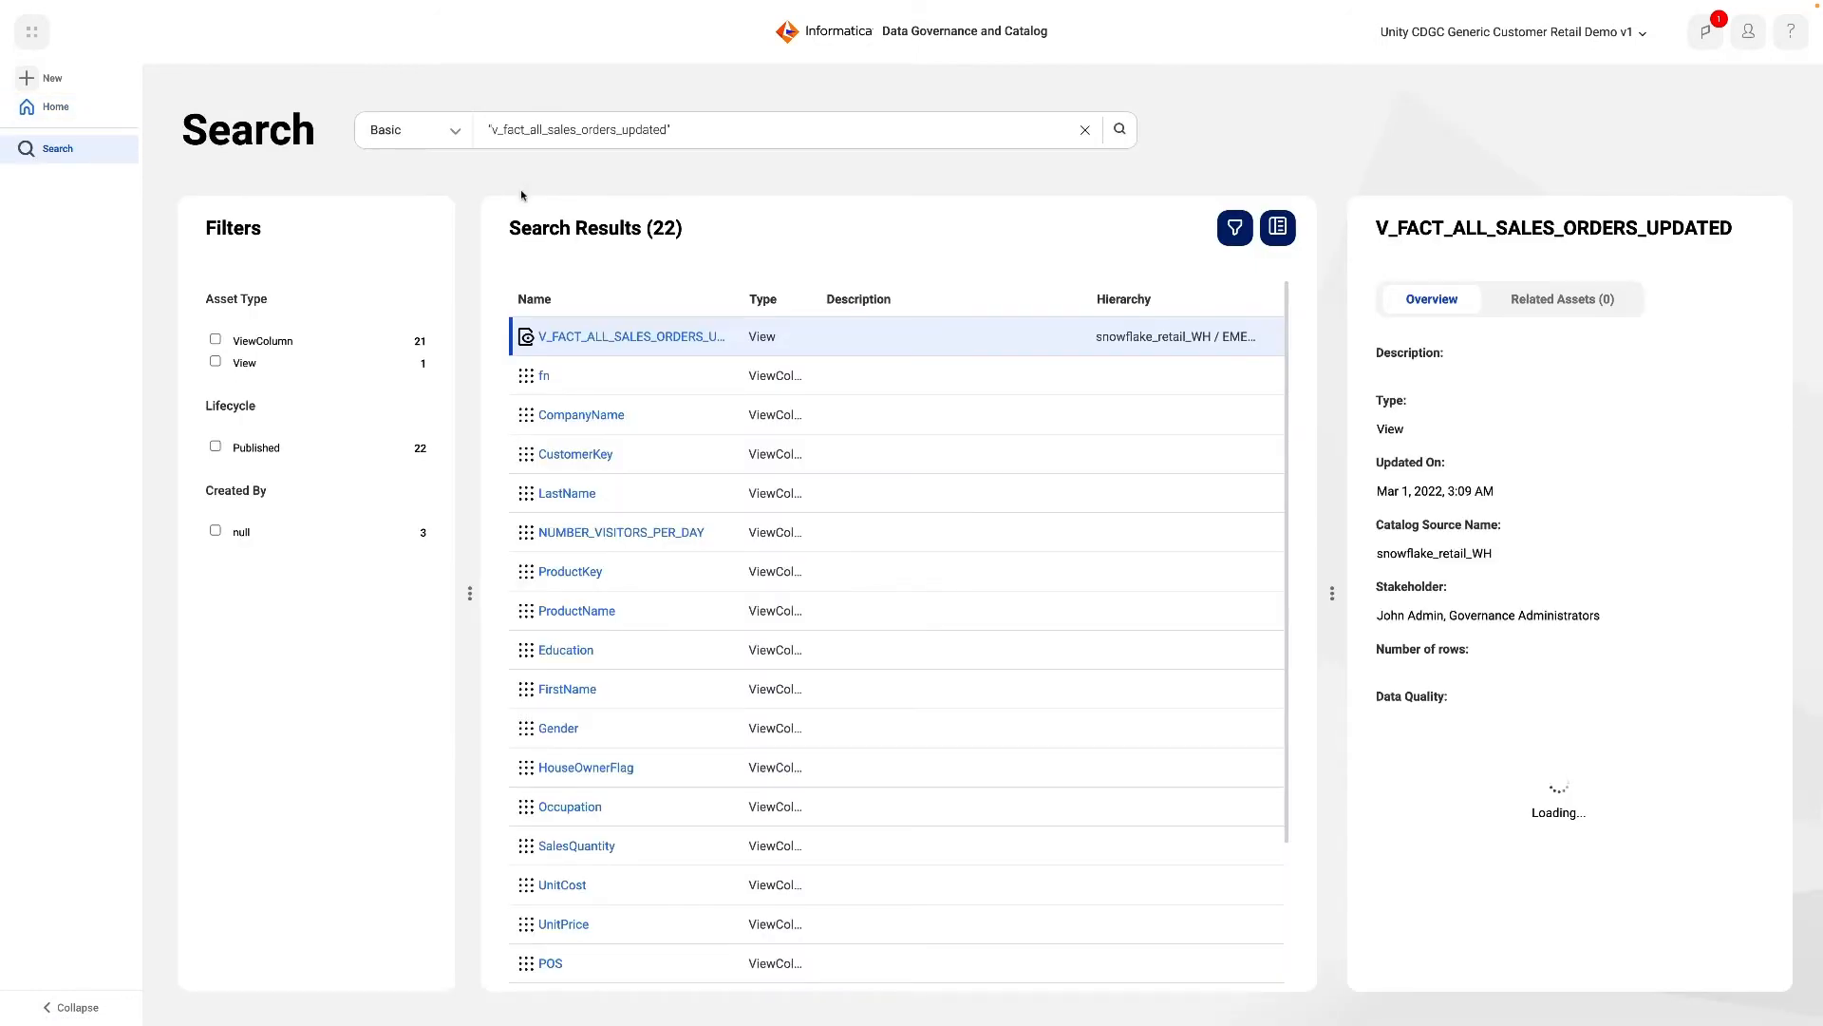
{"action": "mouse_move", "coordinate": [691, 337]}
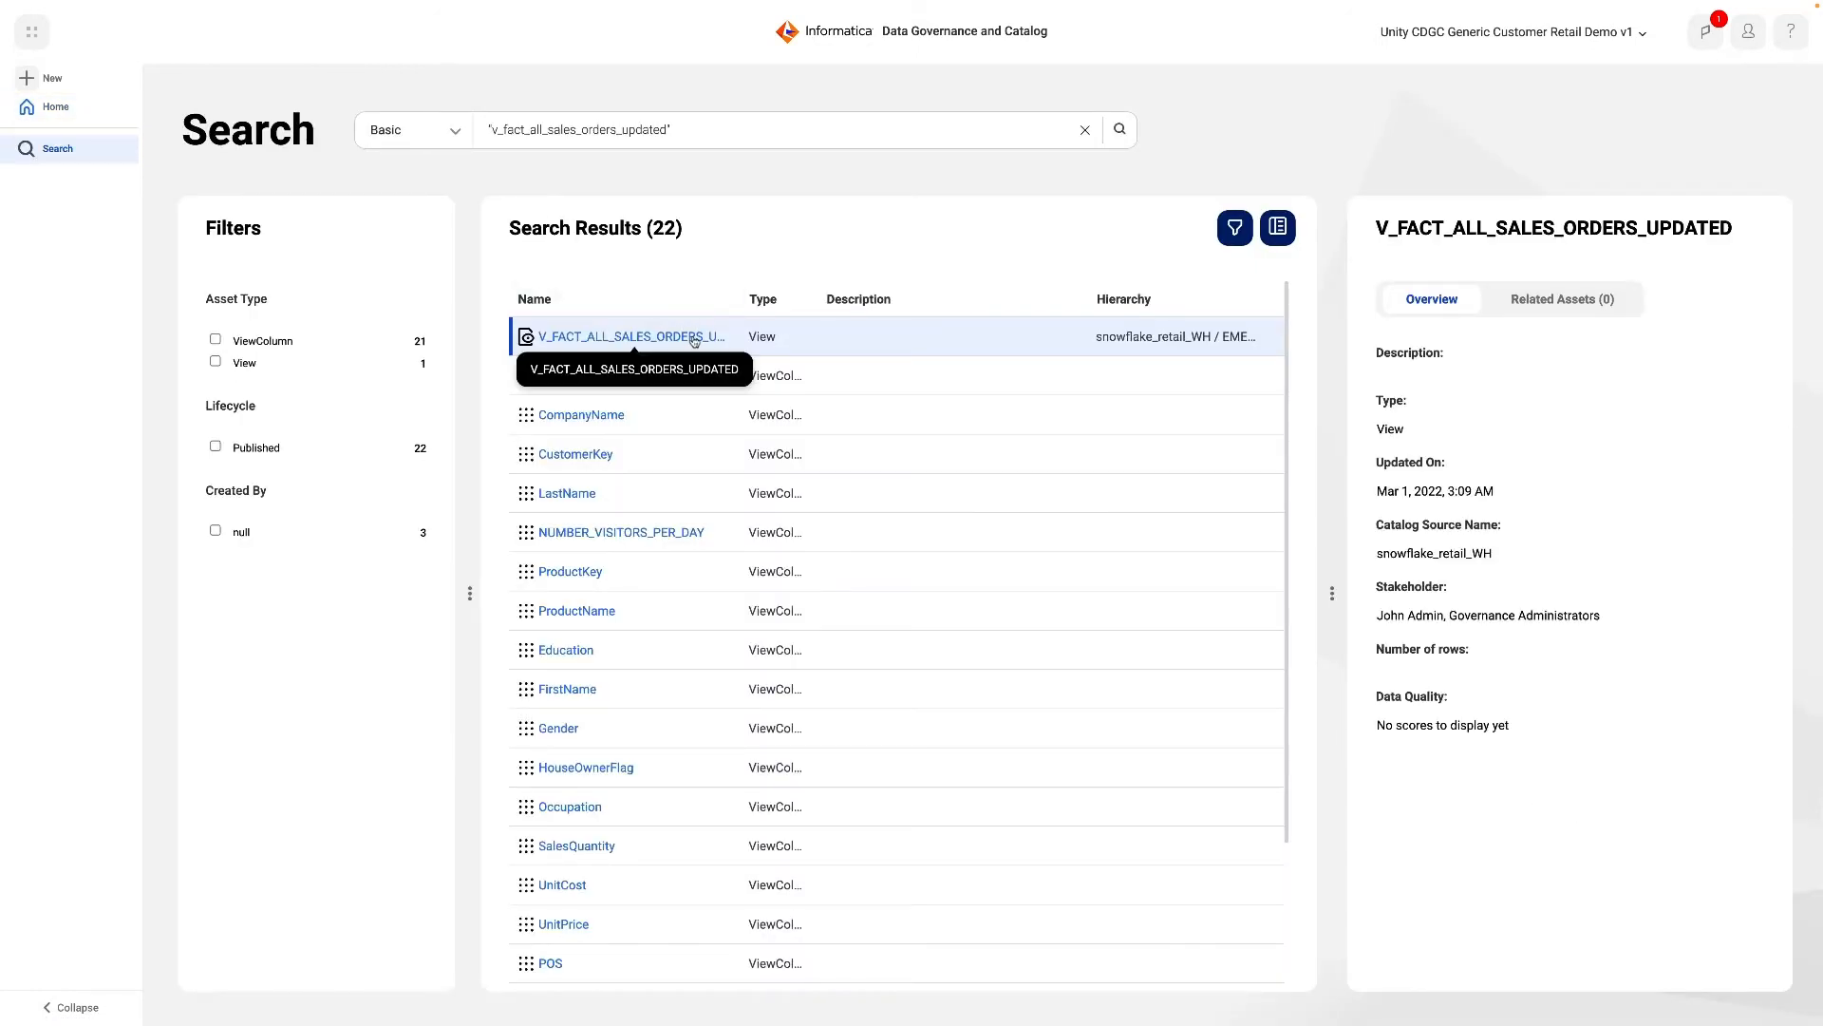
{"action": "left_click", "coordinate": [625, 336]}
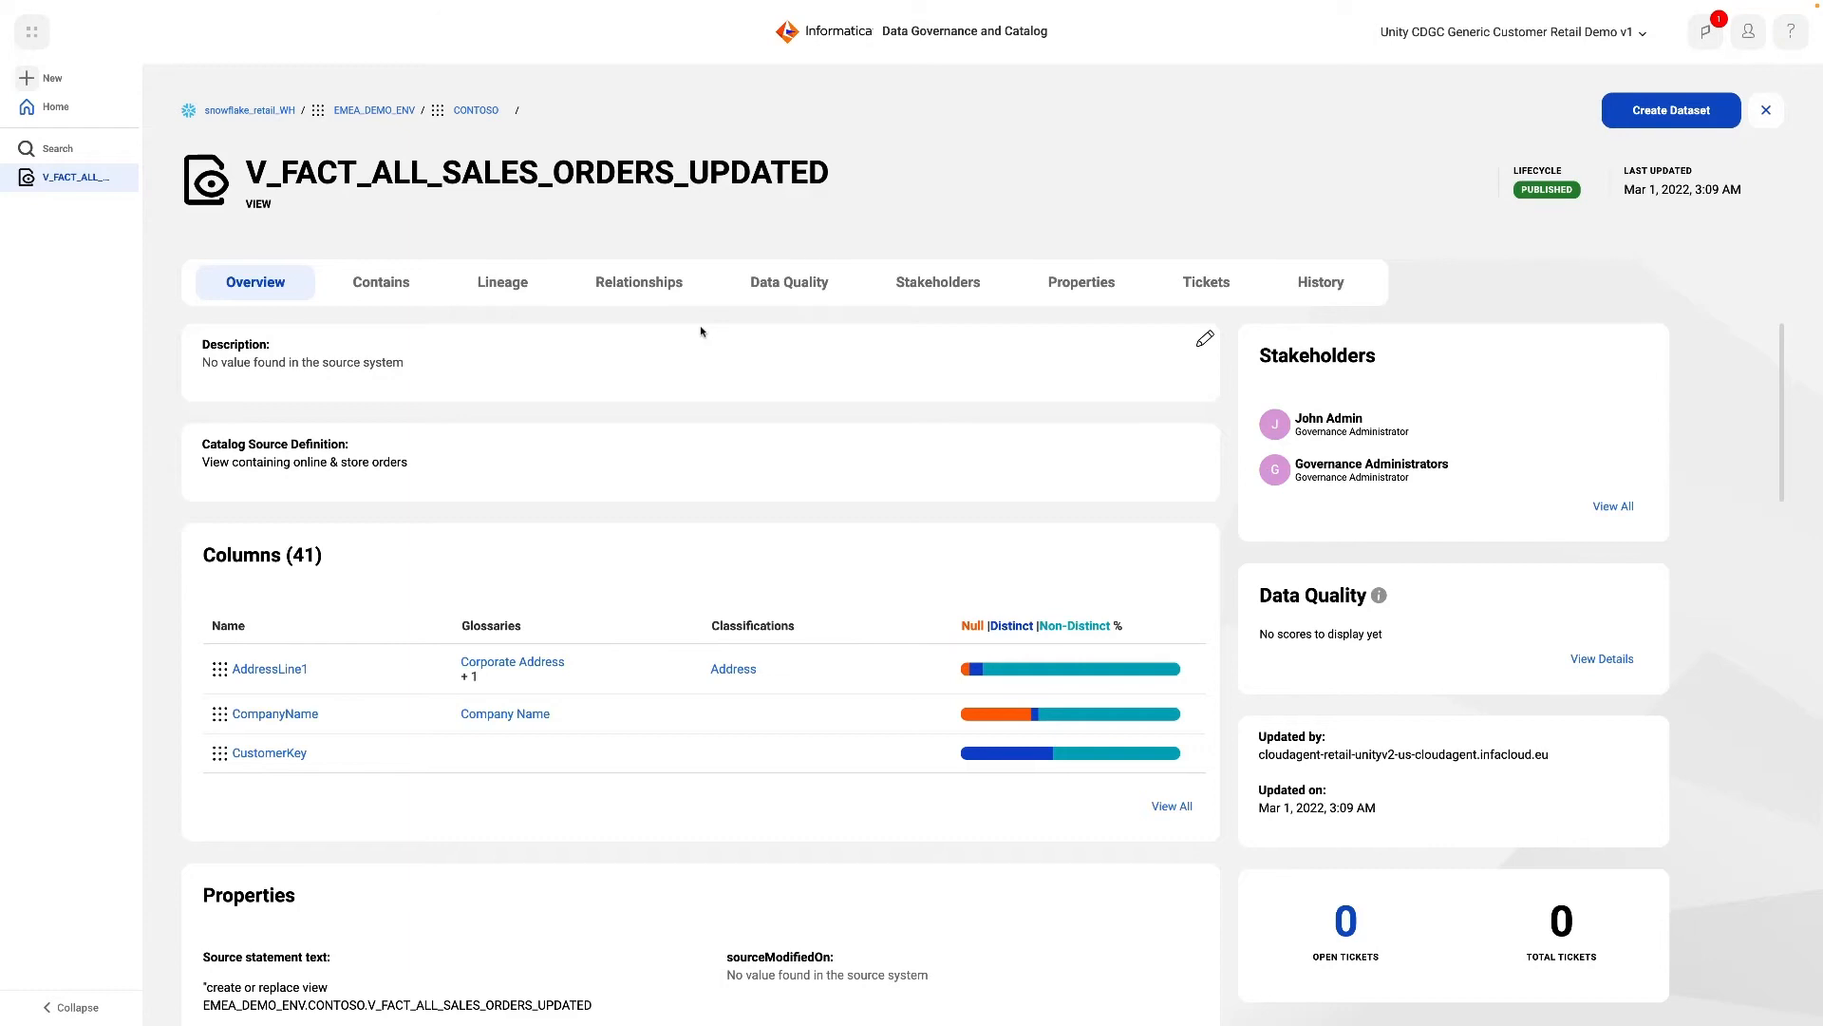
Show the view's lineage expanded to all hops
{"action": "left_click", "coordinate": [502, 282]}
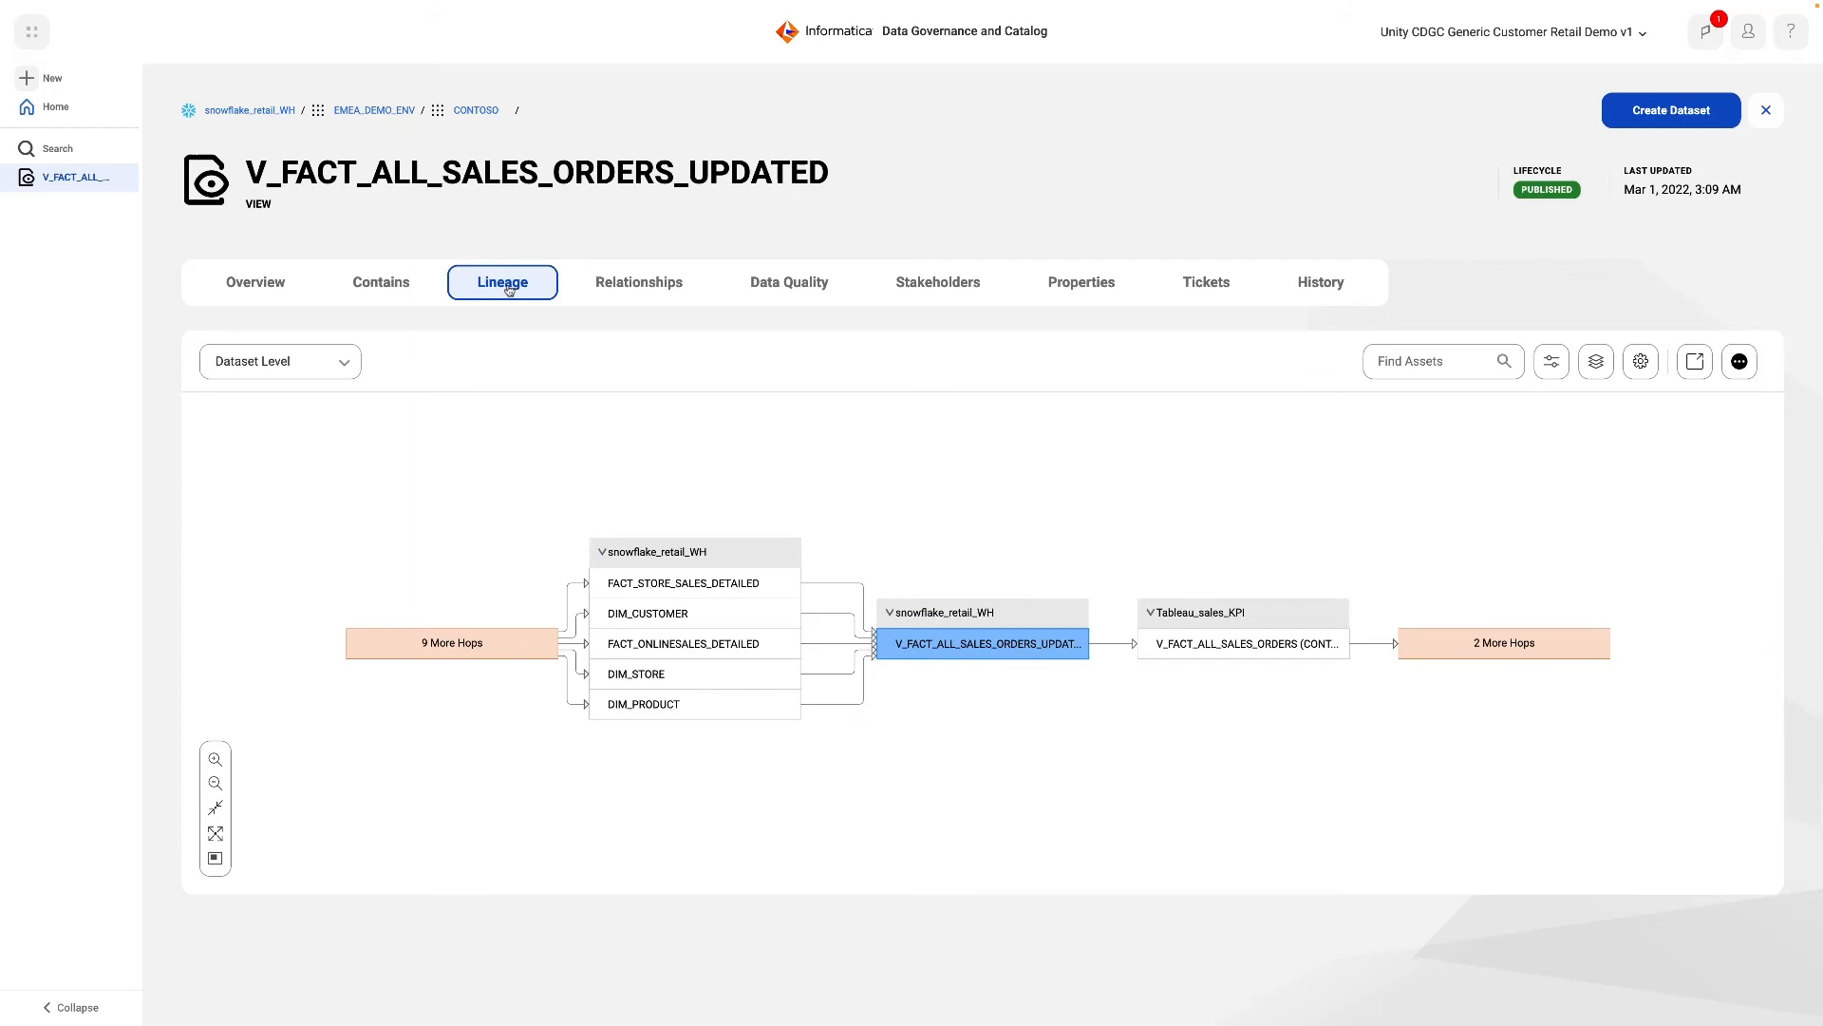
{"action": "mouse_move", "coordinate": [1552, 361]}
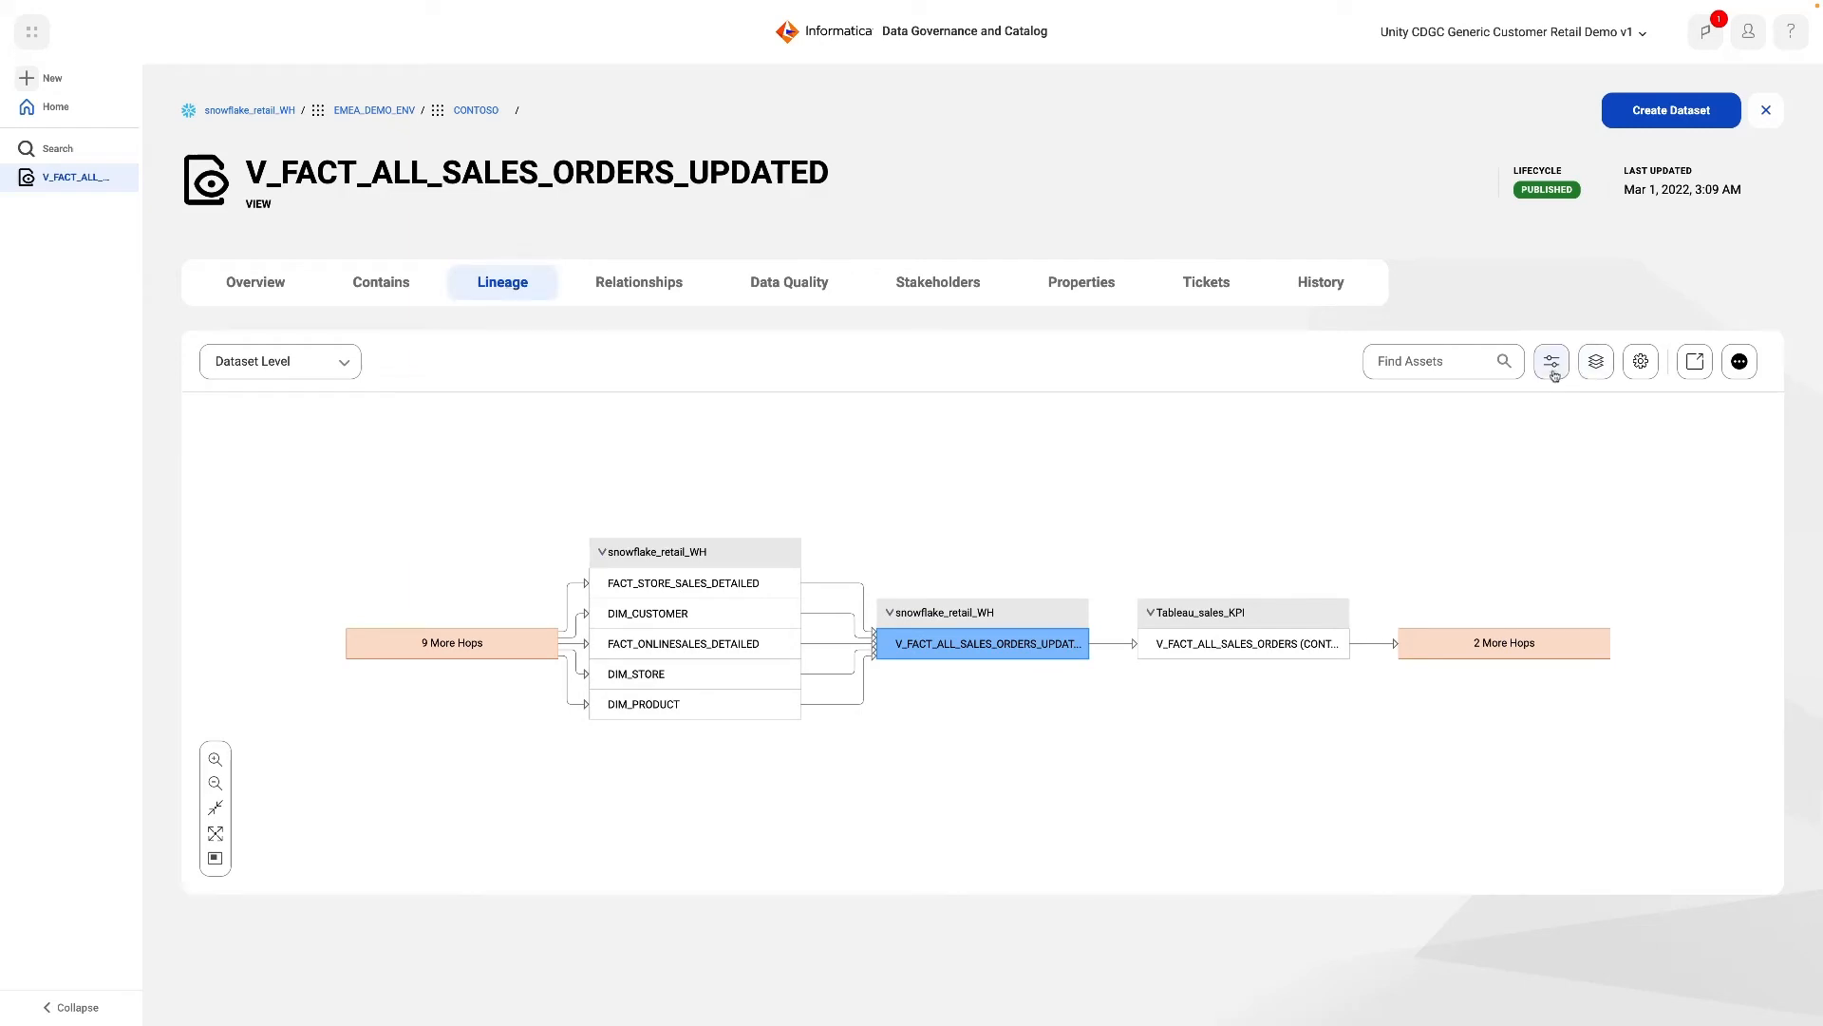
{"action": "left_click", "coordinate": [1551, 361]}
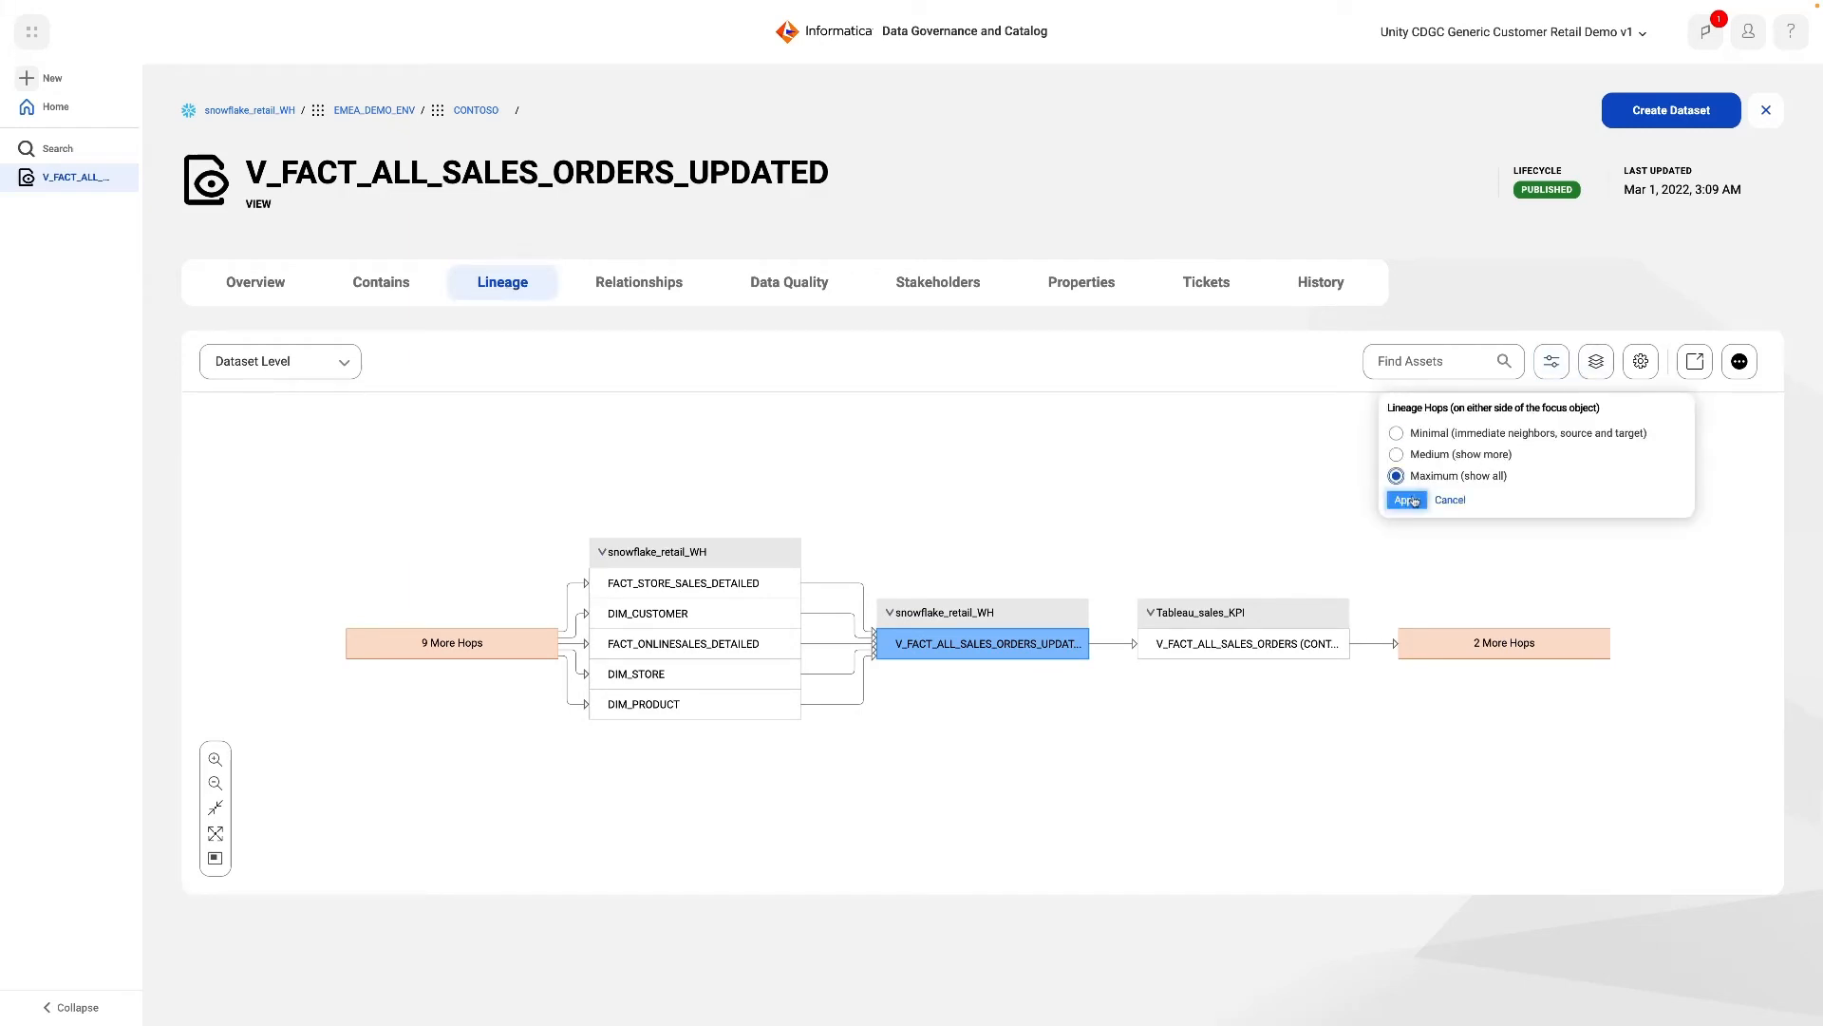
{"action": "left_click", "coordinate": [1405, 500]}
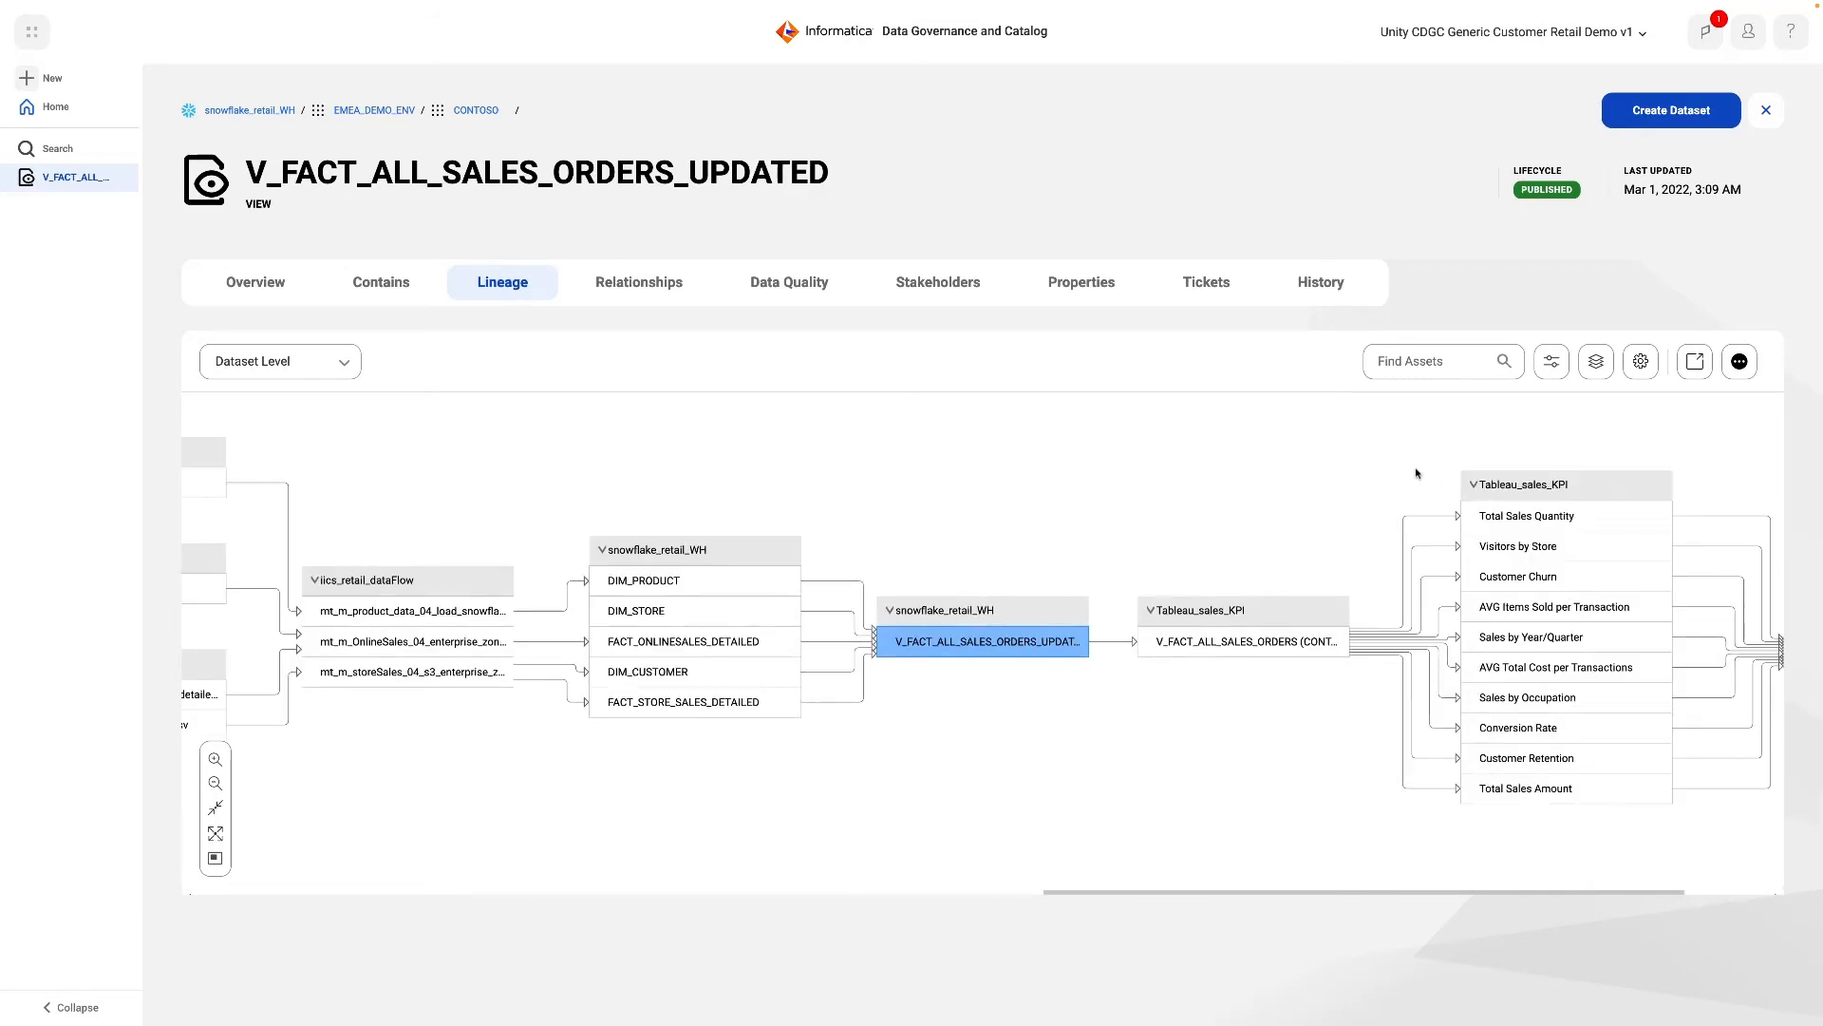
{"action": "mouse_move", "coordinate": [1419, 898]}
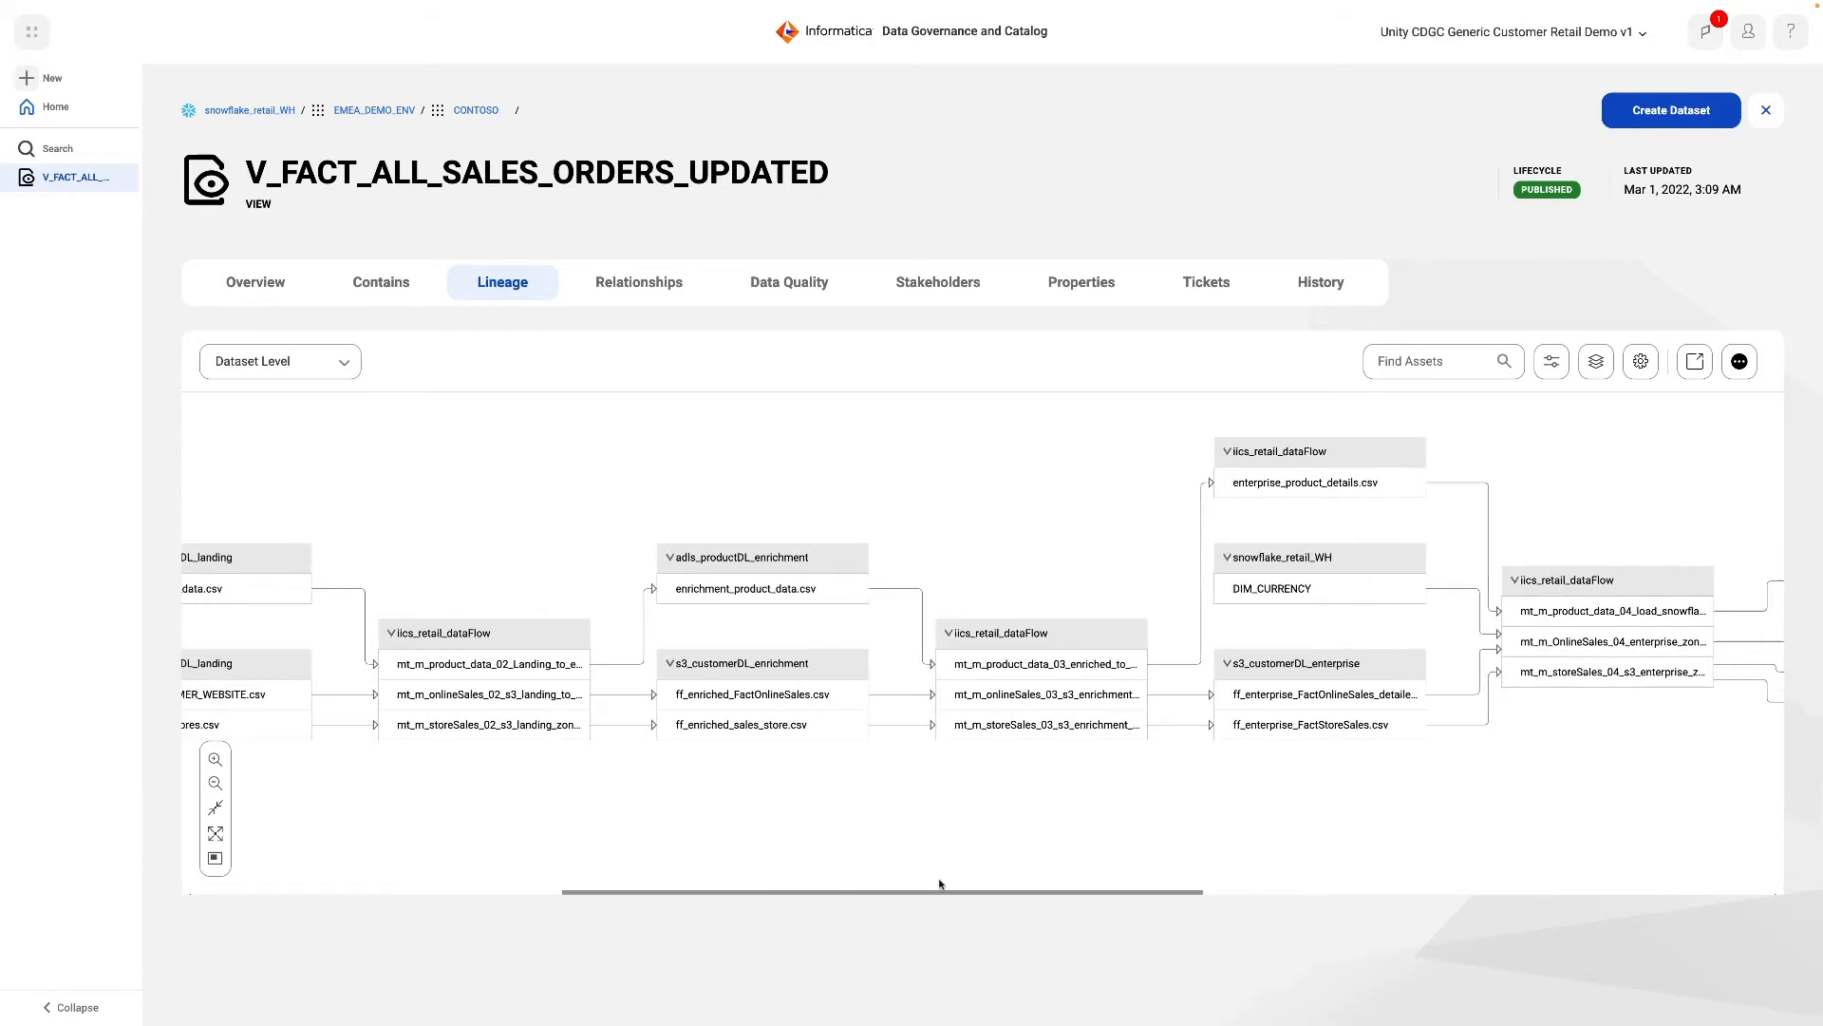
{"action": "scroll", "scroll_direction": "left", "scroll_amount": 3}
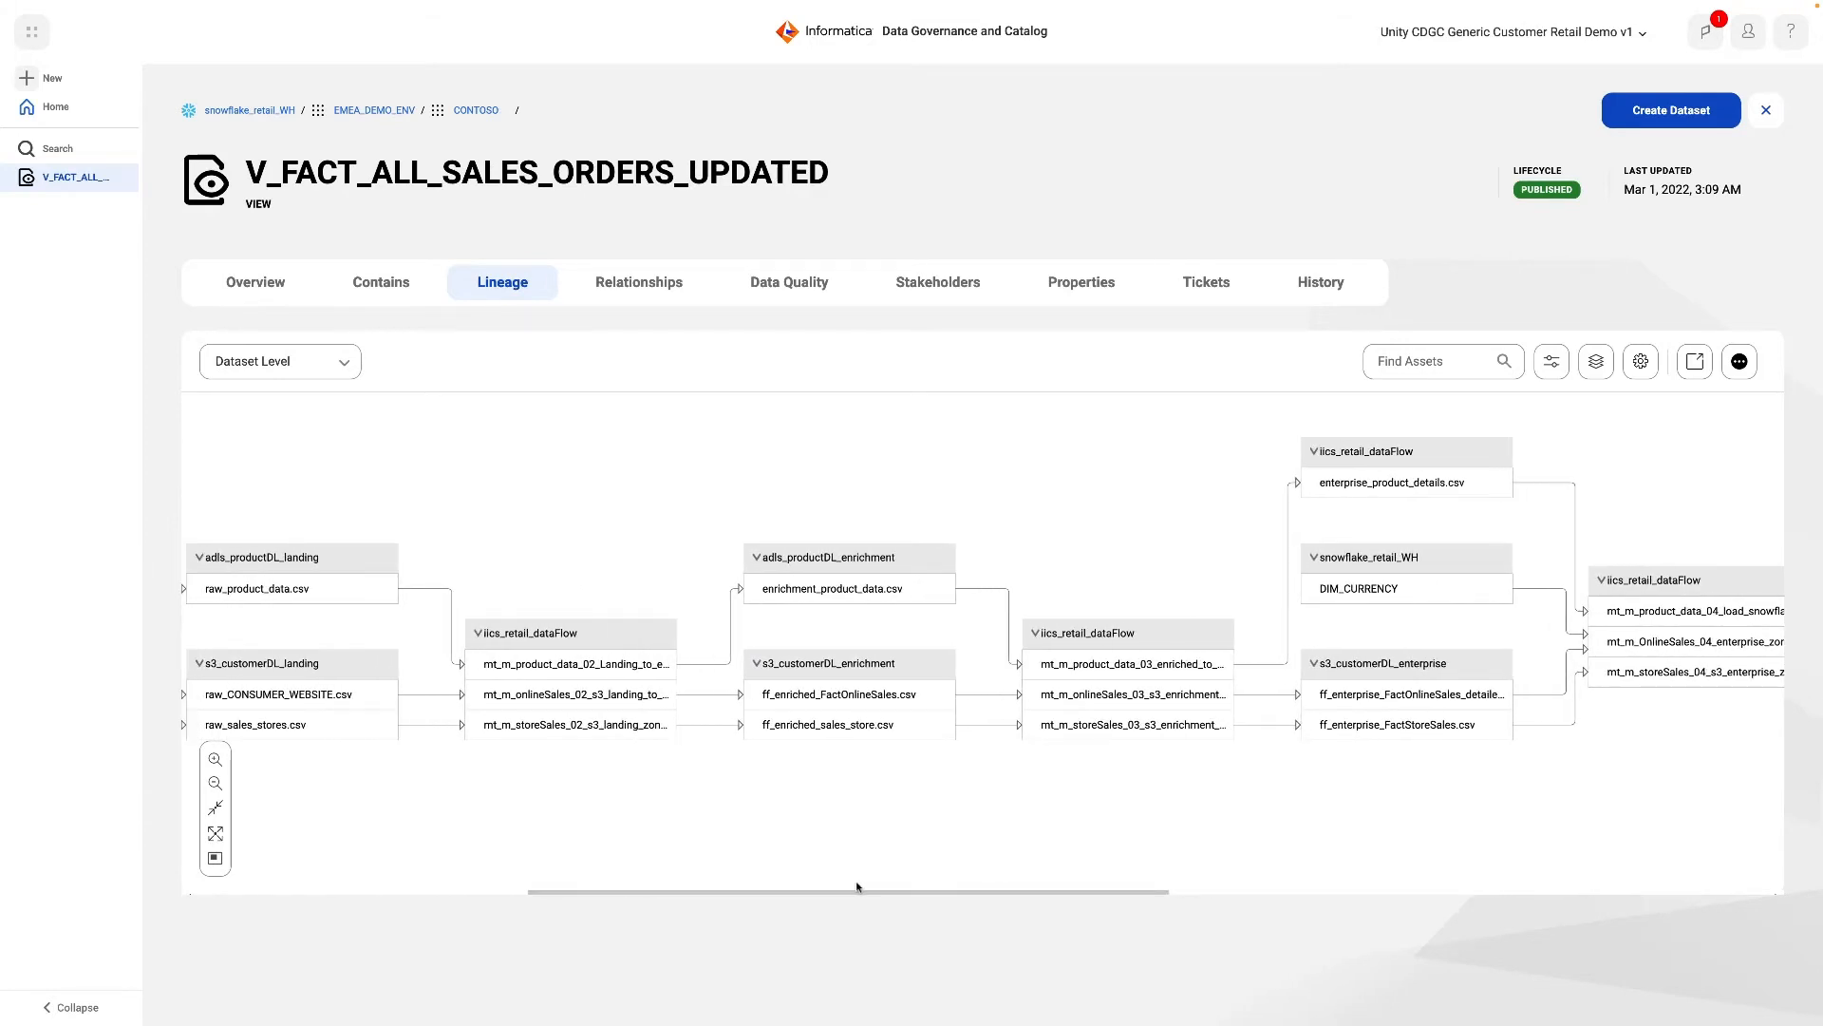
Switch lineage to Data Element Level with the overview minimap, then list the view's 41 columns via Contains
{"action": "left_click", "coordinate": [279, 361]}
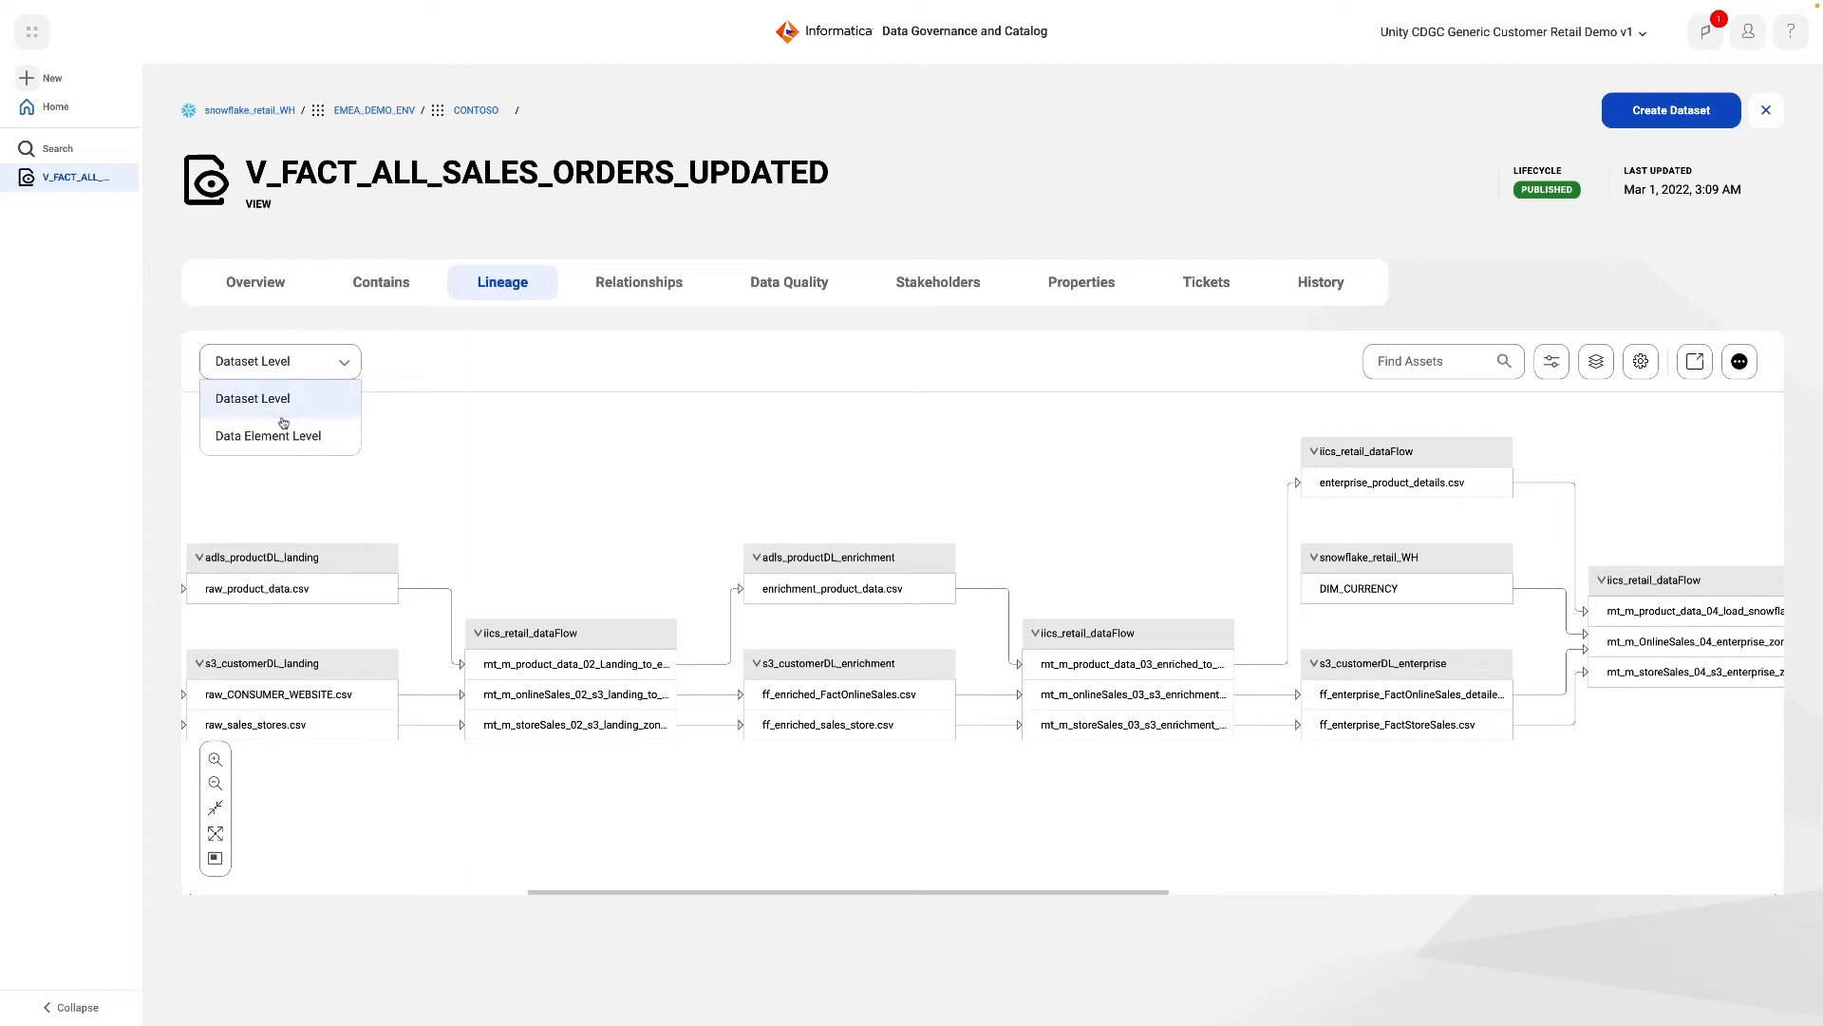
{"action": "left_click", "coordinate": [266, 435]}
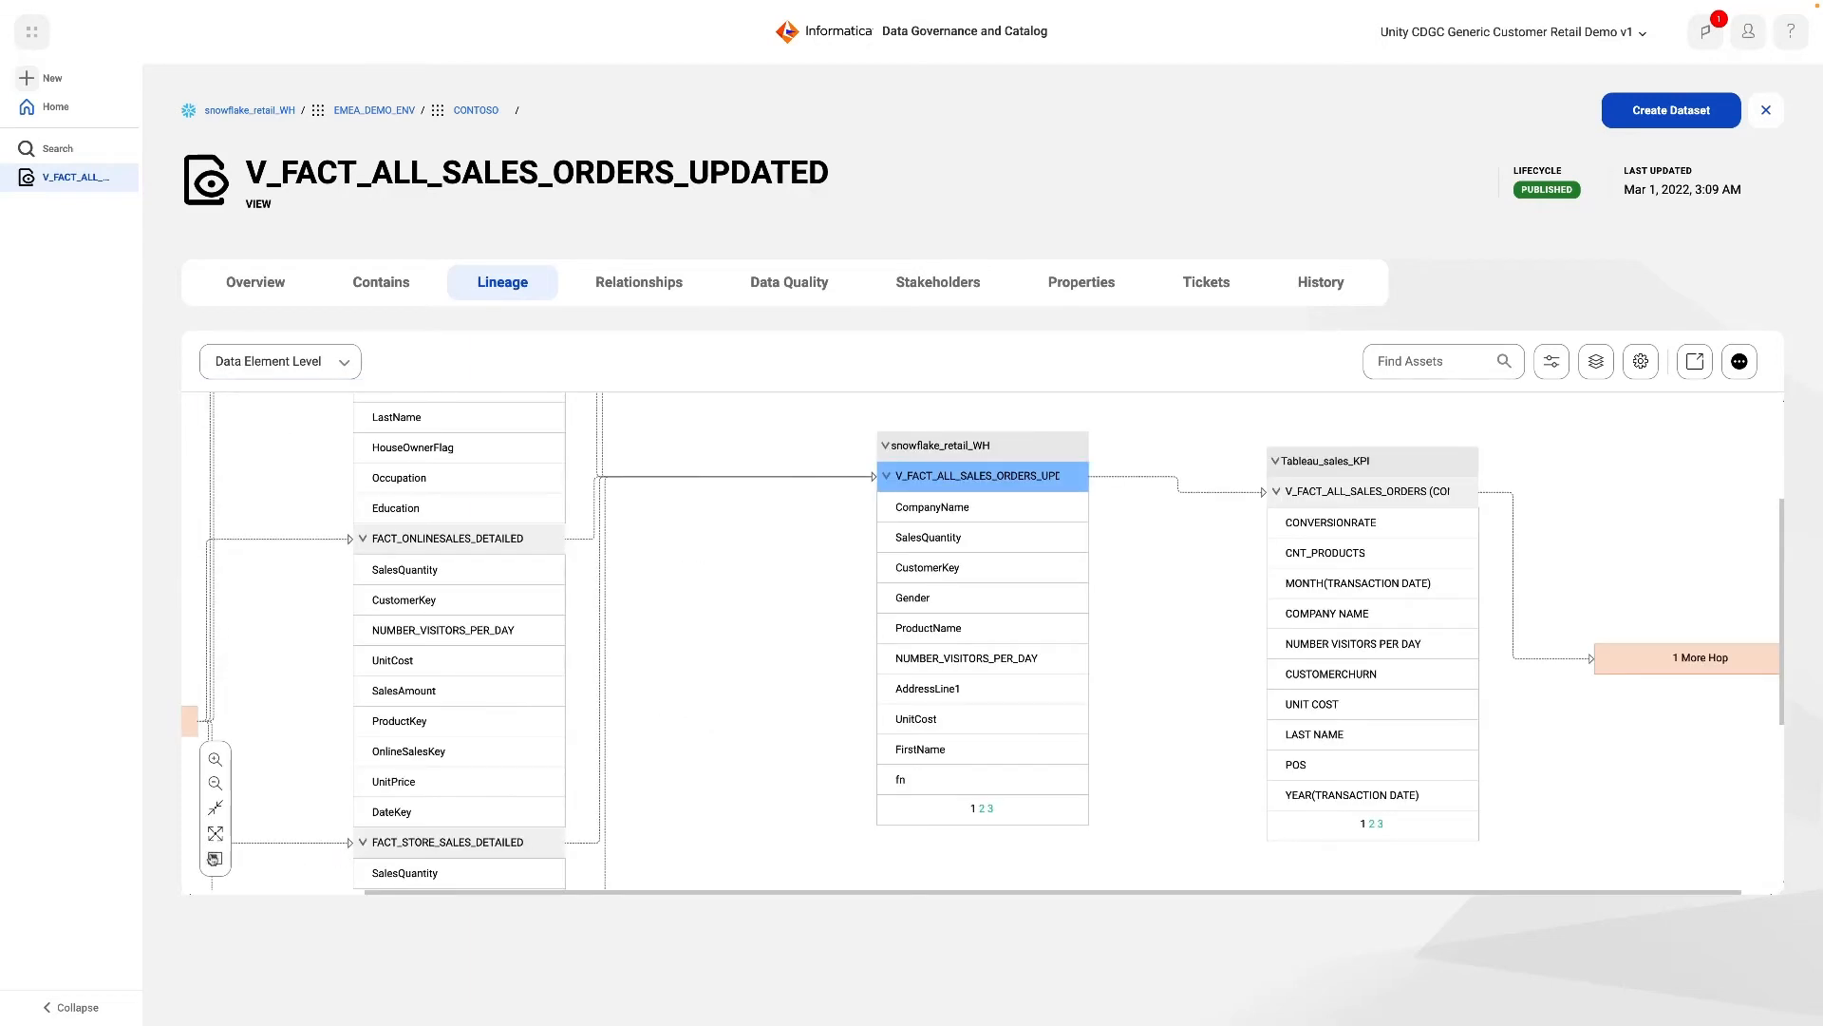
{"action": "left_click", "coordinate": [214, 858]}
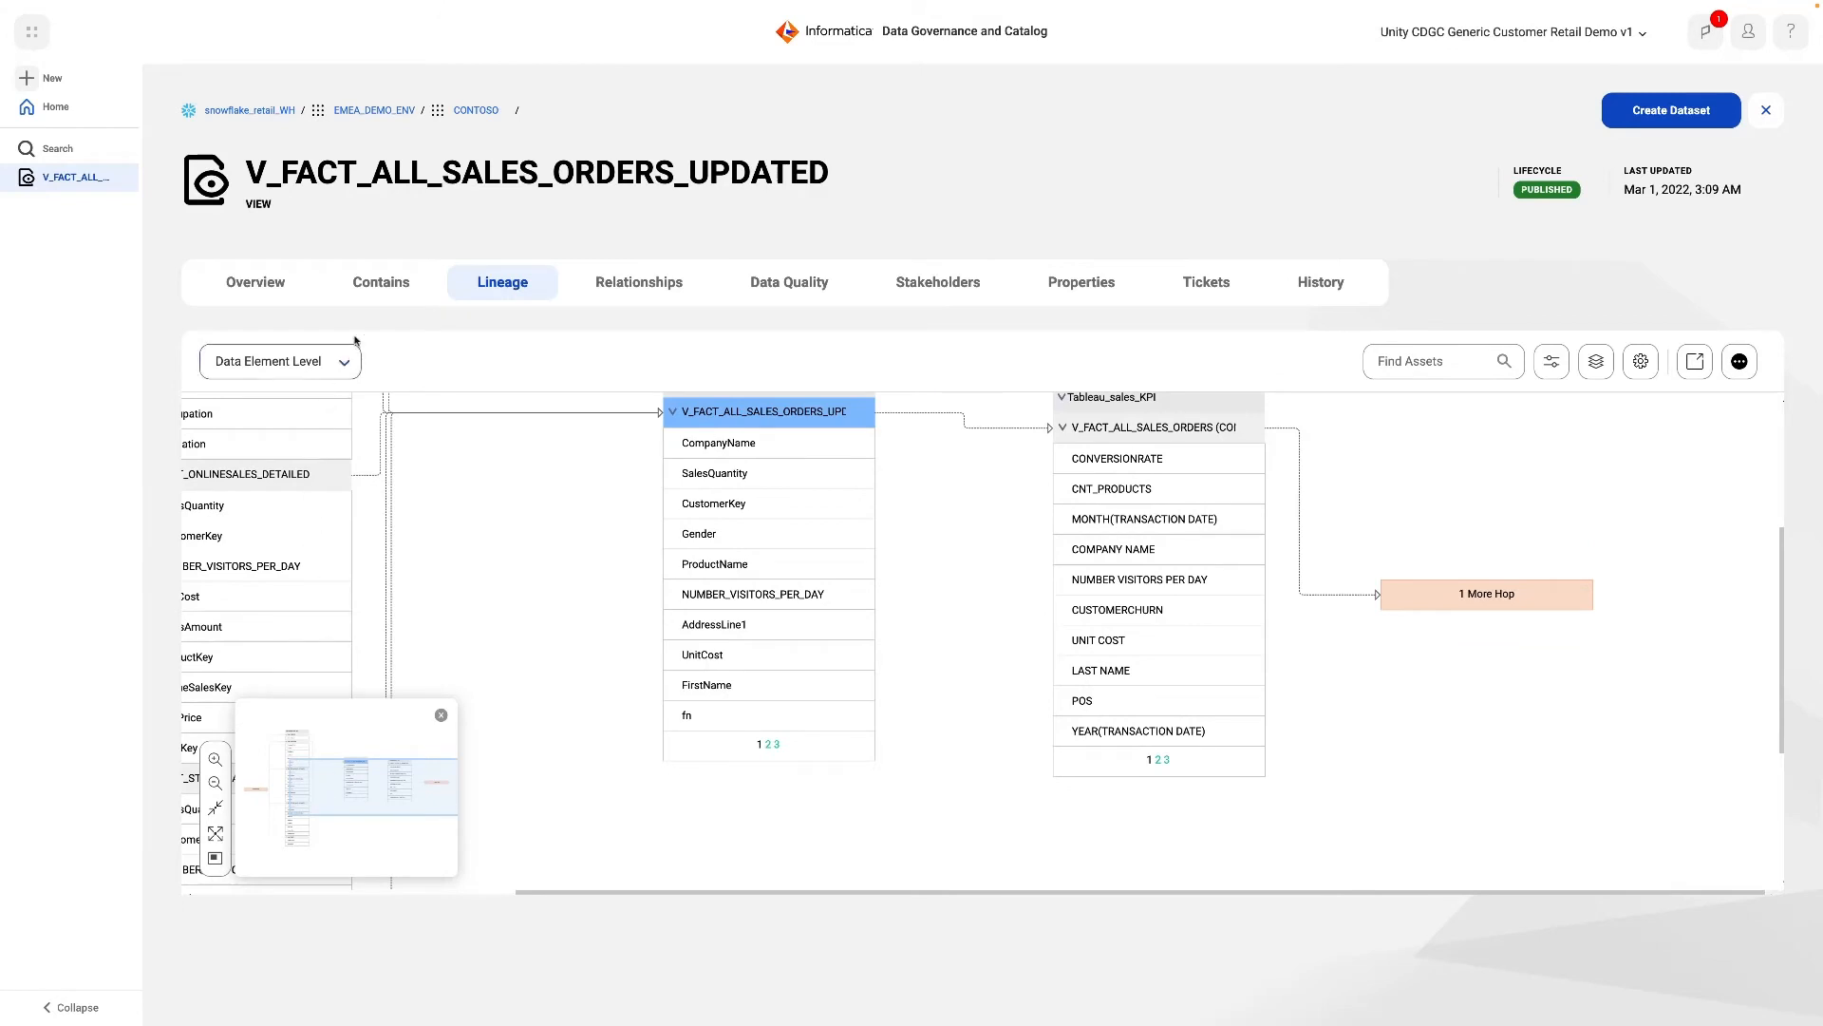
{"action": "left_click", "coordinate": [380, 282]}
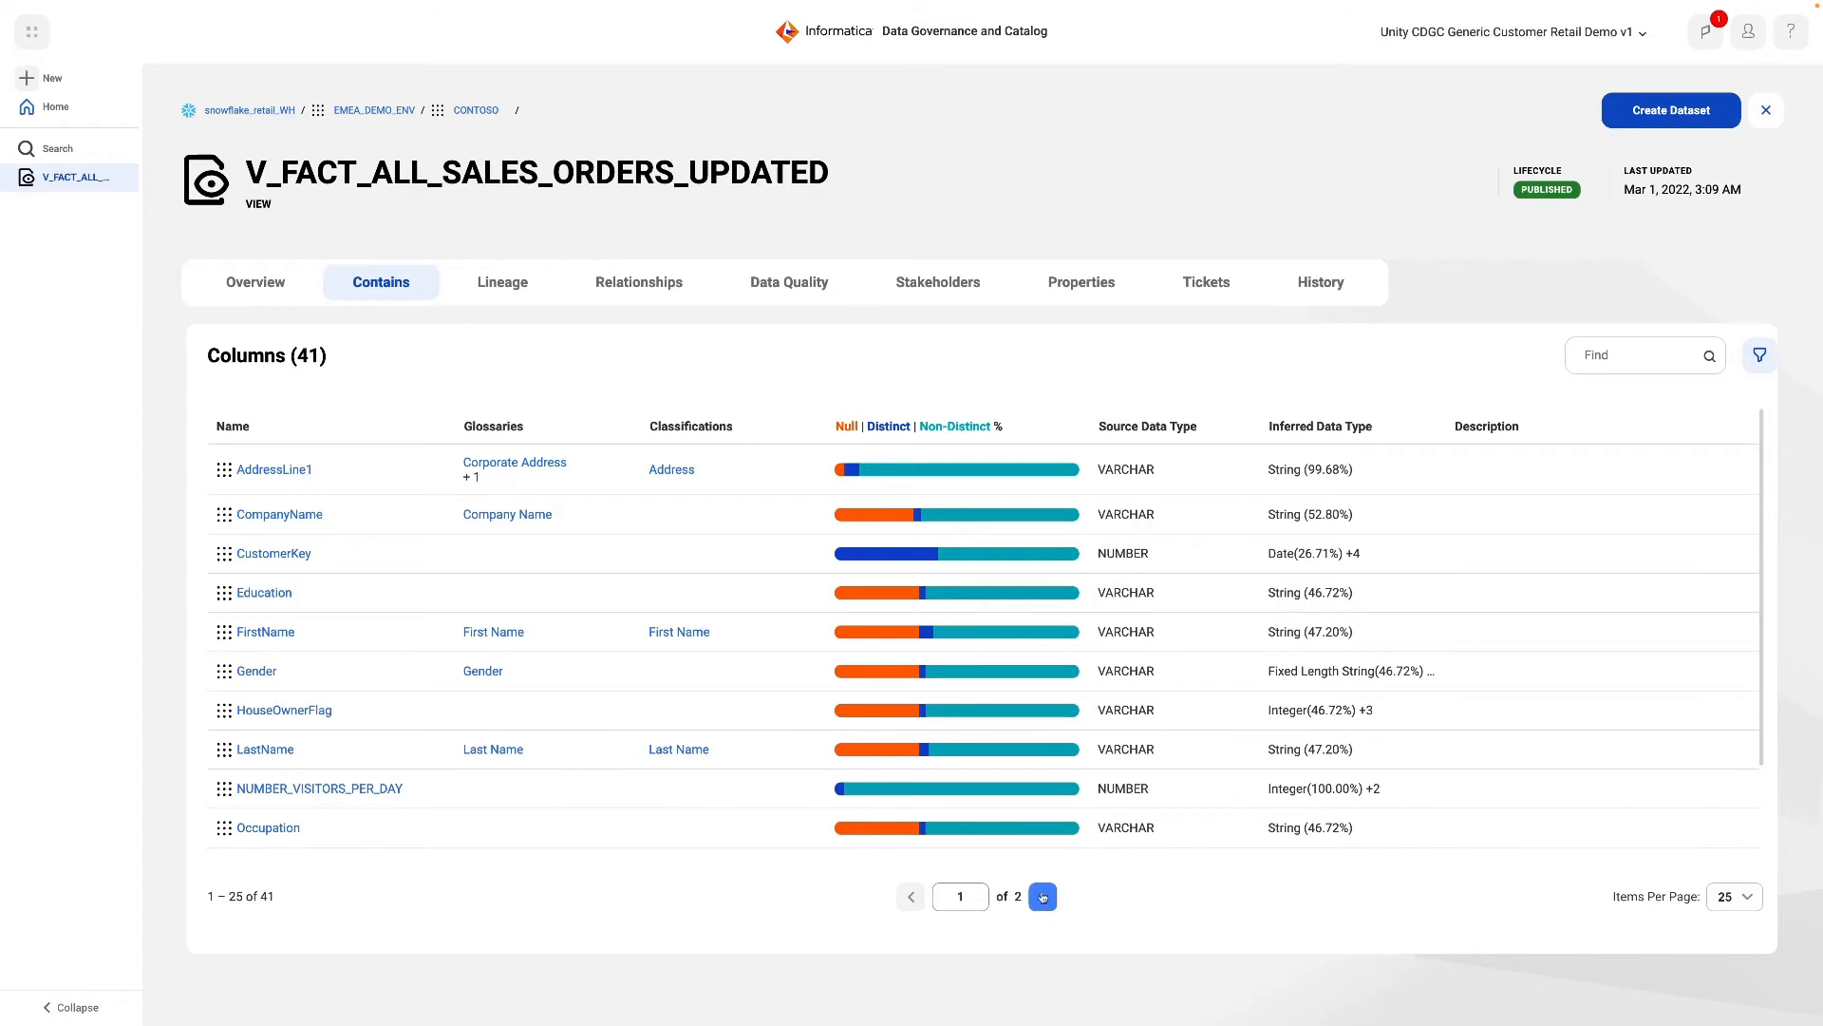
From page 2 of Columns, open the fn column and scroll through its value frequency and patterns
{"action": "left_click", "coordinate": [1041, 896]}
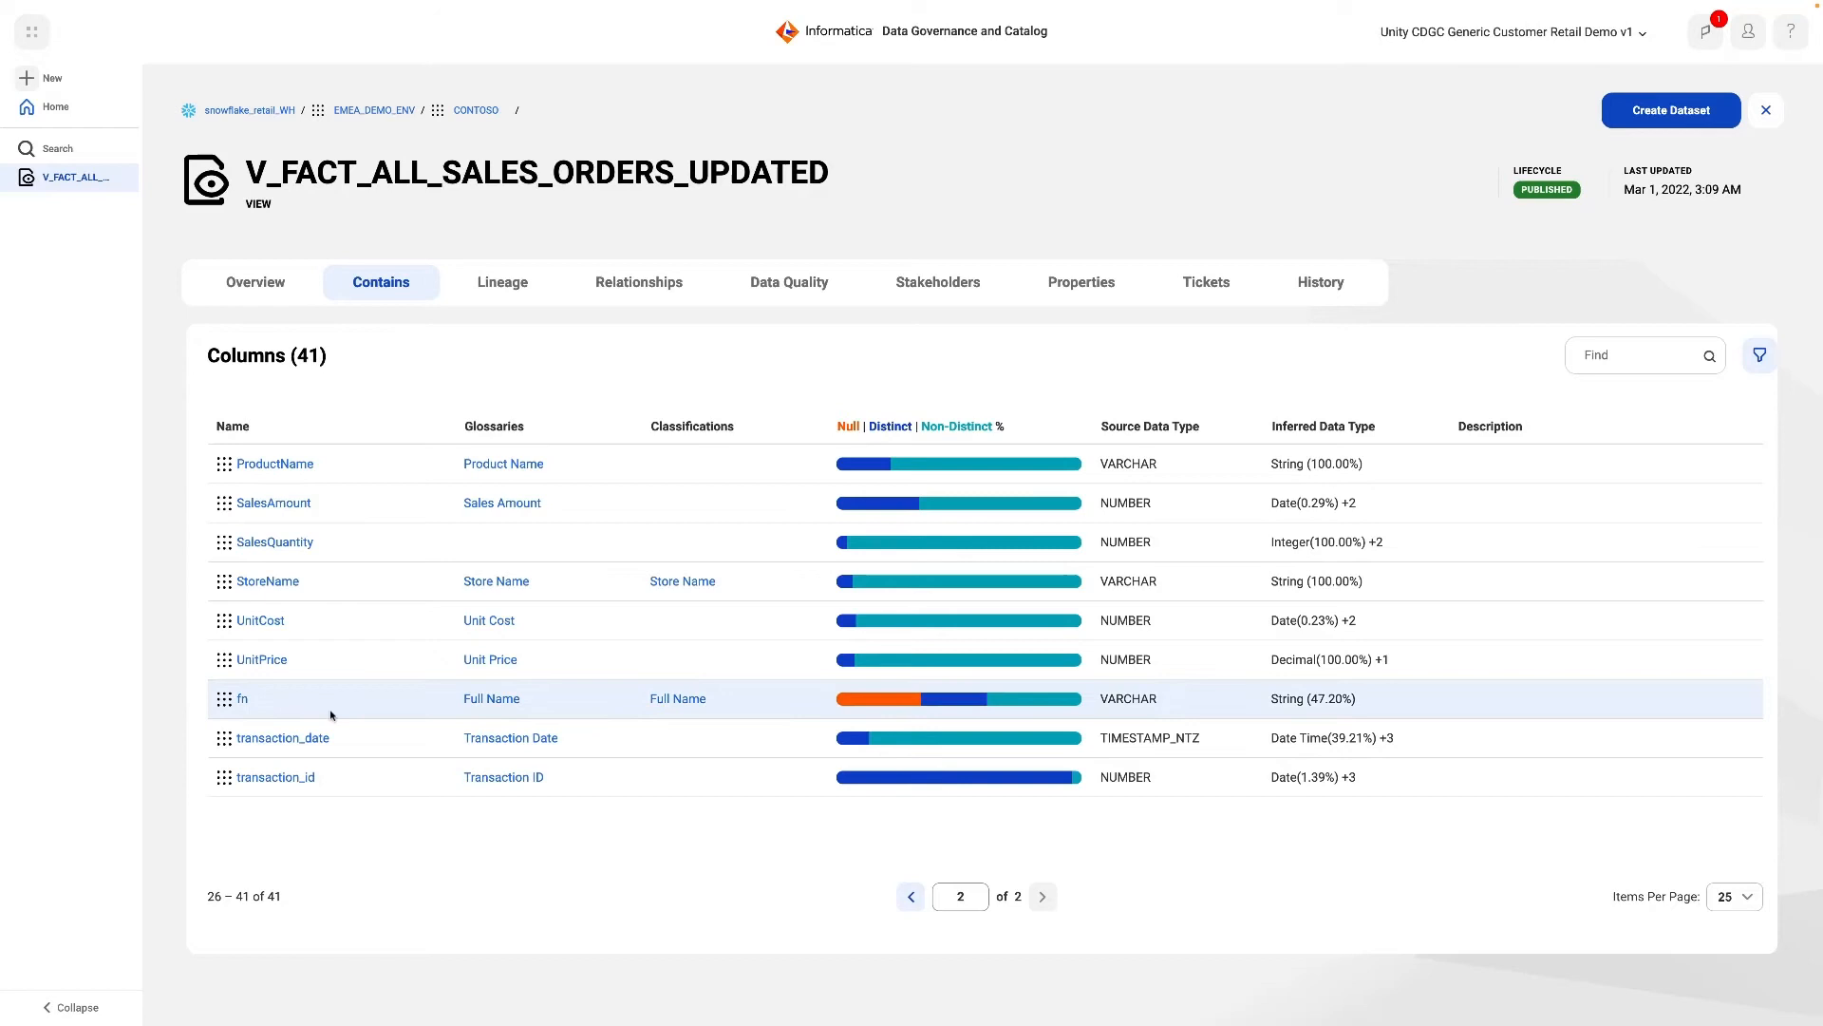
{"action": "left_click", "coordinate": [241, 699]}
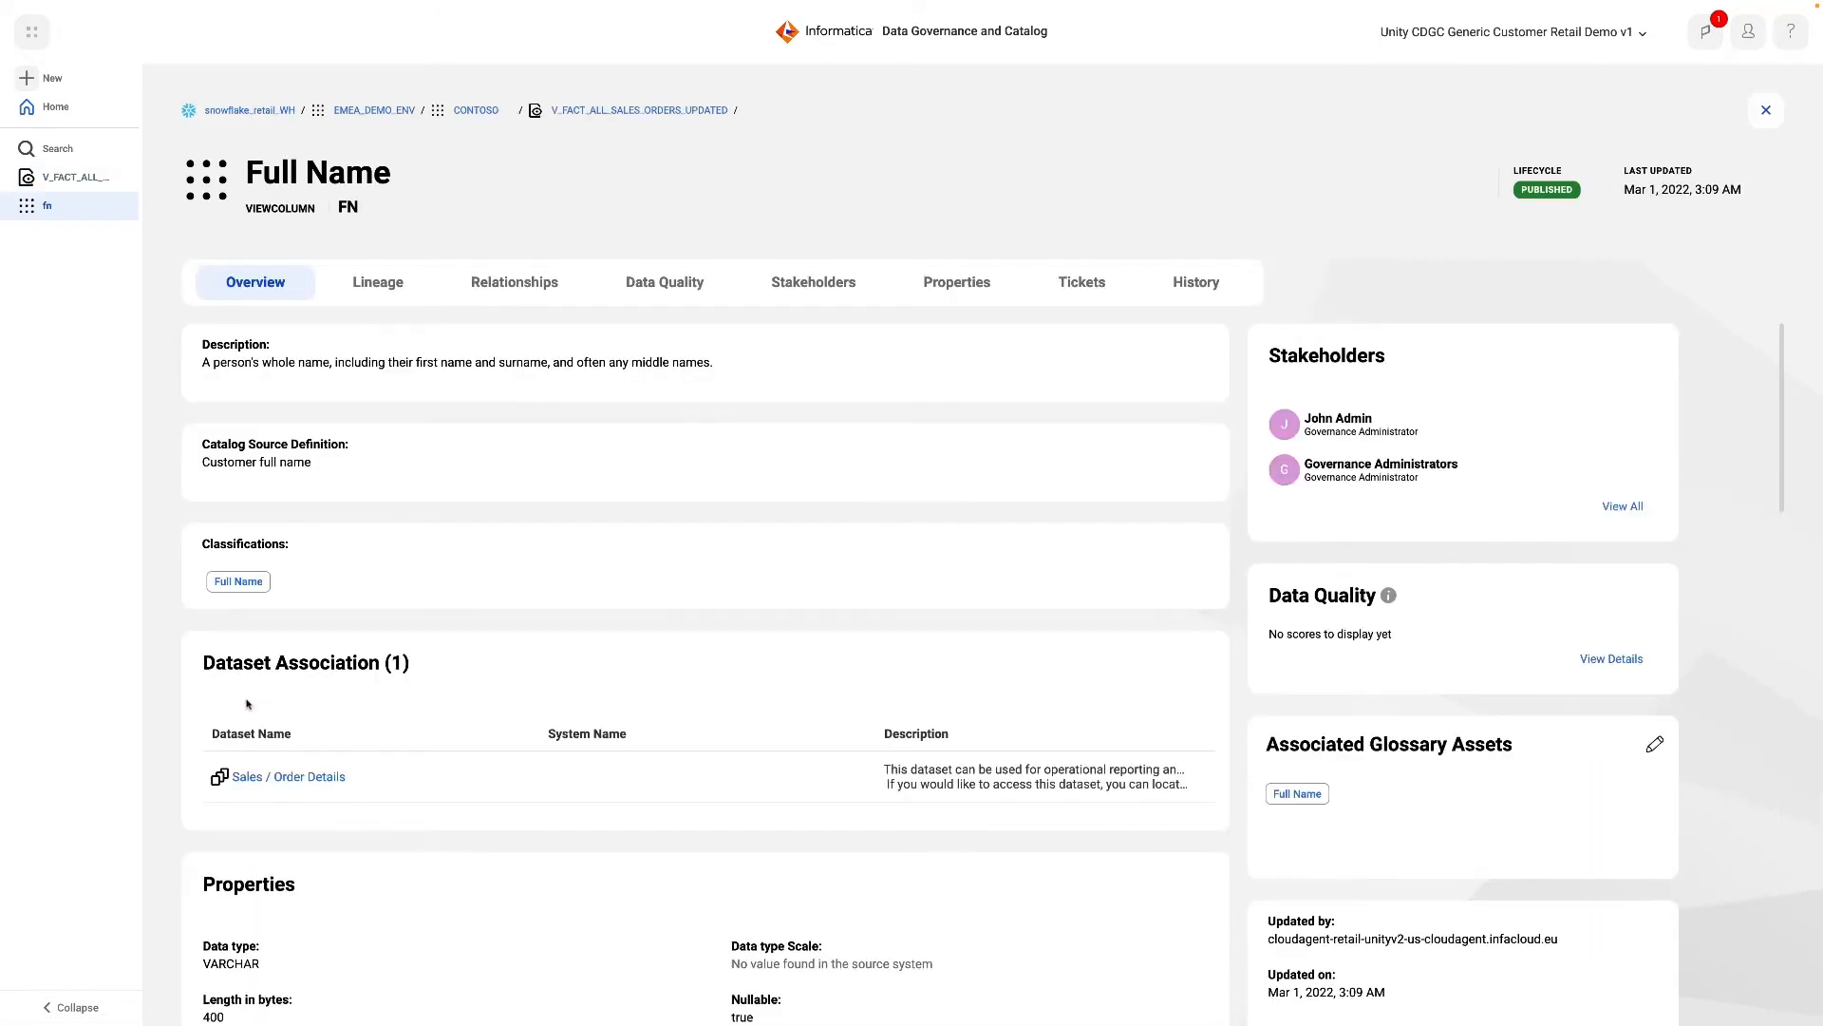
{"action": "scroll", "scroll_direction": "down", "scroll_amount": 3}
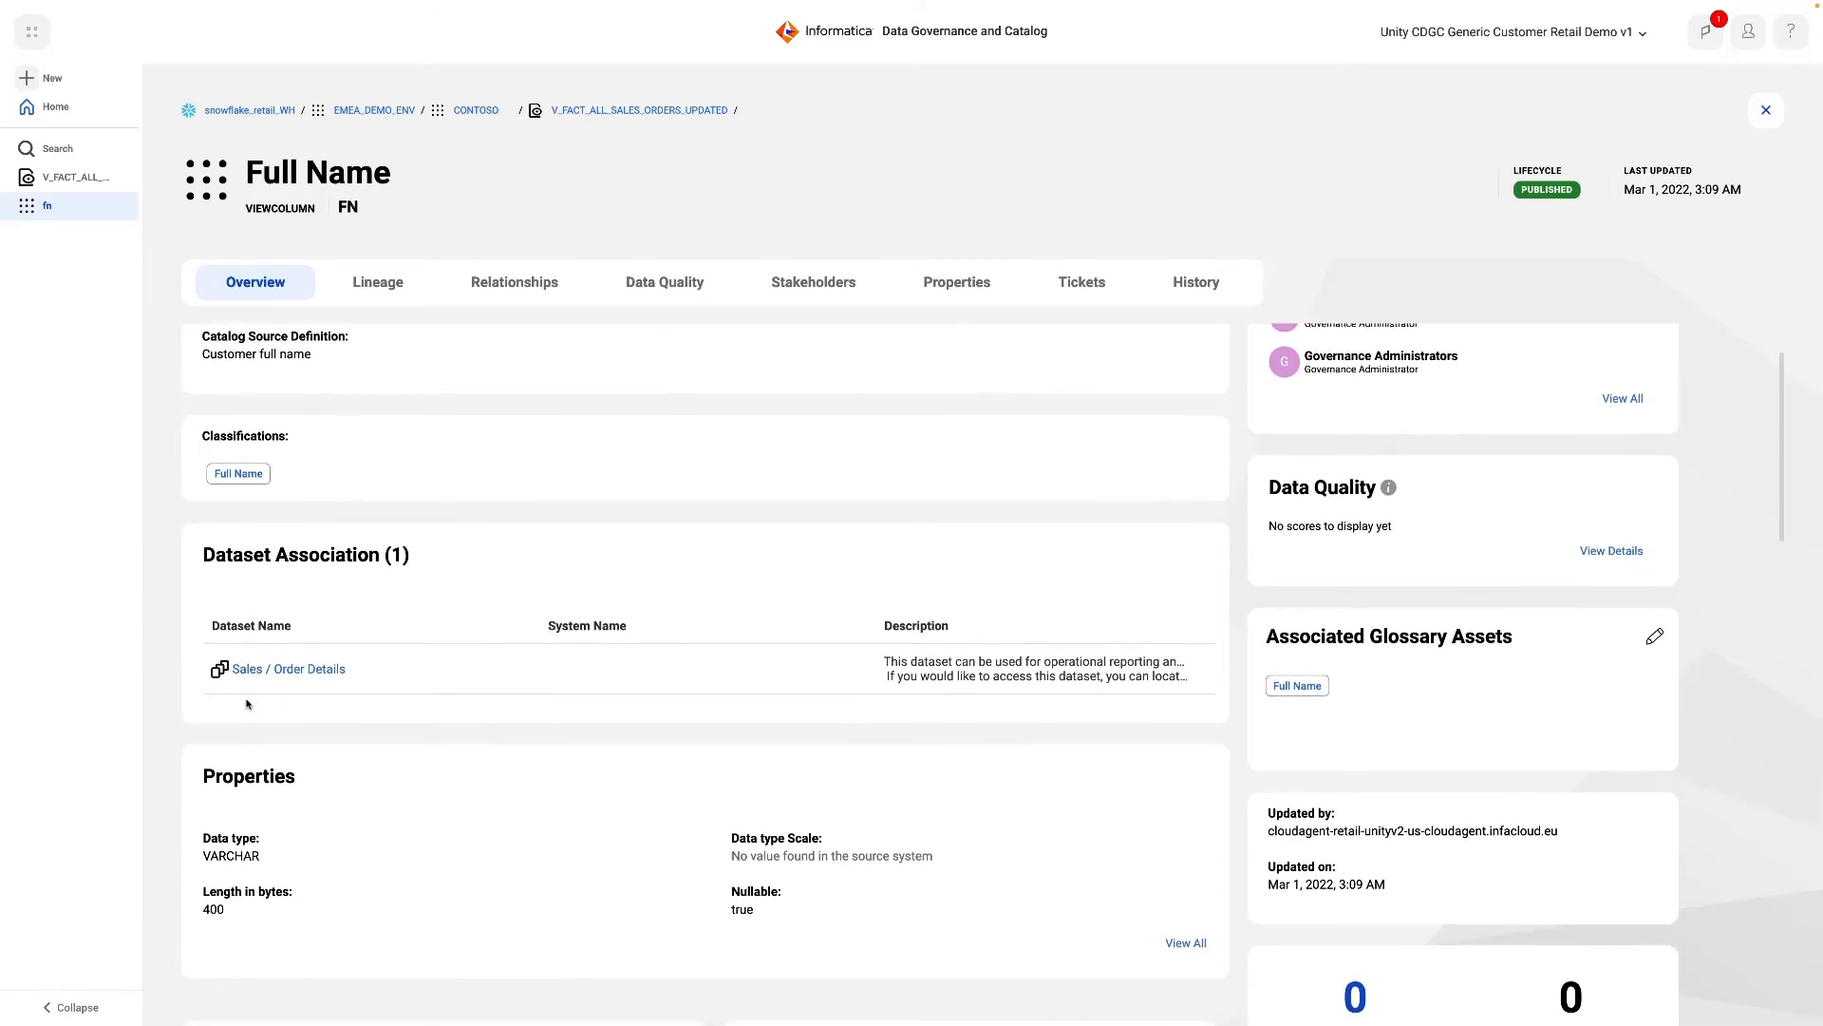
{"action": "scroll", "scroll_direction": "down", "scroll_amount": 3}
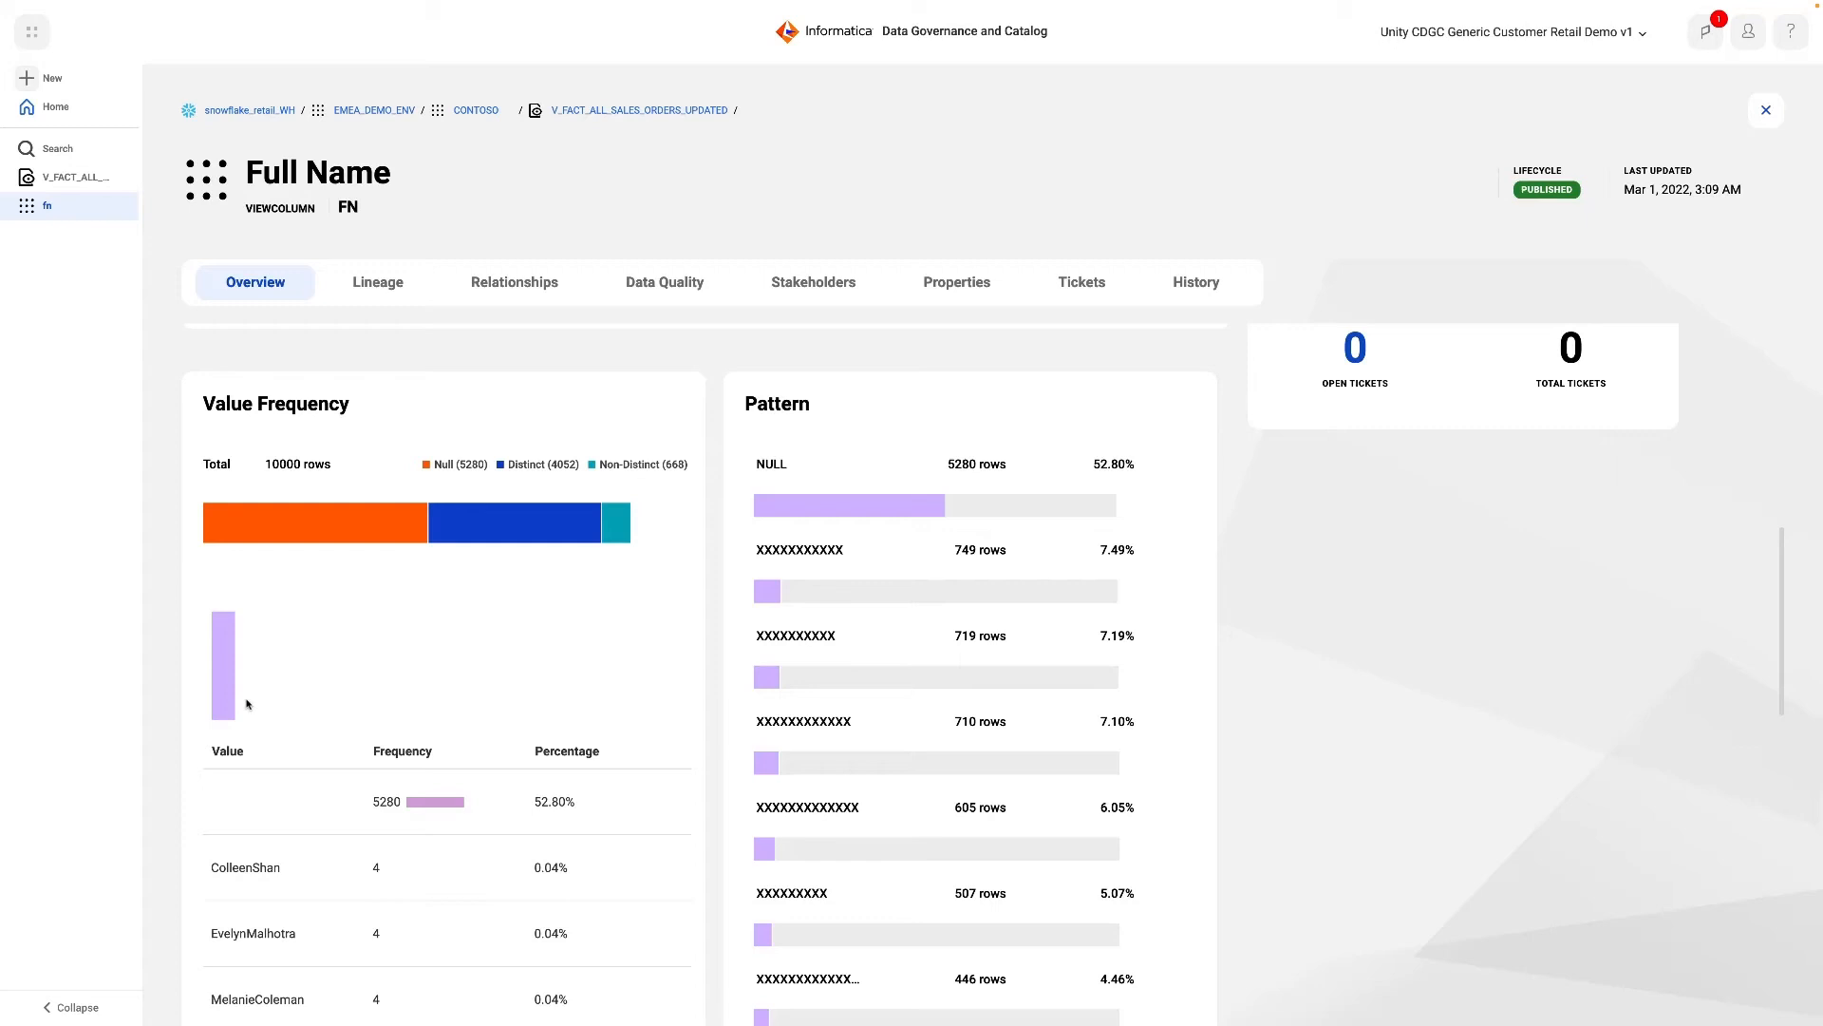
{"action": "scroll", "scroll_direction": "down", "scroll_amount": 3}
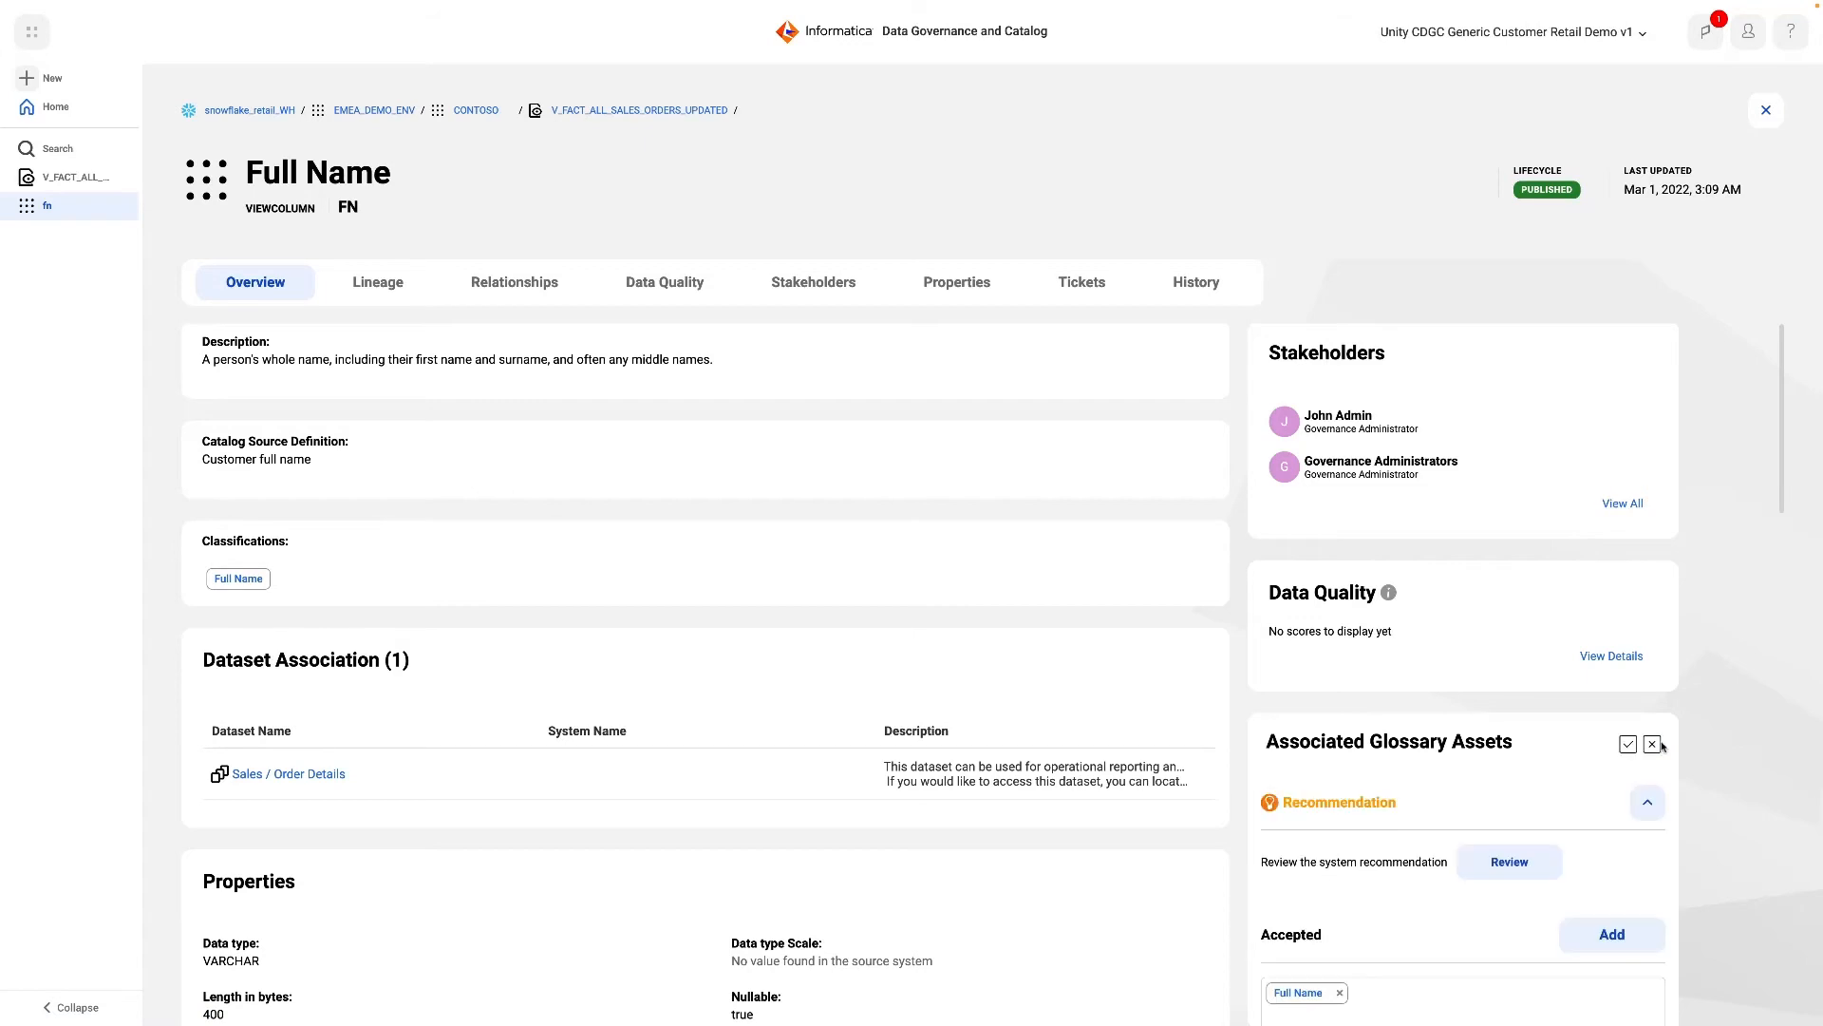
Review the recommended First Name term without accepting it and save Full Name as fn's only glossary asset
{"action": "left_click", "coordinate": [1508, 863]}
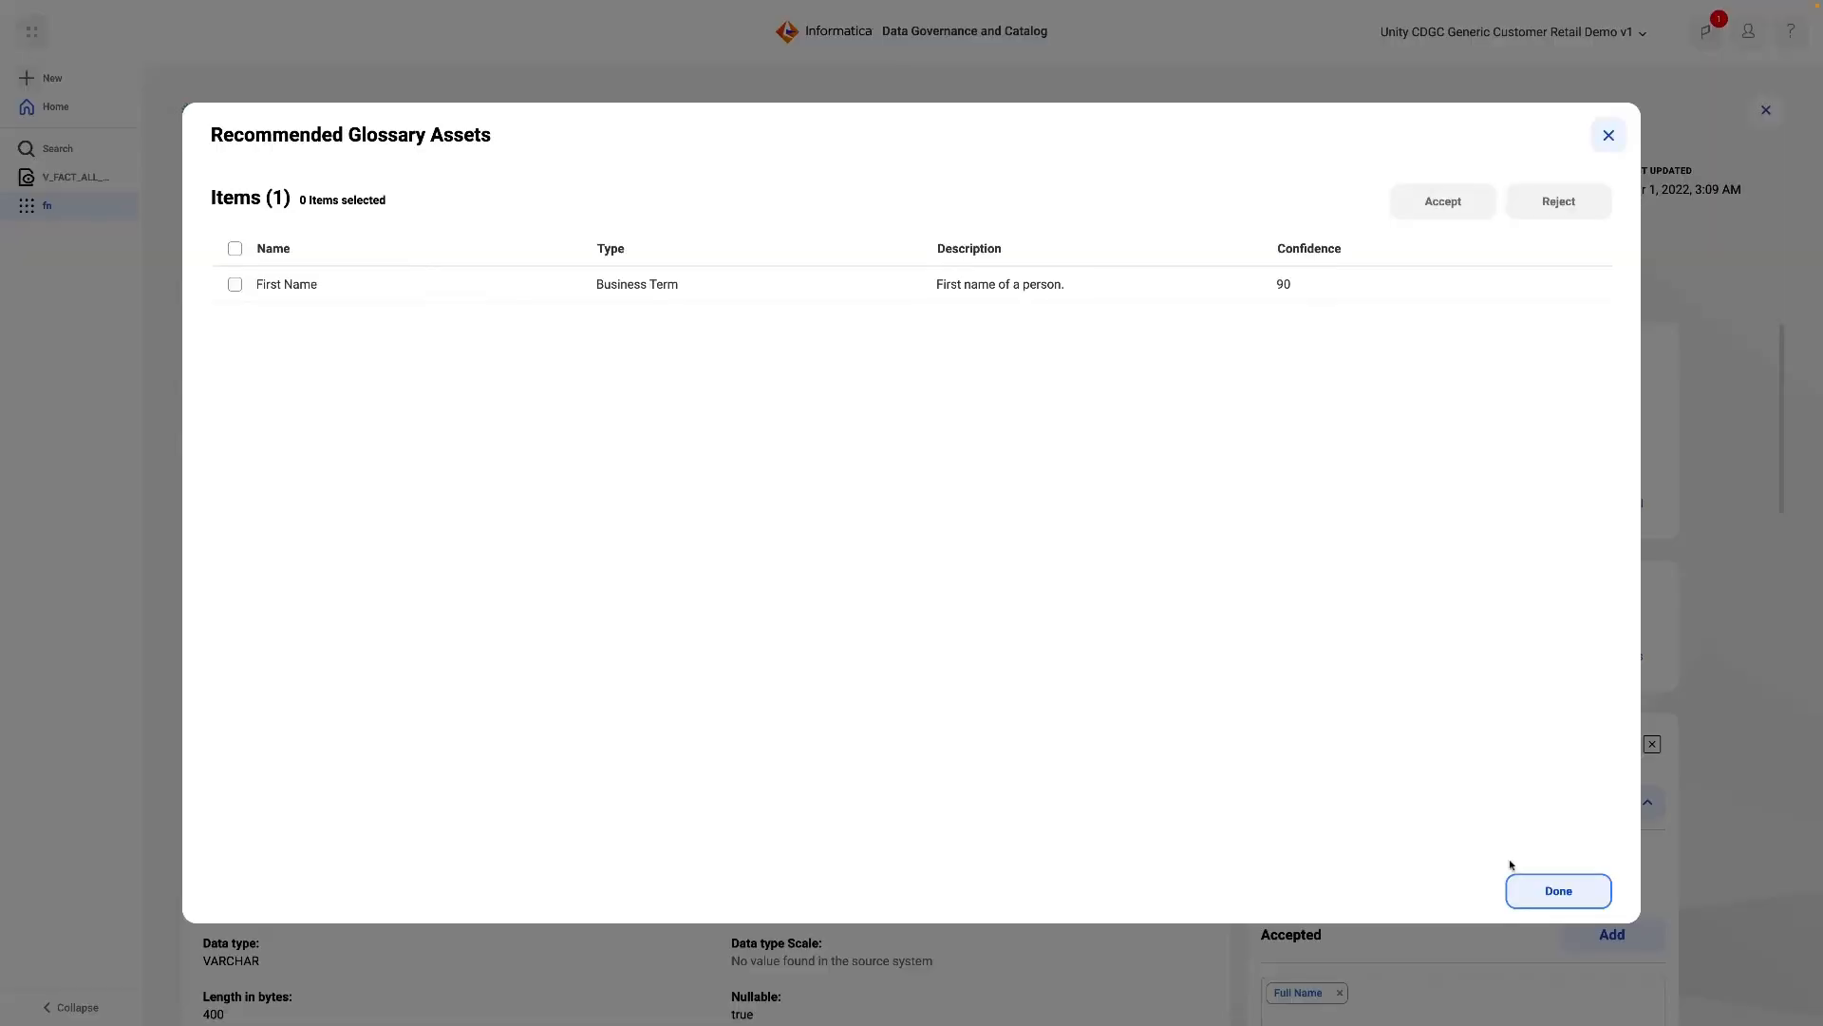
{"action": "left_click", "coordinate": [235, 283]}
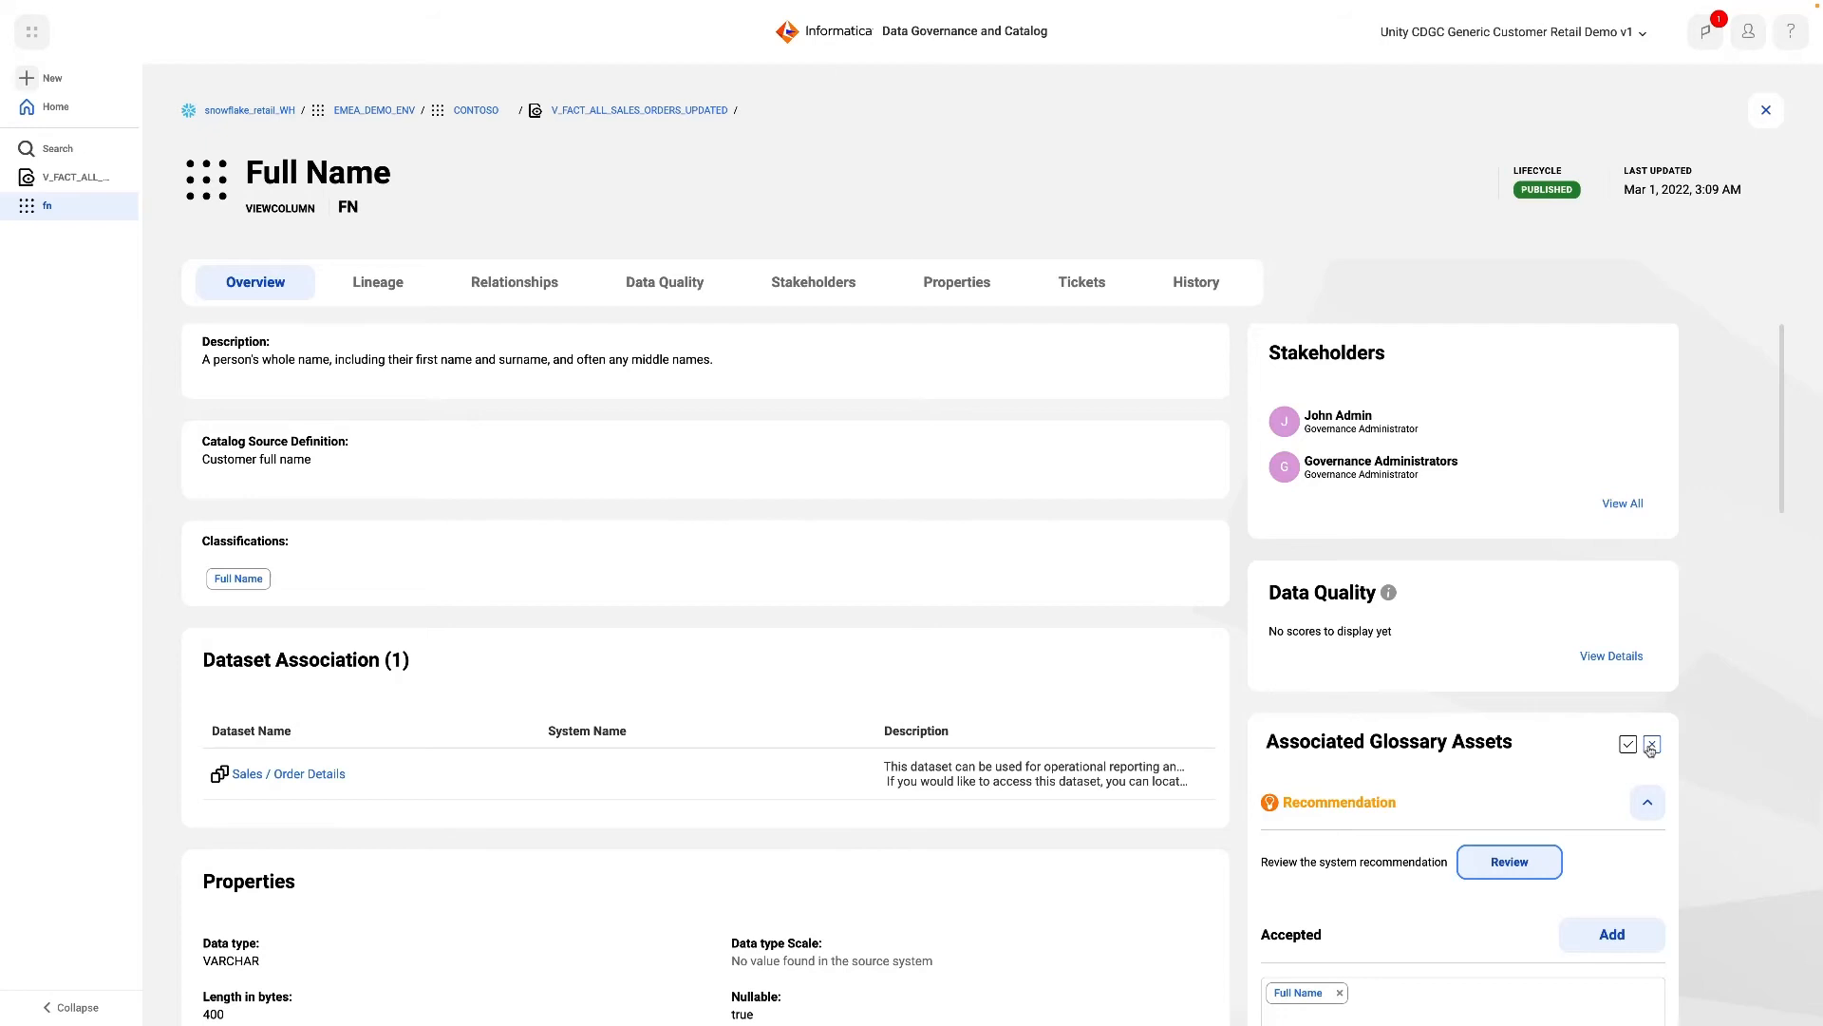
{"action": "left_click", "coordinate": [1628, 745]}
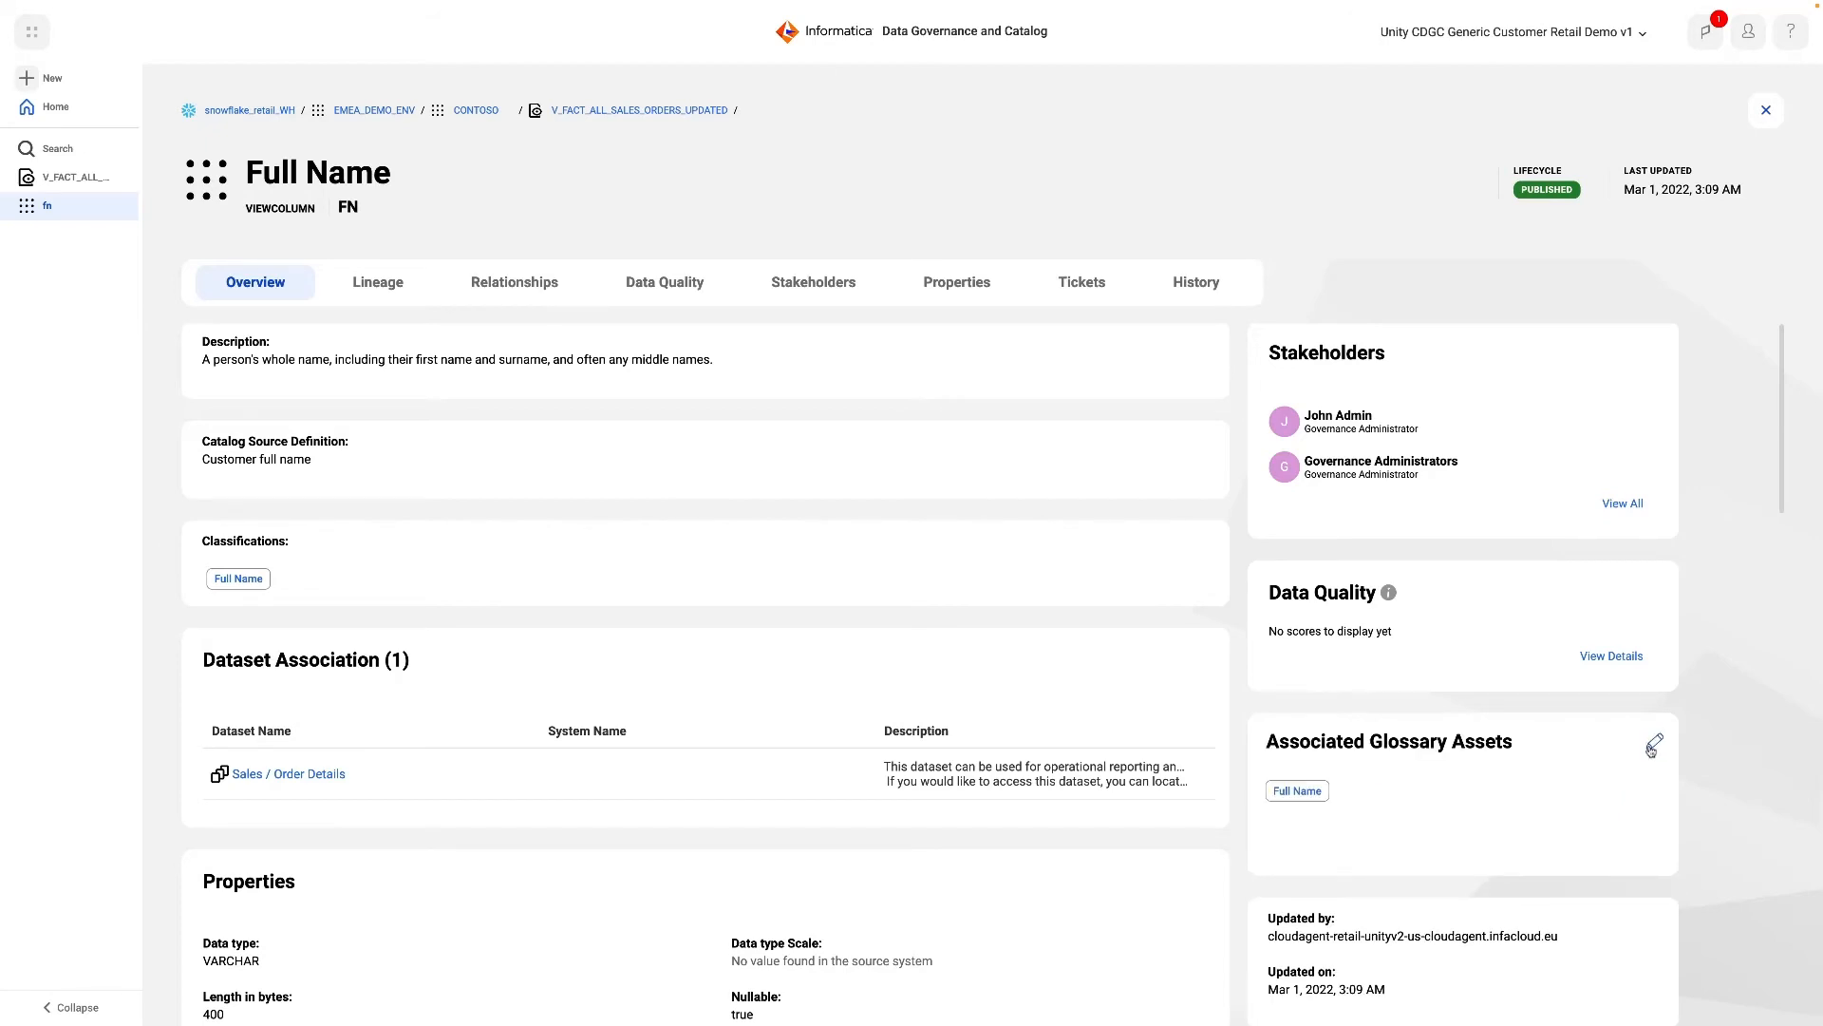
{"action": "mouse_move", "coordinate": [327, 779]}
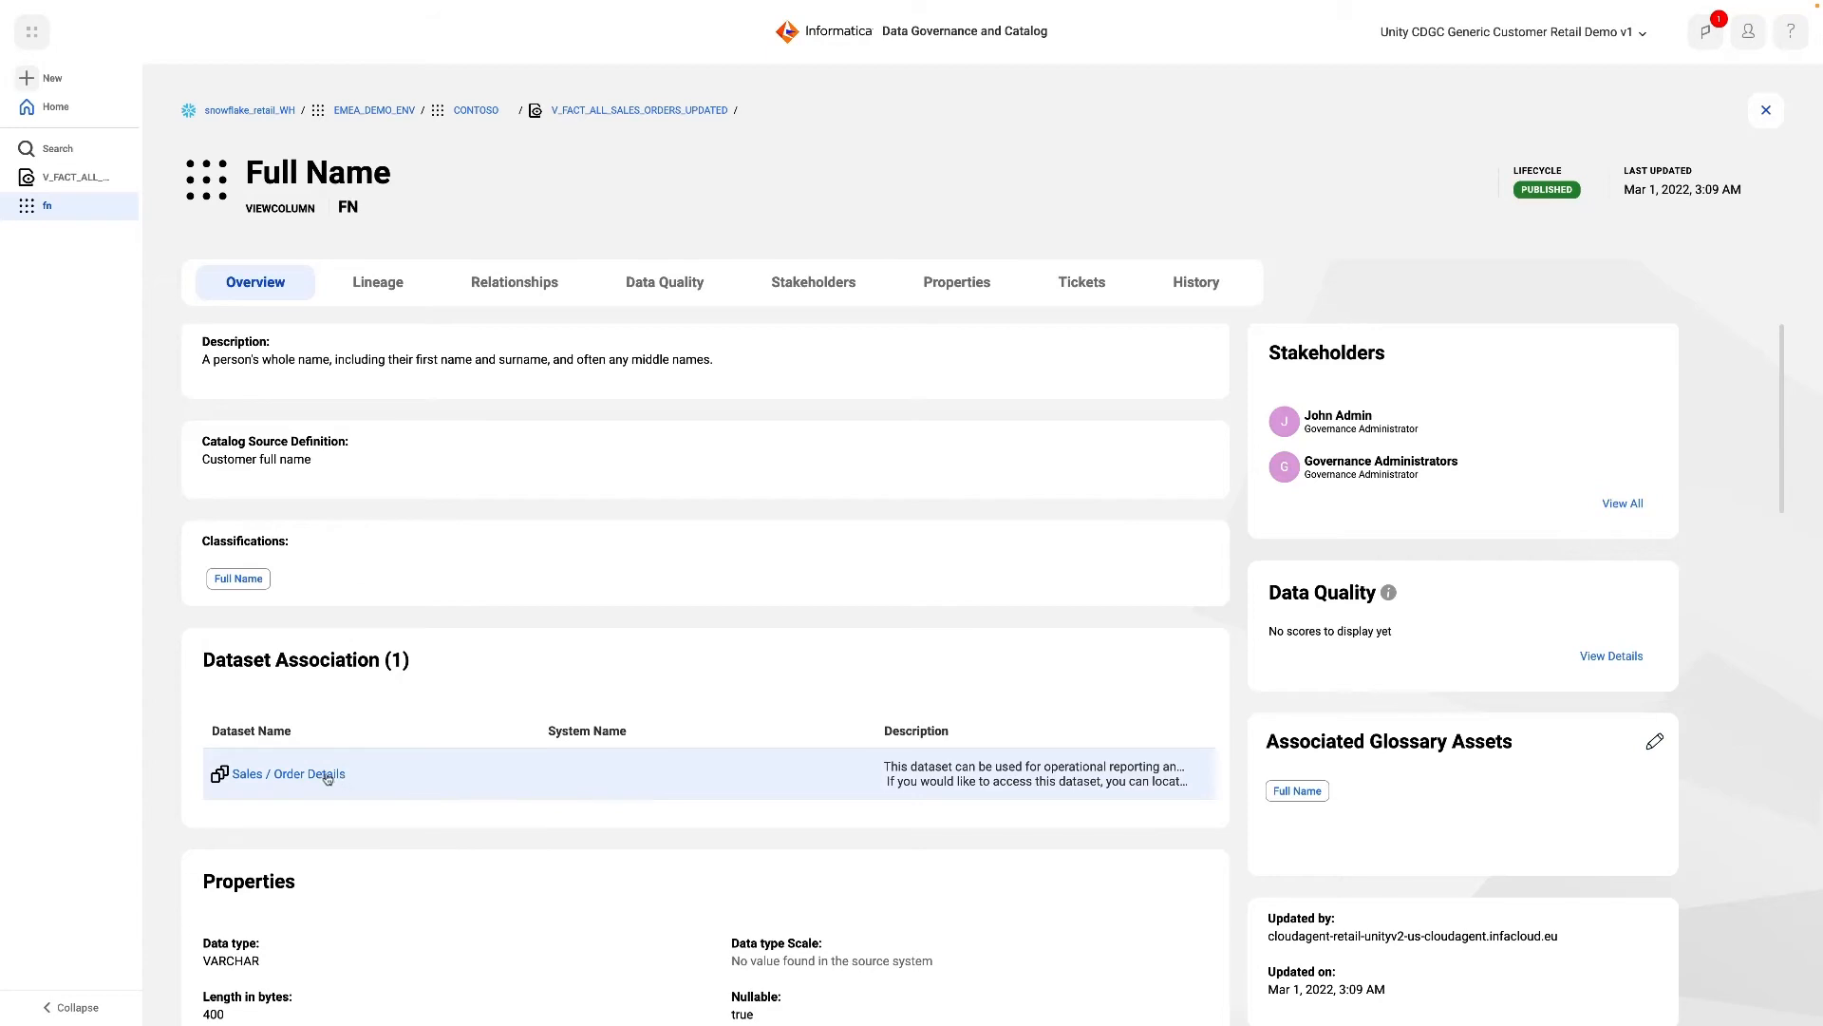
Open the Sales / Order Details dataset and expand its lineage to the hidden upstream sources
{"action": "left_click", "coordinate": [288, 773]}
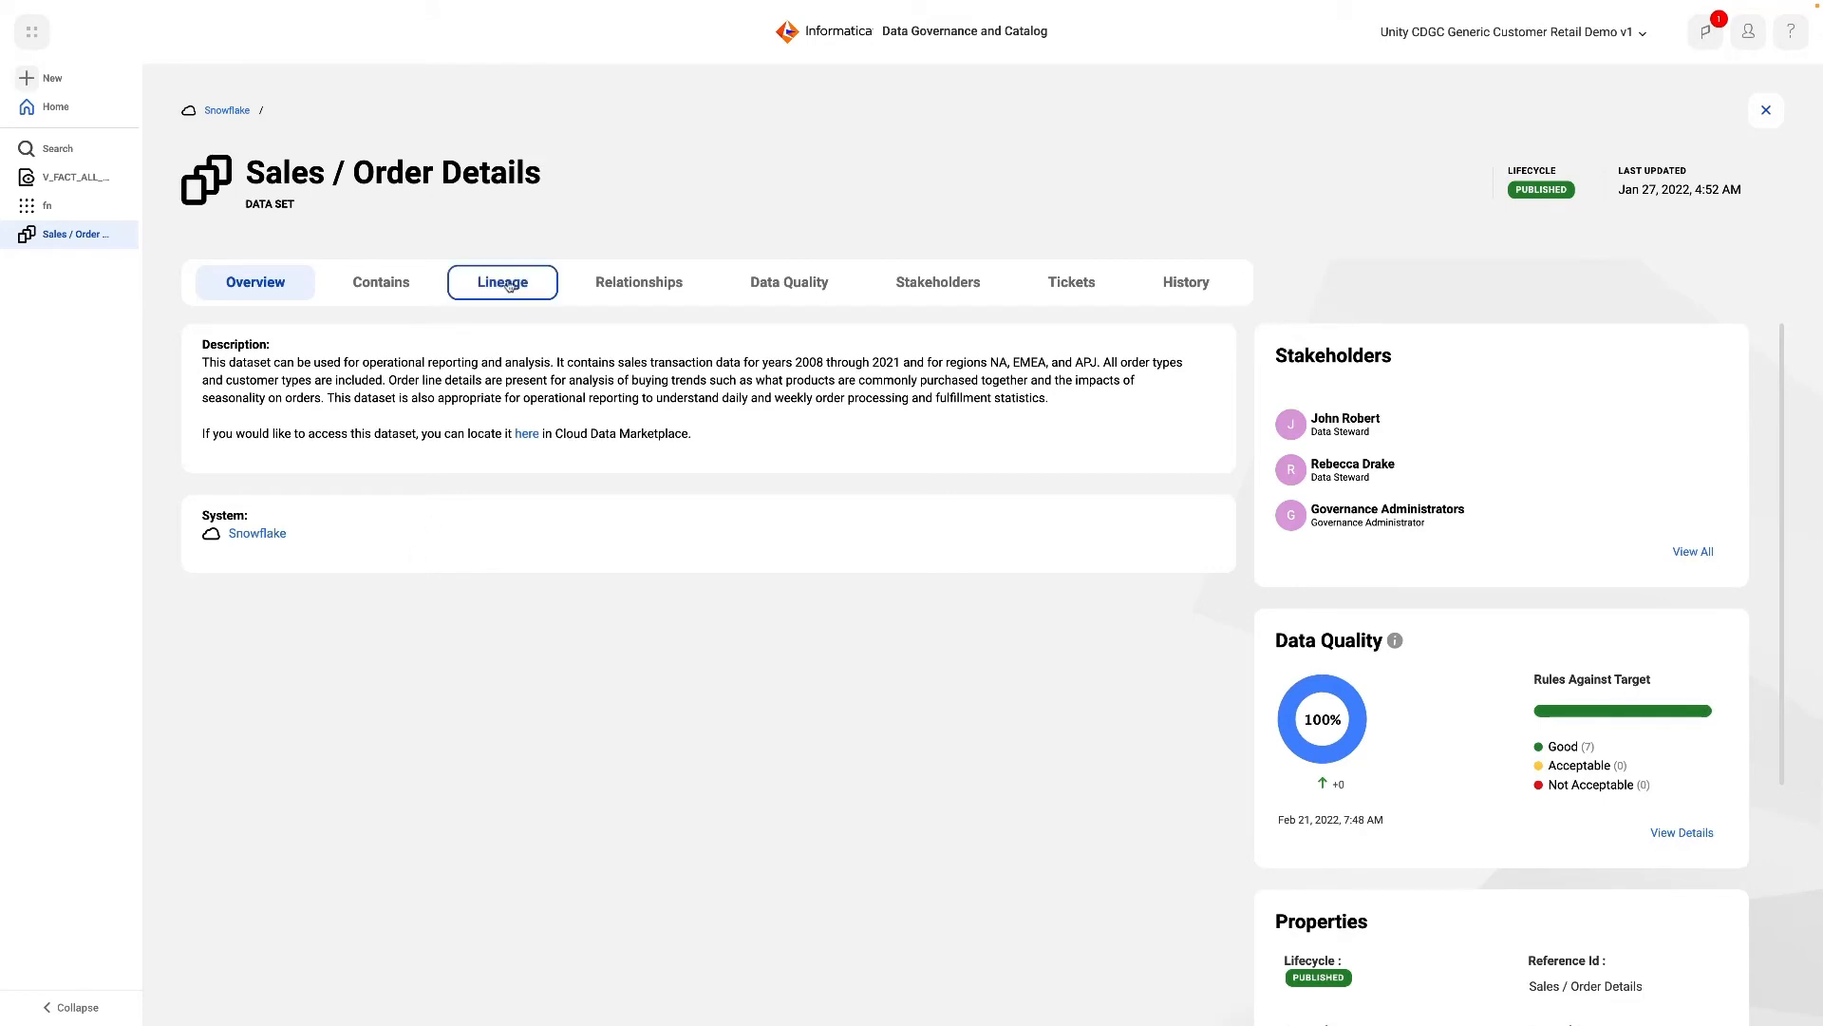
{"action": "left_click", "coordinate": [501, 282]}
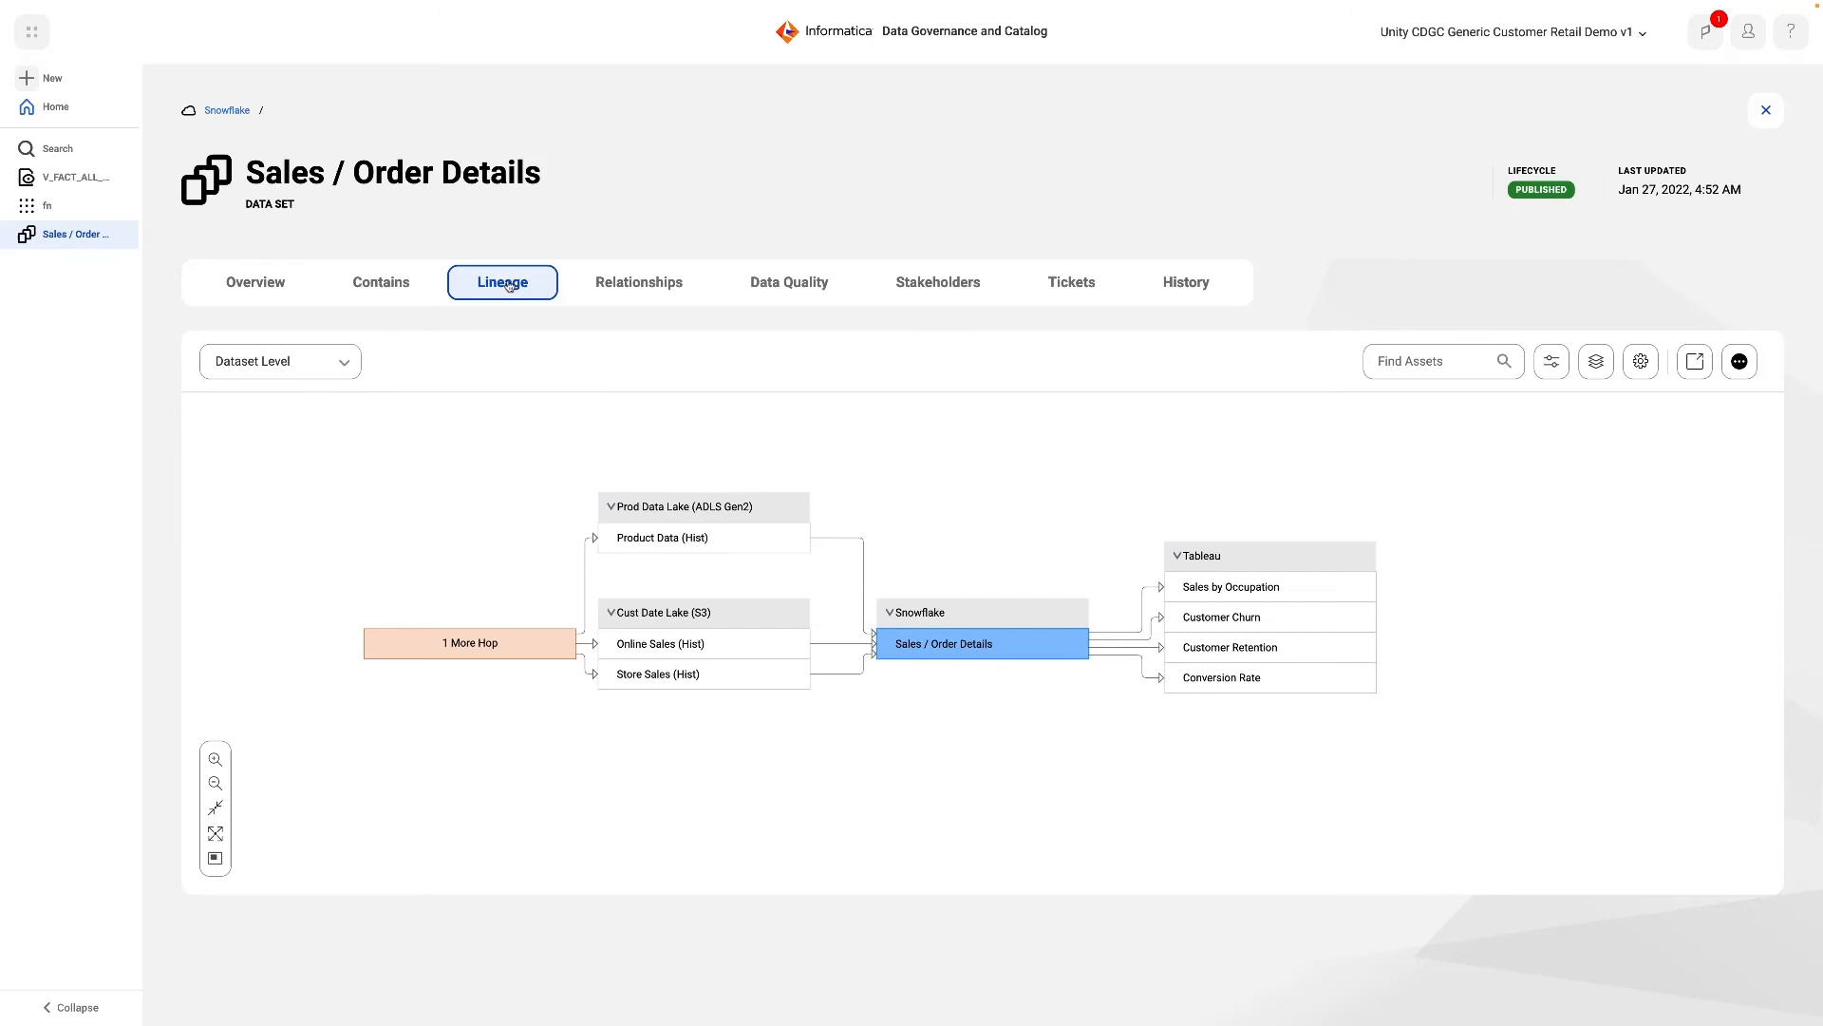
{"action": "left_click", "coordinate": [470, 643]}
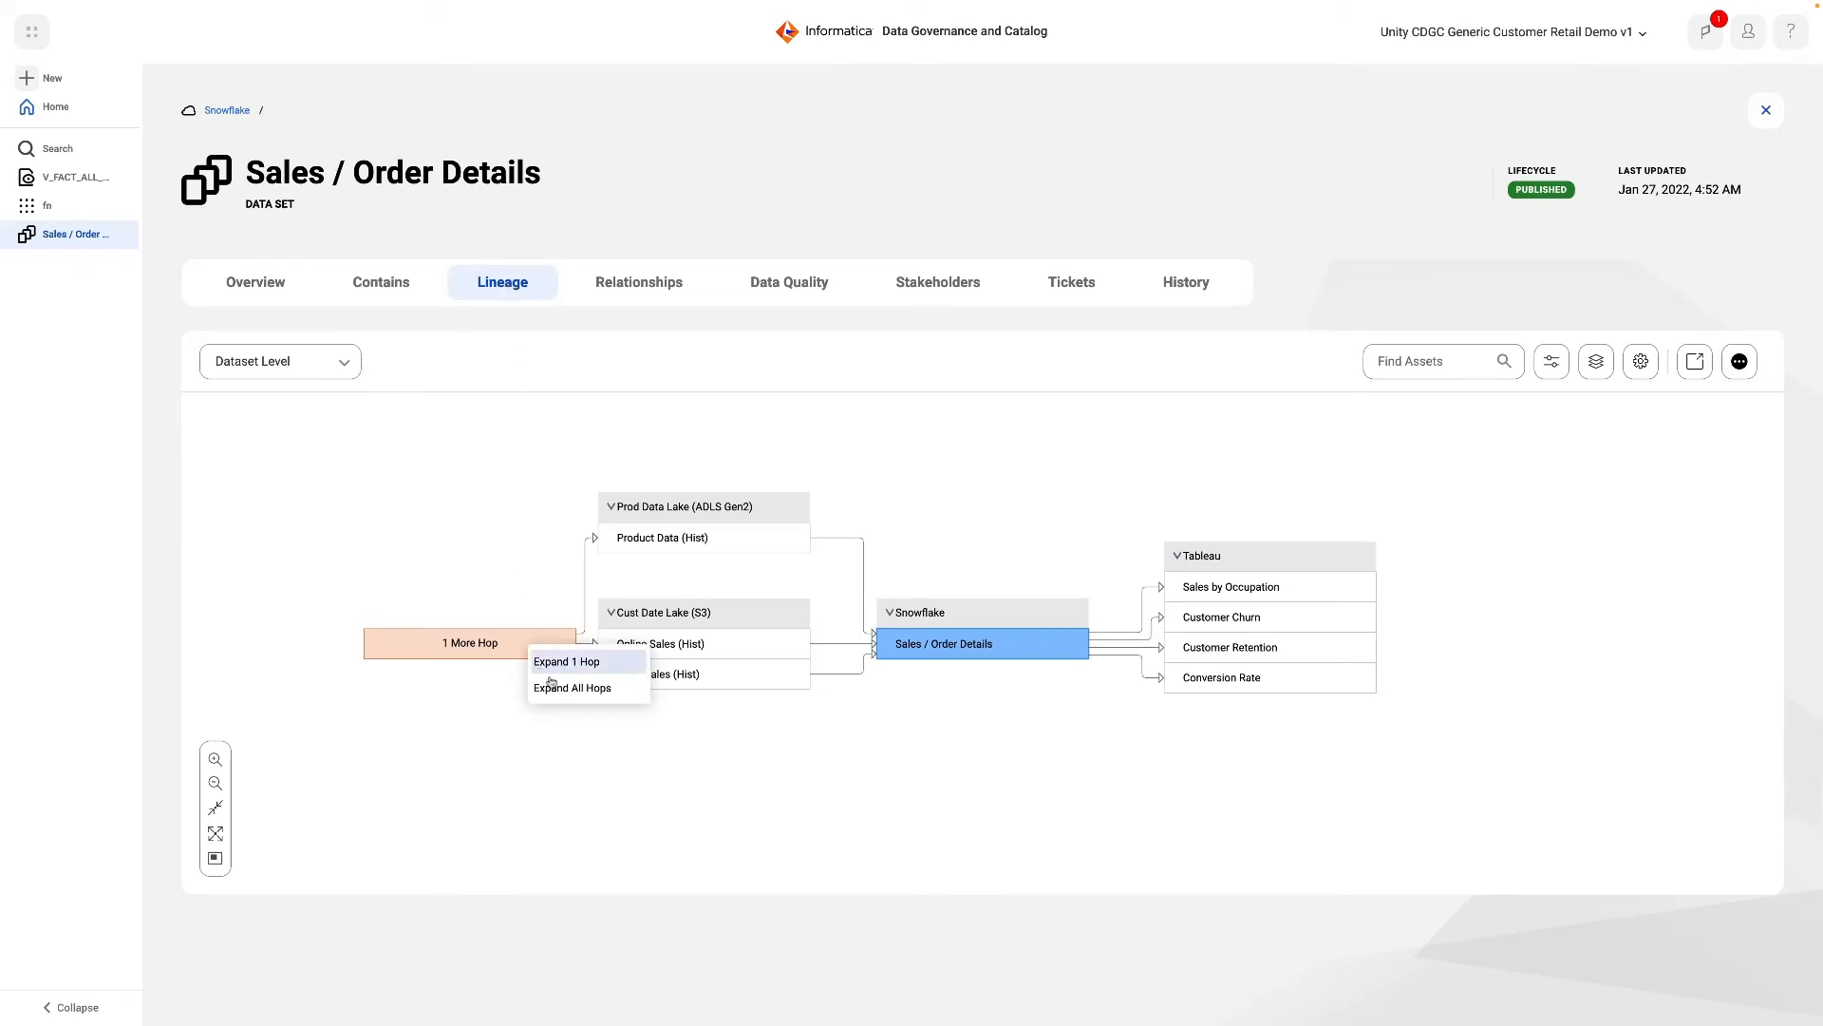
{"action": "left_click", "coordinate": [572, 687]}
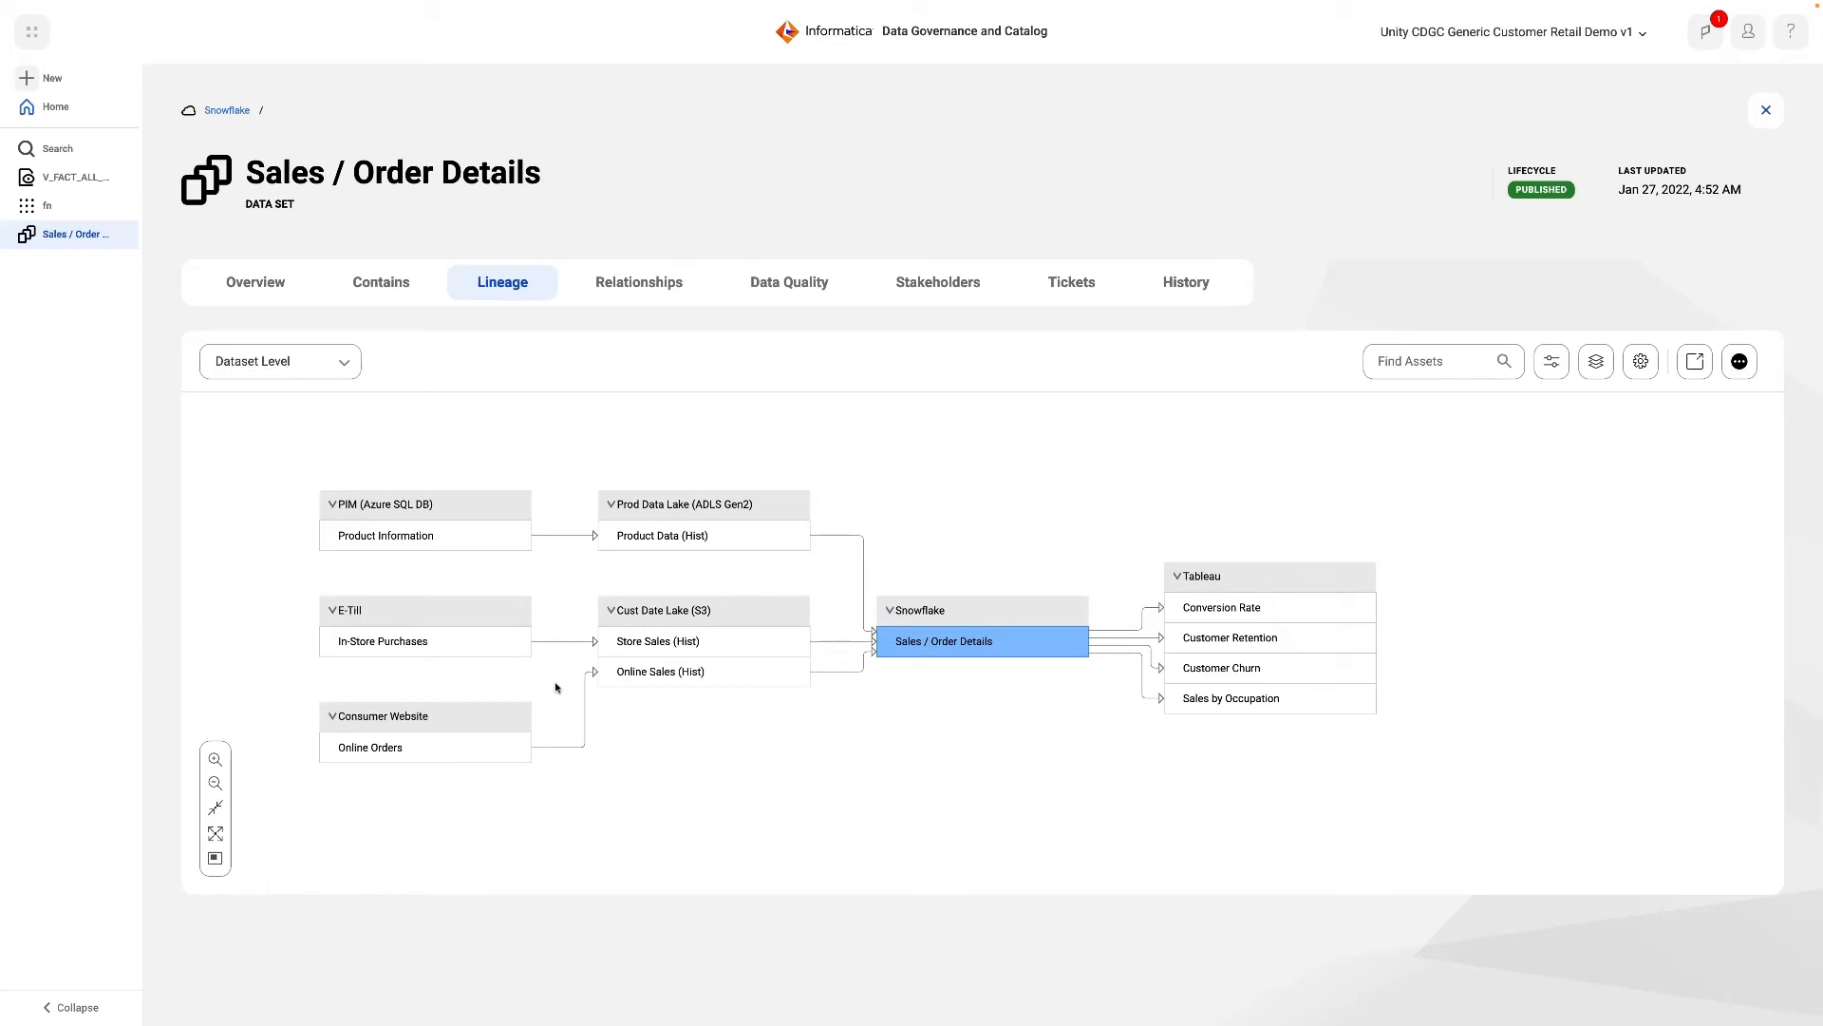
Trace fn at Data Element Level as Full Name, then list the dataset's 11 direct relationships
{"action": "left_click", "coordinate": [279, 361]}
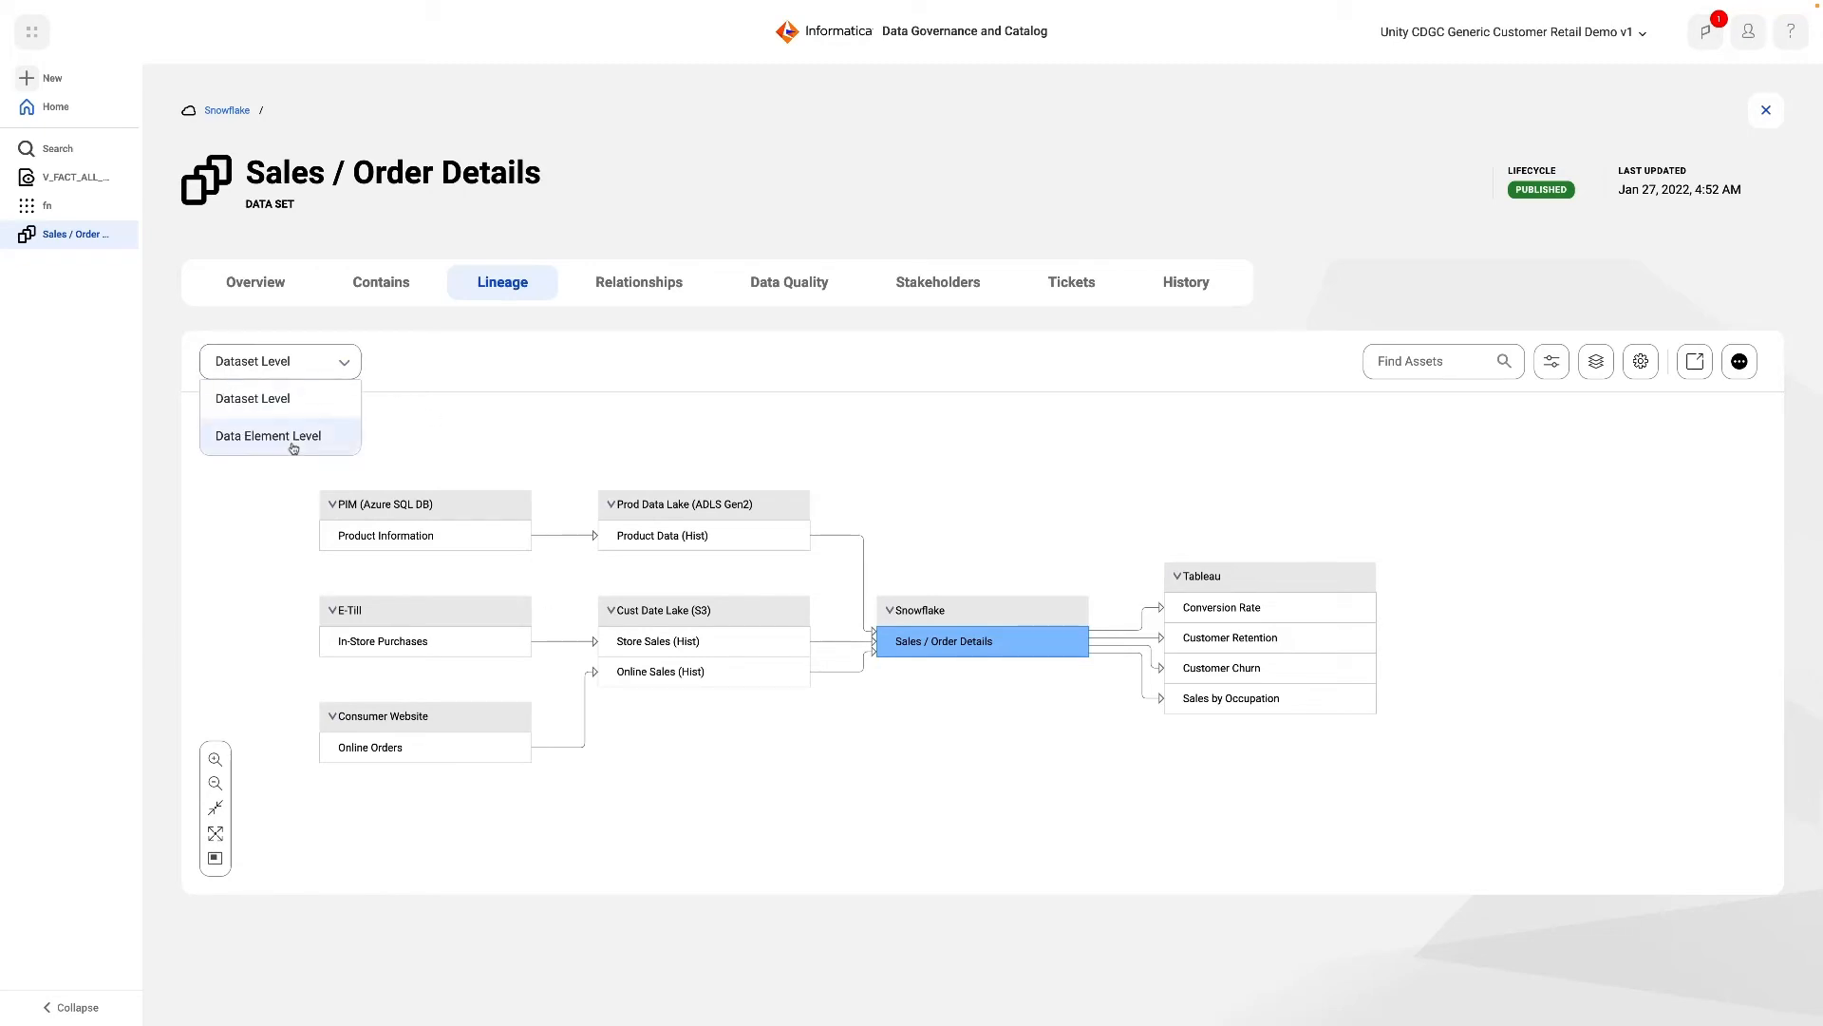
{"action": "left_click", "coordinate": [267, 435]}
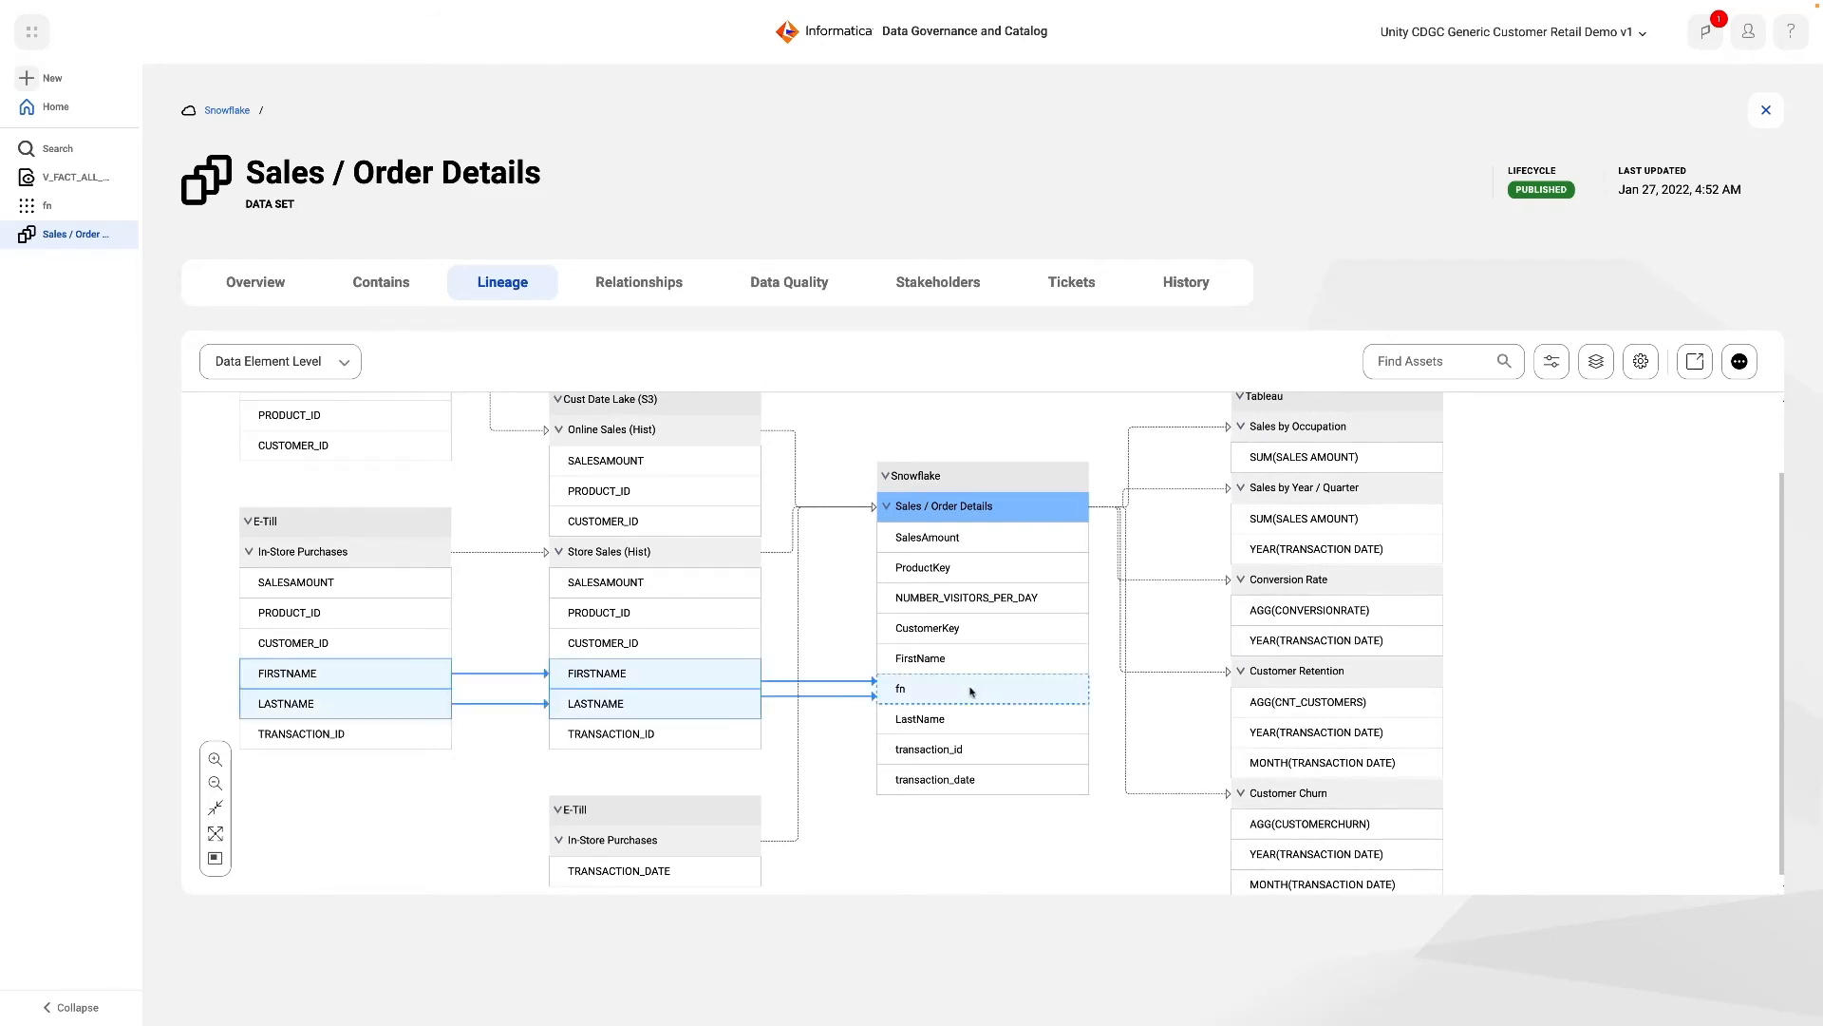
{"action": "mouse_move", "coordinate": [1660, 392]}
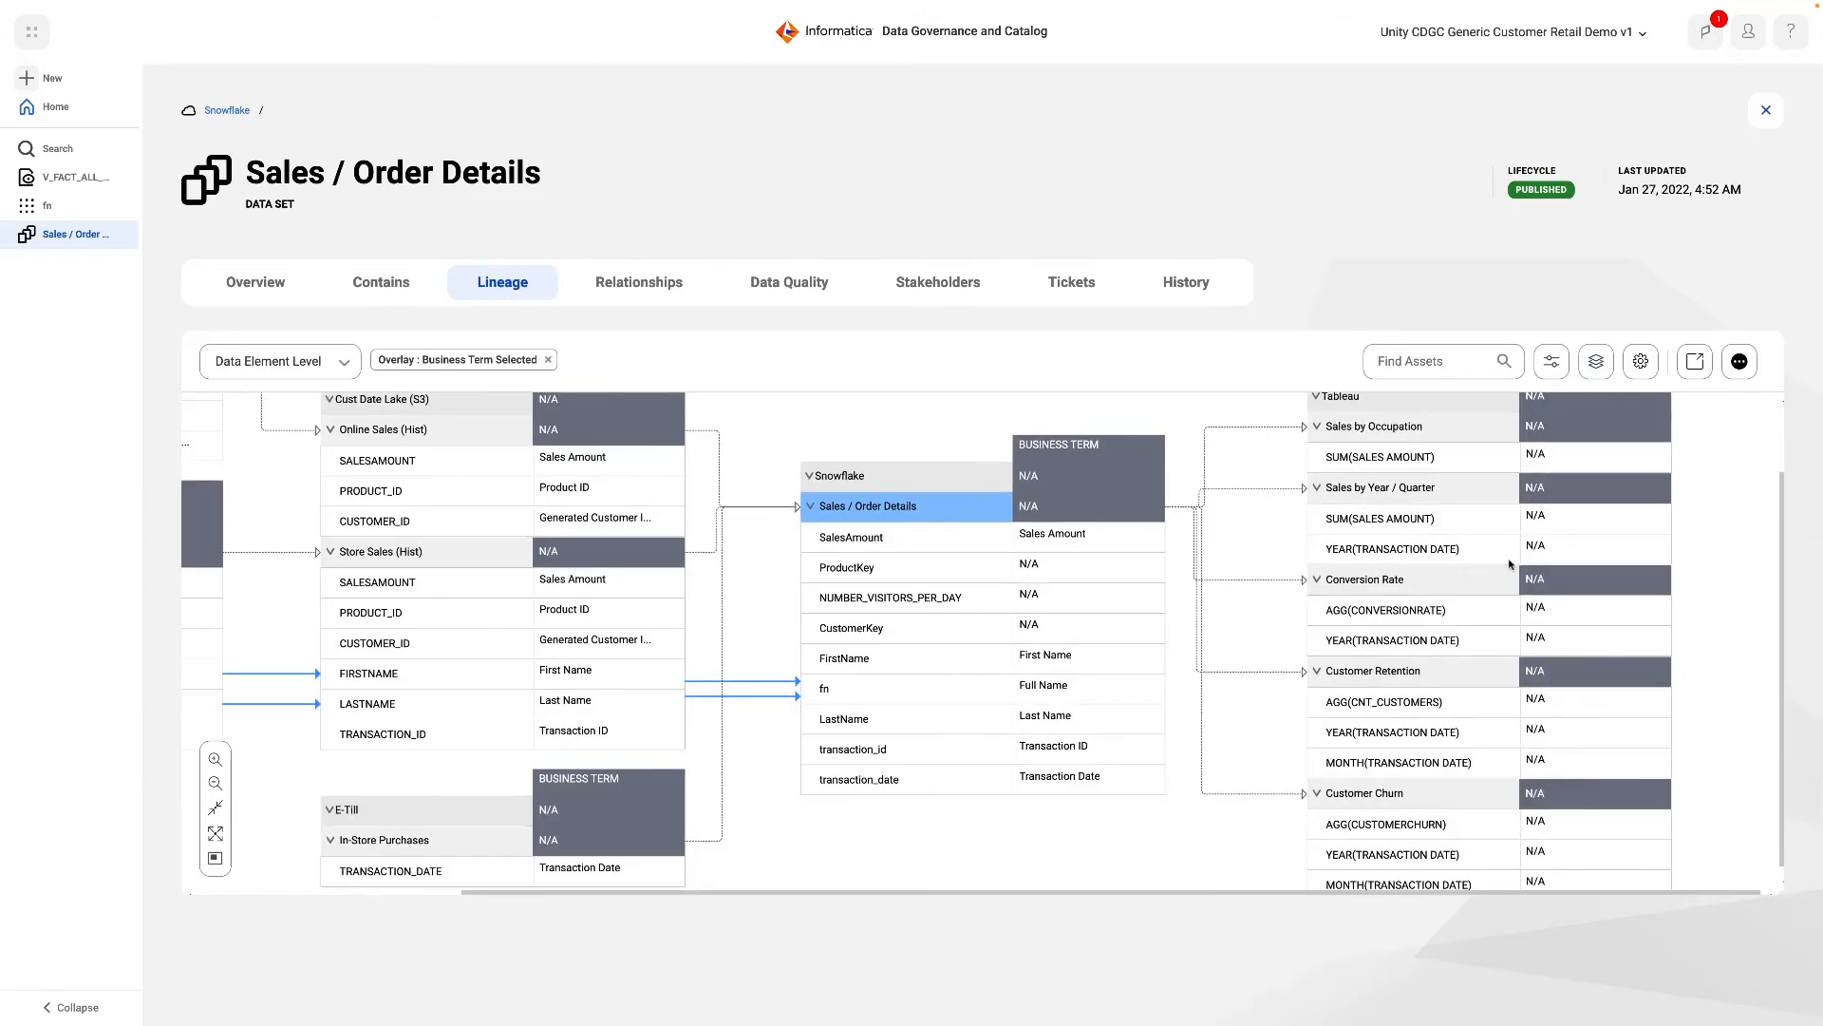
{"action": "mouse_move", "coordinate": [1058, 692]}
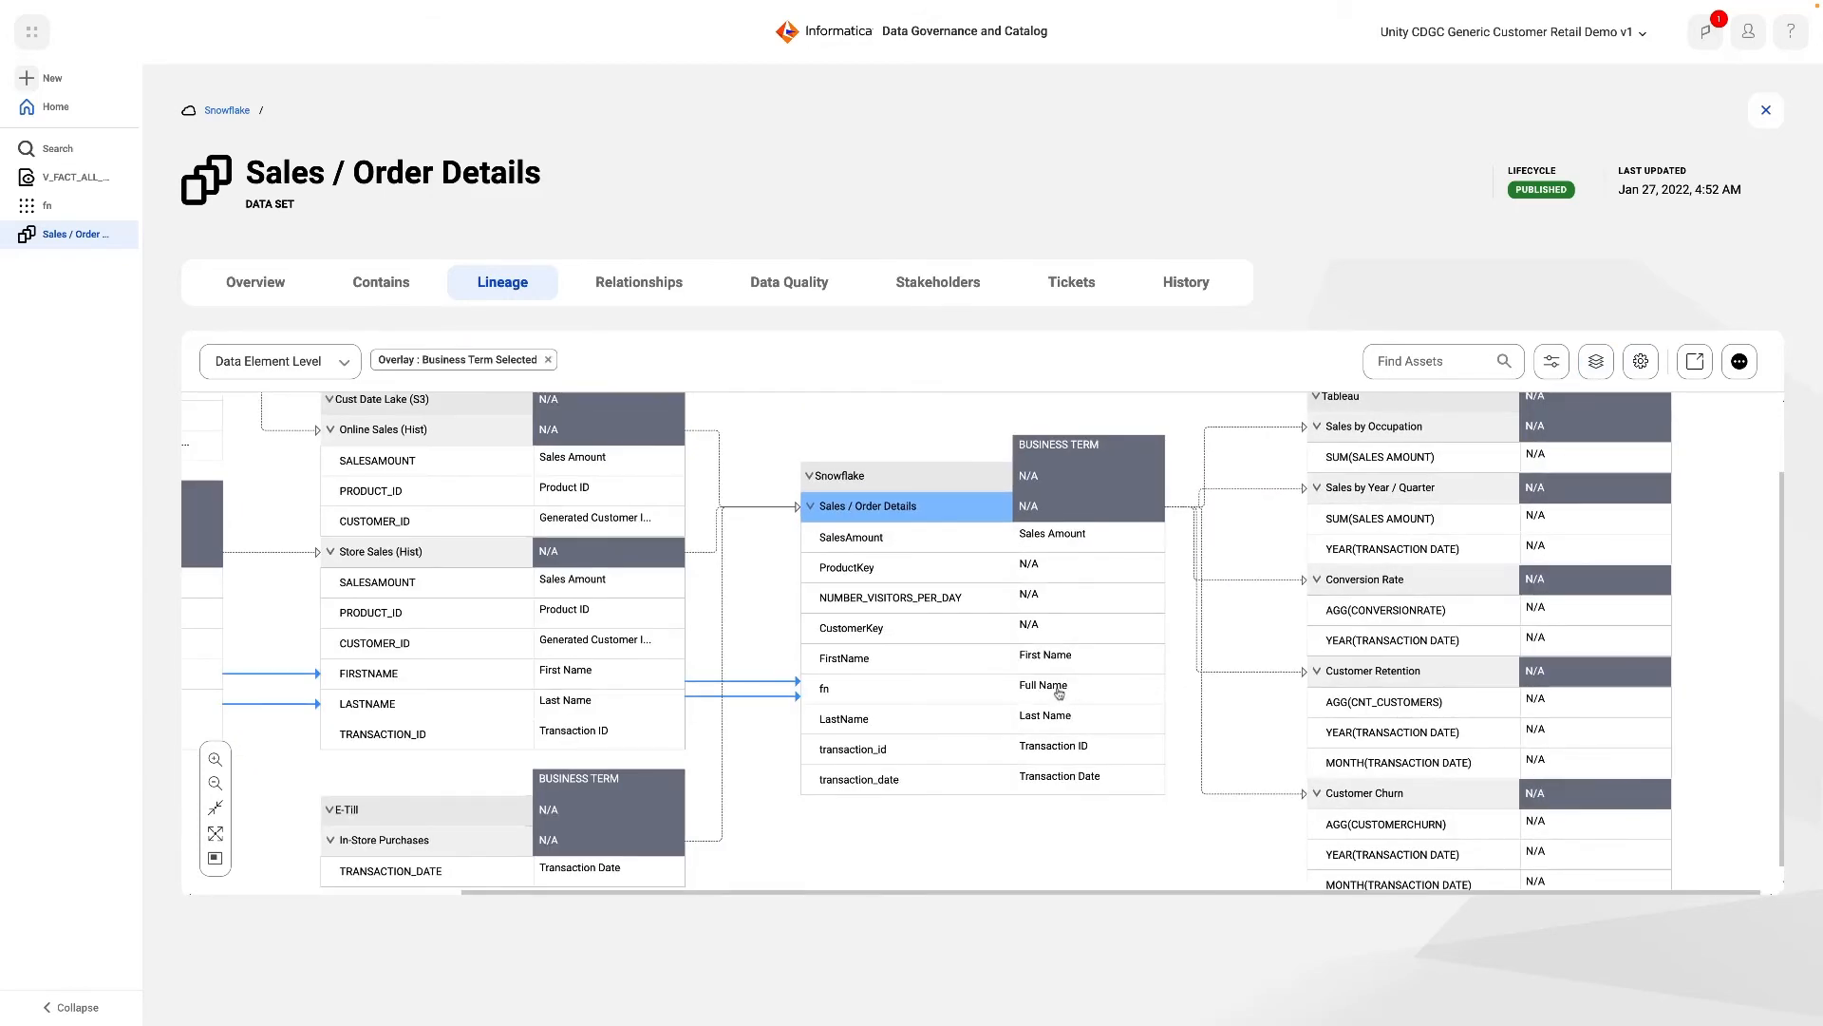
{"action": "left_click", "coordinate": [824, 688]}
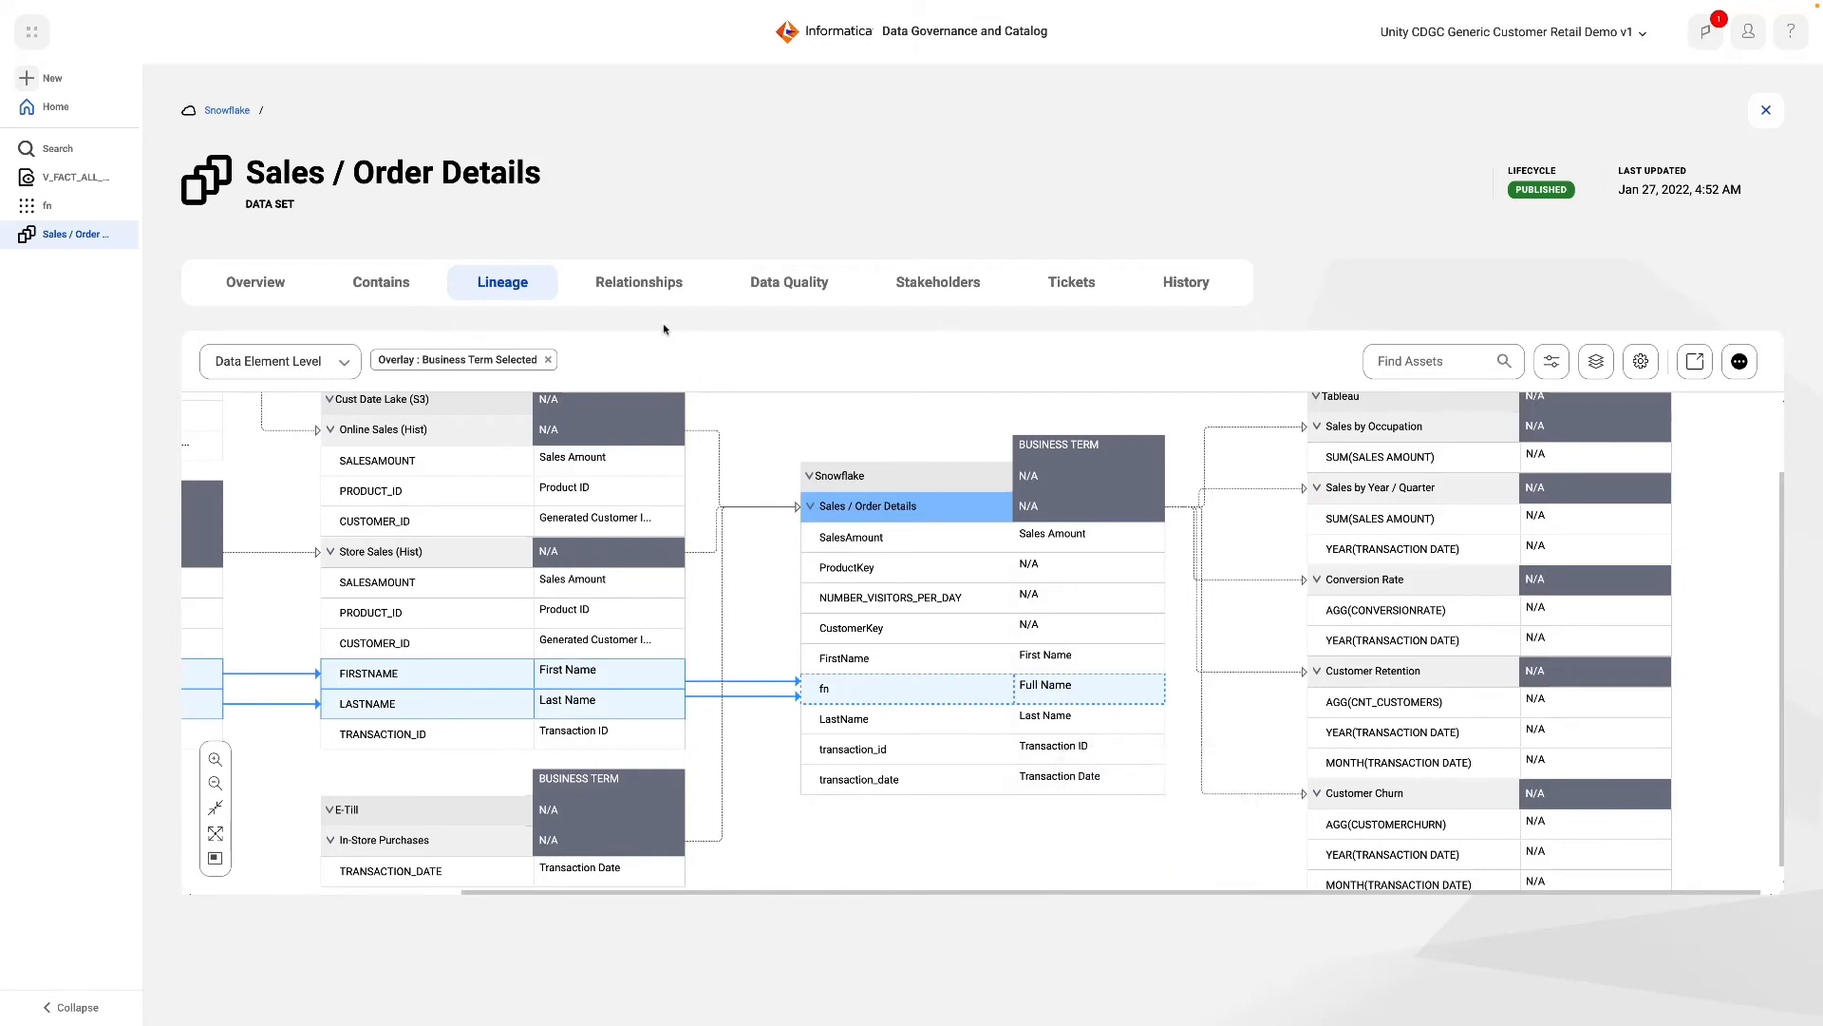
{"action": "left_click", "coordinate": [639, 281]}
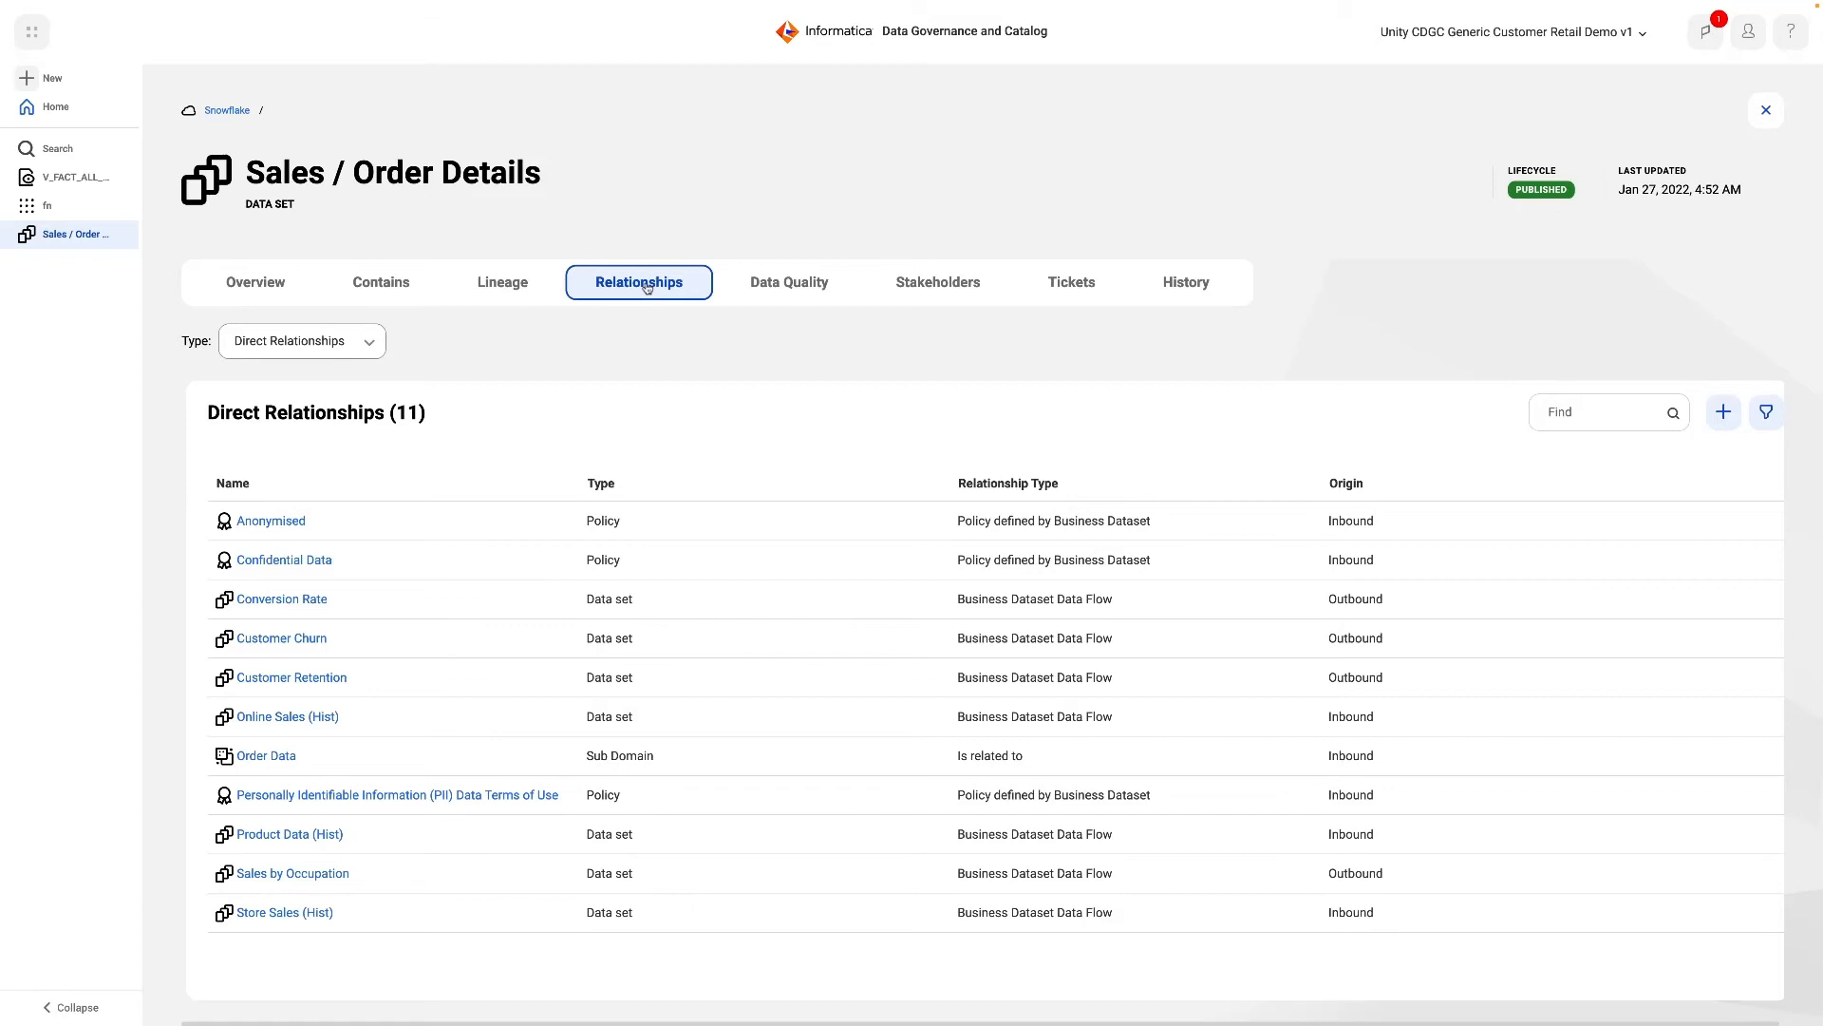
Check the seven 100%-scoring Data Quality rules, return to Overview and open the Cloud Data Marketplace entry
{"action": "left_click", "coordinate": [788, 282]}
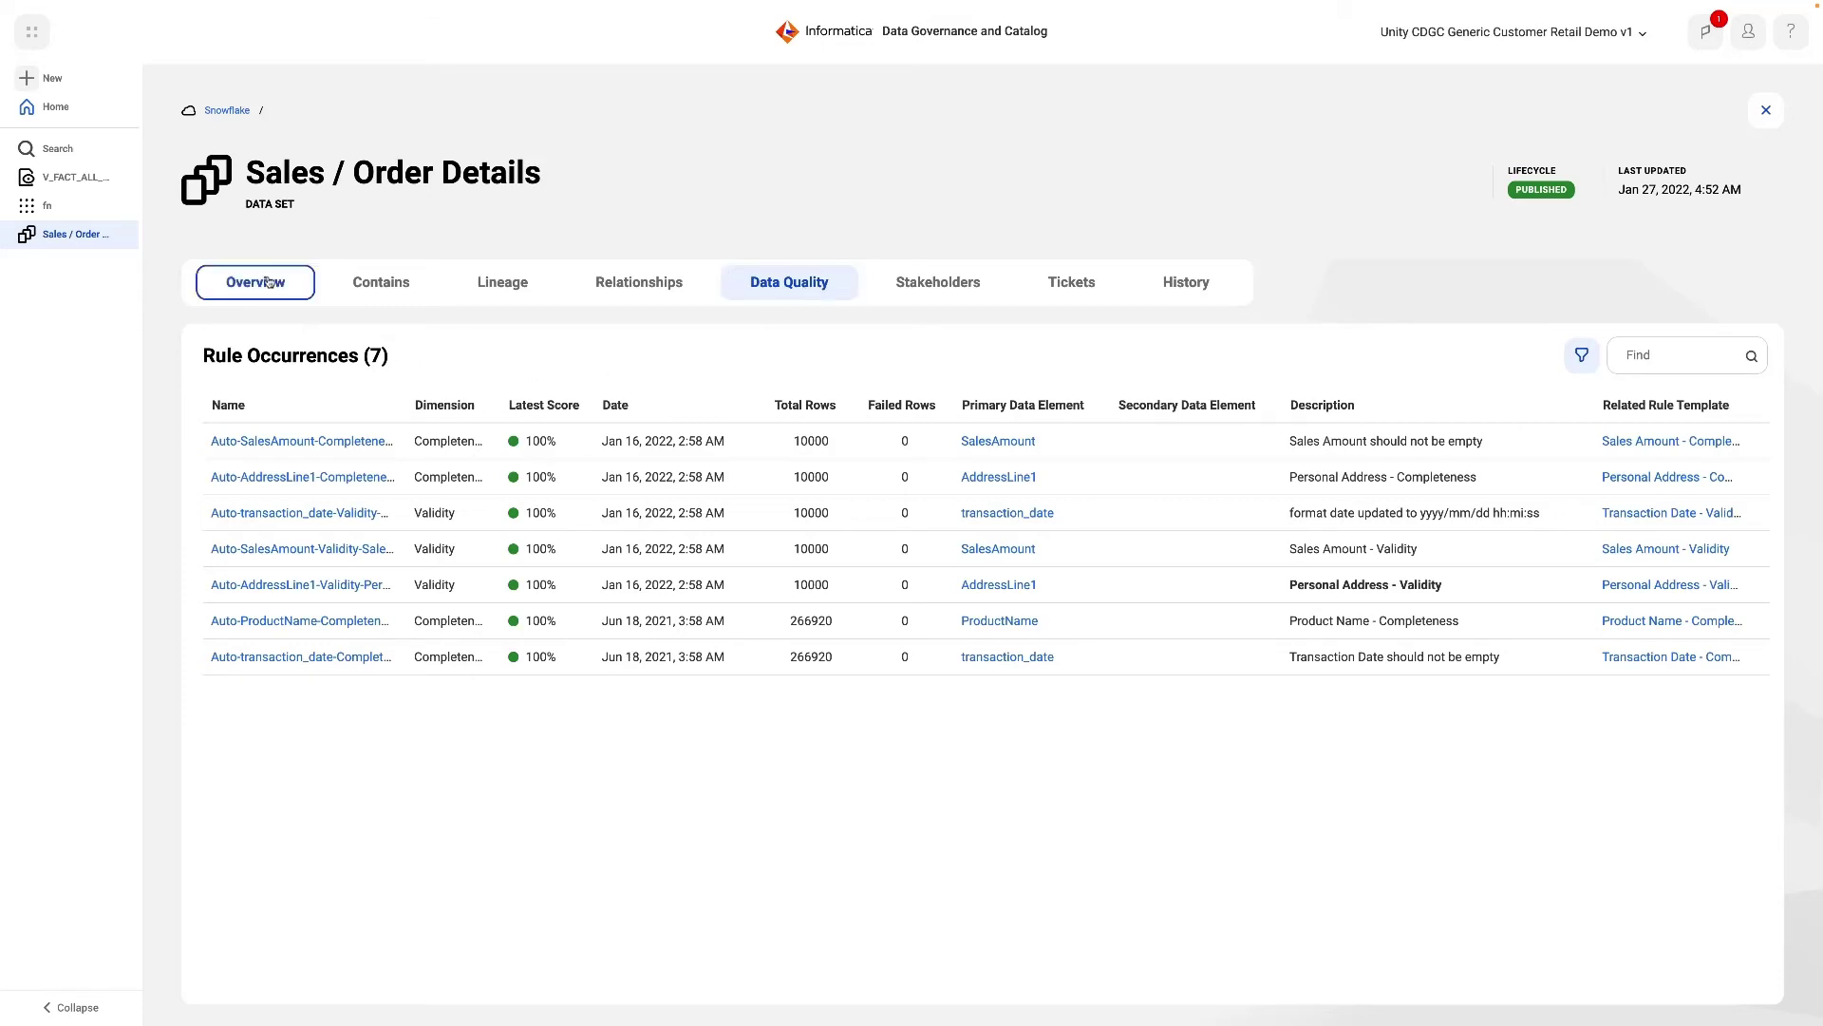
{"action": "left_click", "coordinate": [254, 282]}
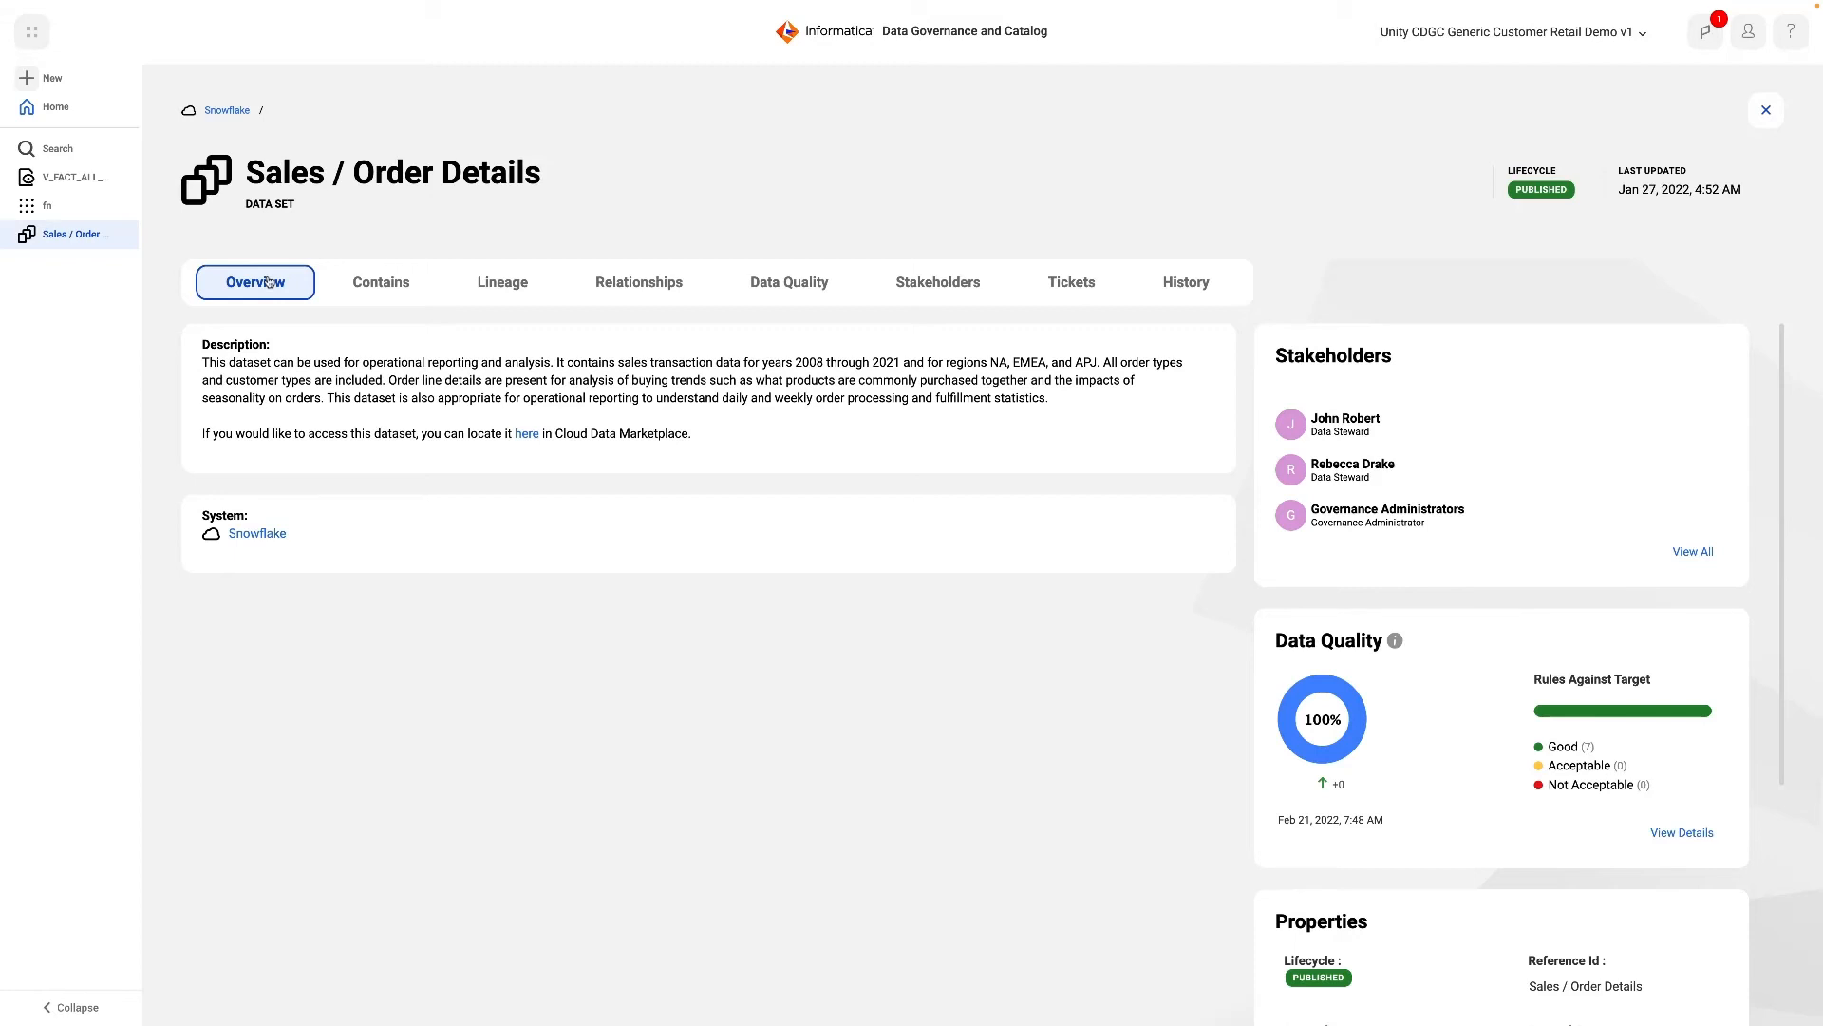
{"action": "mouse_move", "coordinate": [526, 433]}
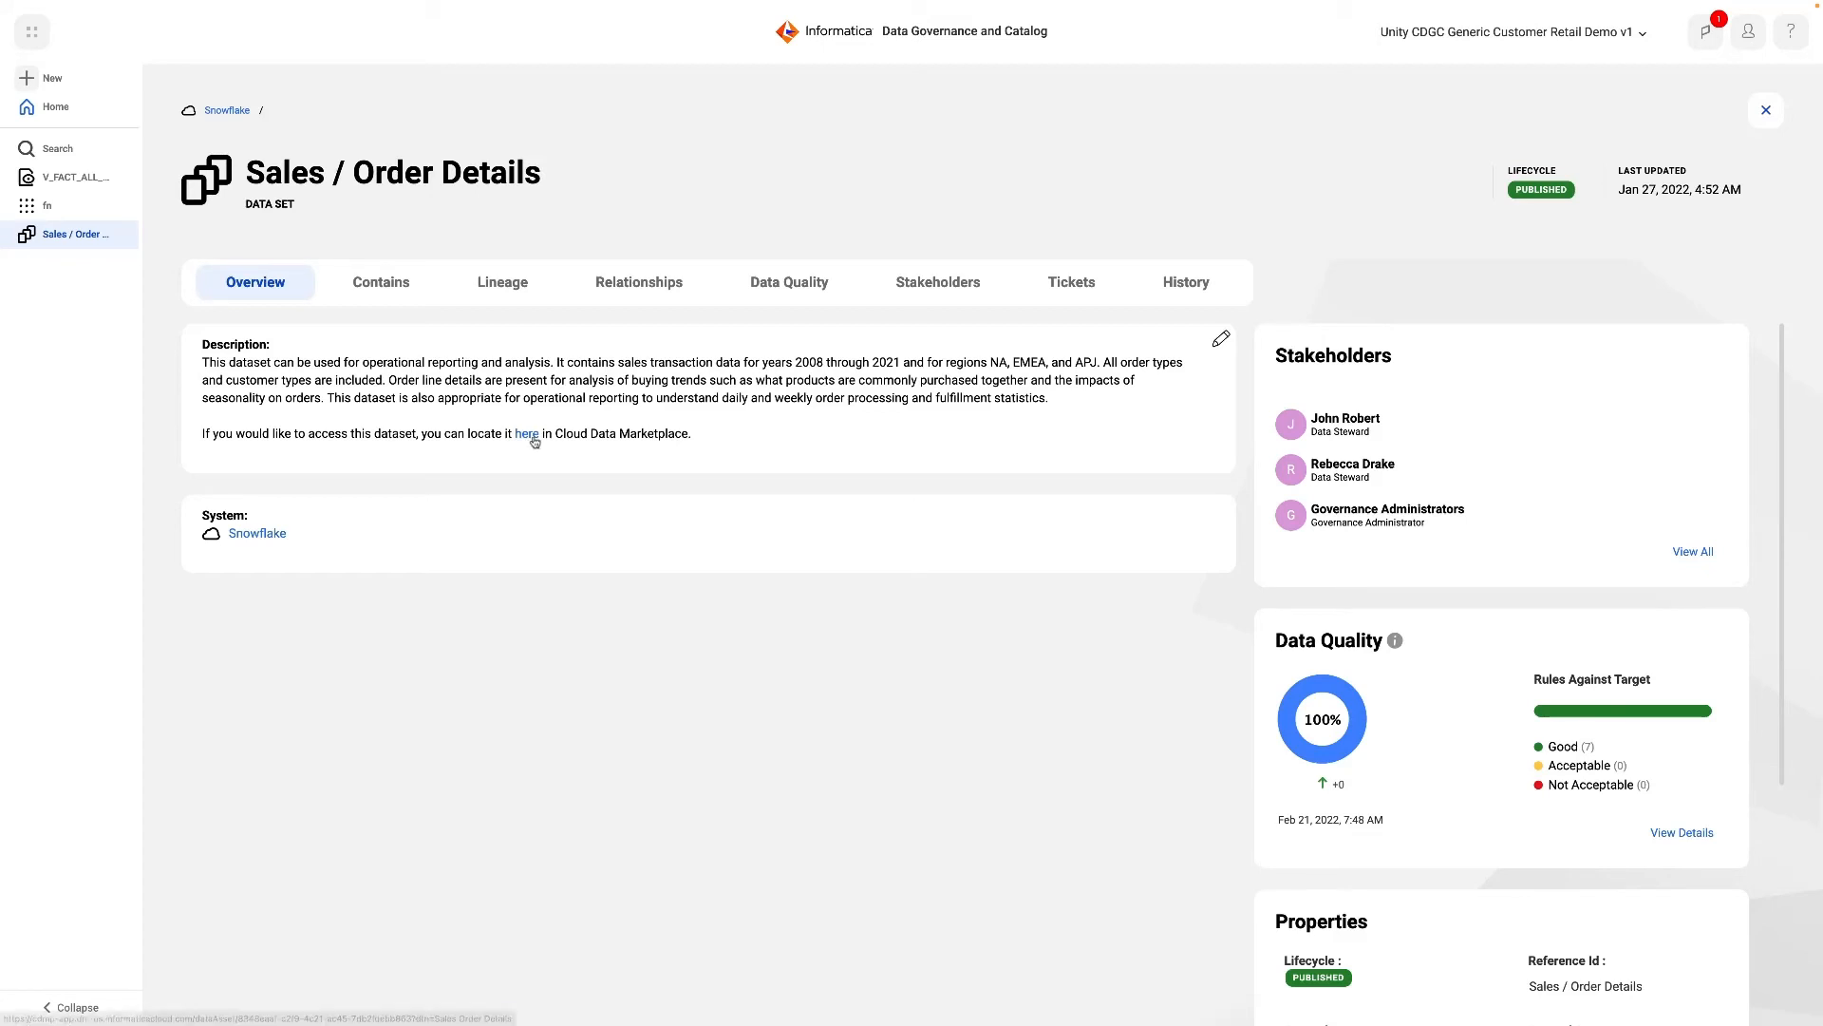
{"action": "left_click", "coordinate": [526, 433]}
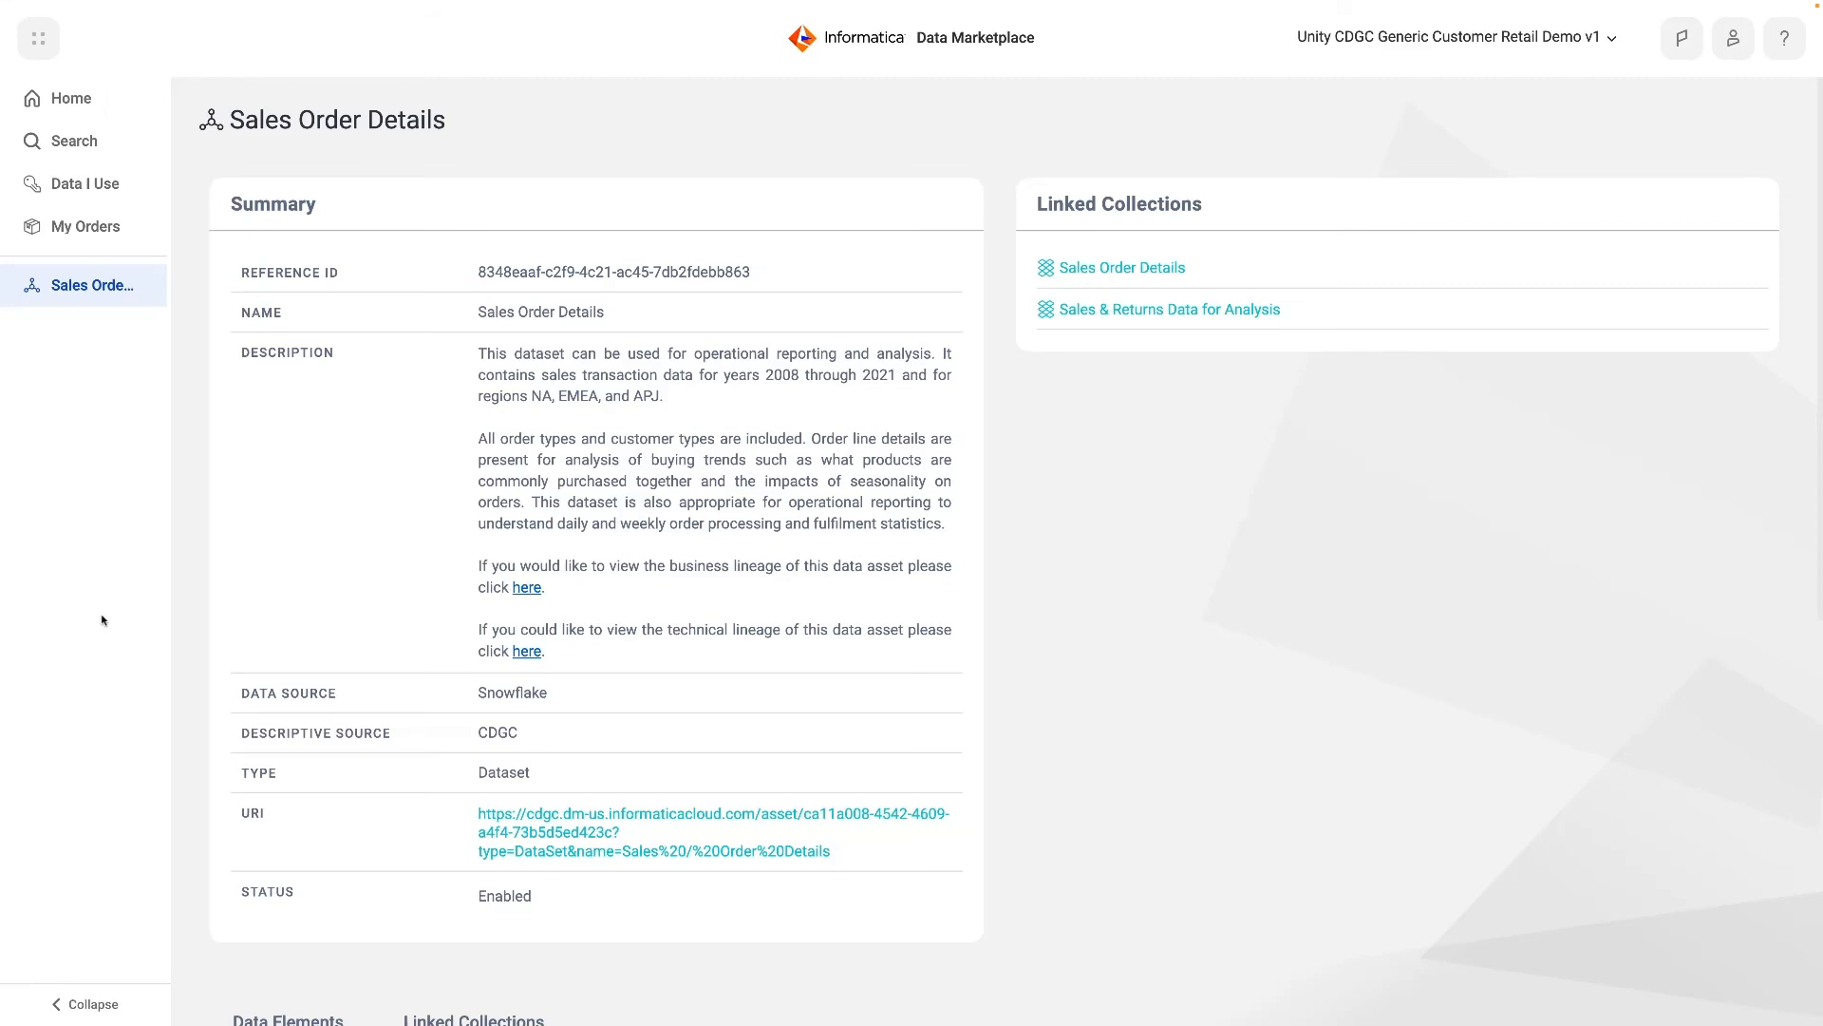
{"action": "mouse_move", "coordinate": [1164, 399]}
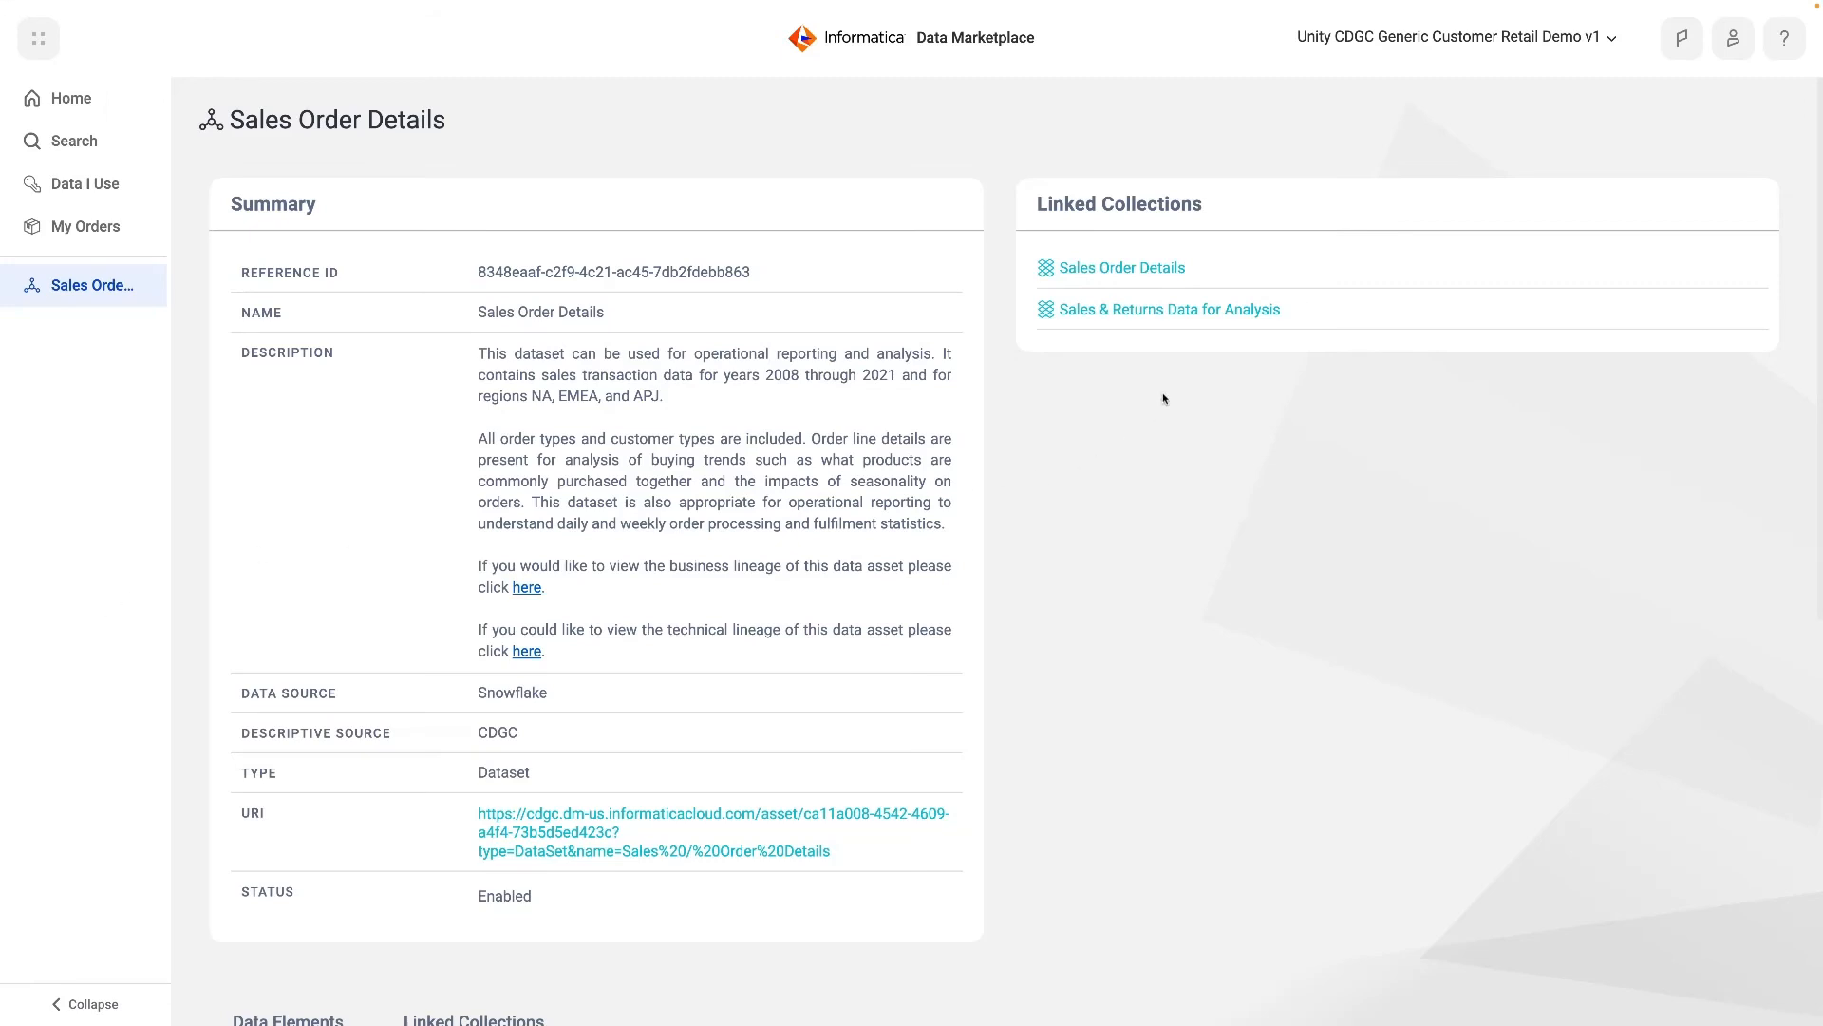
View Linked Collections, look over the Sales Order Details collection, then return to the dataset asset page
{"action": "scroll", "scroll_direction": "down", "scroll_amount": 3}
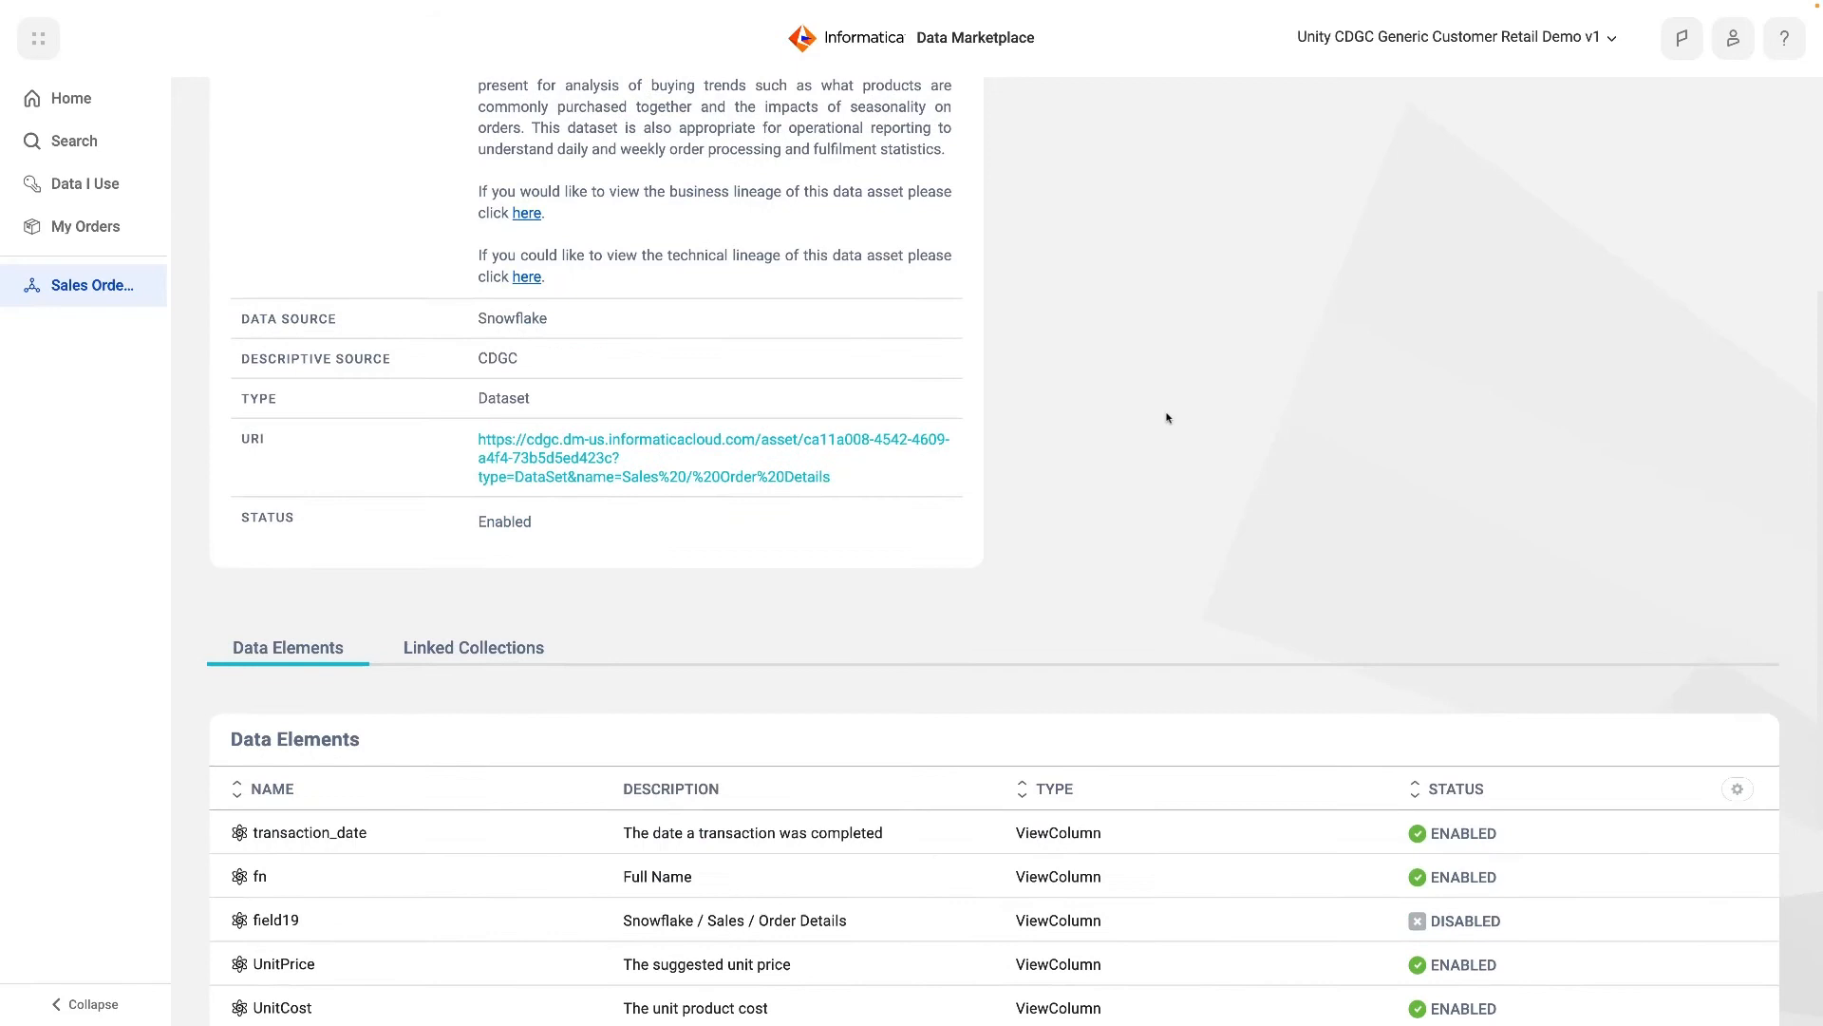
{"action": "scroll", "scroll_direction": "down", "scroll_amount": 3}
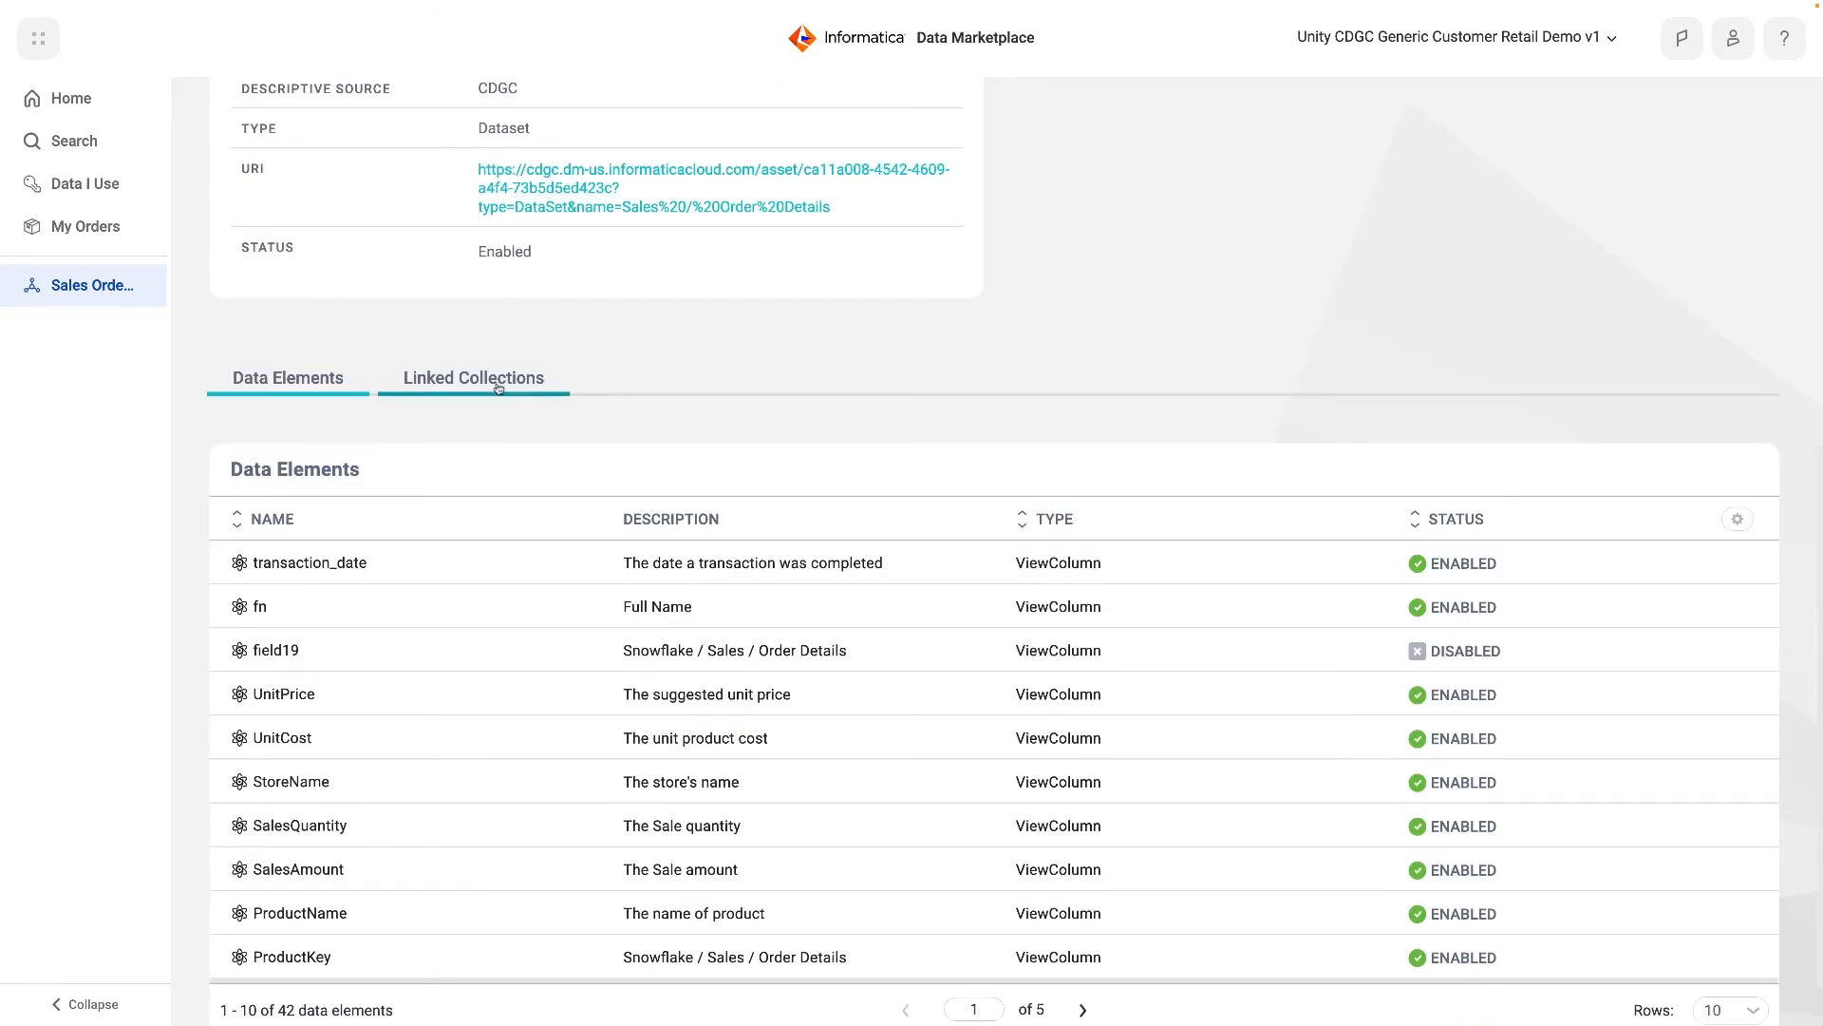
{"action": "left_click", "coordinate": [473, 376]}
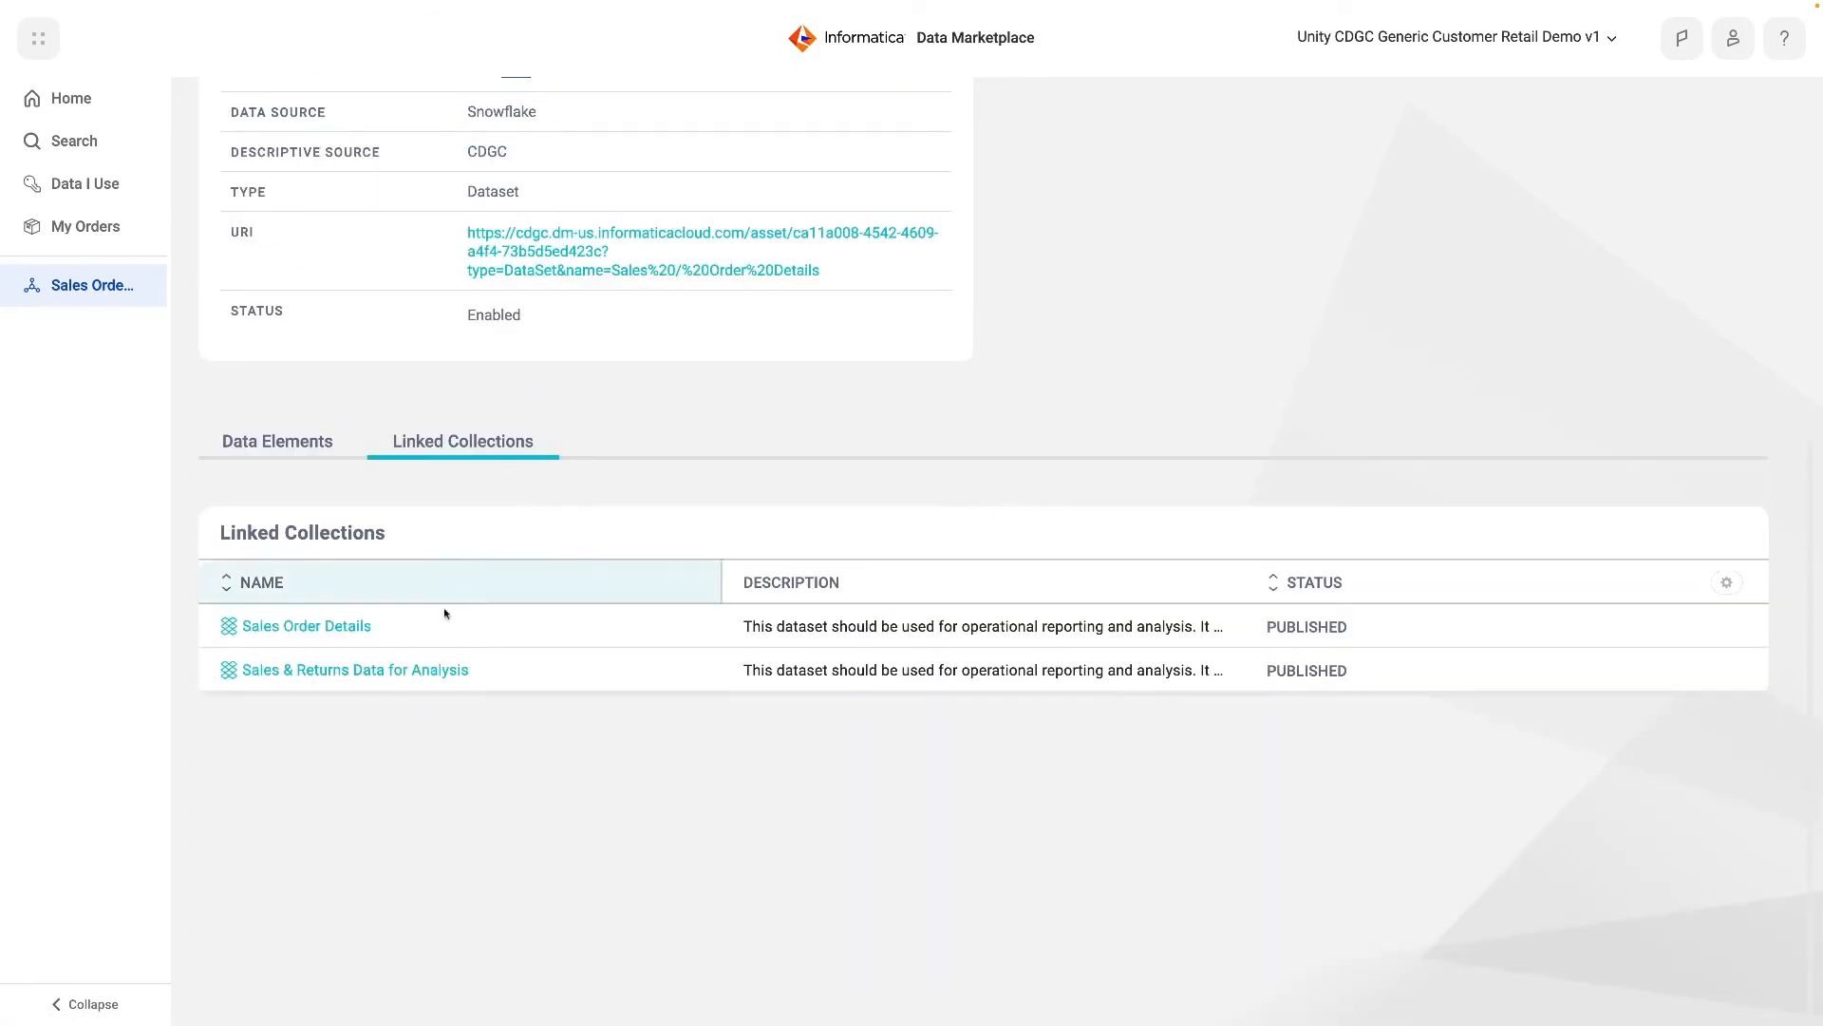
{"action": "left_click", "coordinate": [307, 625]}
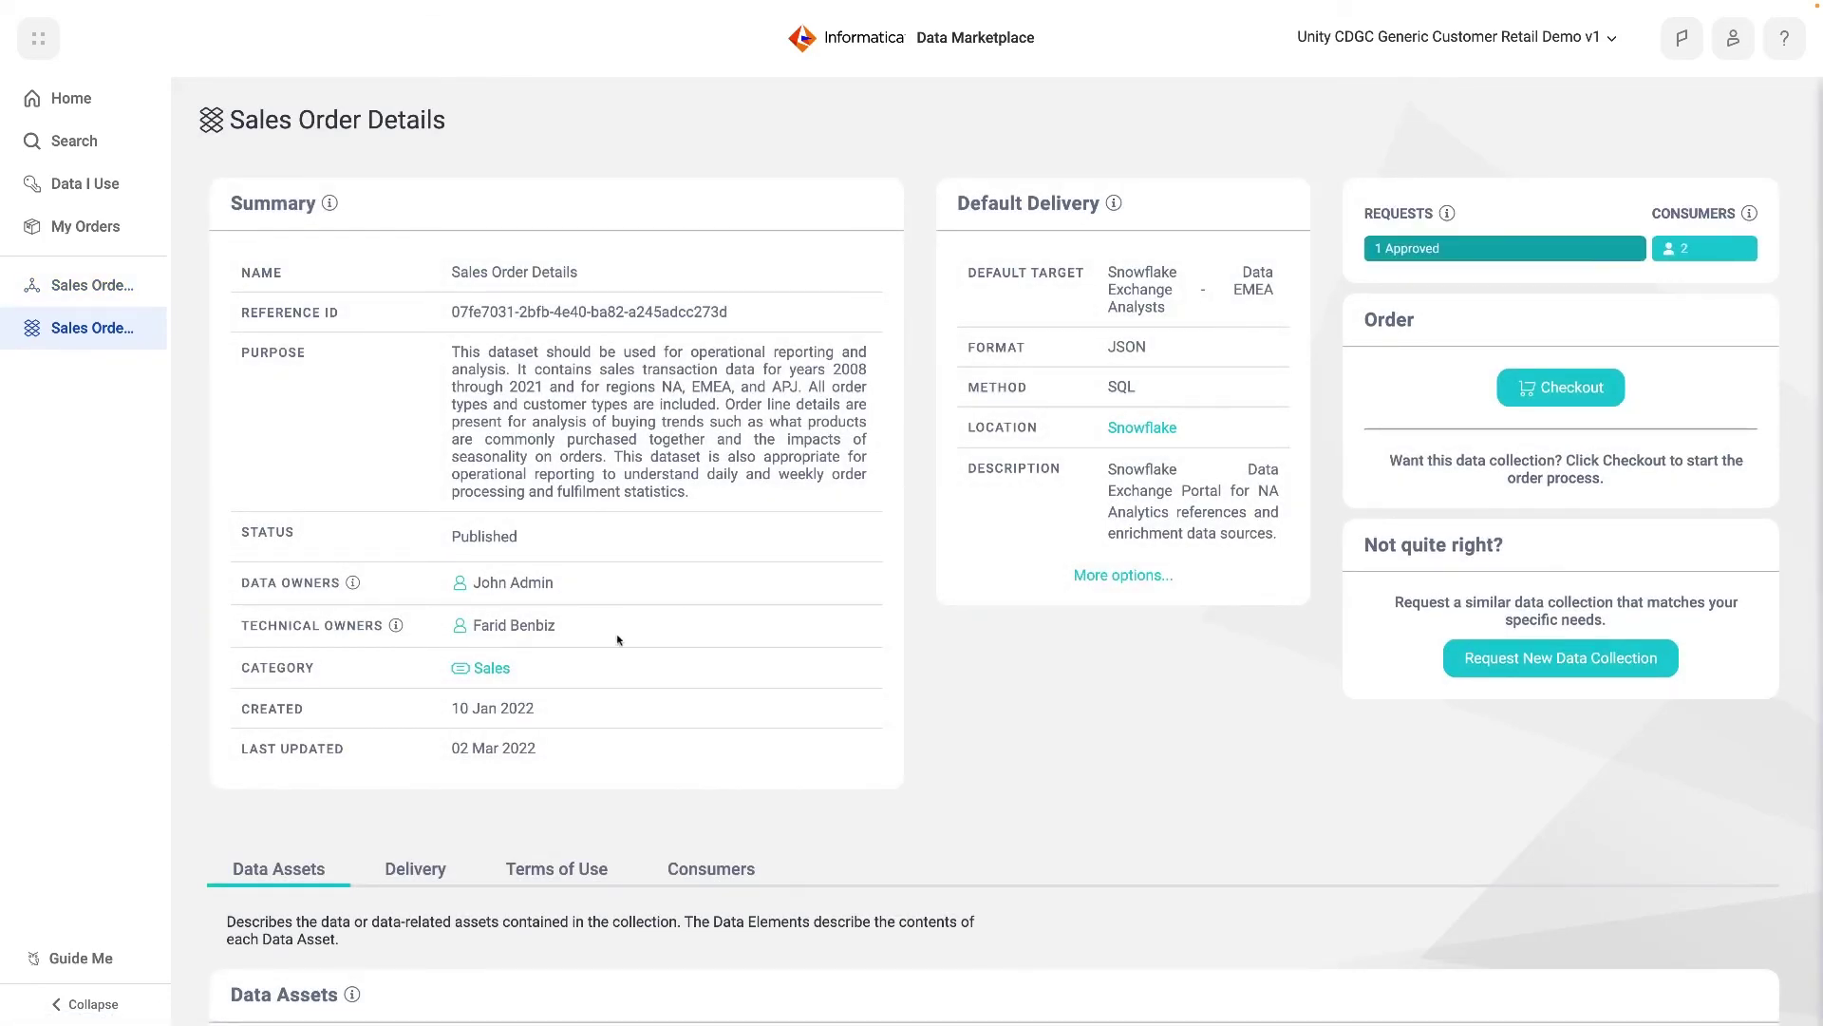
{"action": "mouse_move", "coordinate": [957, 657]}
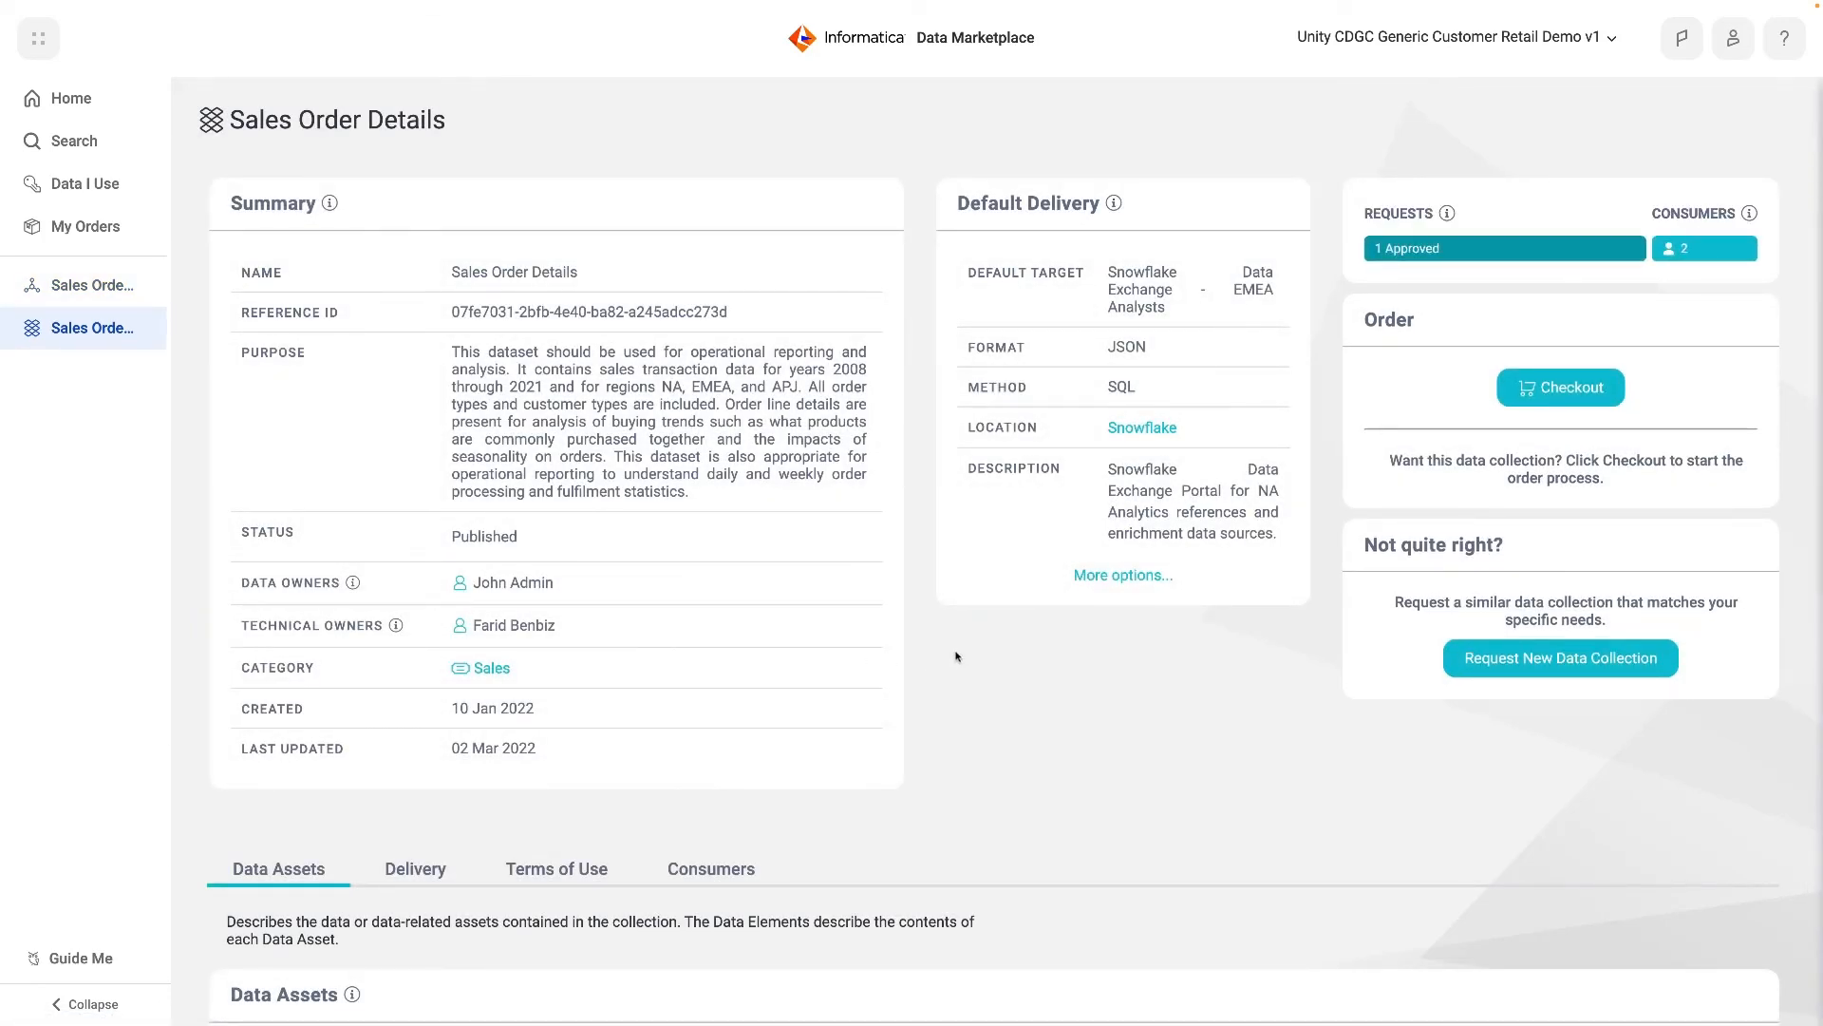
{"action": "mouse_move", "coordinate": [847, 763]}
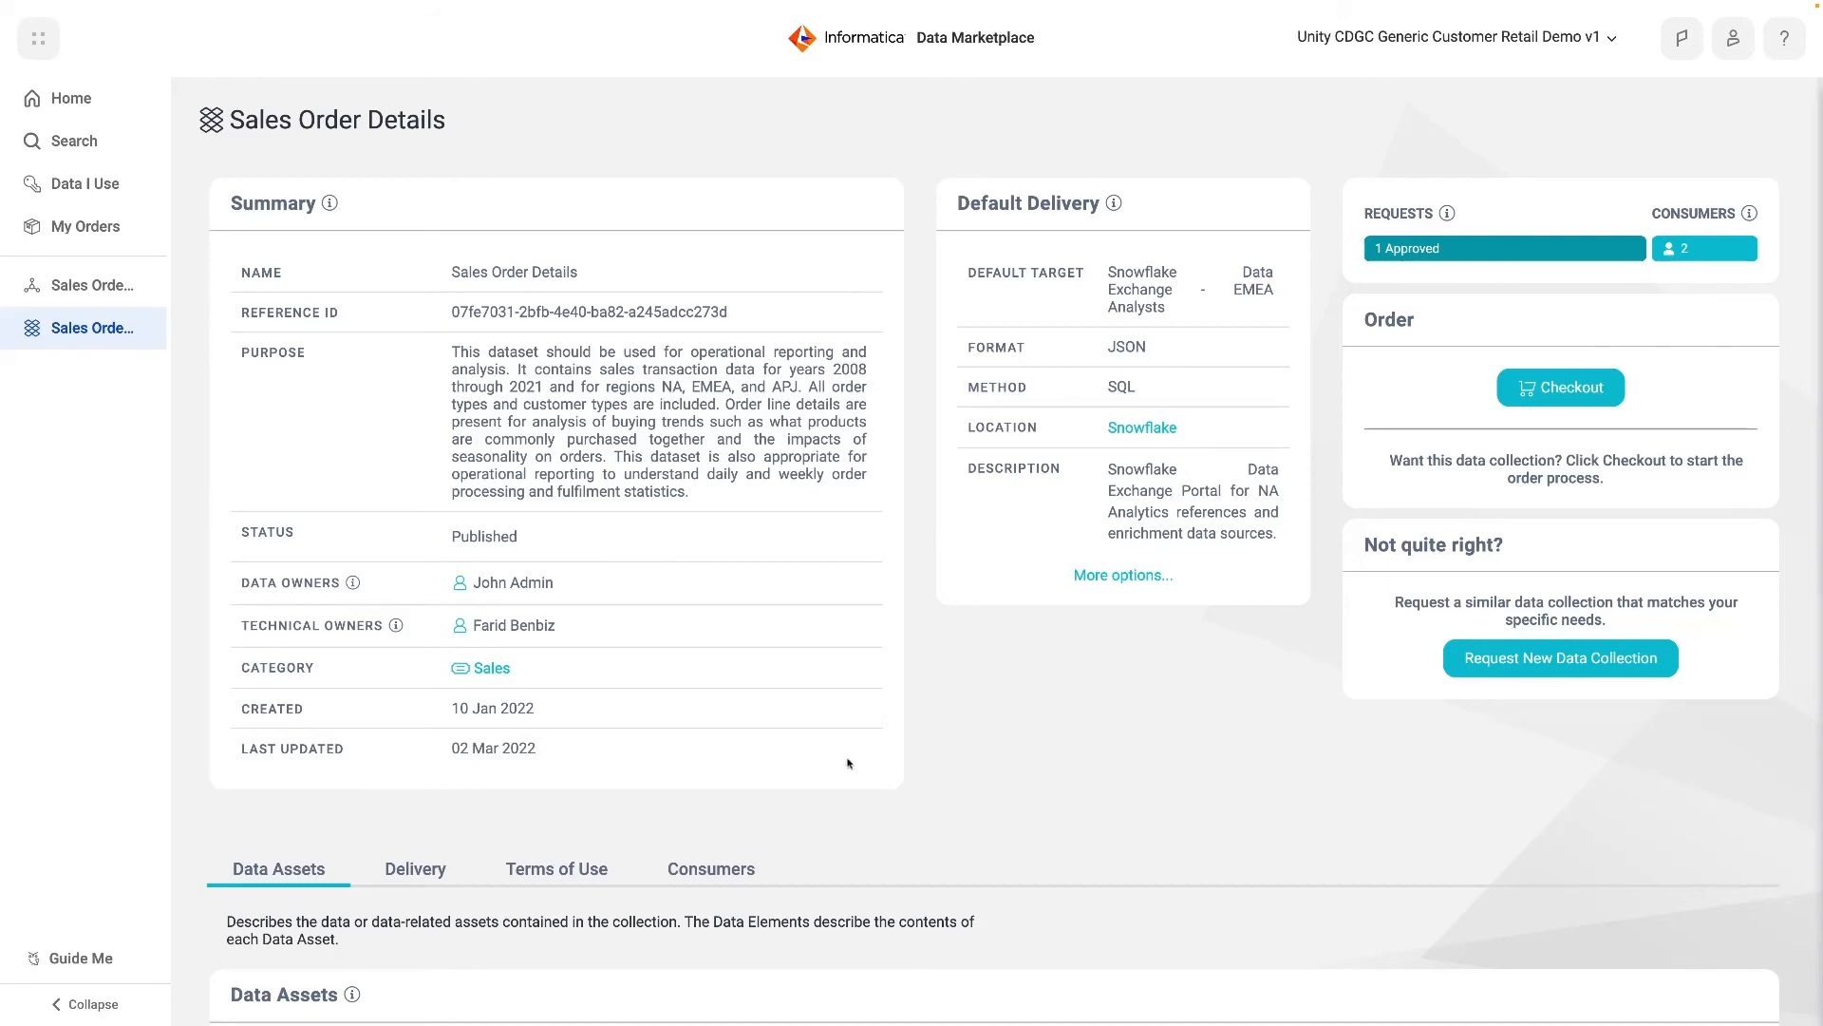
{"action": "scroll", "scroll_direction": "down", "scroll_amount": 3}
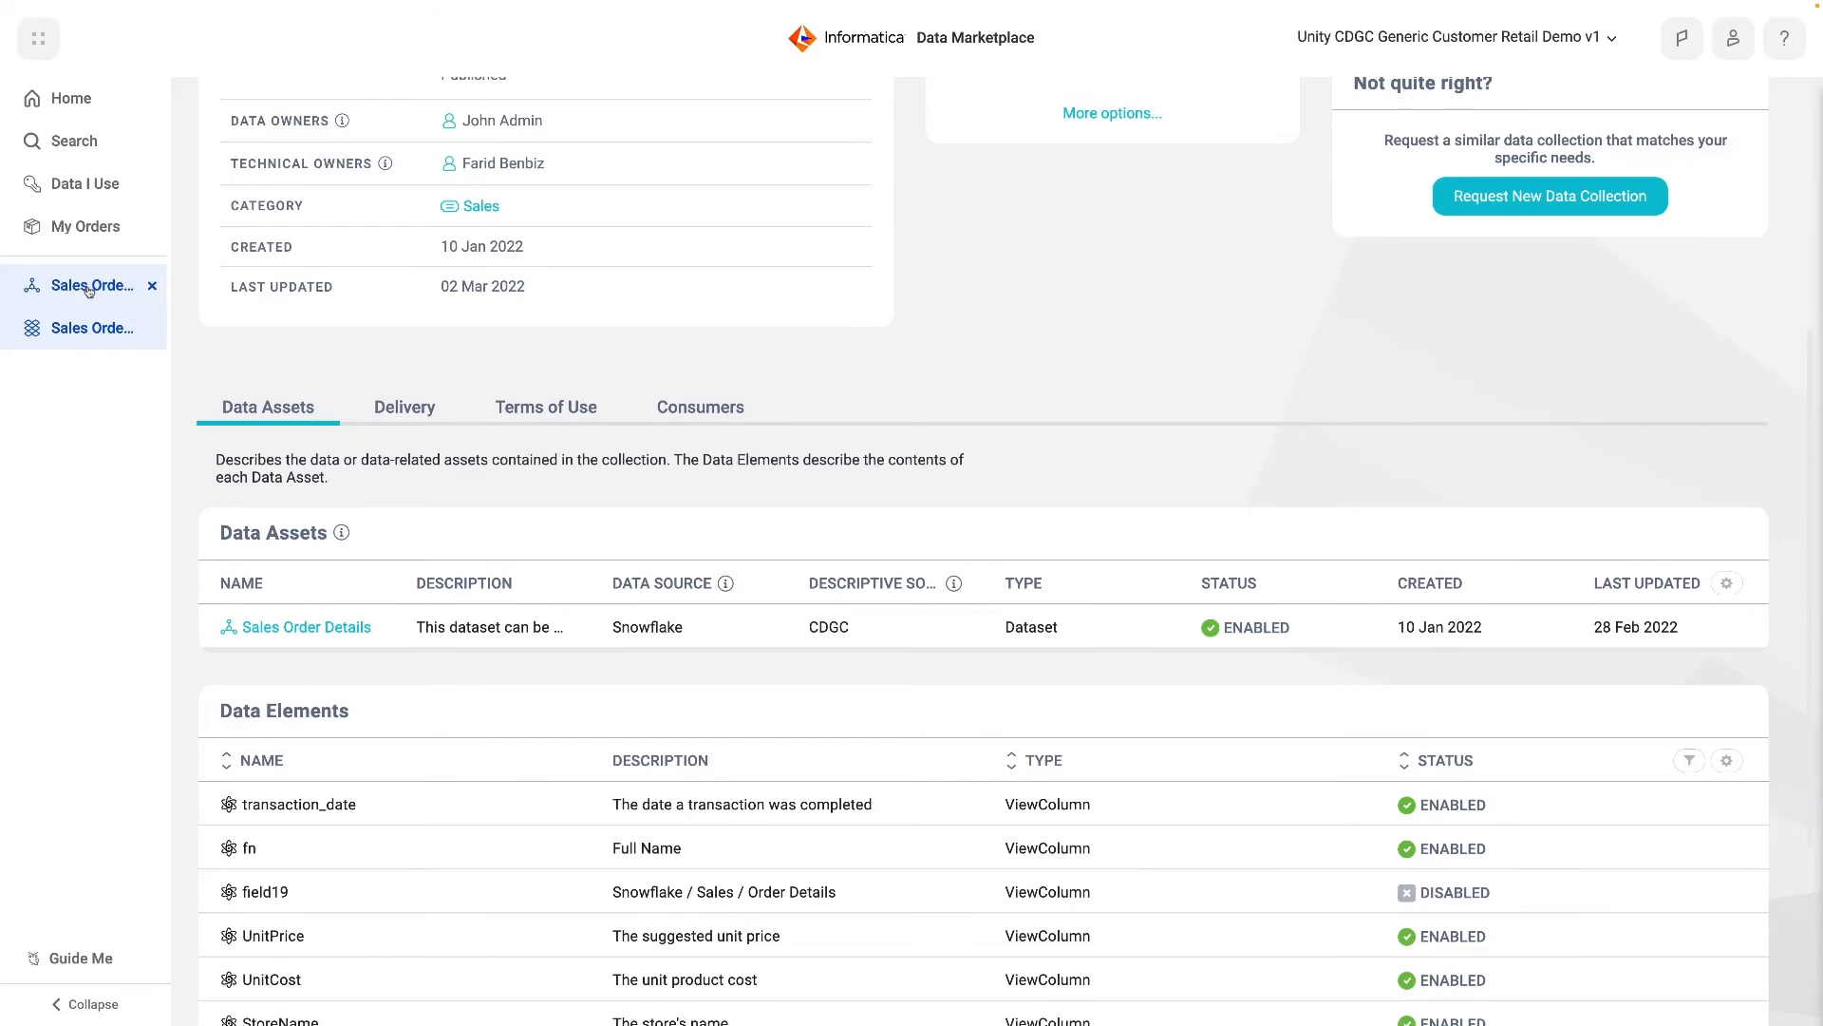
{"action": "left_click", "coordinate": [306, 627]}
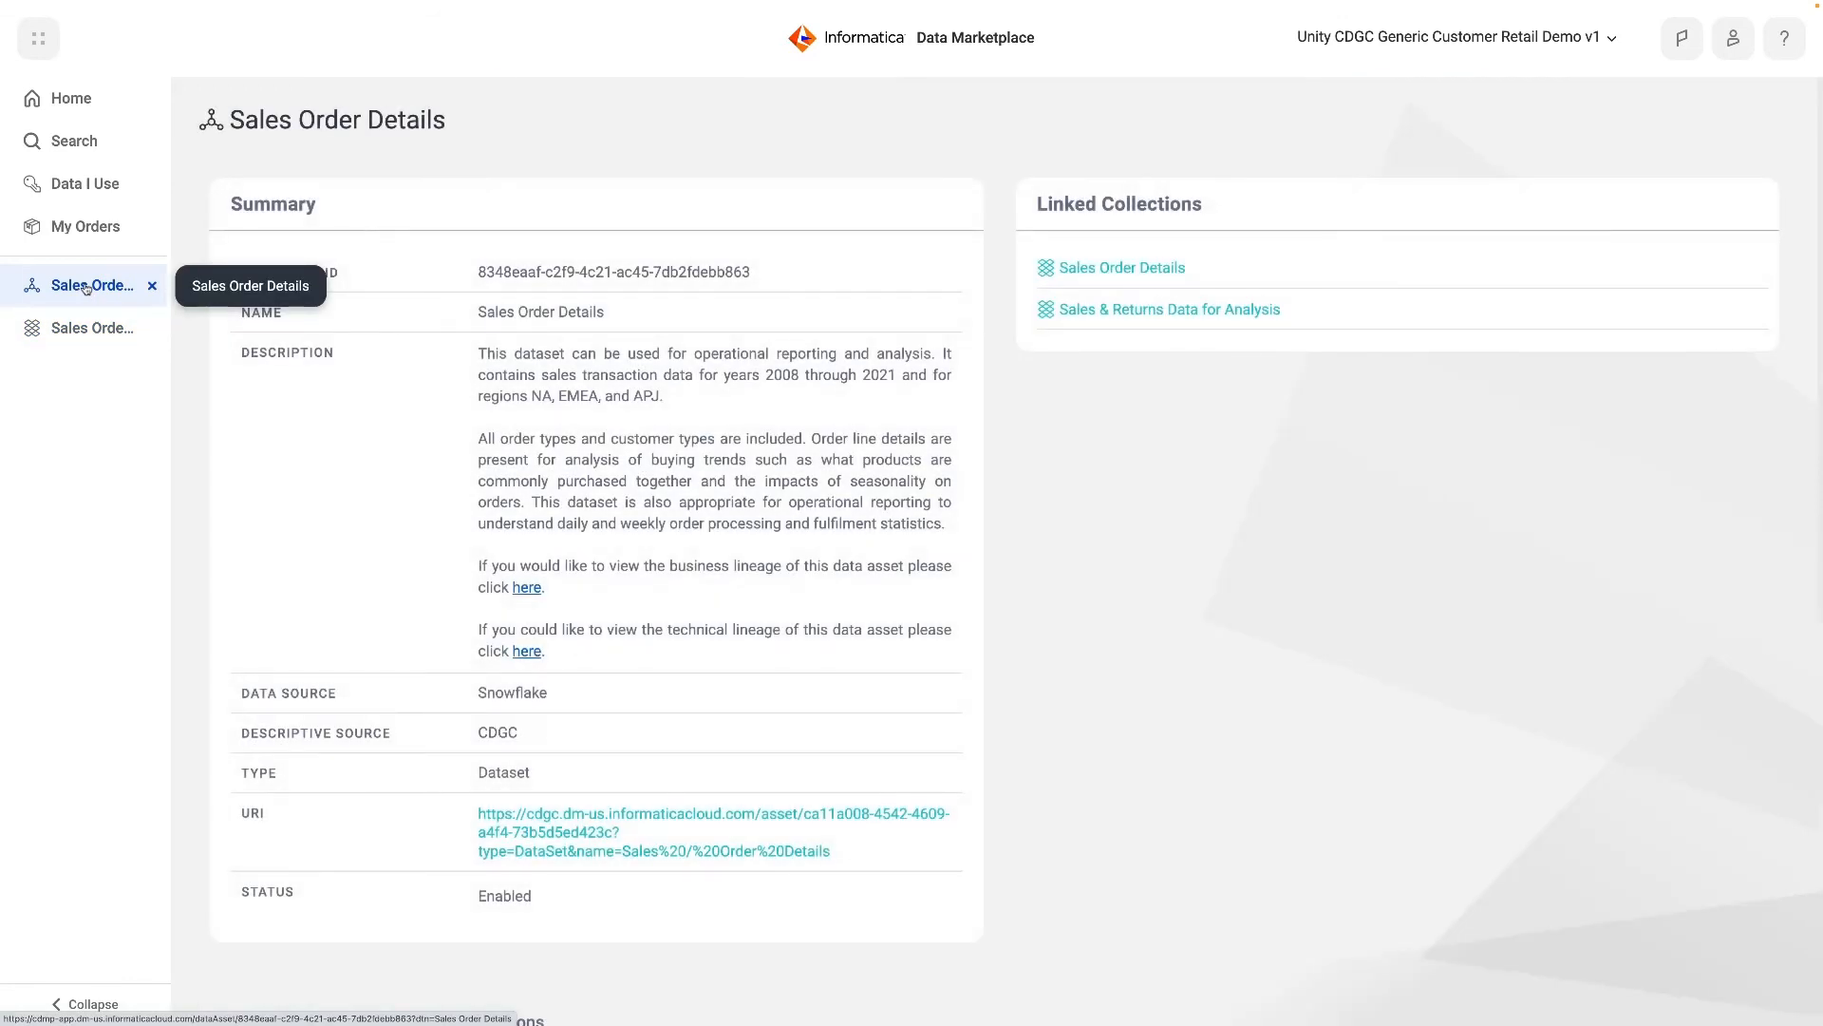
{"action": "mouse_move", "coordinate": [1169, 307]}
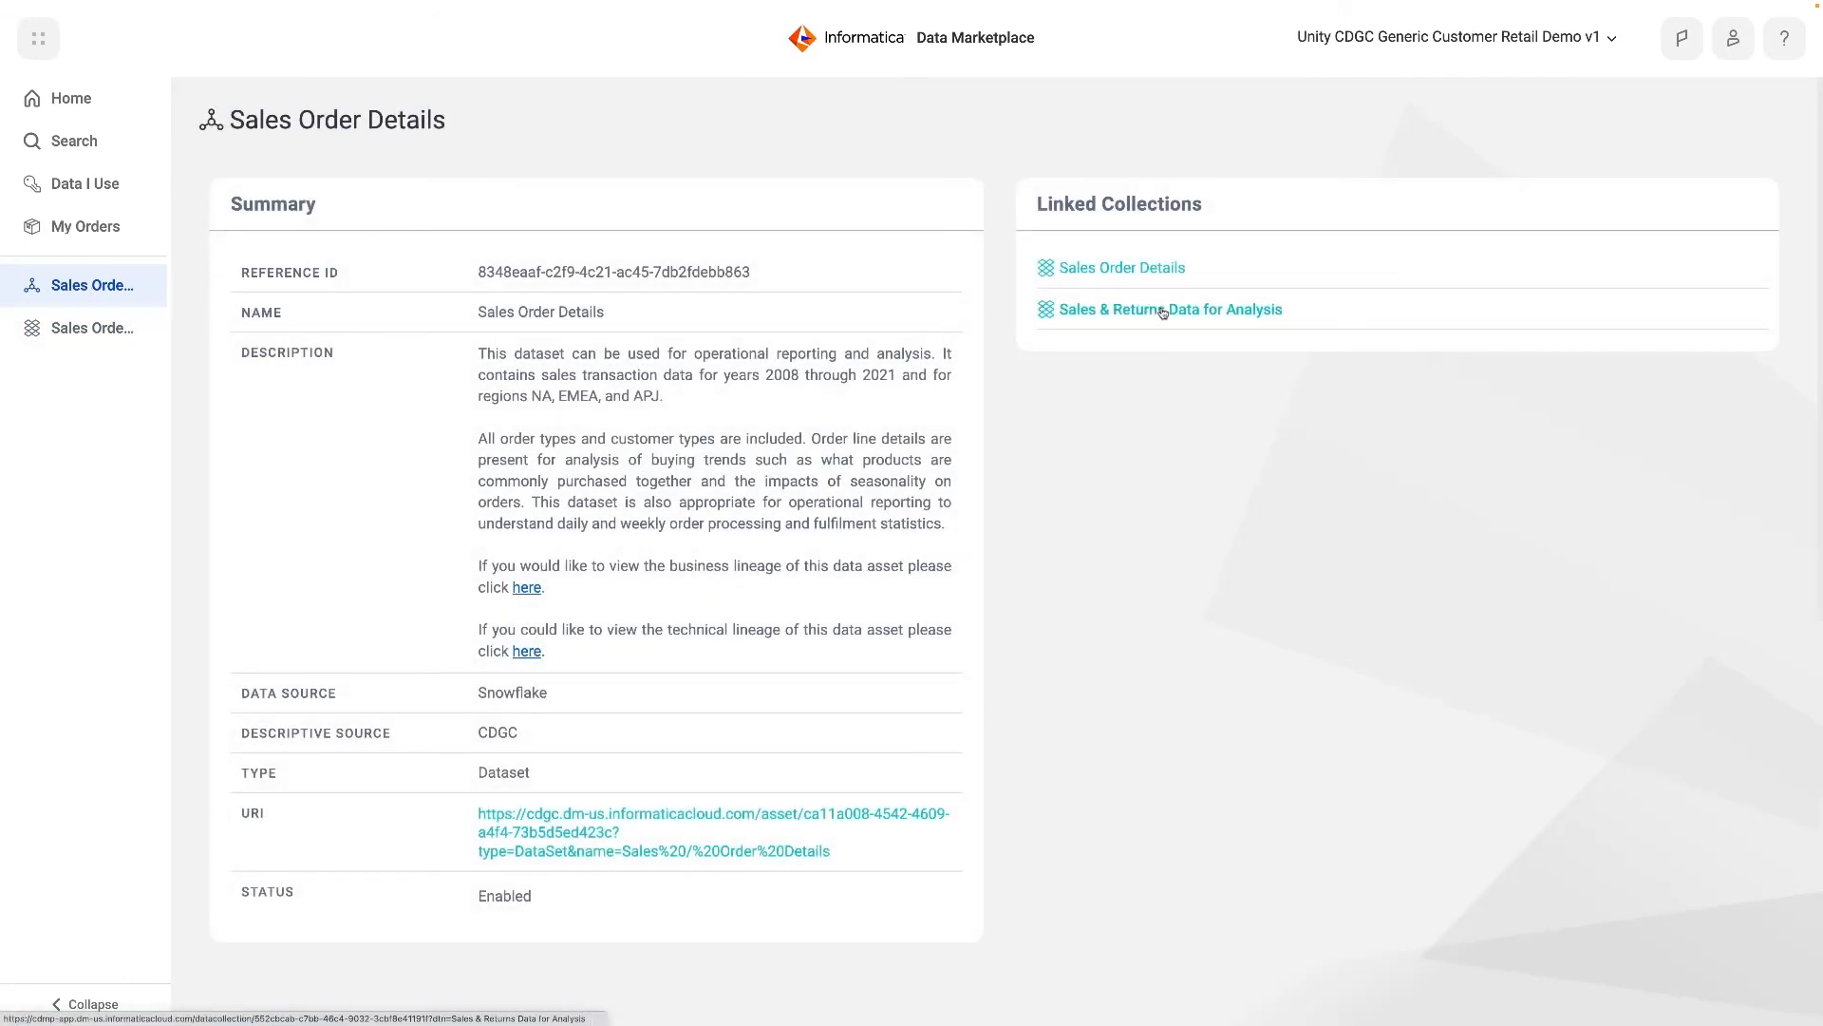
Open the Sales & Returns Data for Analysis collection and review its three data assets
{"action": "left_click", "coordinate": [1170, 307]}
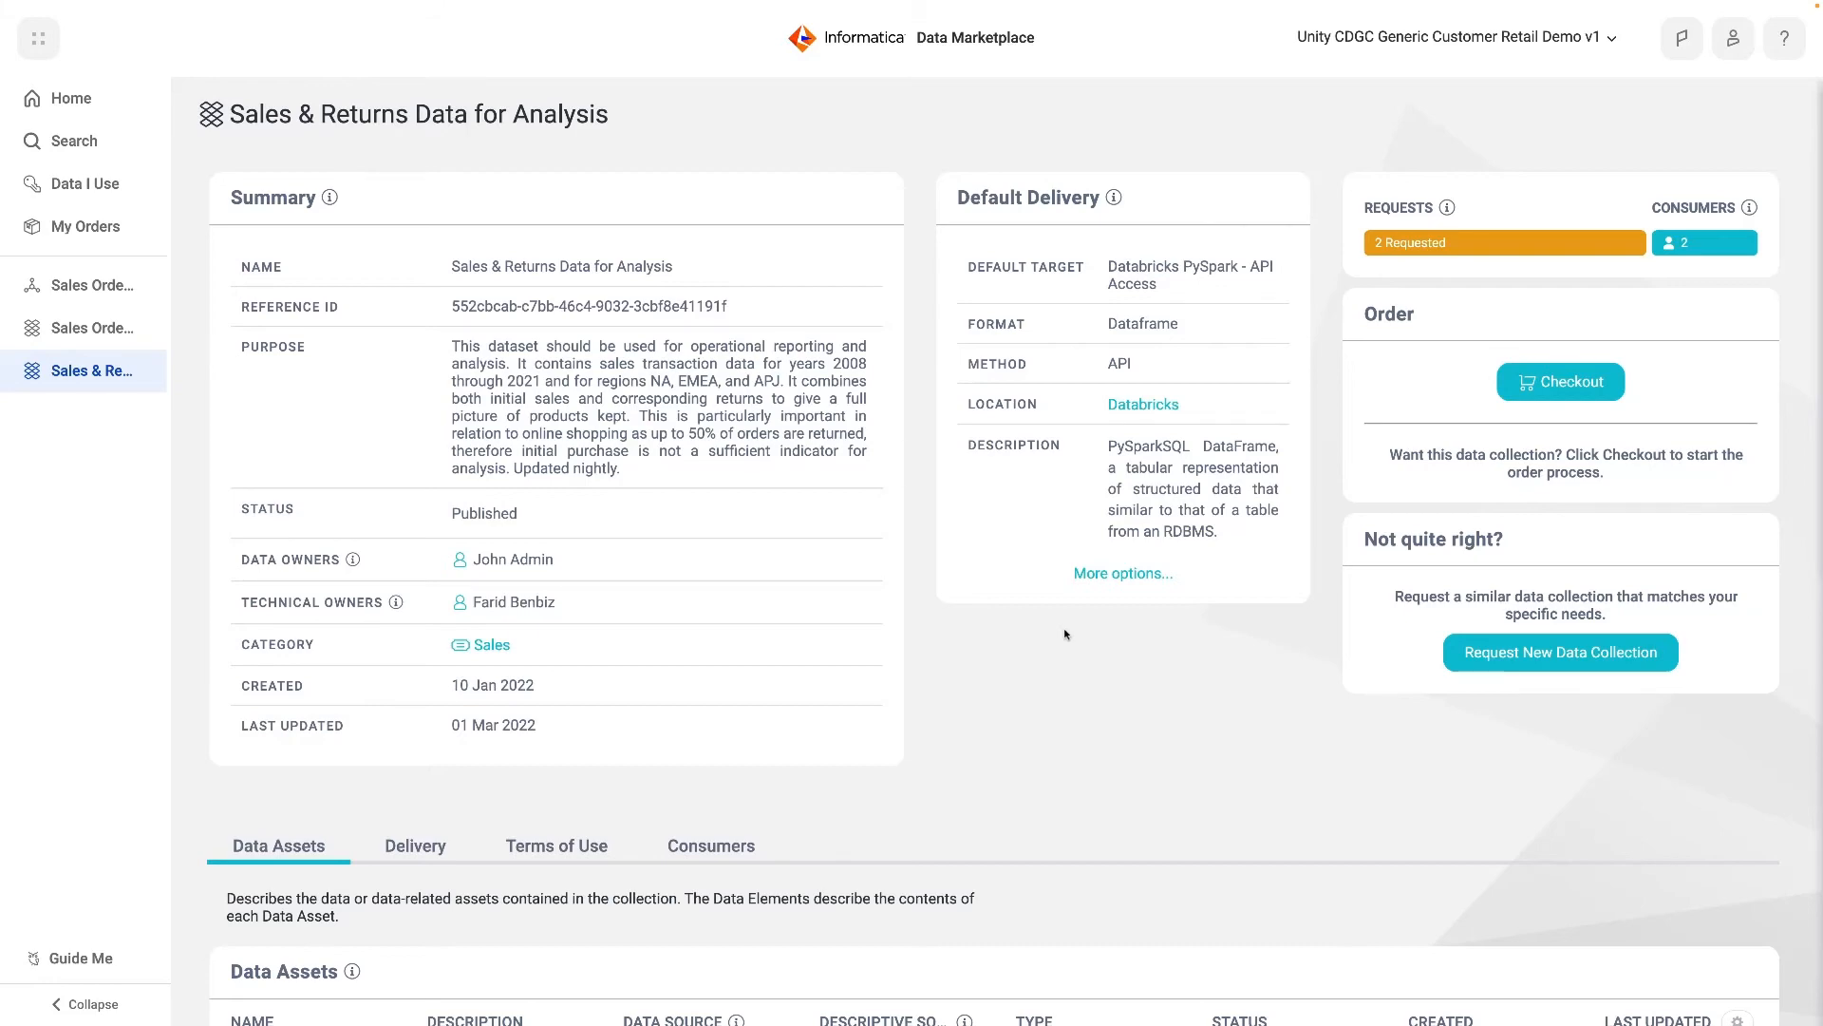
{"action": "scroll", "scroll_direction": "down", "scroll_amount": 3}
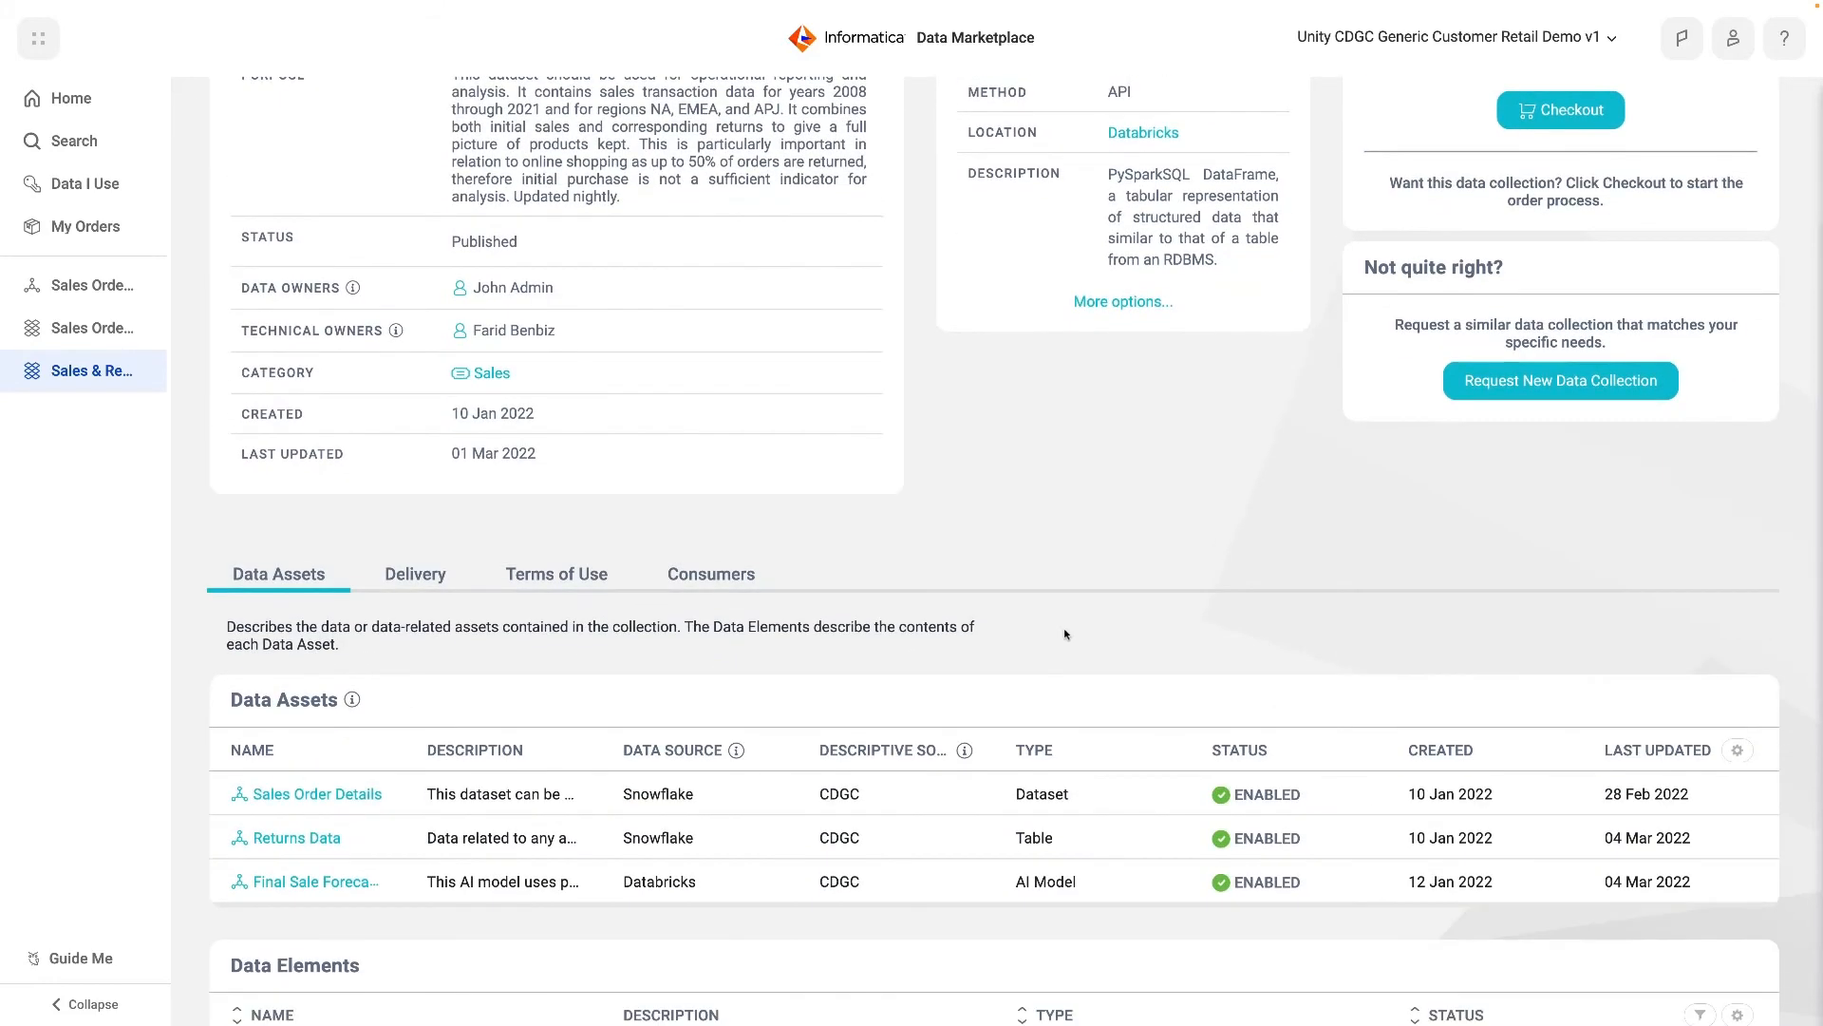
{"action": "scroll", "scroll_direction": "down", "scroll_amount": 3}
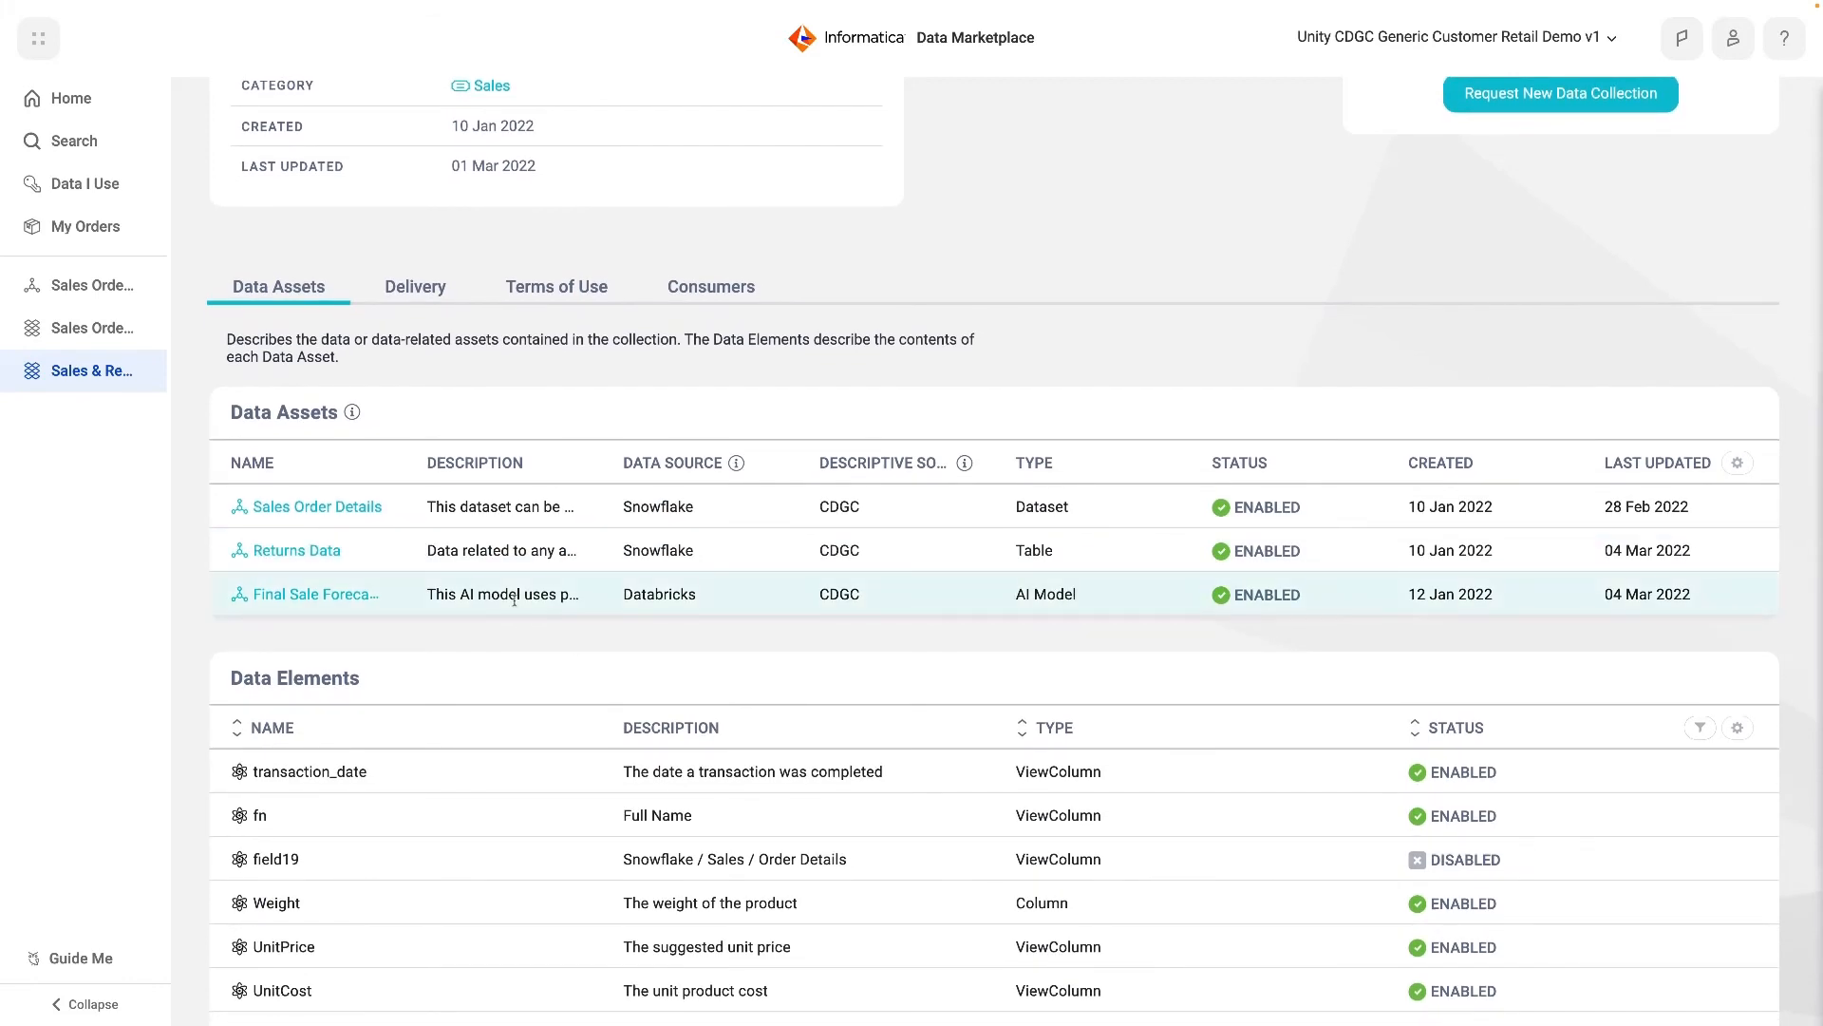
{"action": "mouse_move", "coordinate": [503, 594]}
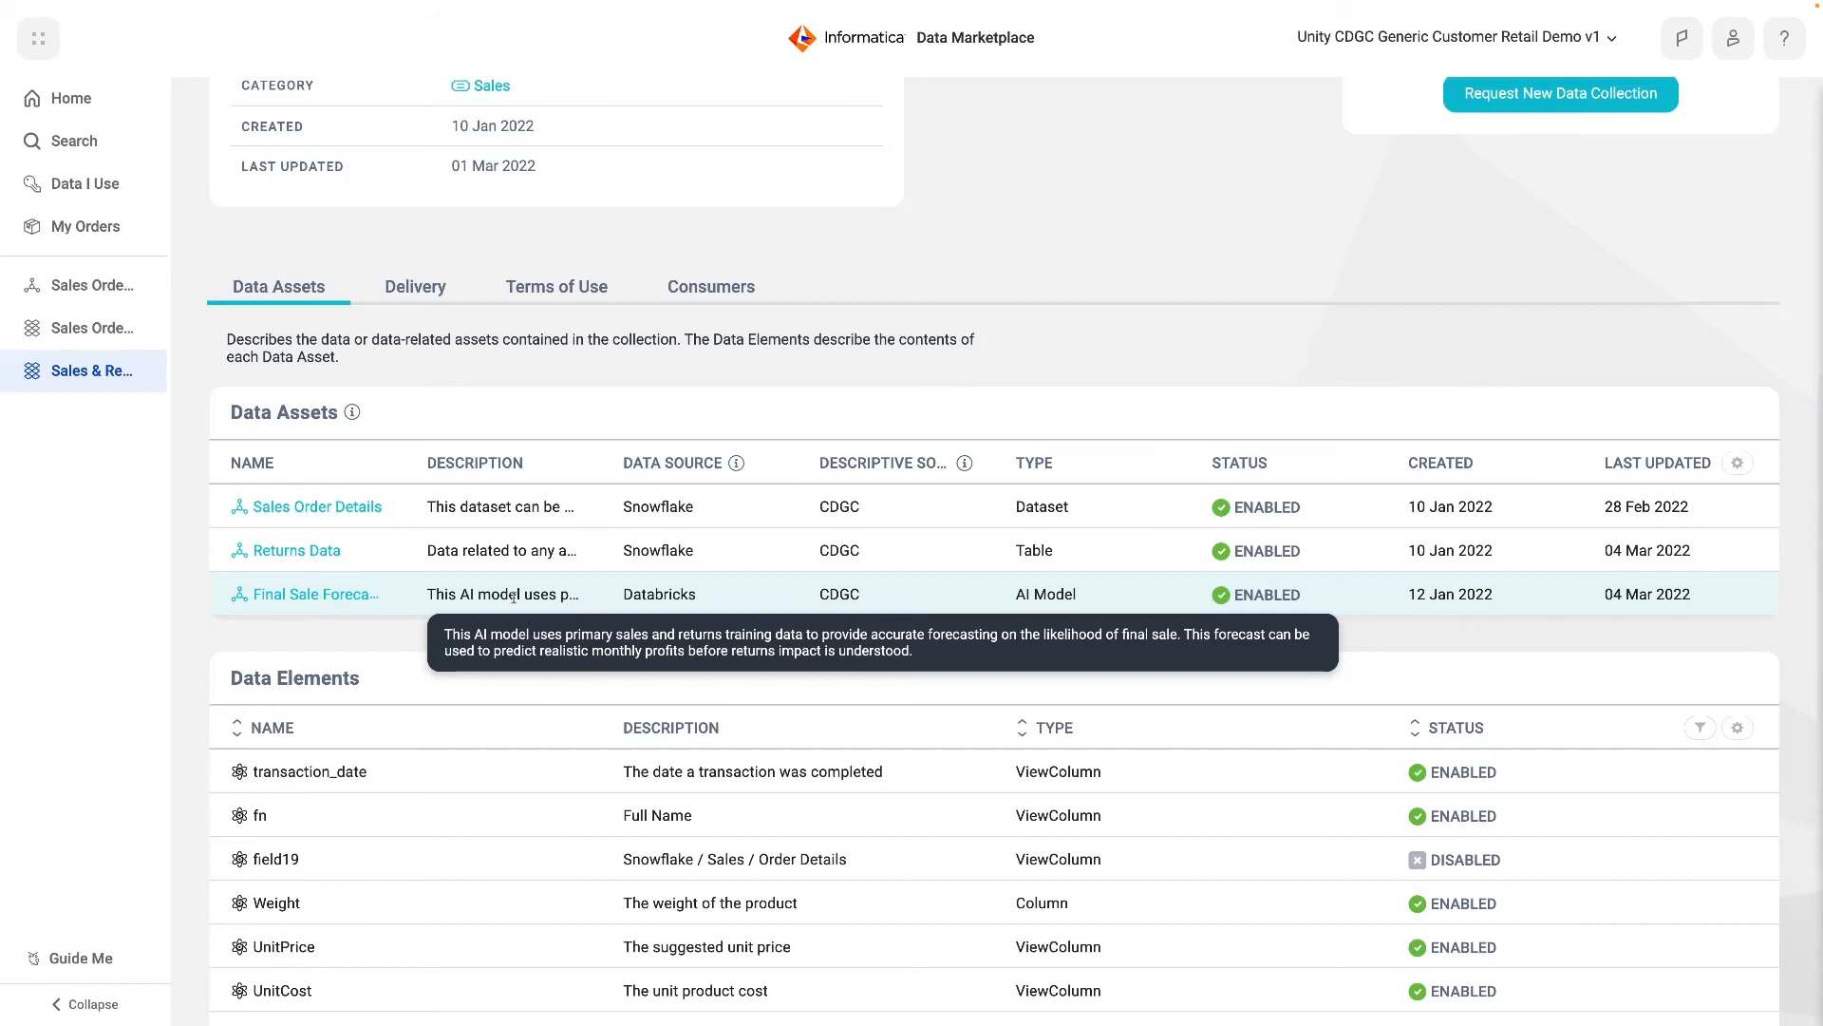
{"action": "mouse_move", "coordinate": [414, 287]}
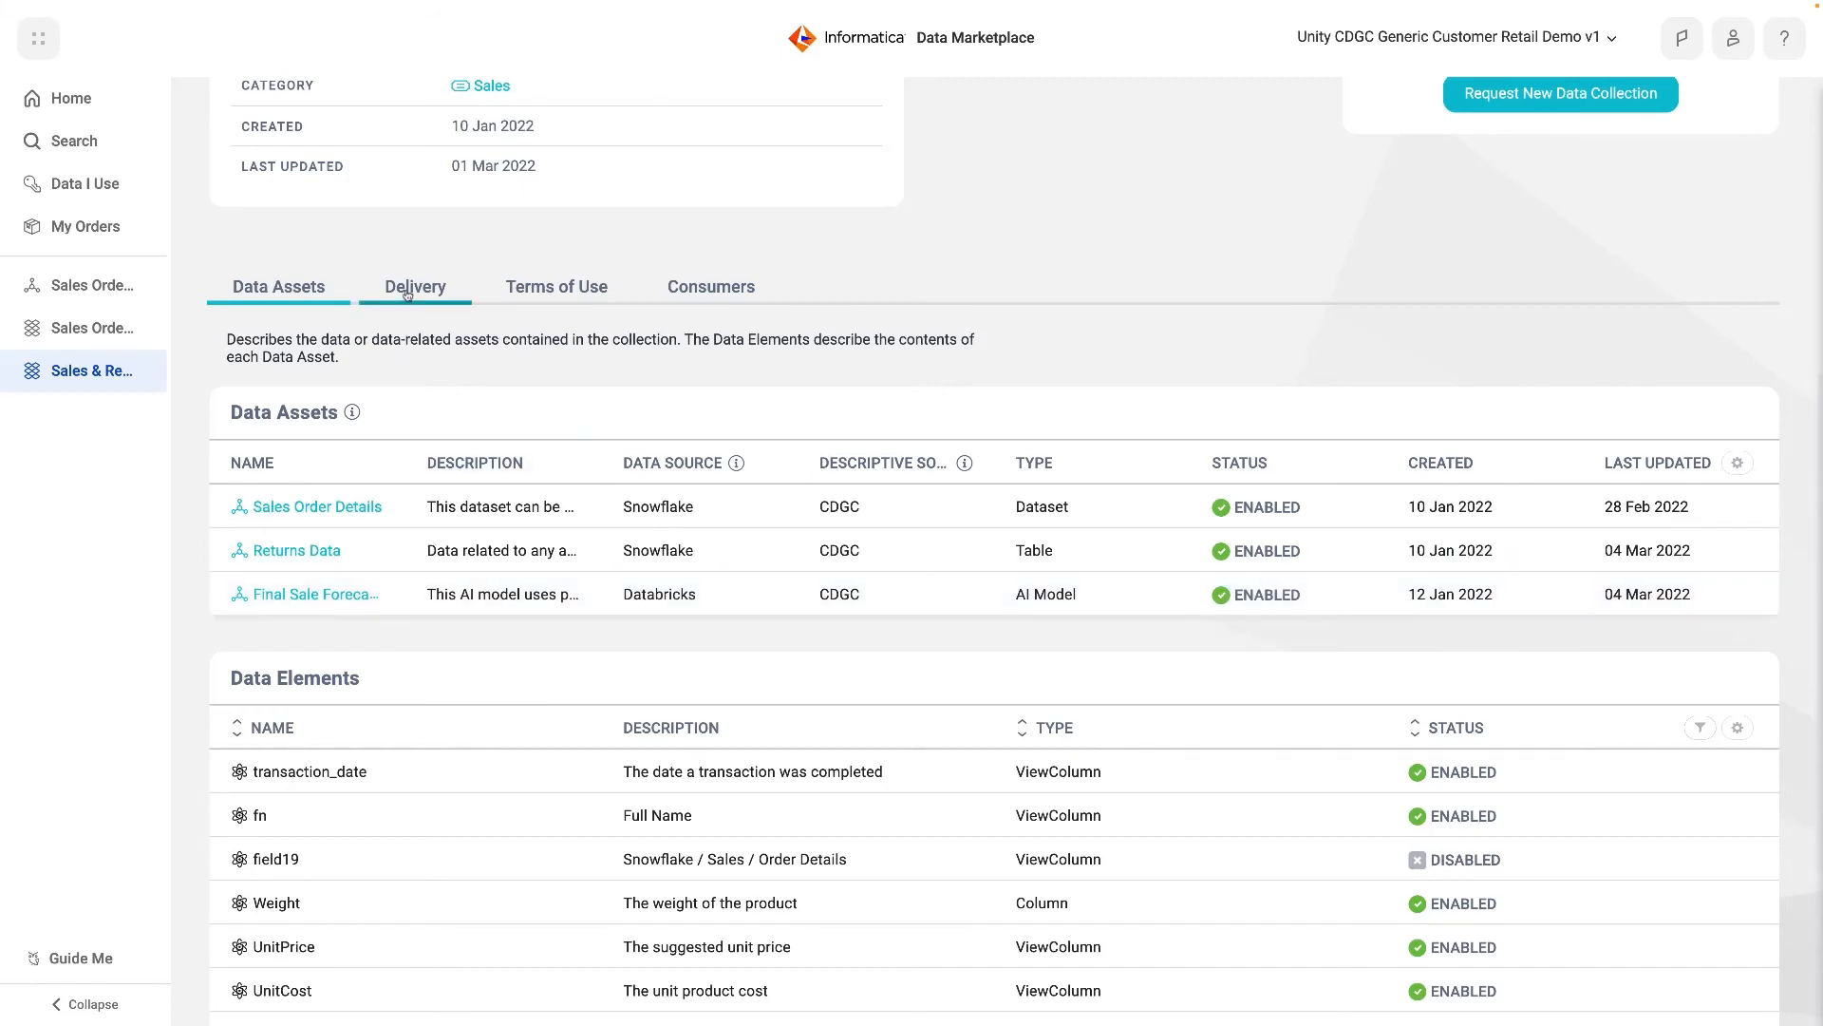
{"action": "left_click", "coordinate": [416, 286]}
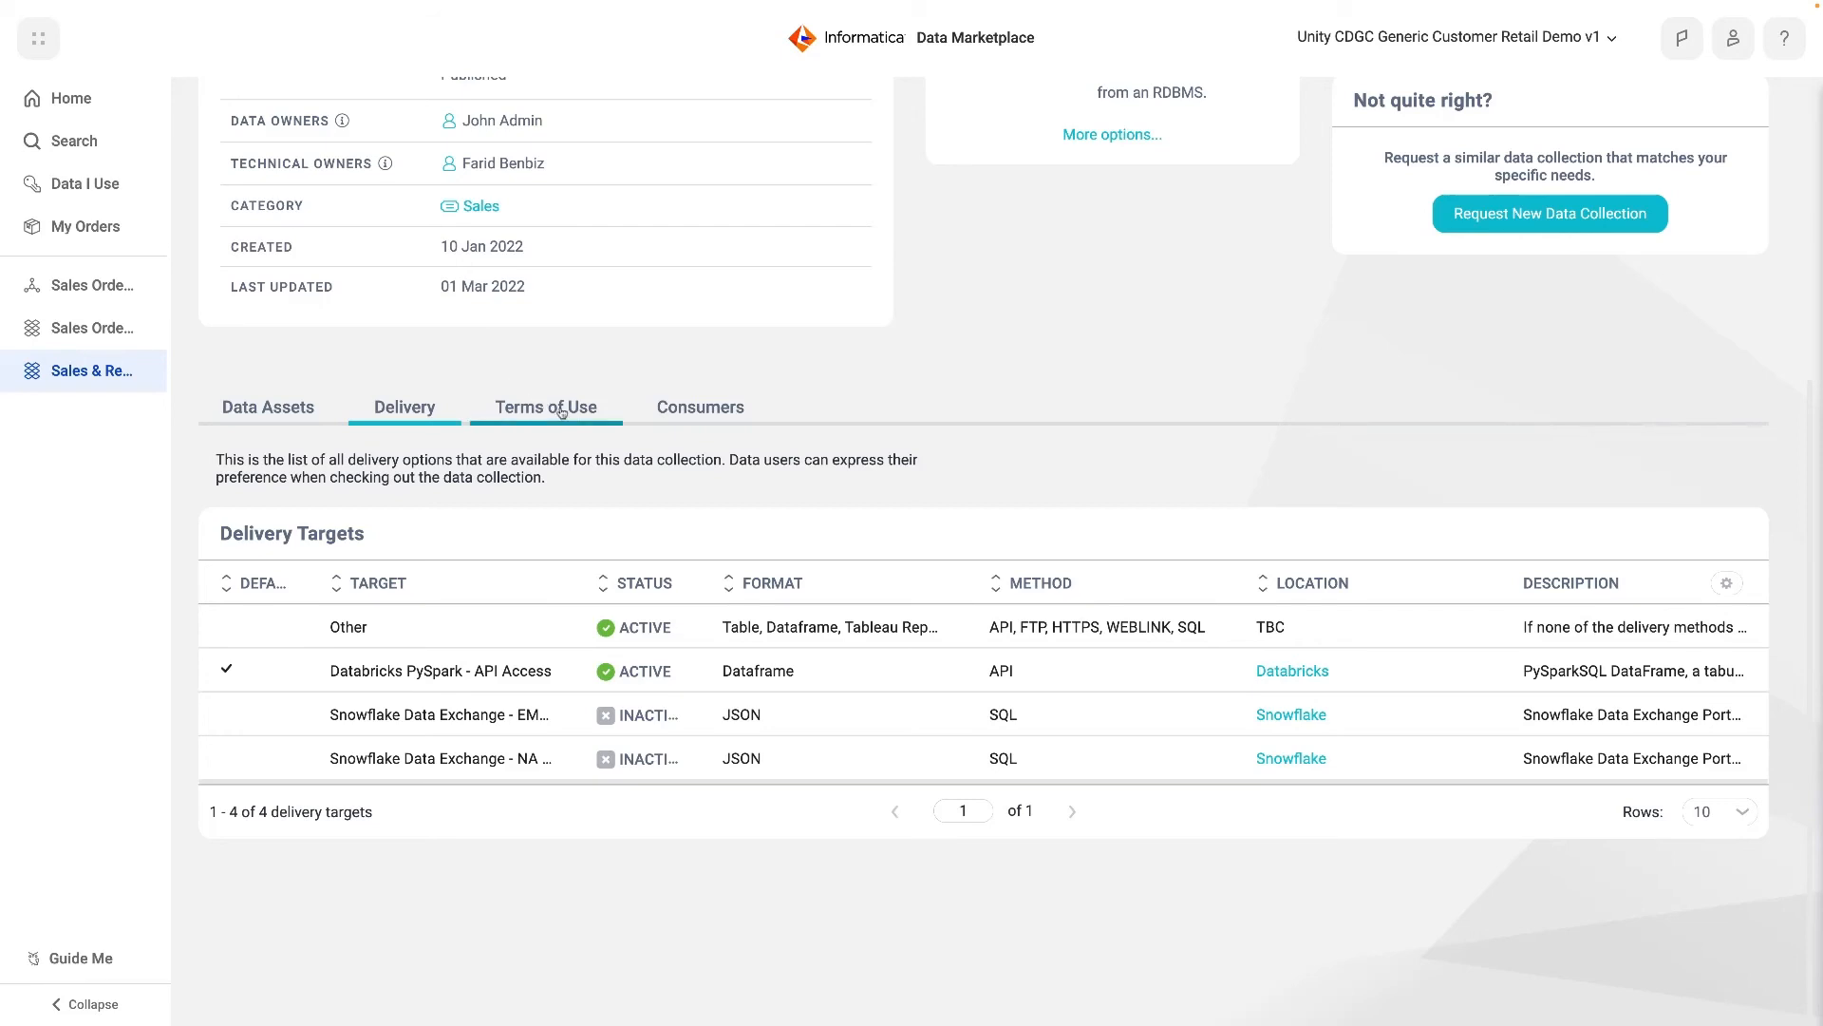
Review the collection's Terms of Use and its two Consumers, then return to the summary
{"action": "left_click", "coordinate": [545, 407]}
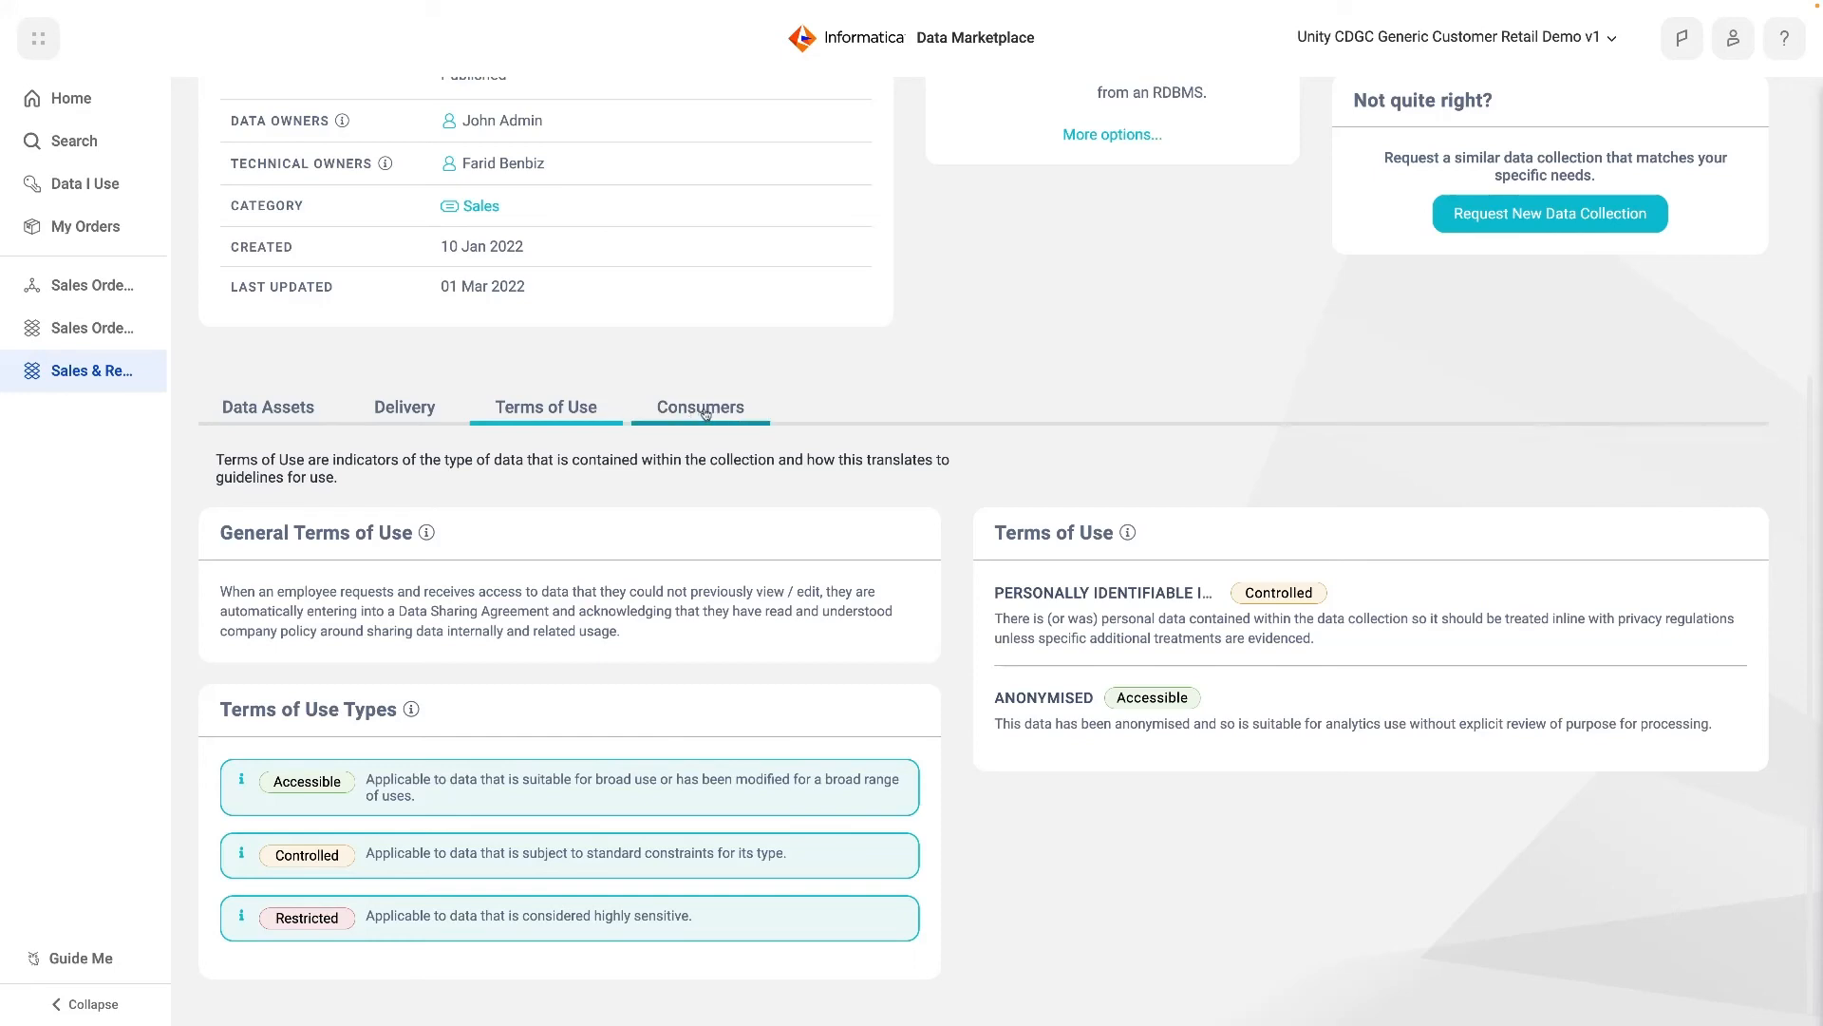
{"action": "left_click", "coordinate": [701, 406]}
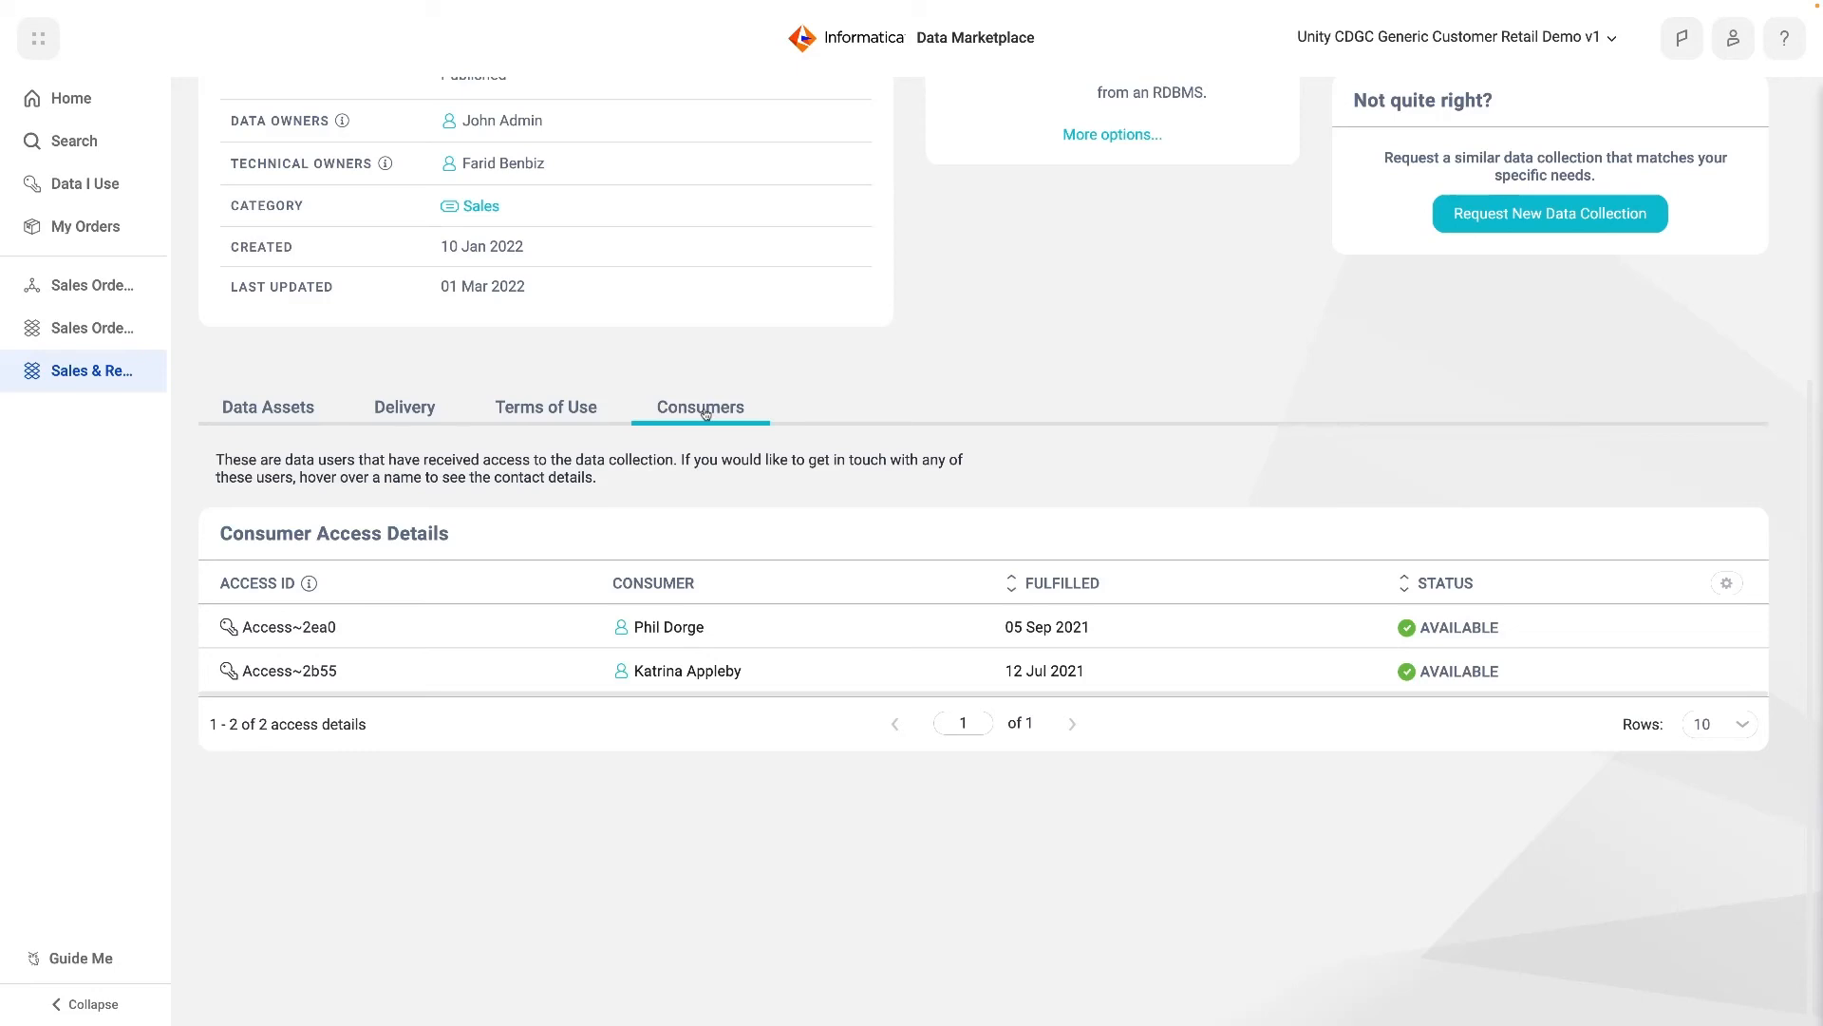
{"action": "scroll", "scroll_direction": "up", "scroll_amount": 3}
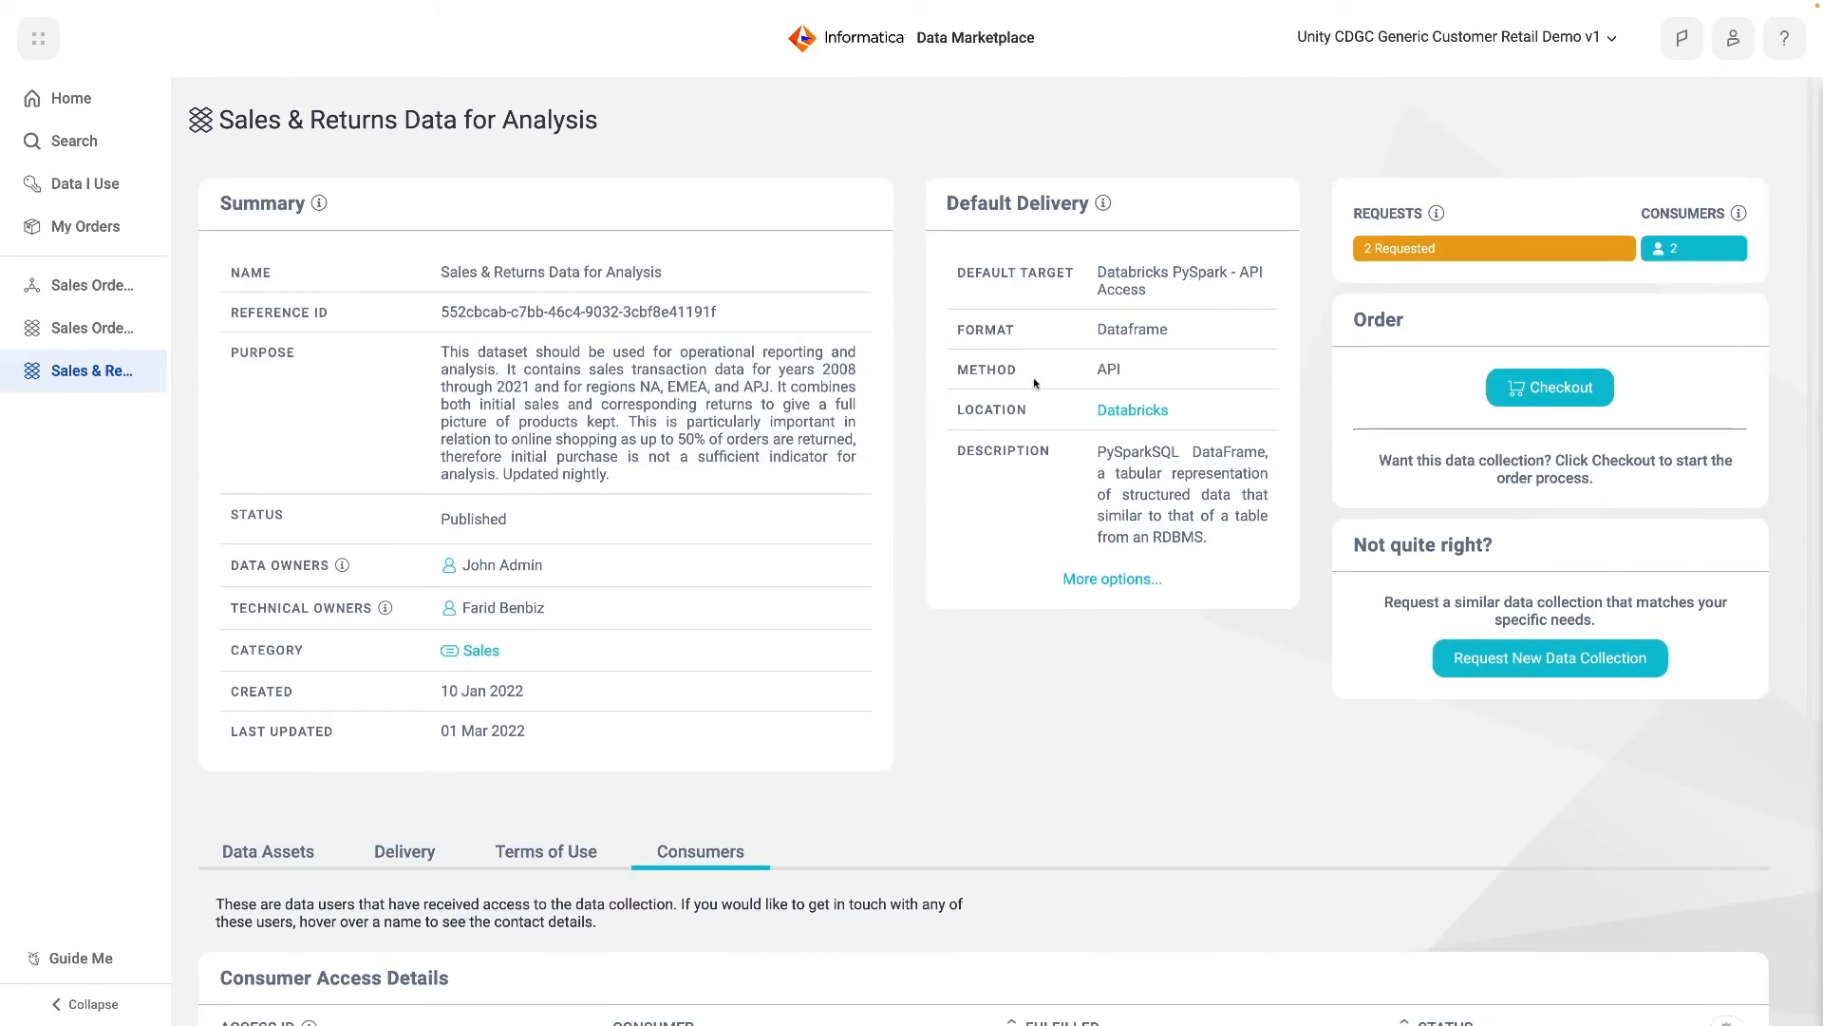
Check out the Sales & Returns collection, reuse the last request details and continue to the Usage Guide
{"action": "left_click", "coordinate": [1550, 387]}
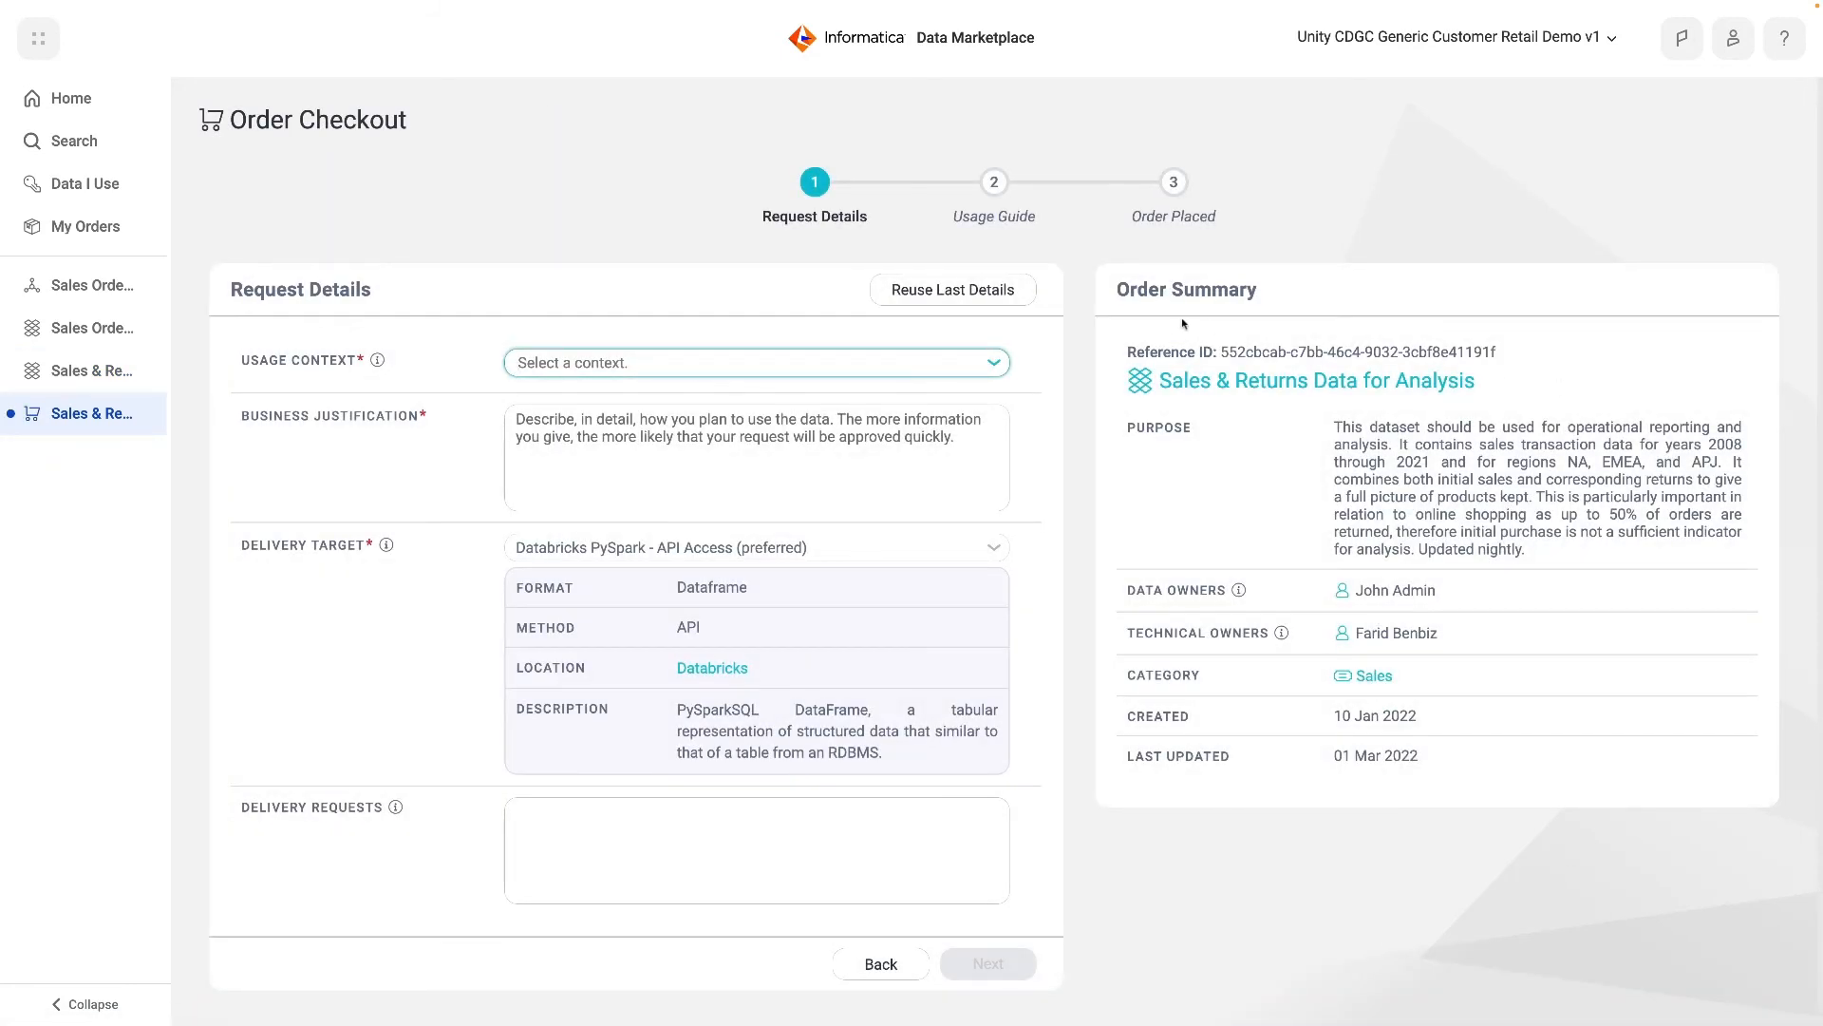
{"action": "left_click", "coordinate": [952, 288]}
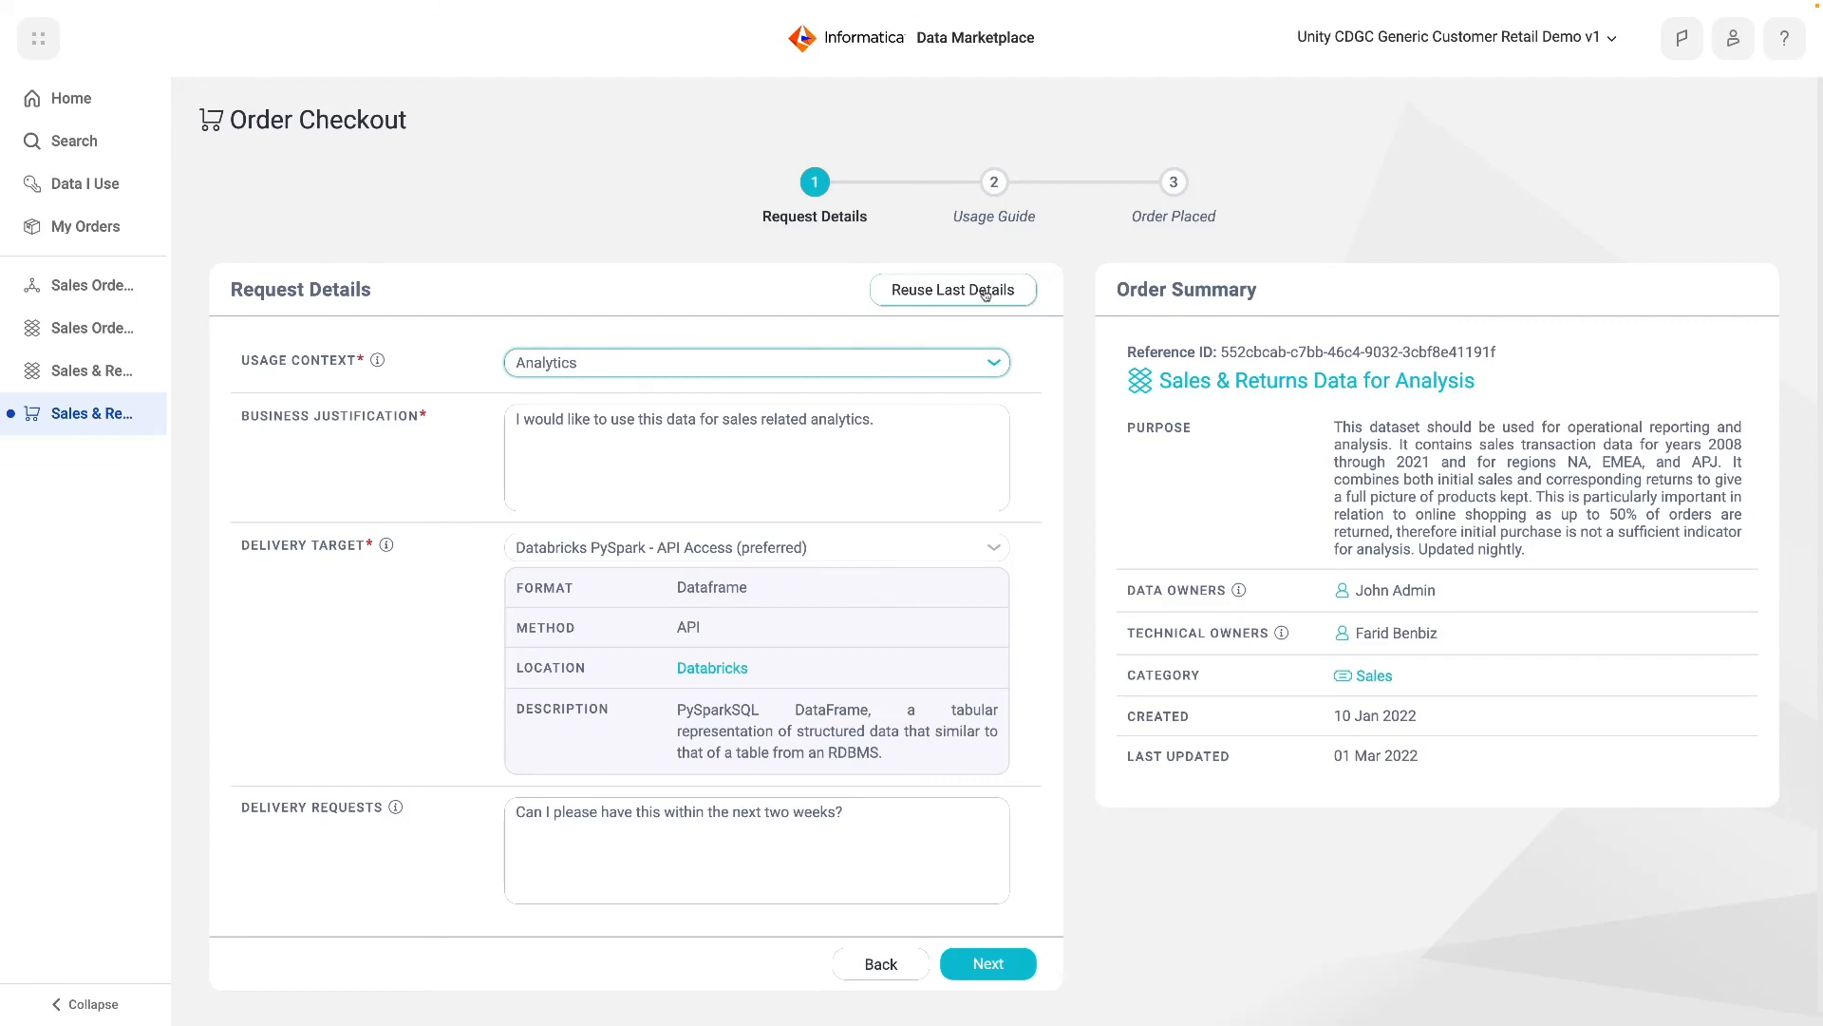
{"action": "mouse_move", "coordinate": [992, 936]}
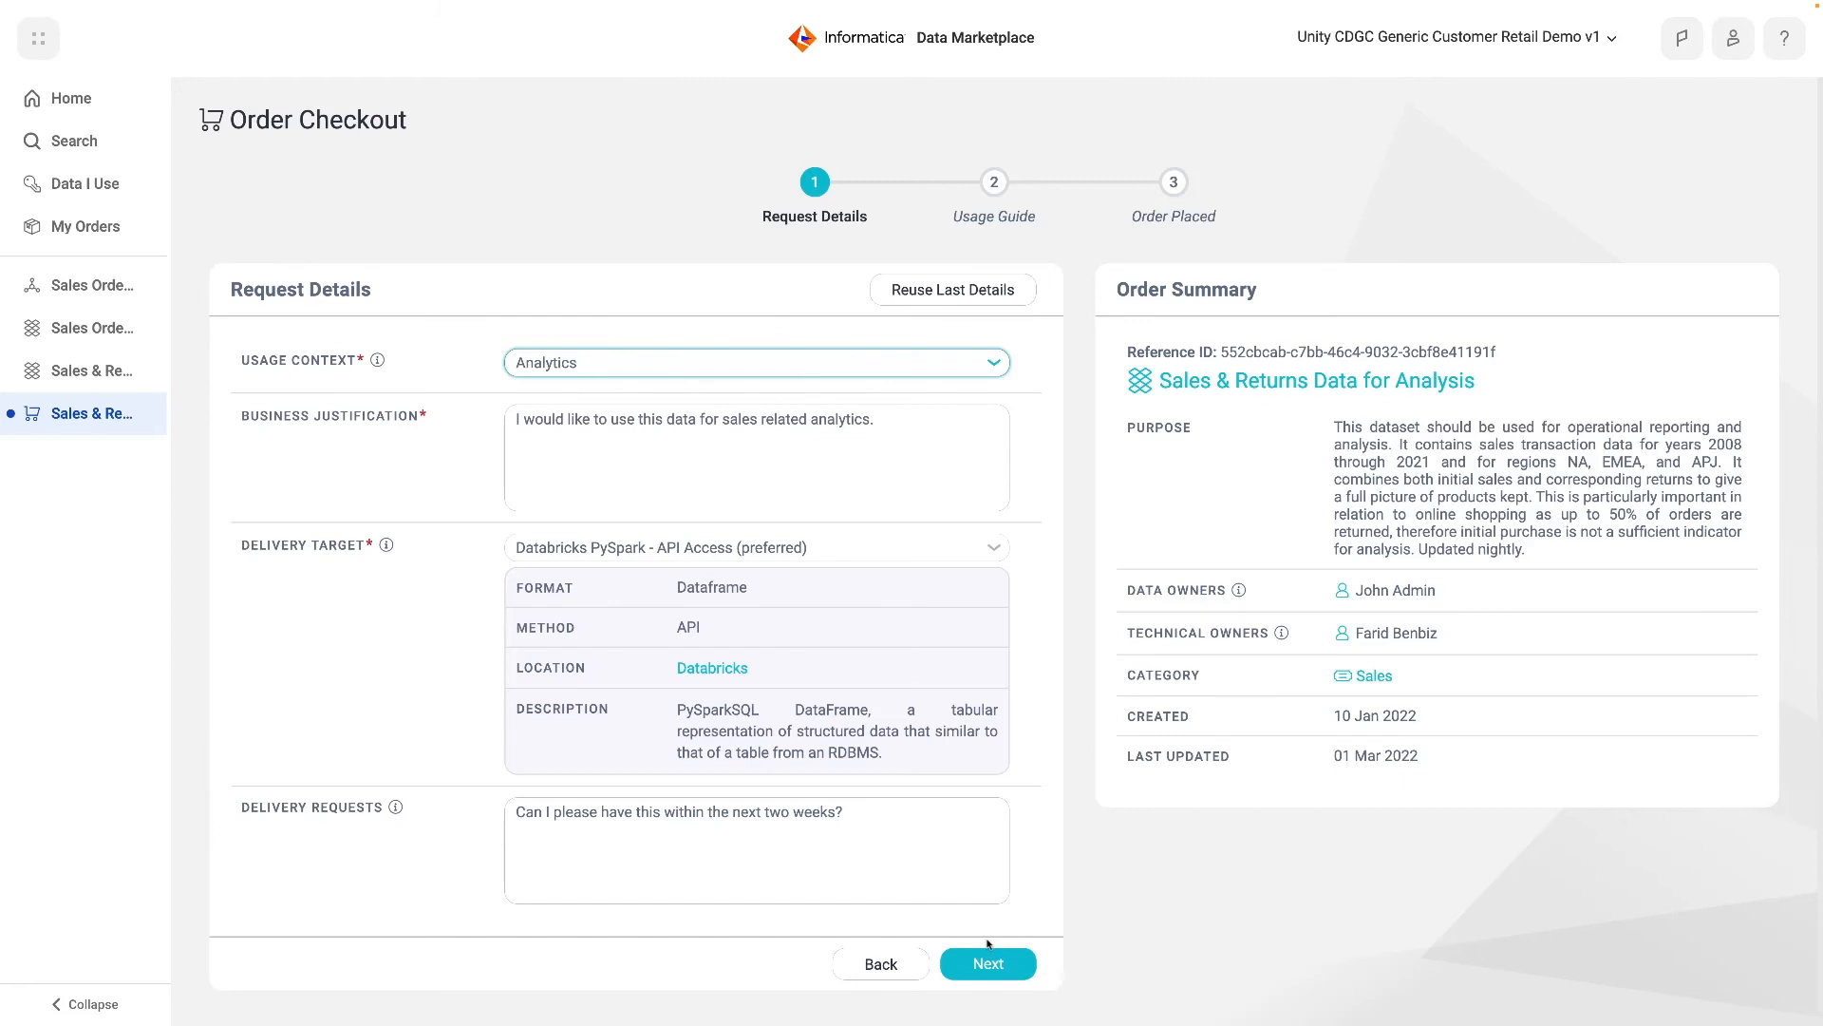
{"action": "left_click", "coordinate": [986, 963]}
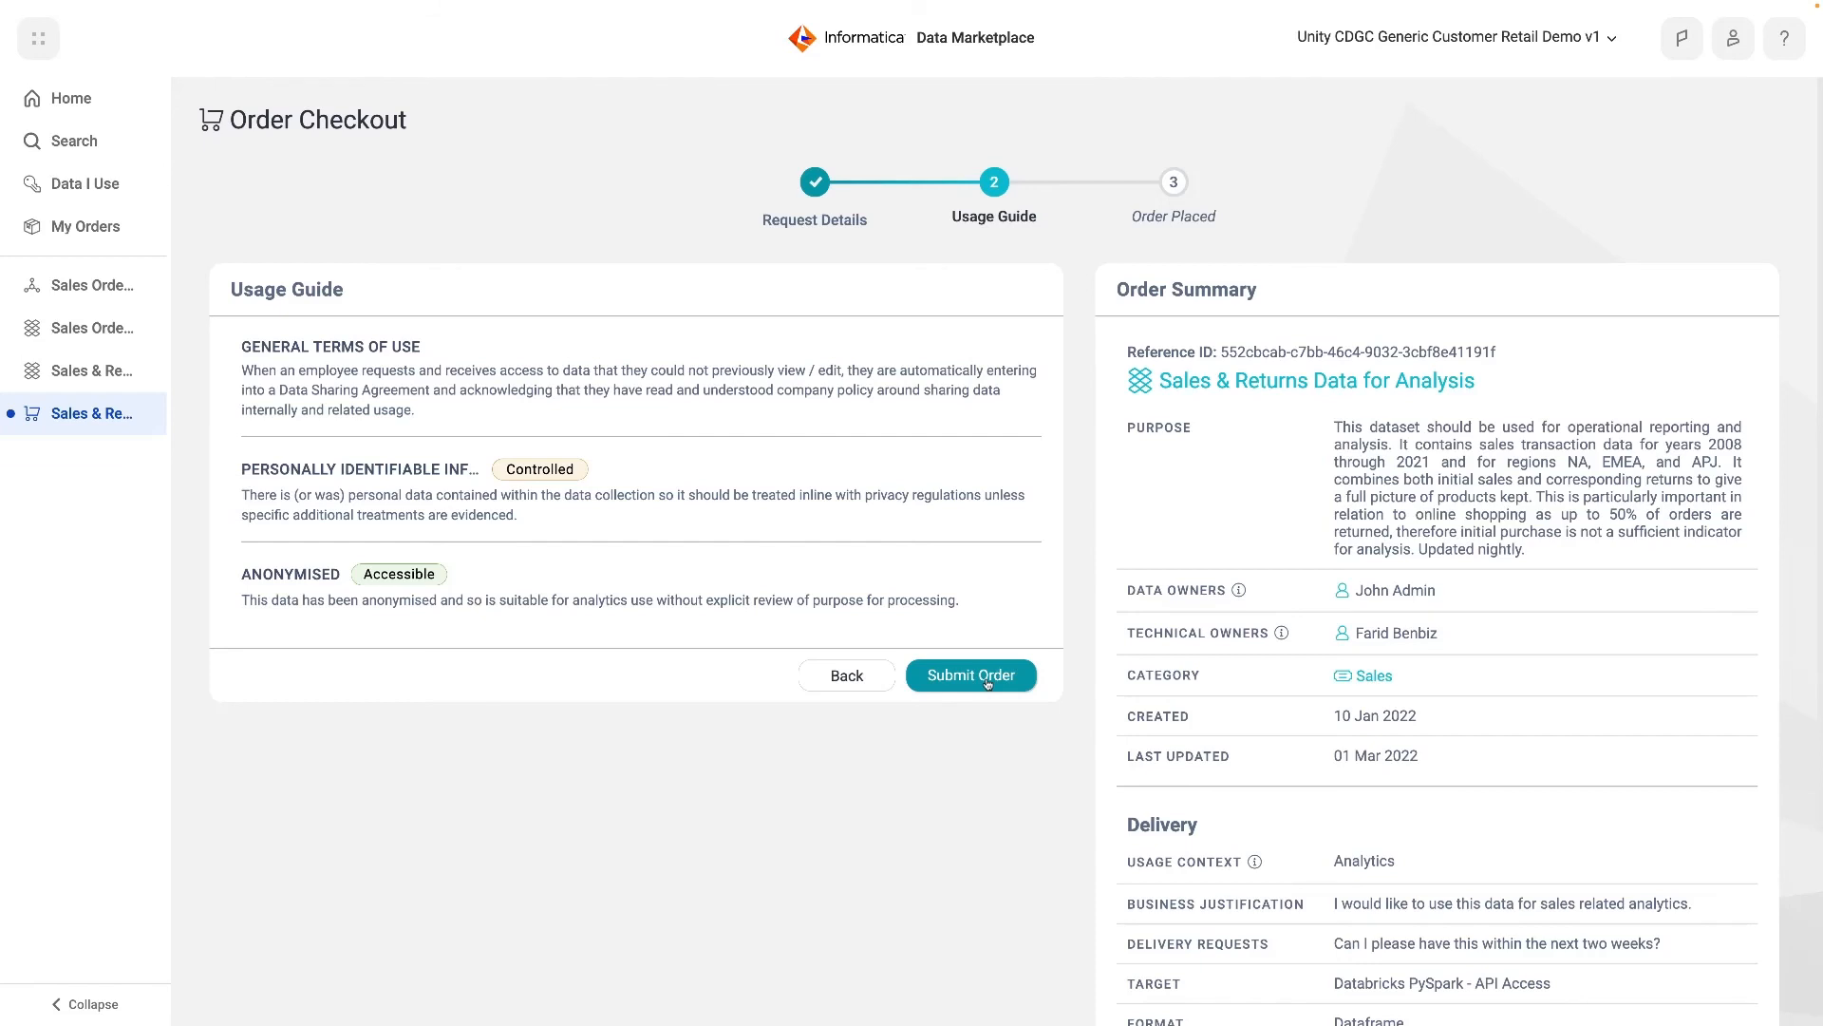
Submit the Sales & Returns order and view the resulting Order~d976 pending approval
{"action": "left_click", "coordinate": [970, 675]}
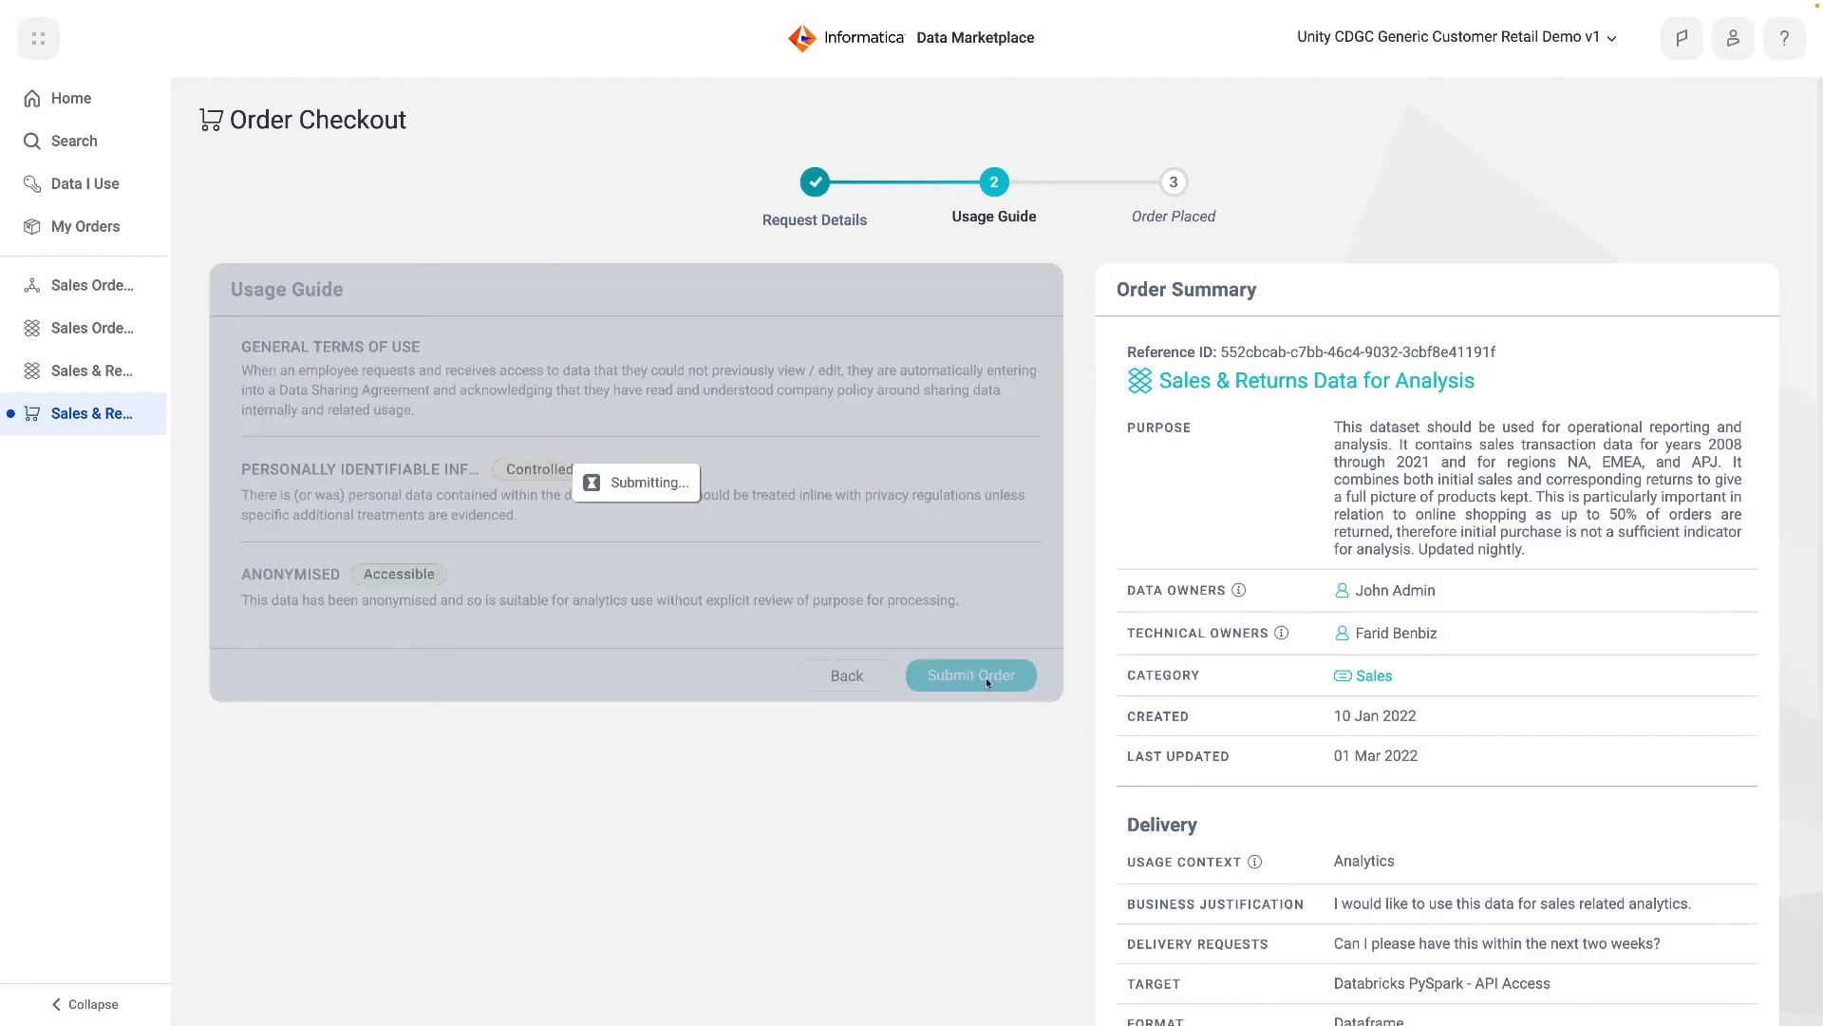
{"action": "left_click", "coordinate": [970, 674]}
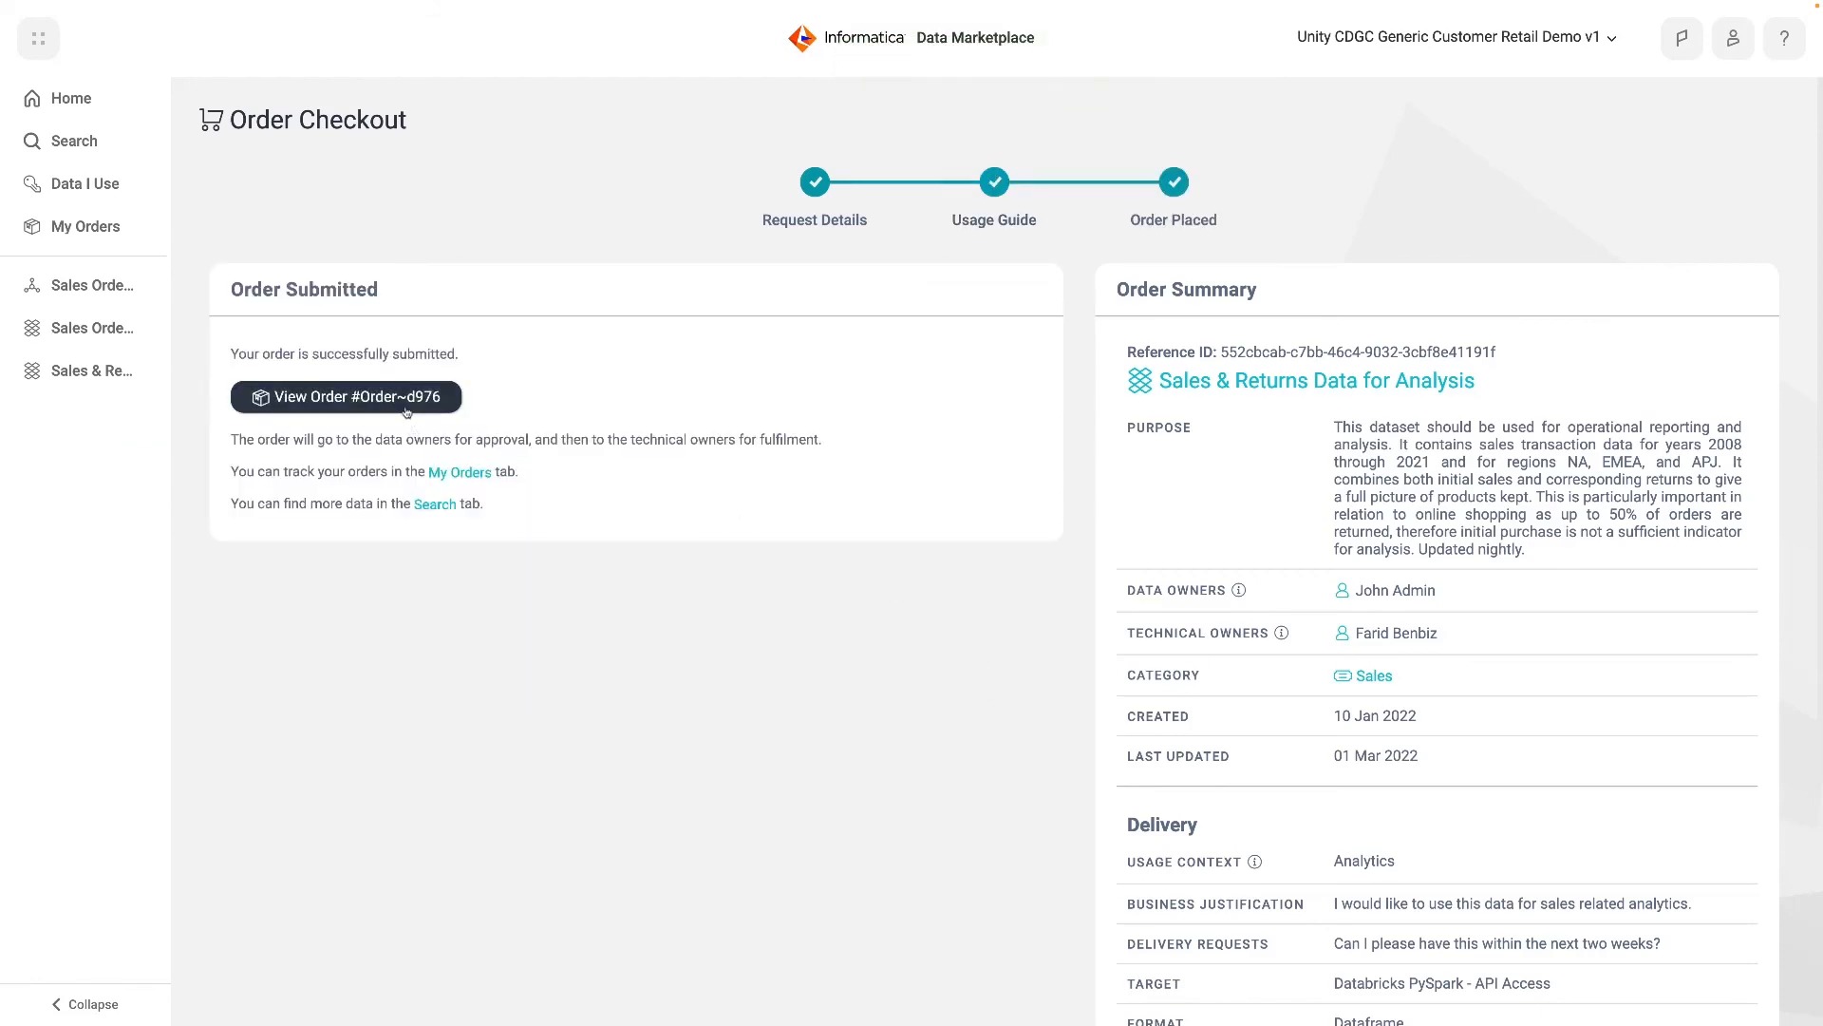
{"action": "left_click", "coordinate": [346, 397]}
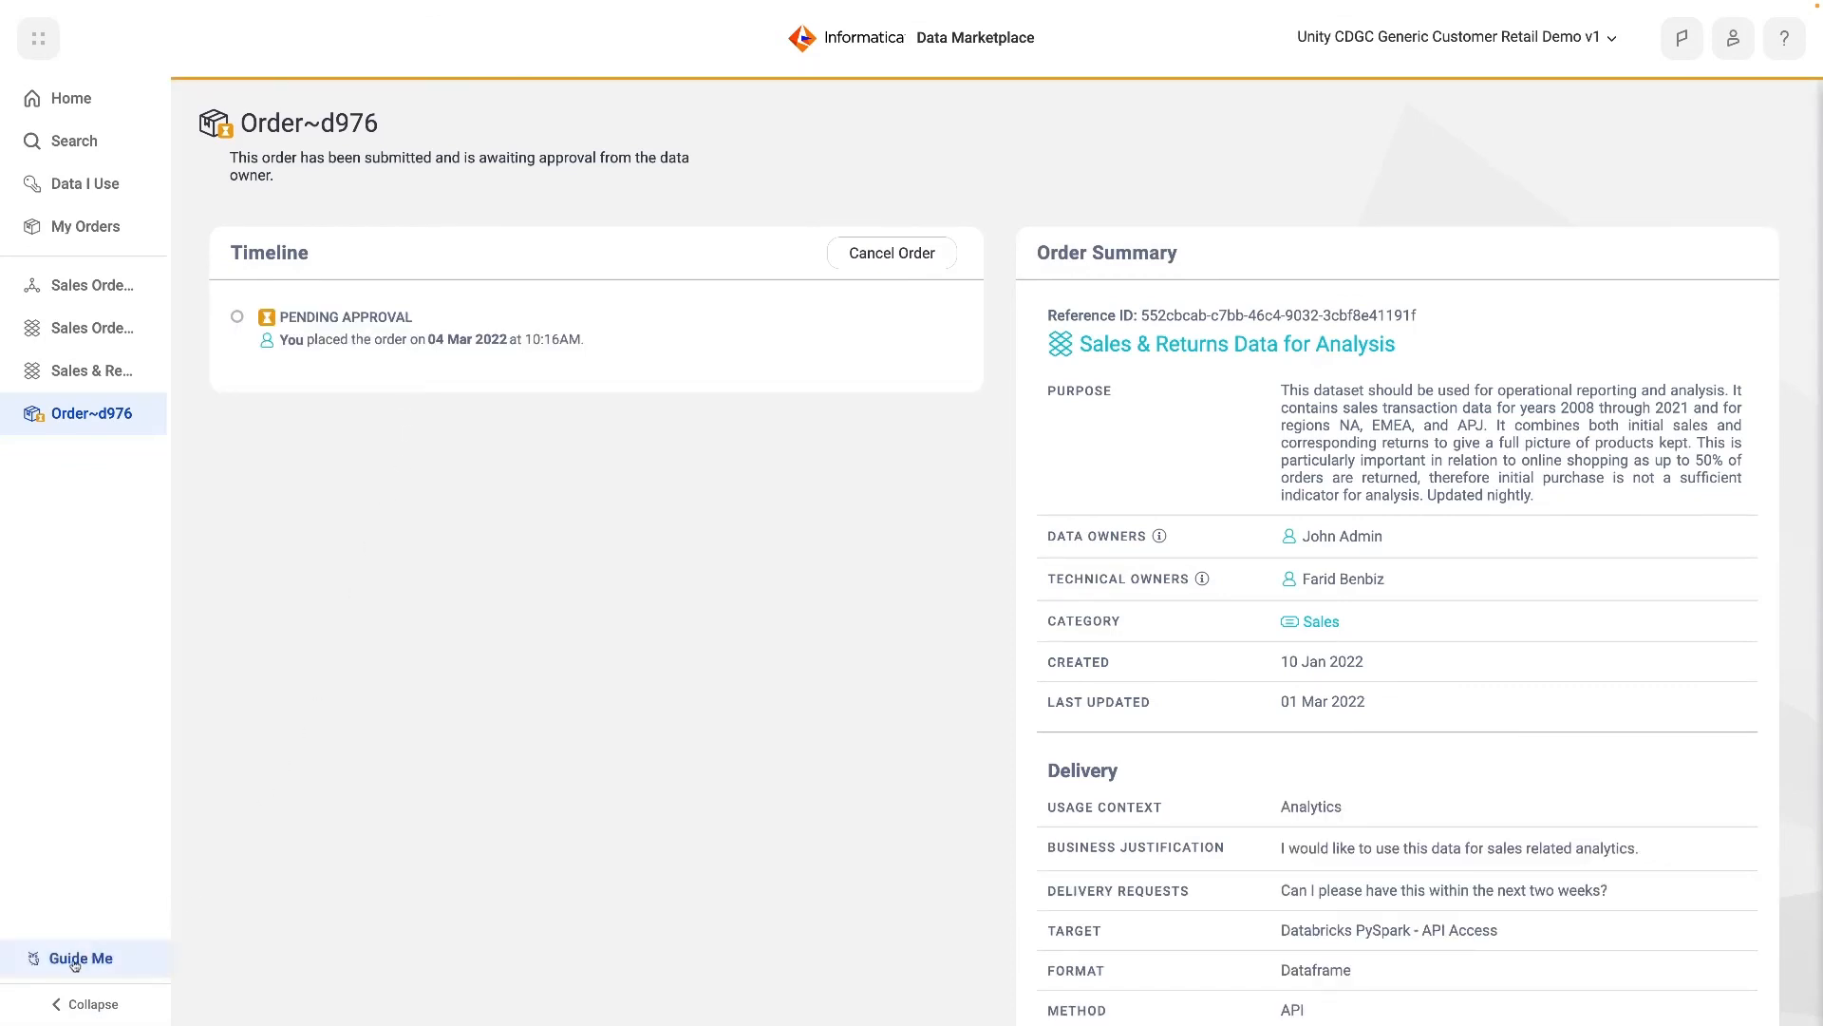
Bring up Guide Me for the order timeline and pin the guide panel beside the order
{"action": "left_click", "coordinate": [80, 958]}
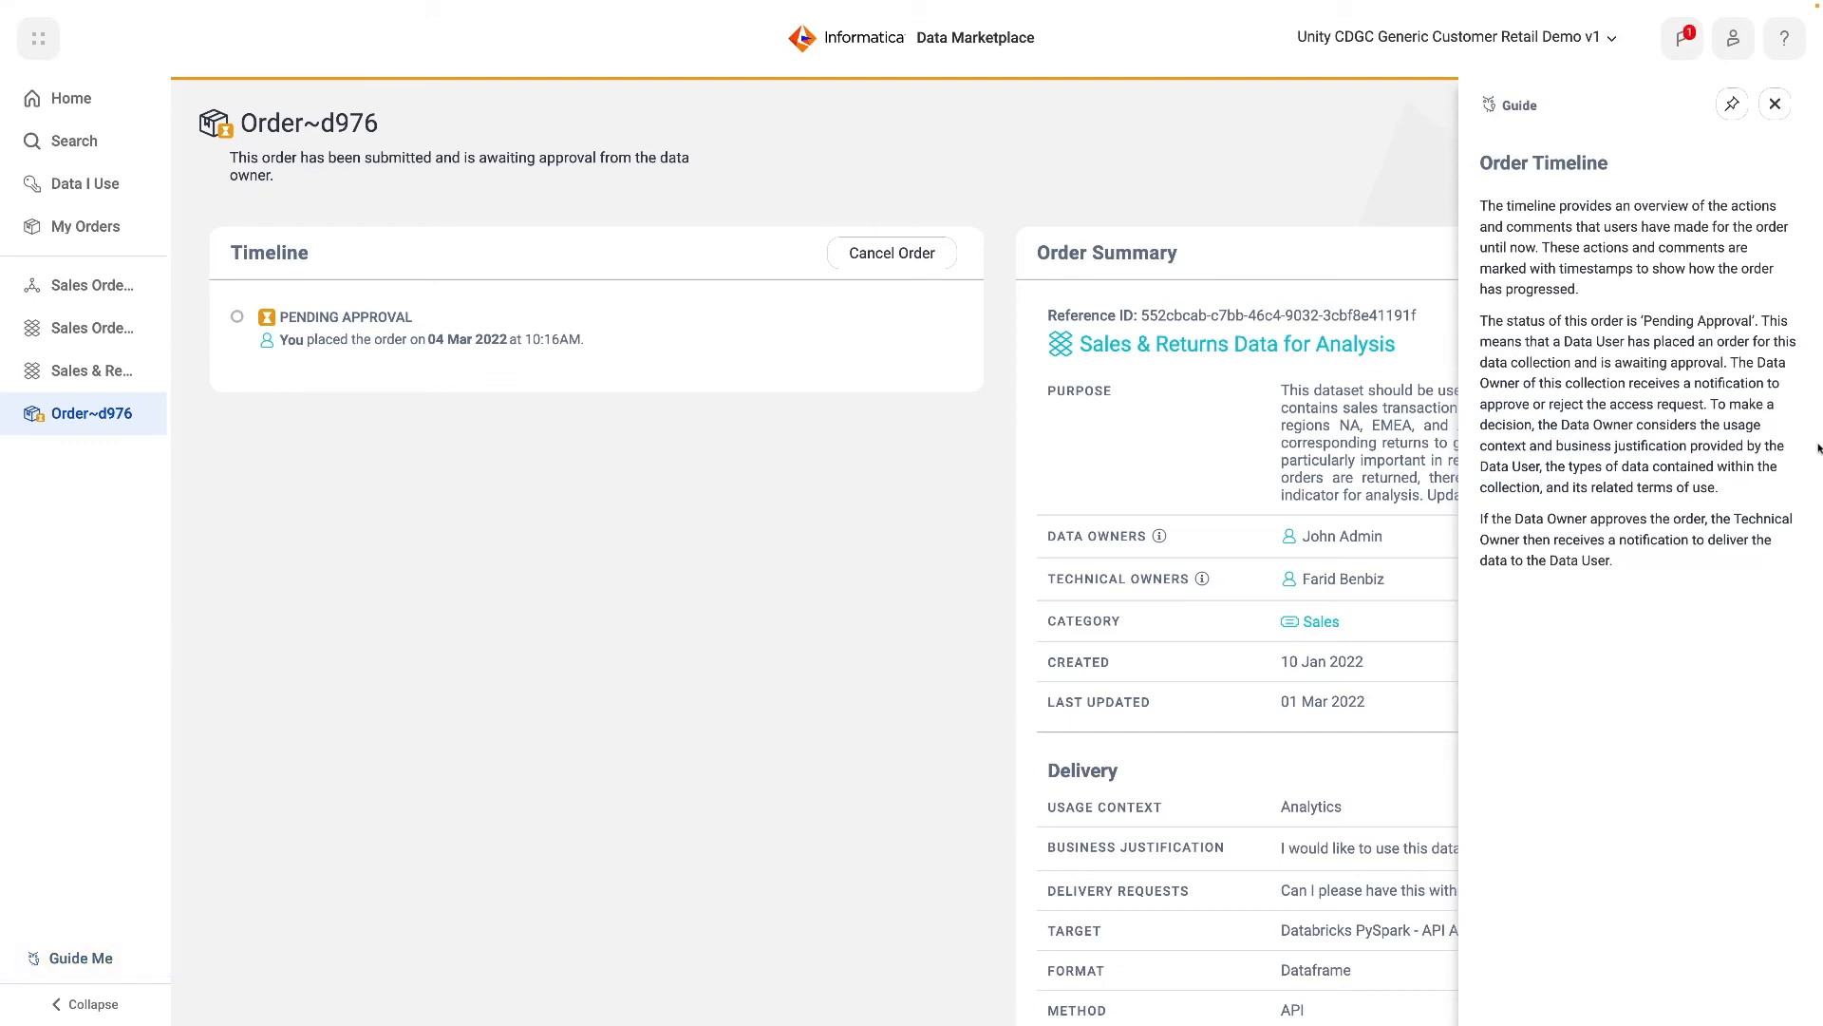
{"action": "left_click", "coordinate": [1730, 102]}
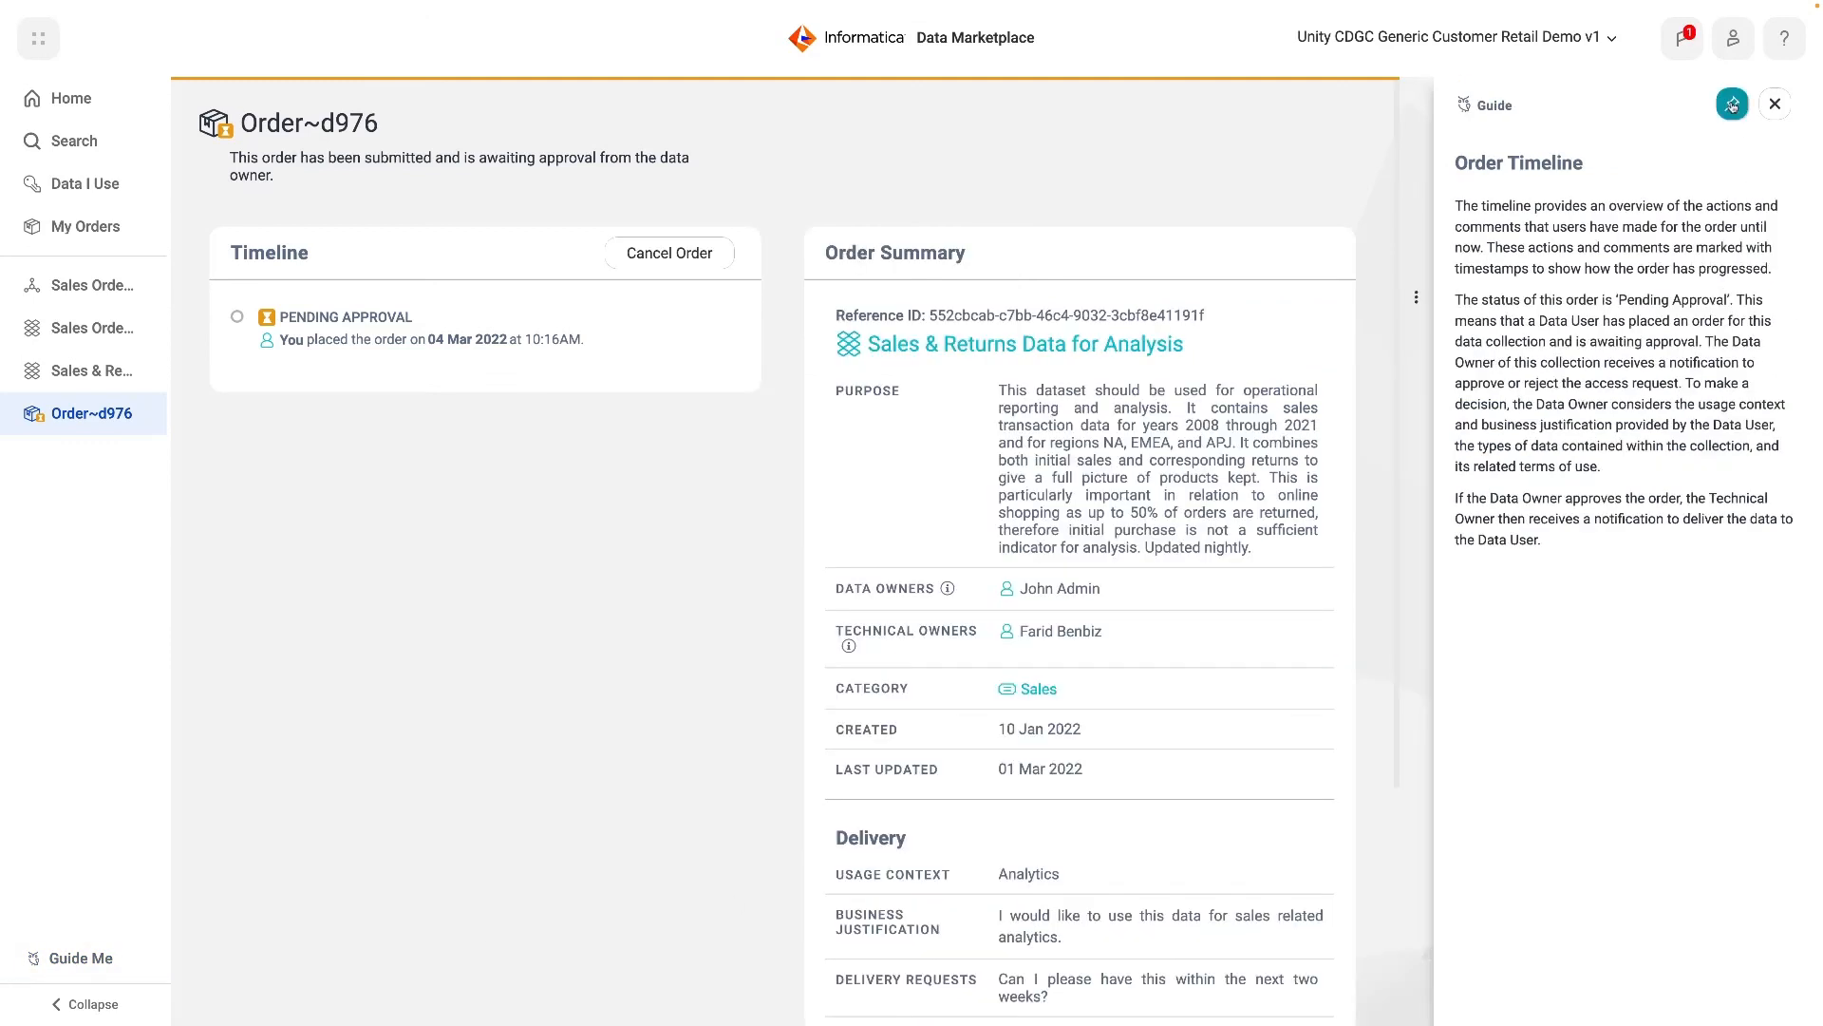
{"action": "mouse_move", "coordinate": [85, 226]}
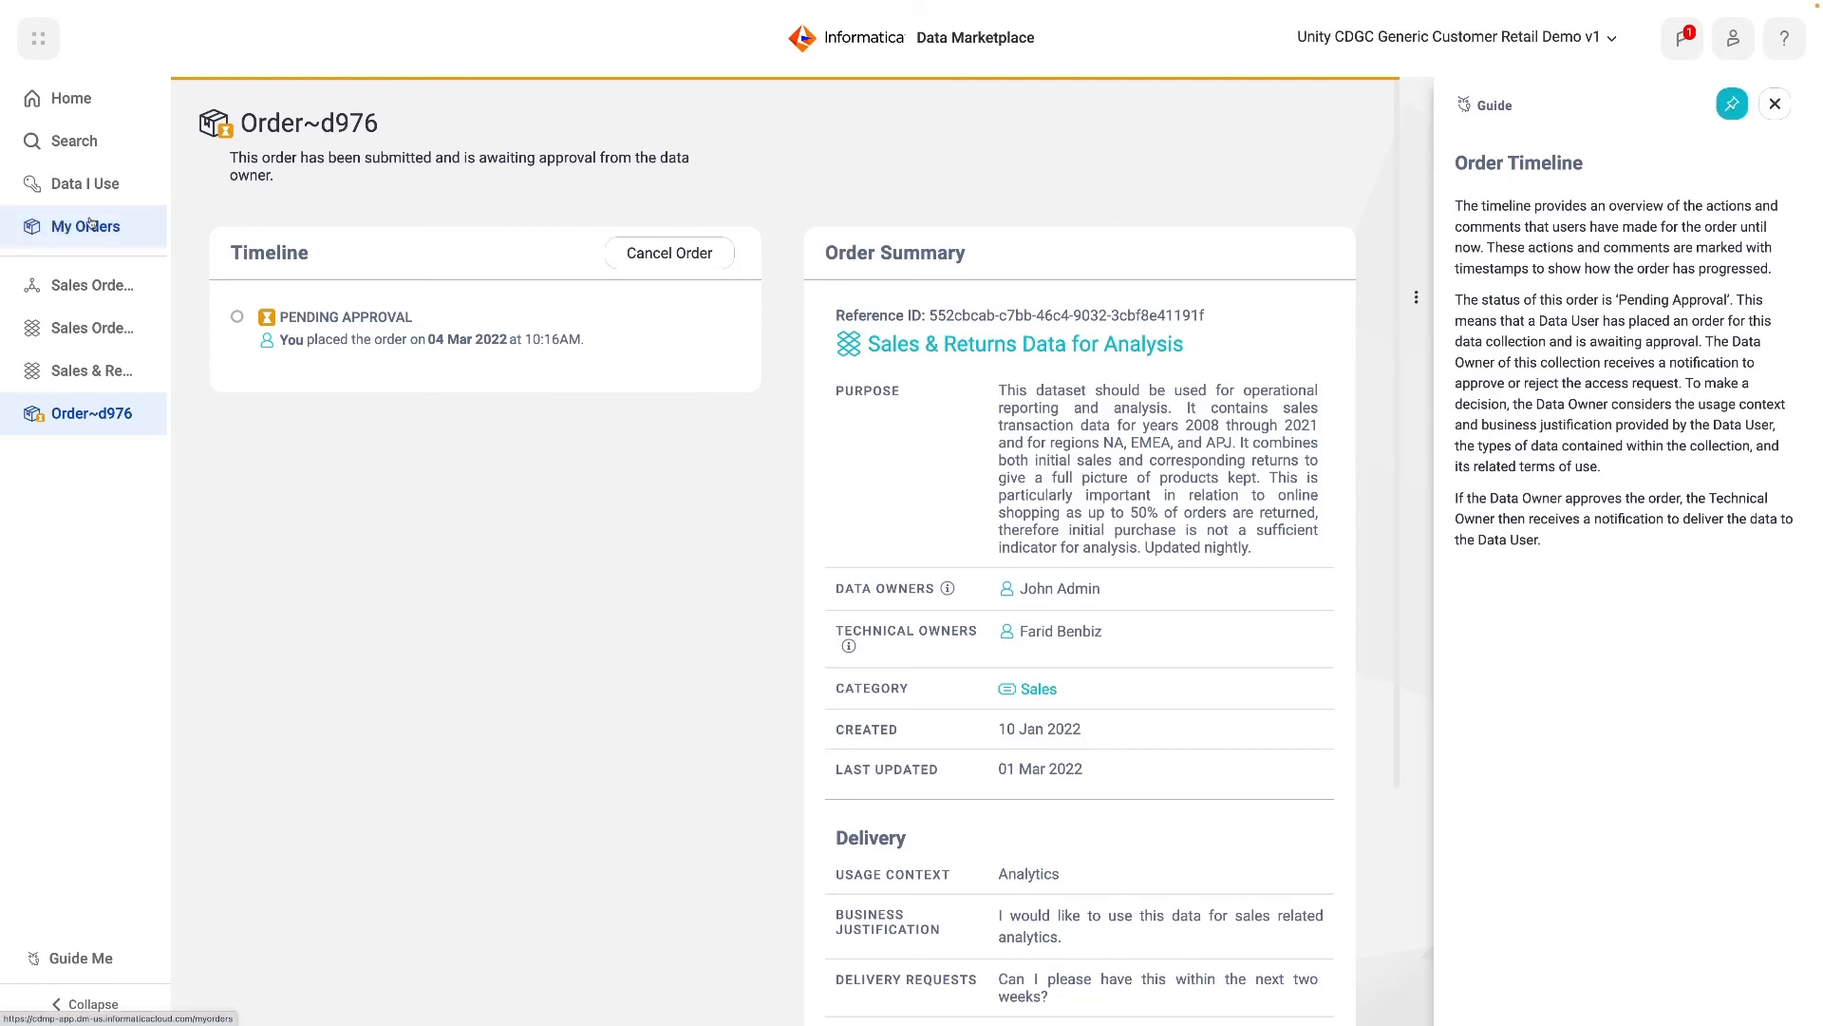
From My Orders, view the fulfilled Same-Store Sales Location Sensitivity order Order~6fa5
{"action": "left_click", "coordinate": [83, 226]}
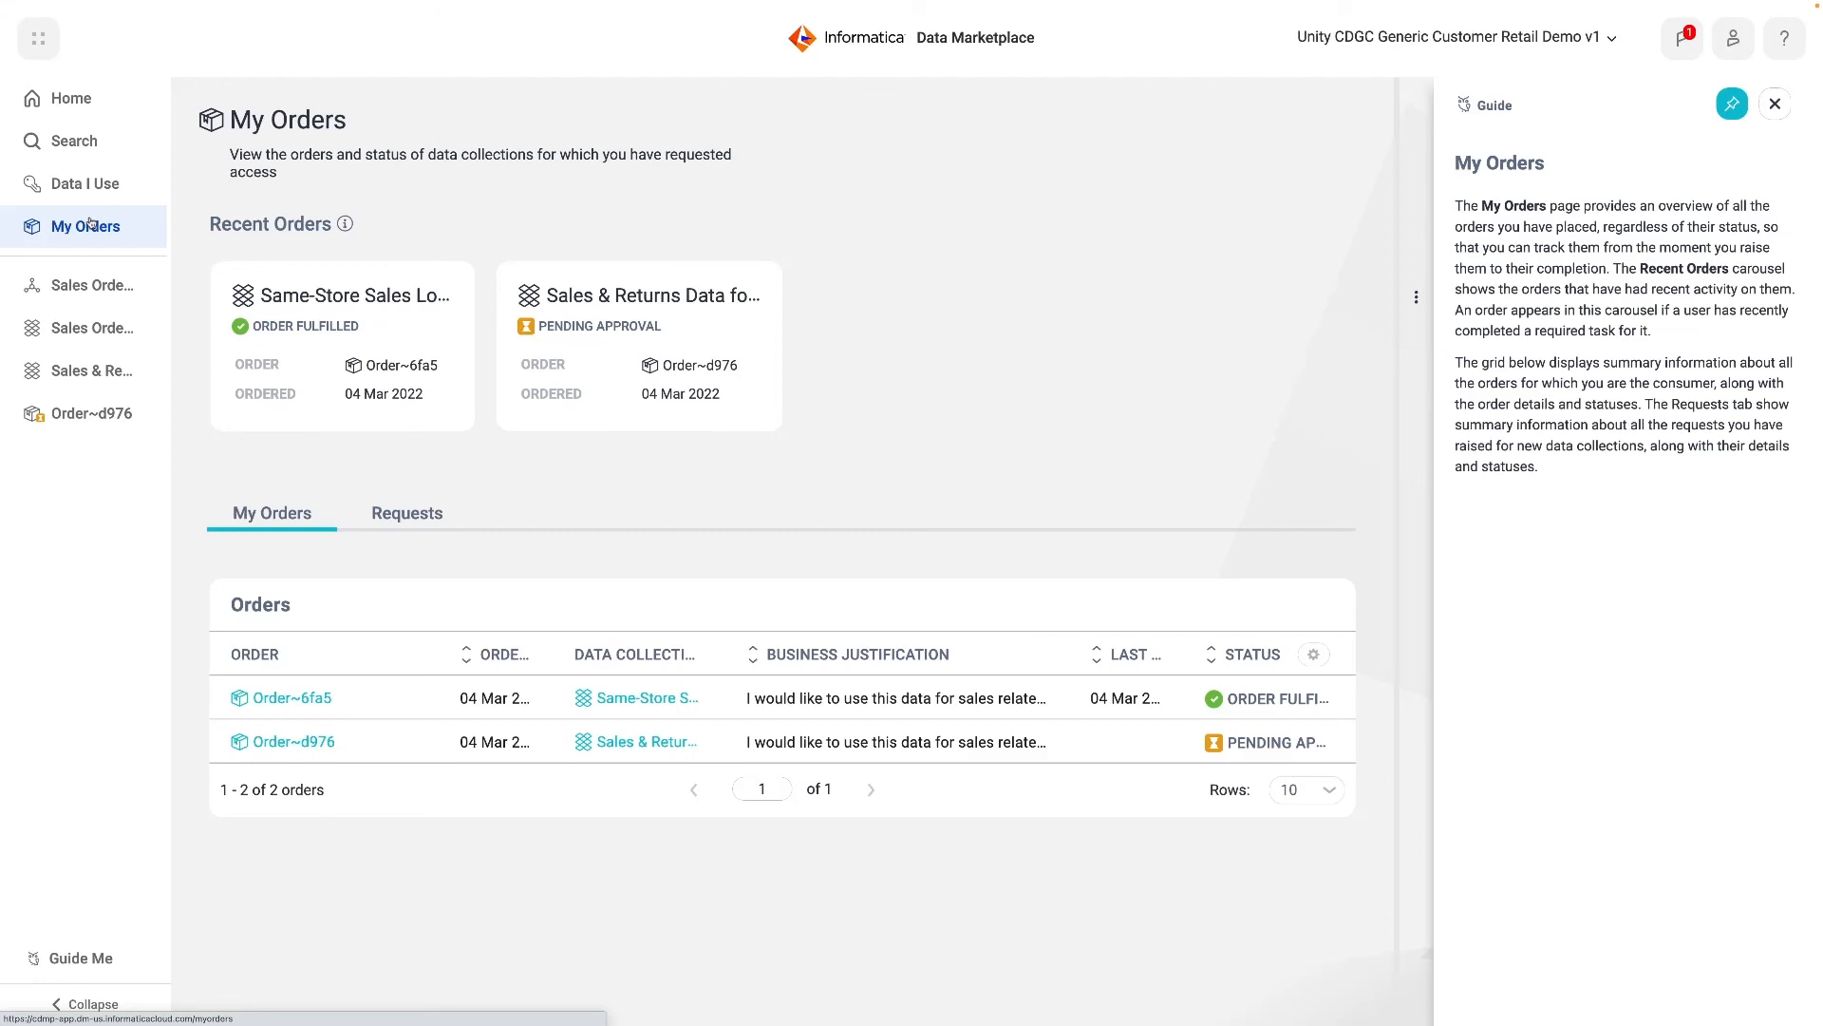
{"action": "mouse_move", "coordinate": [361, 344]}
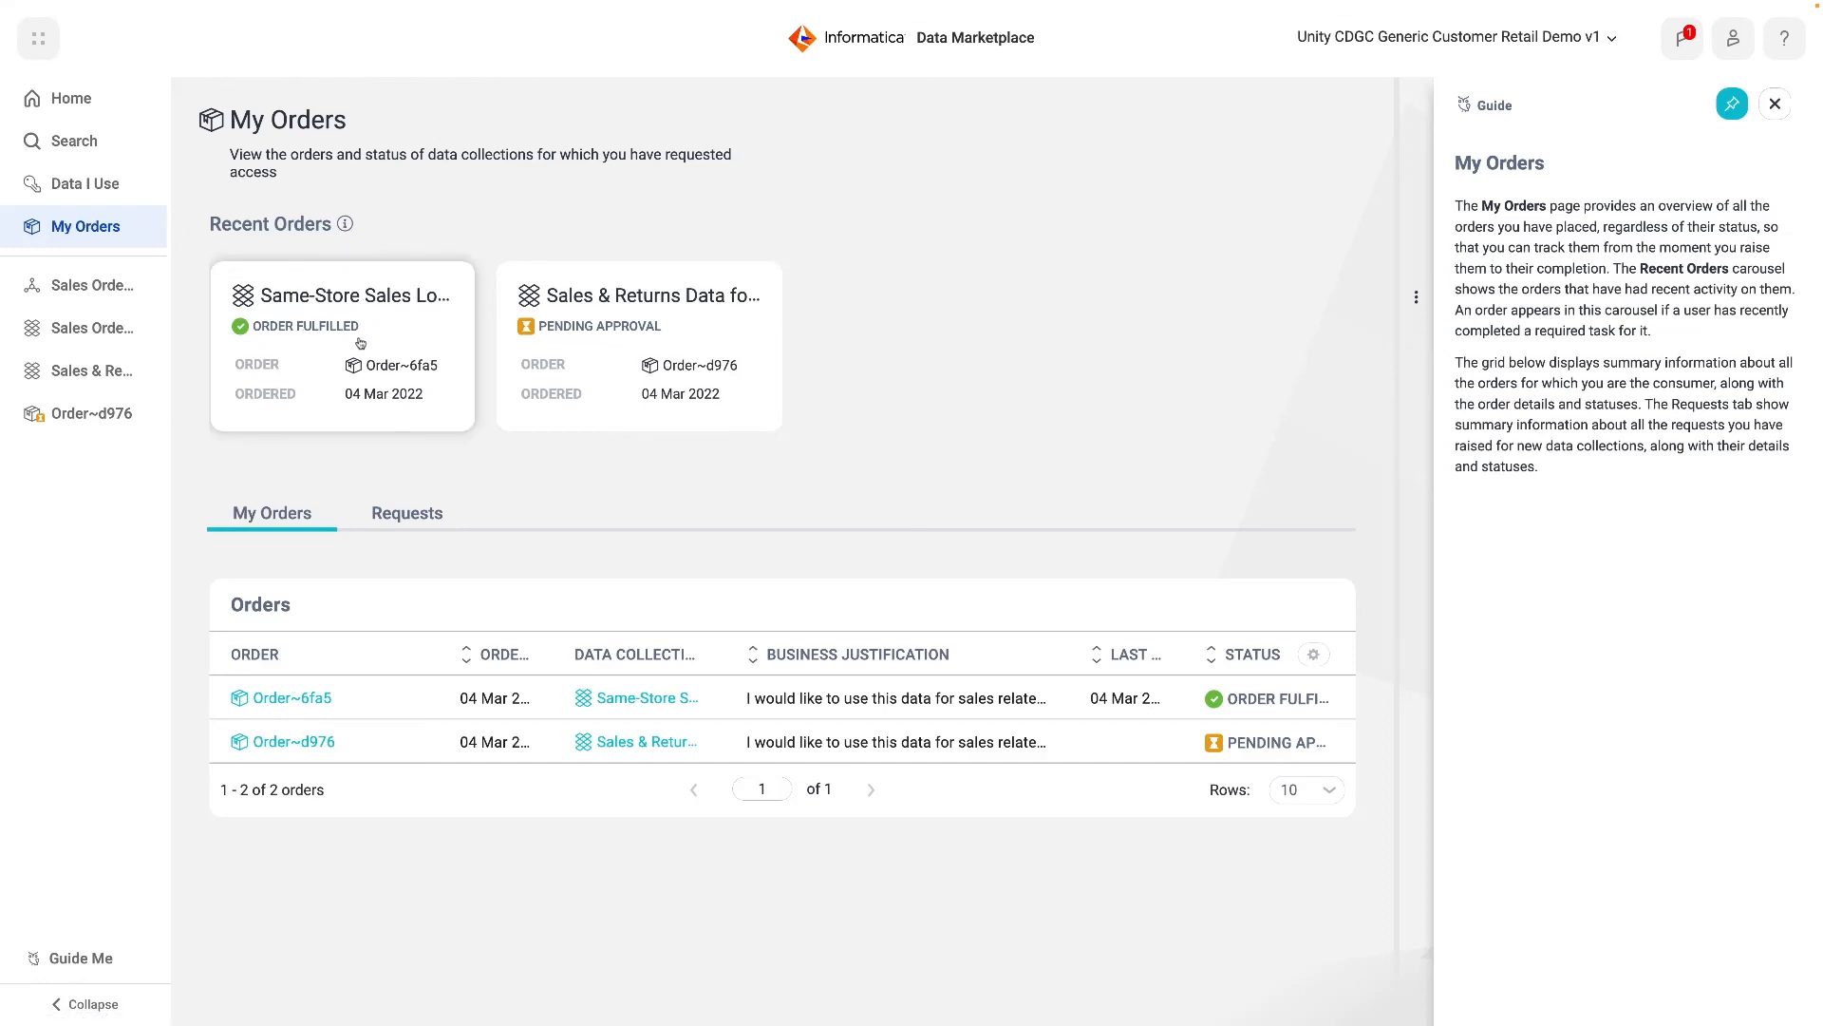
{"action": "left_click", "coordinate": [292, 697]}
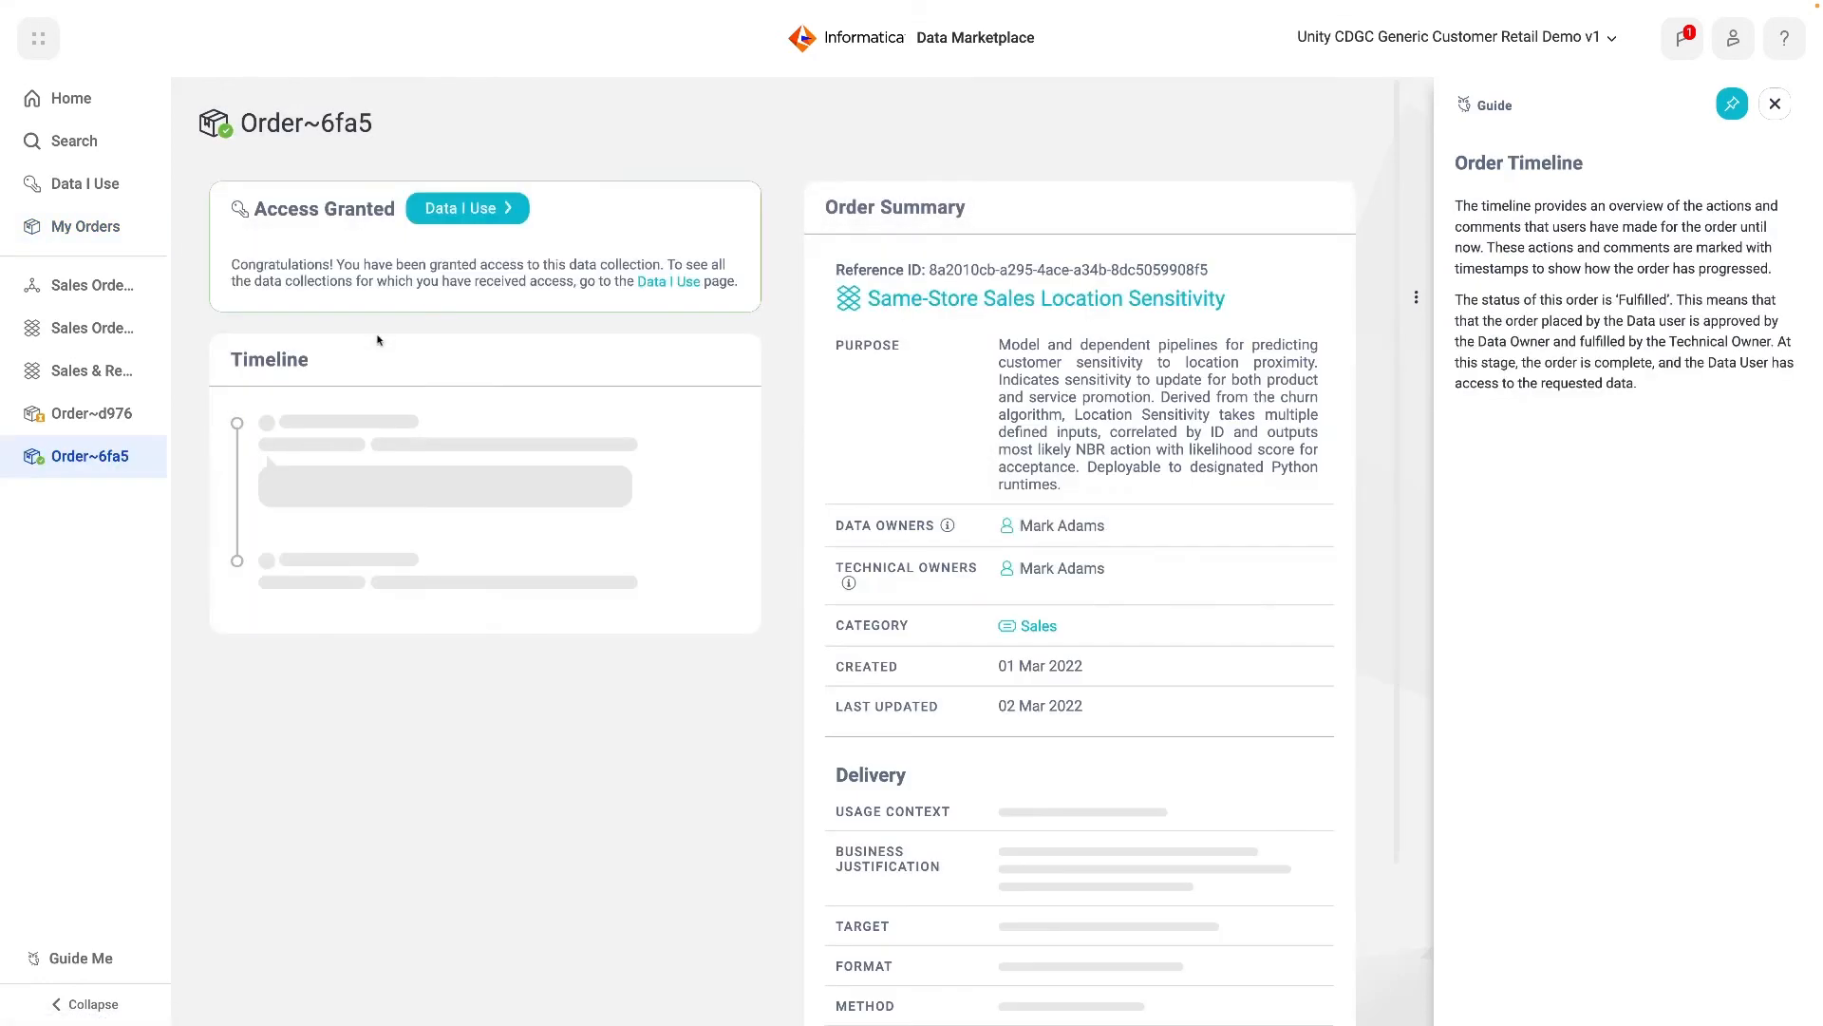